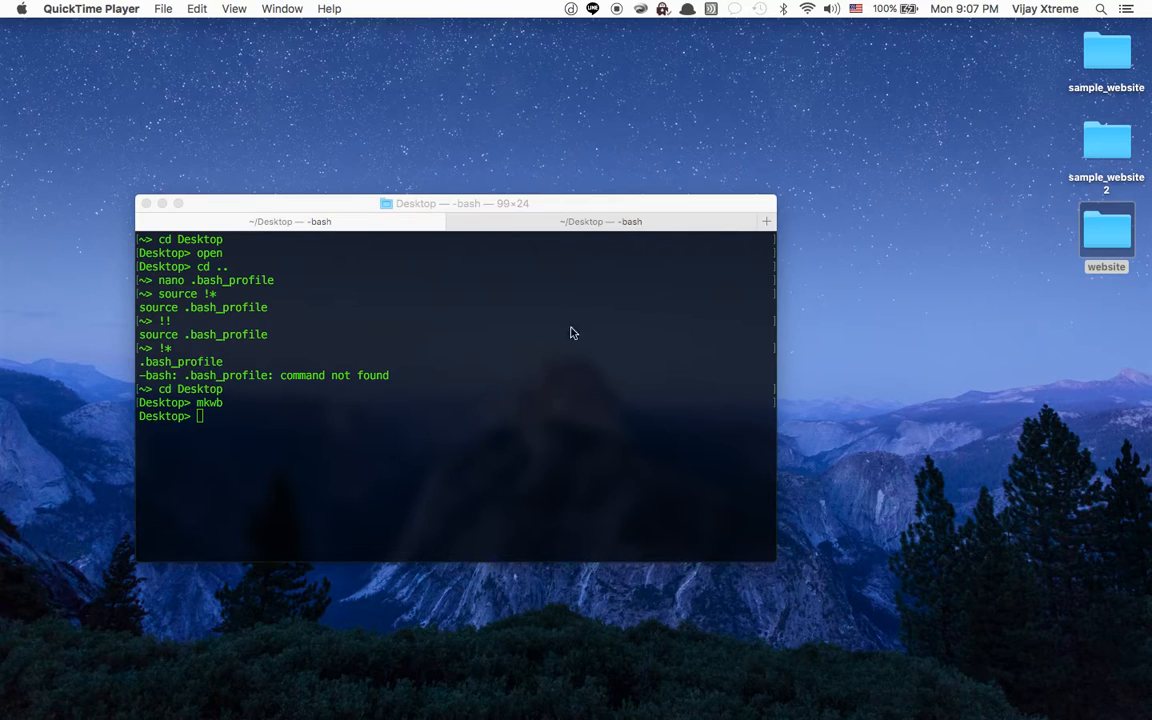
mouse_move(504, 386)
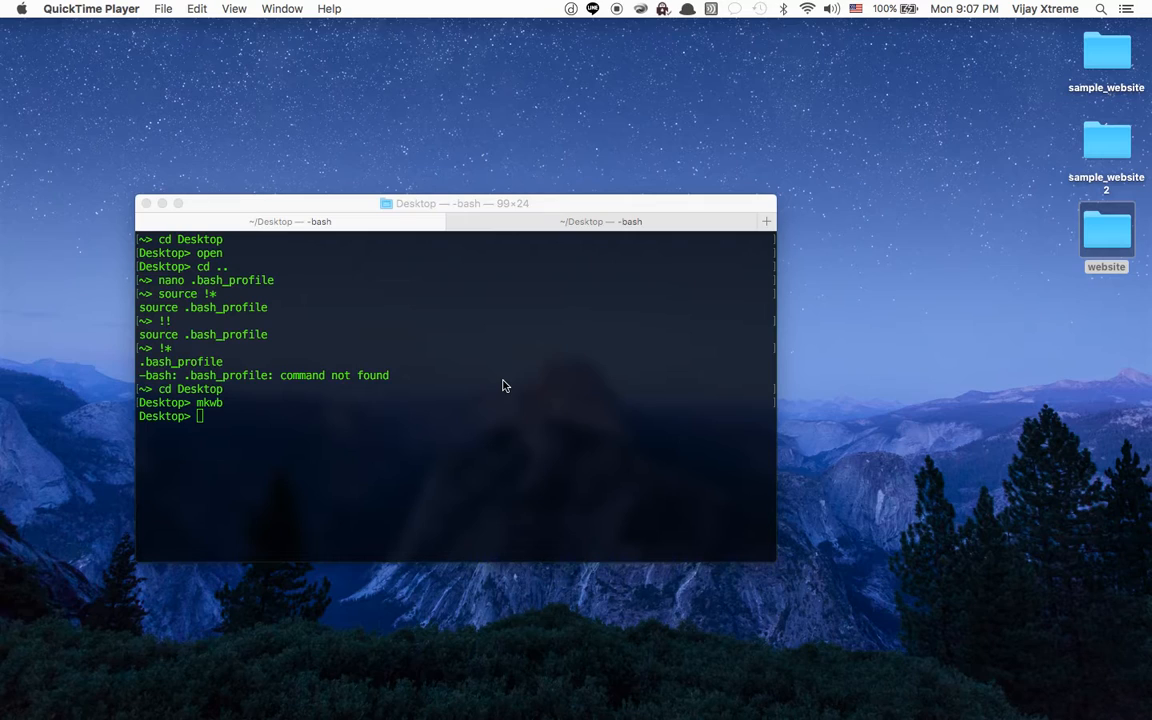
mouse_move(483, 270)
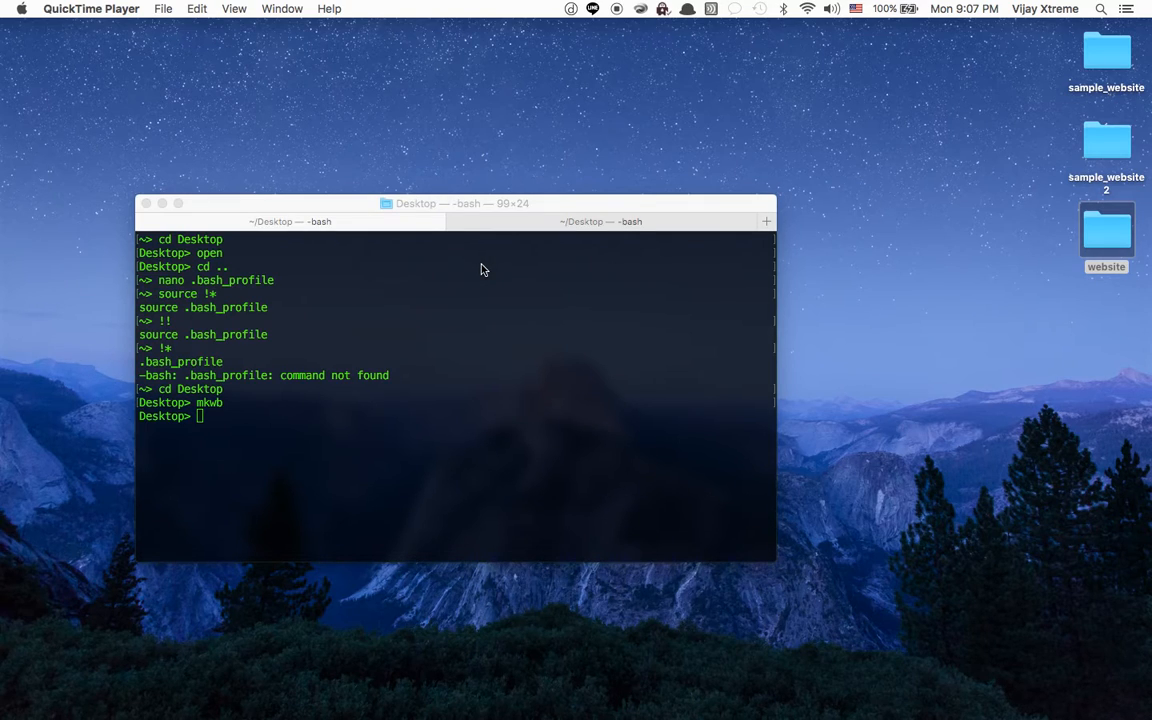
mouse_move(28, 148)
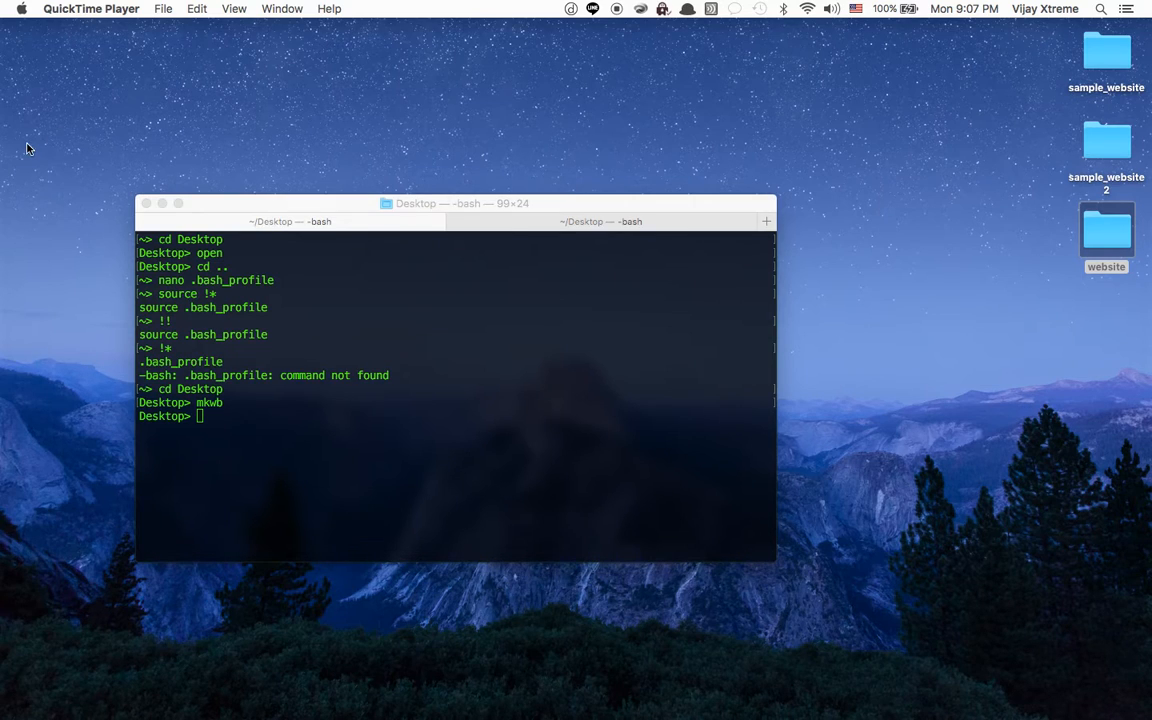
mouse_move(165, 120)
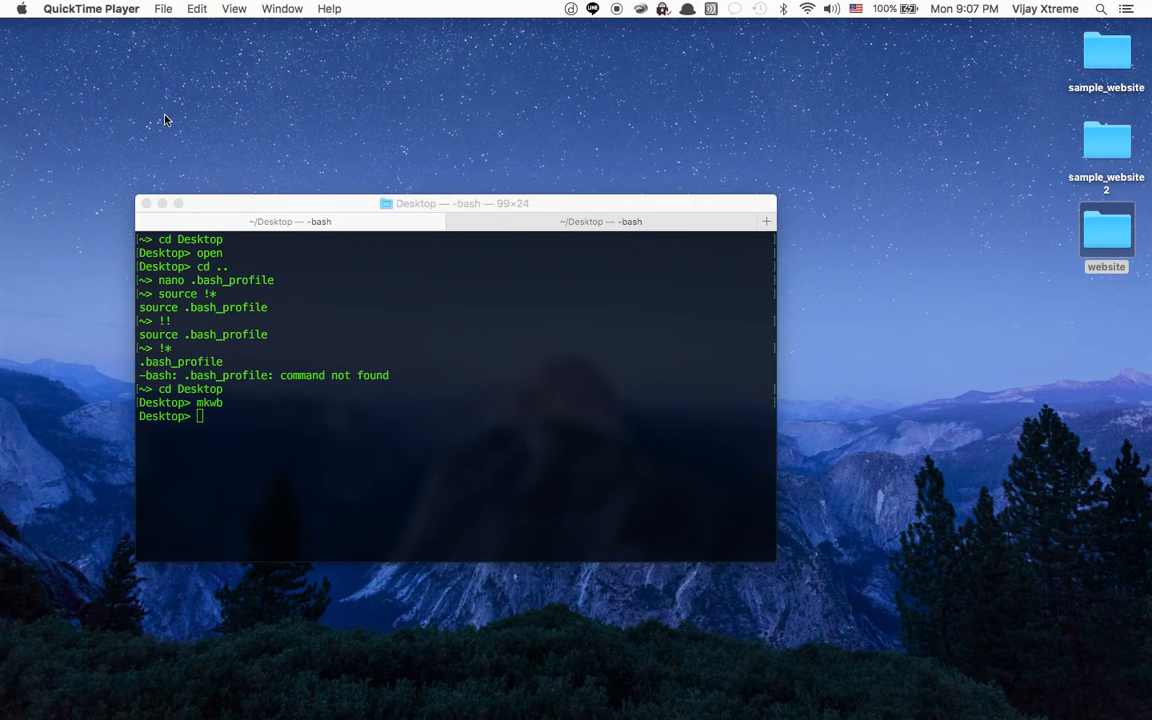
mouse_move(1100, 330)
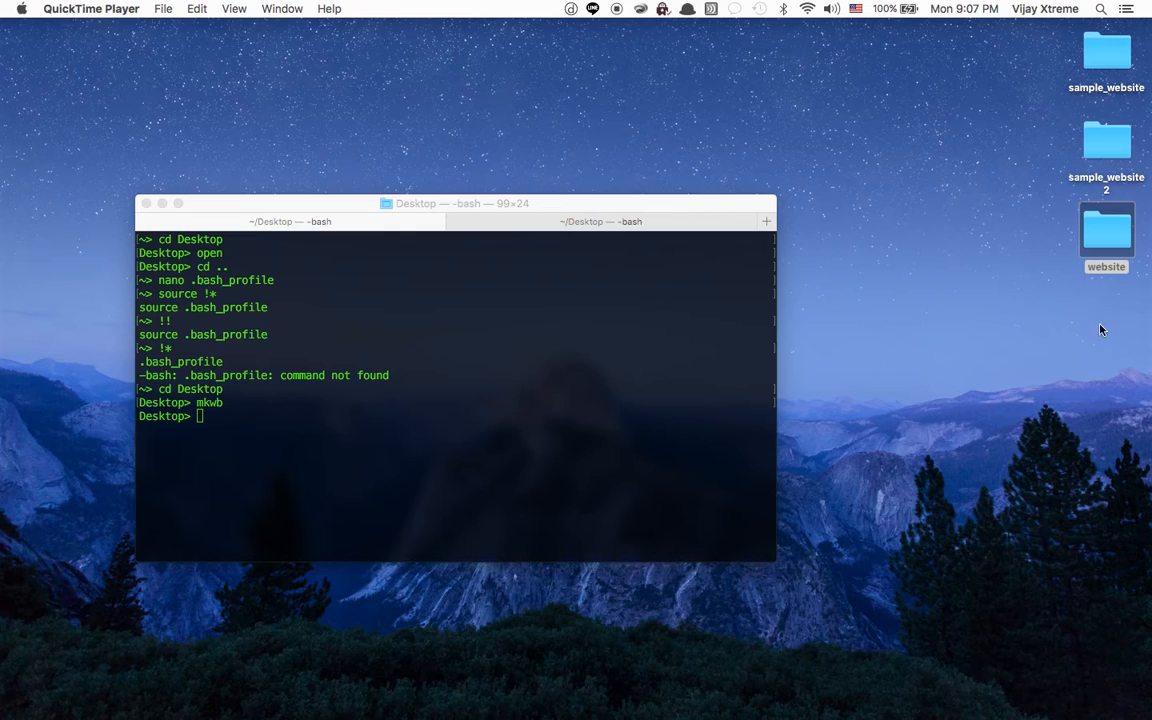
mouse_move(508, 461)
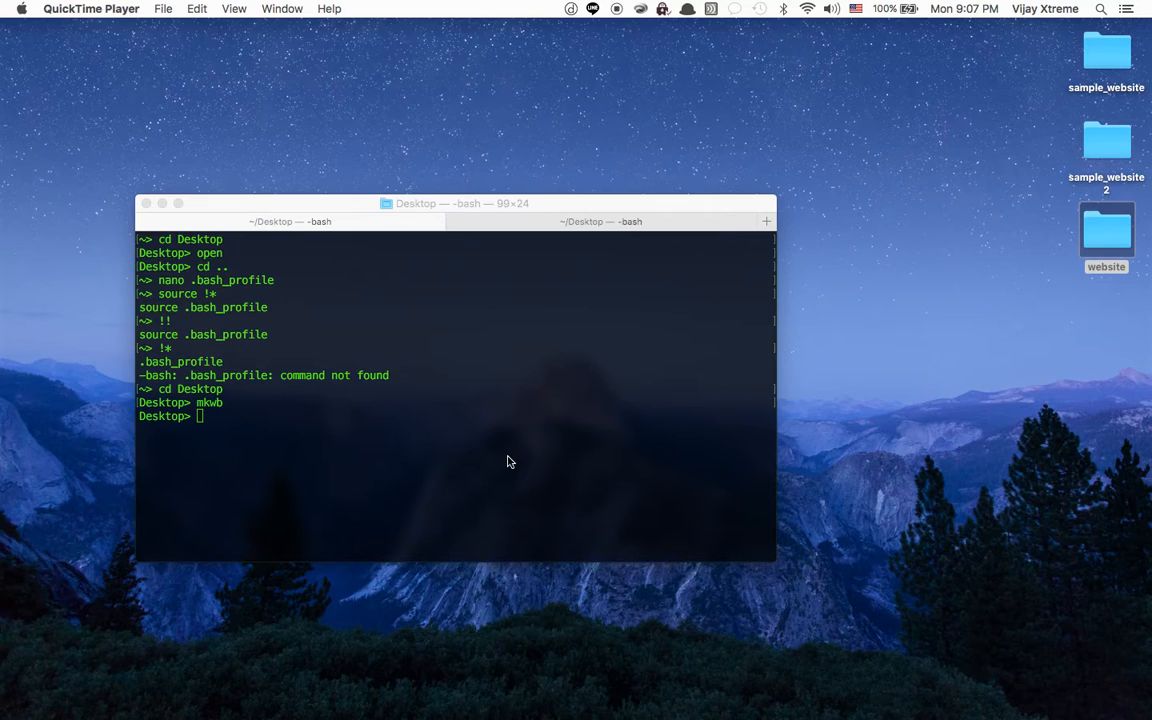
mouse_move(518, 355)
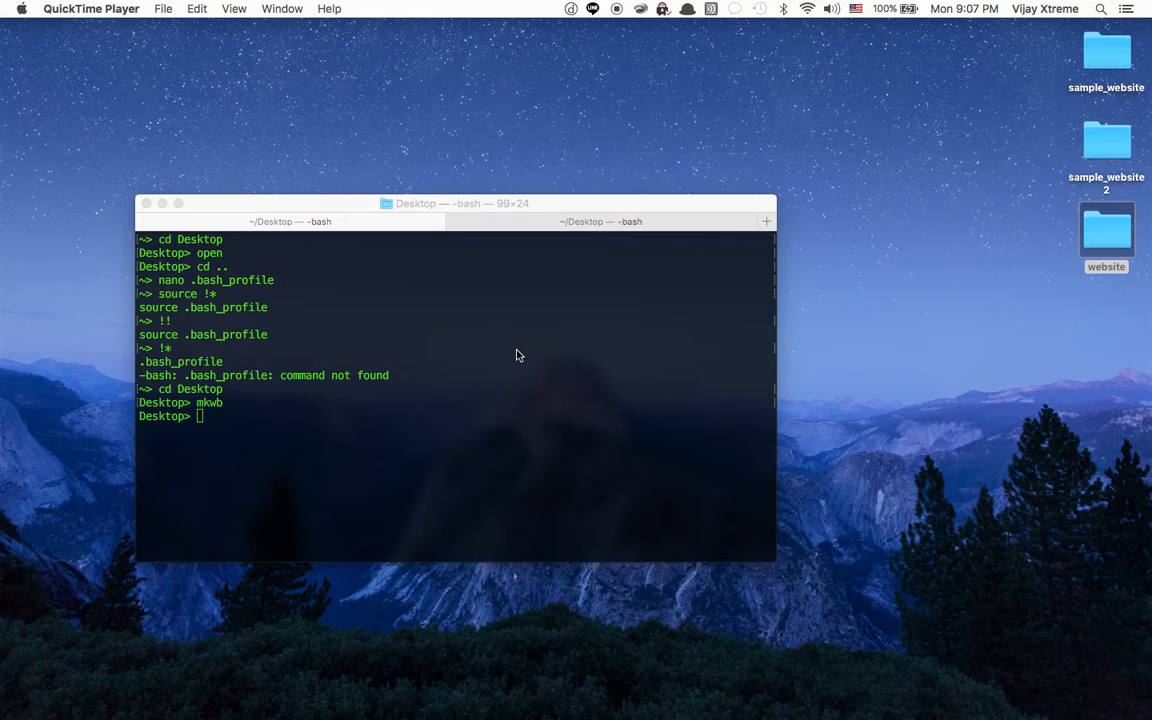
mouse_move(476, 289)
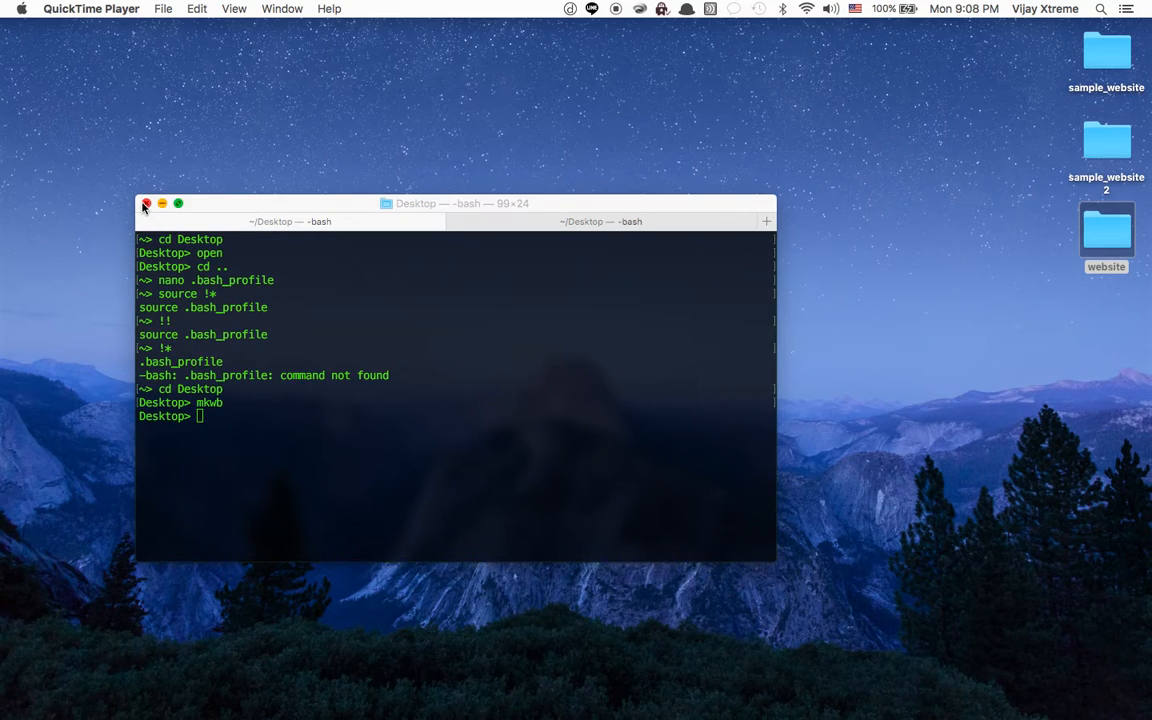
Close the old Terminal window, relaunch Terminal from the Dock, and cd into Desktop
left_click(145, 204)
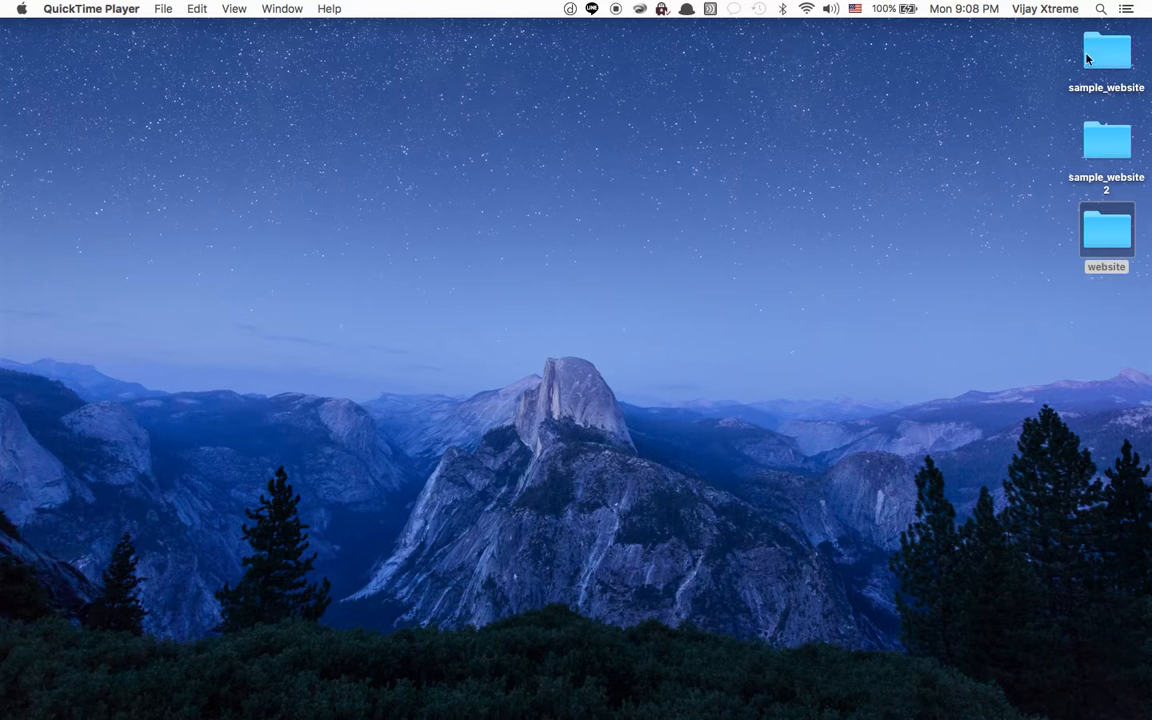
mouse_move(412, 339)
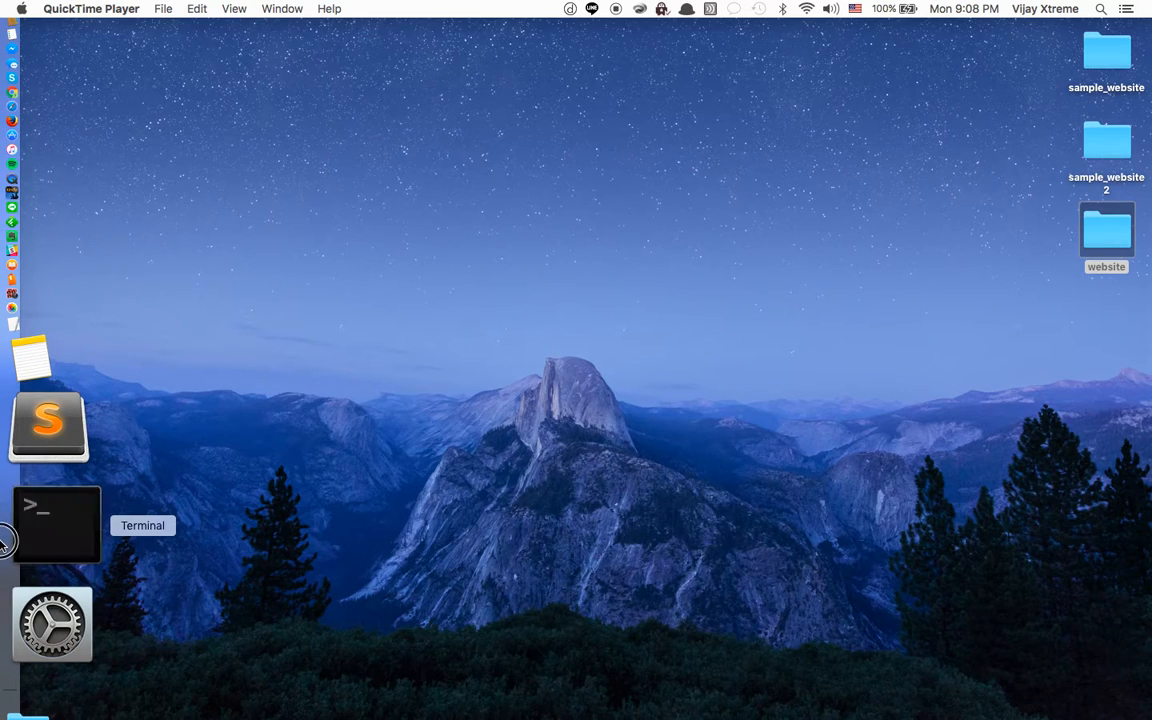
left_click(55, 525)
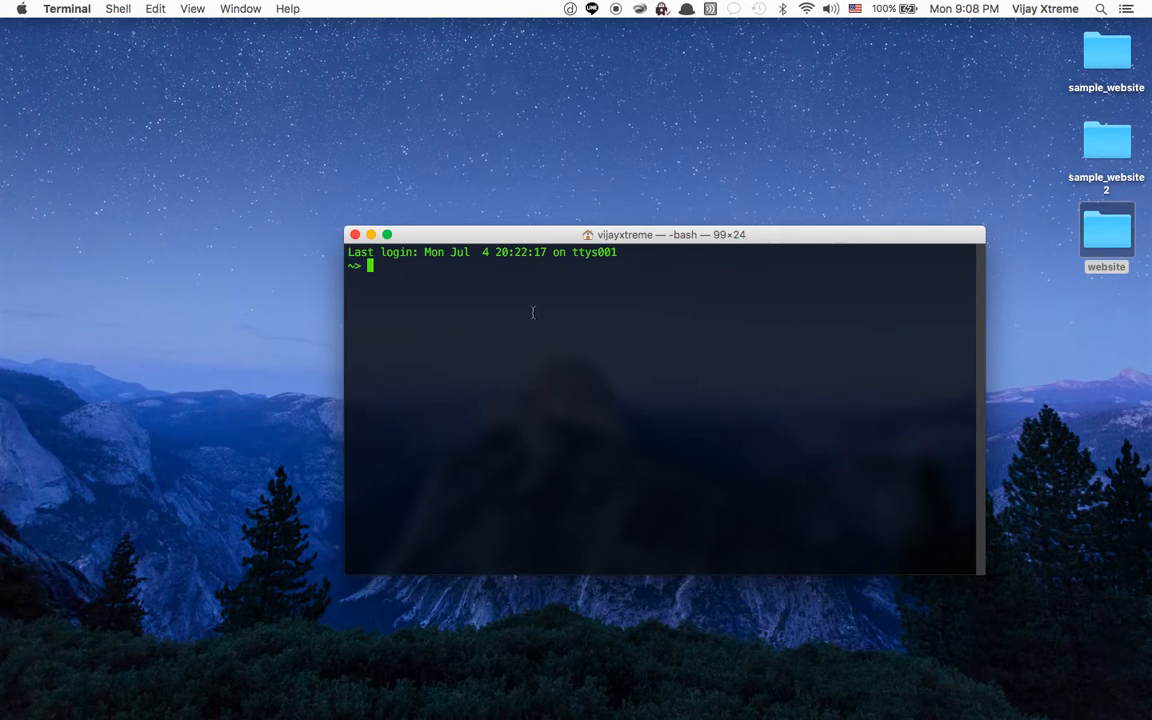
left_click(353, 268)
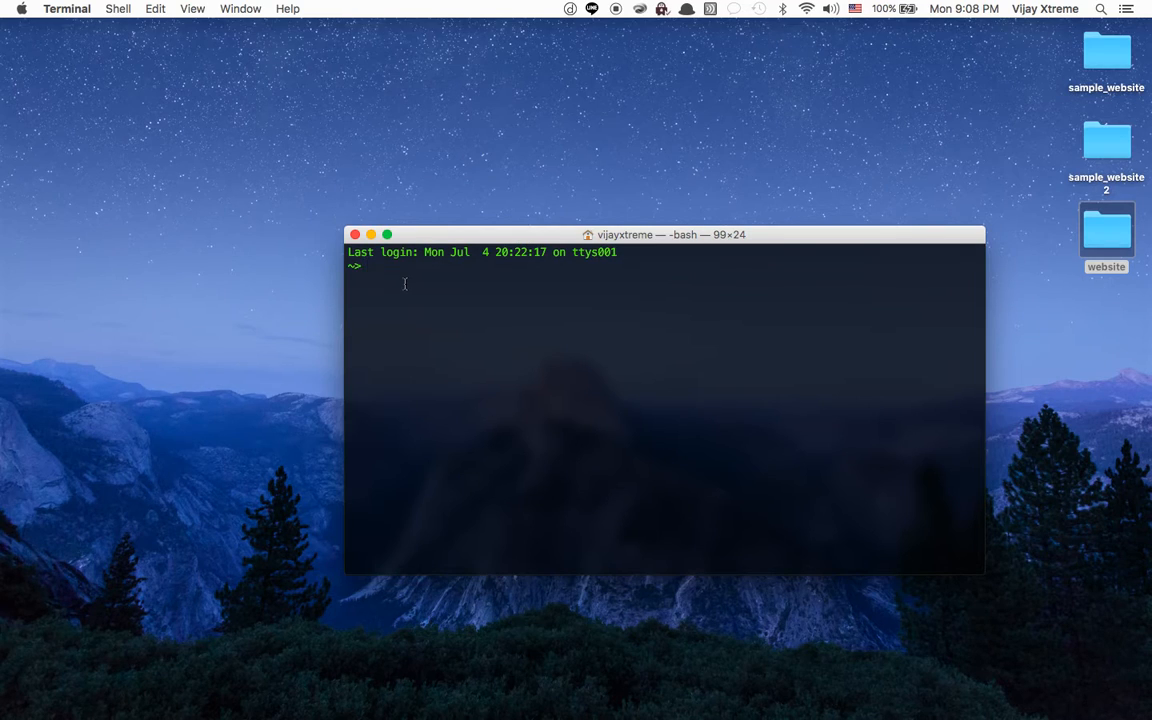
type("cd")
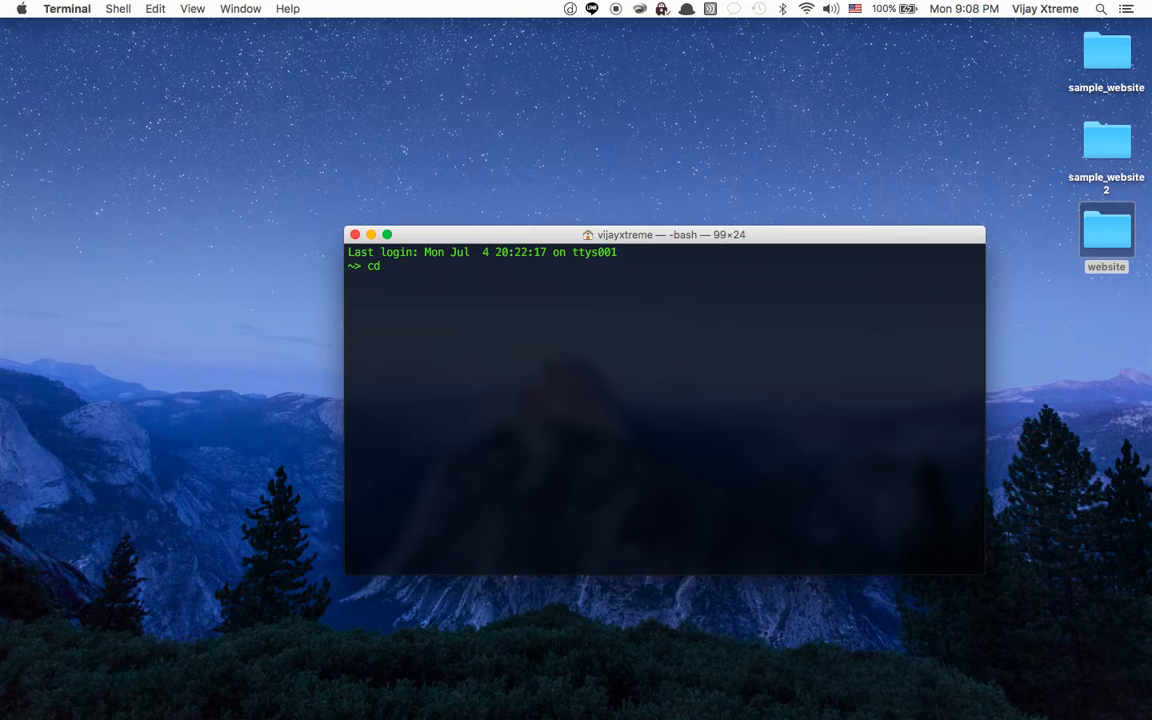
type("Desktop")
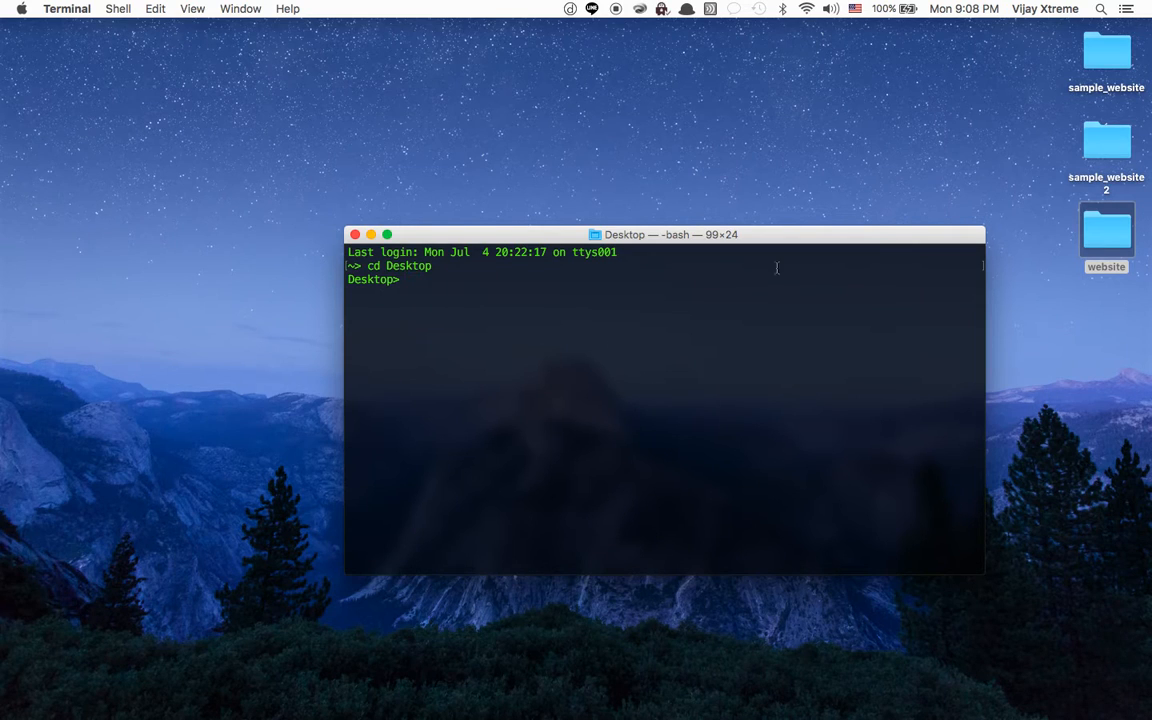
Recursively remove the website, sample_website and sample_website2 folders with rm -r
double_click(1106, 228)
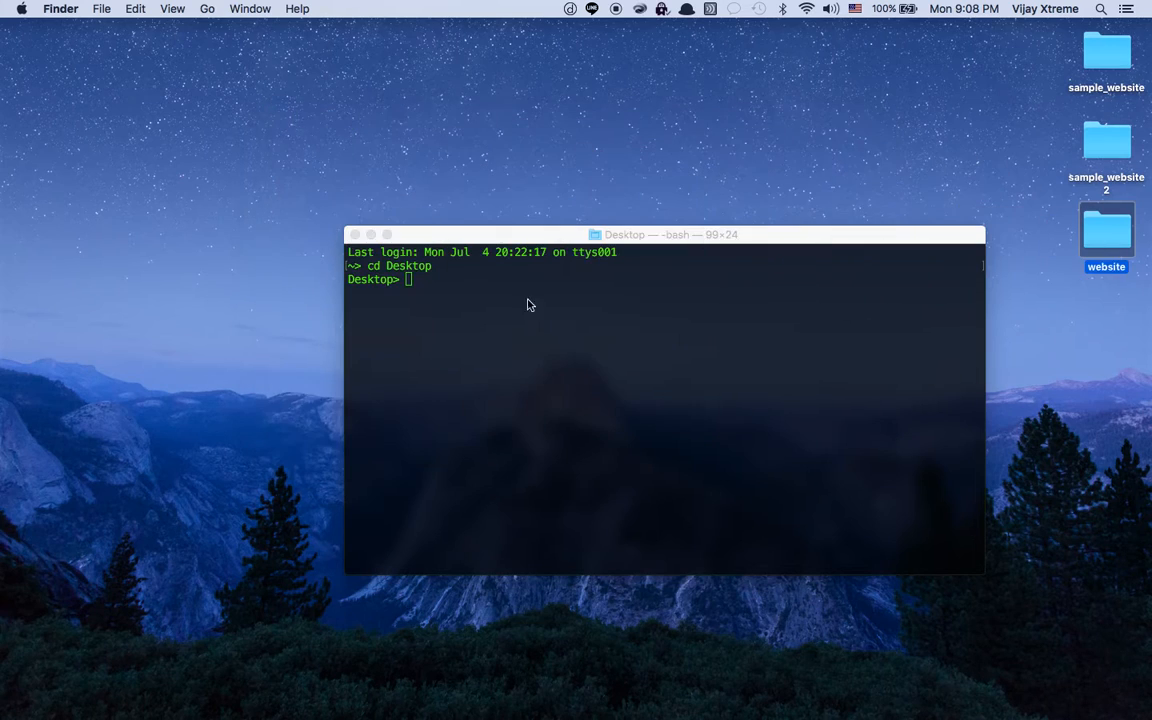
type("rm")
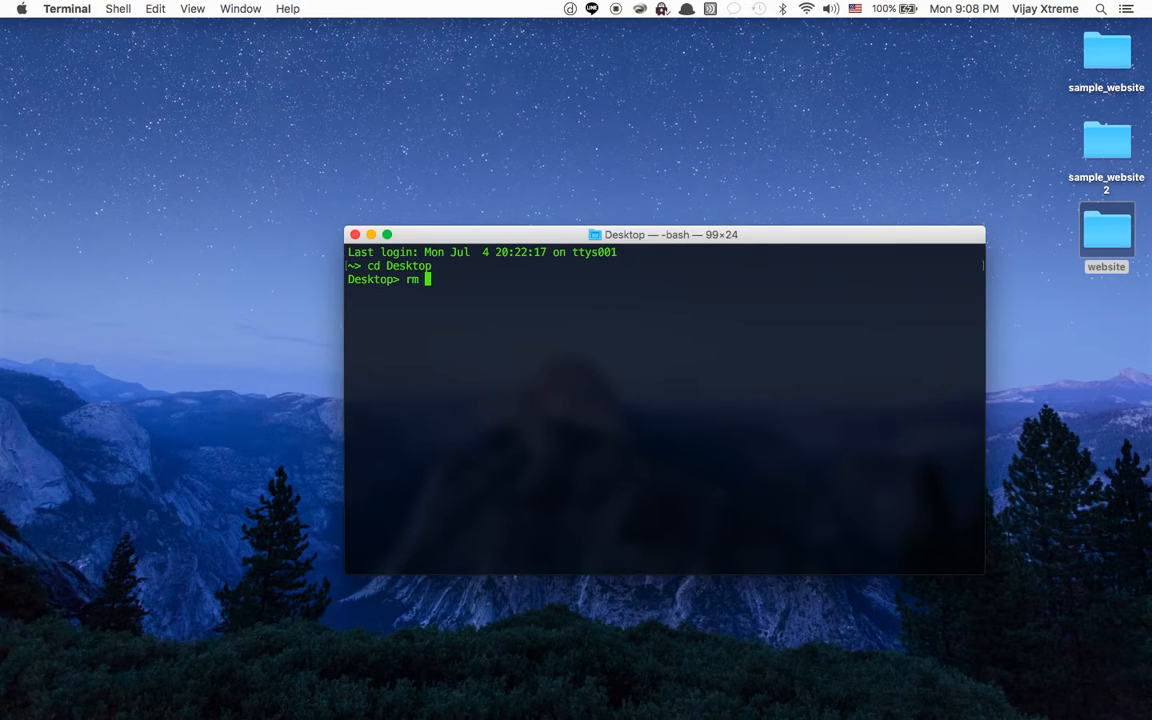
type("-r website")
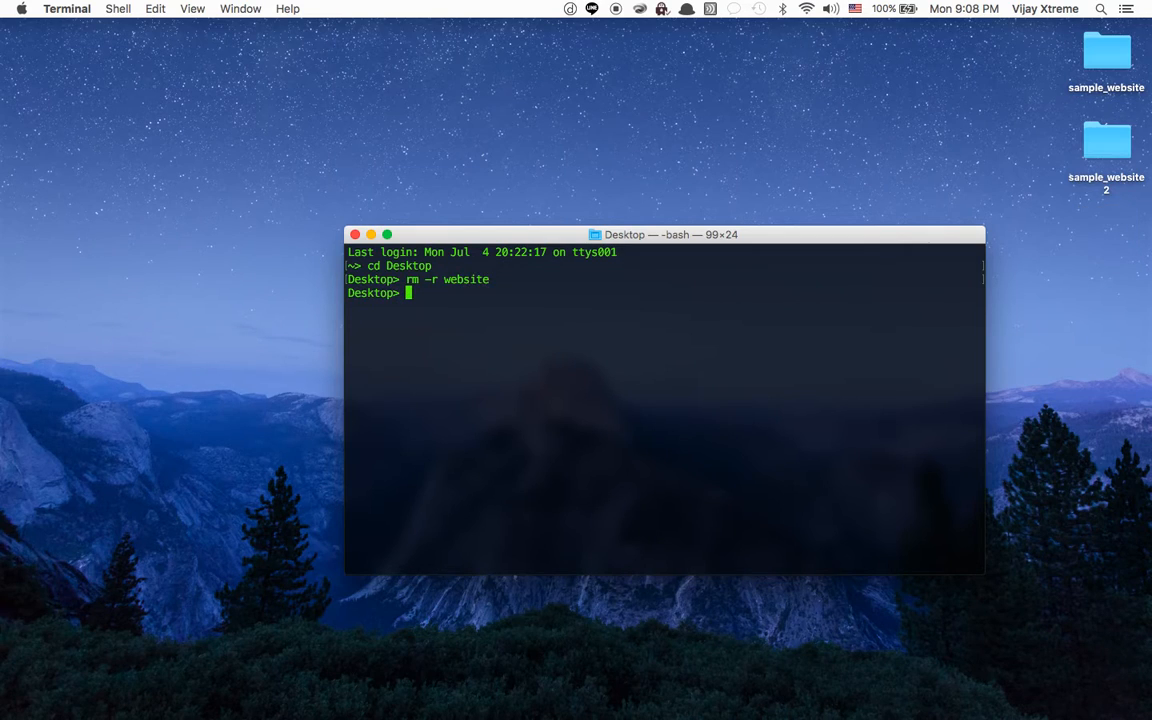
type("rm")
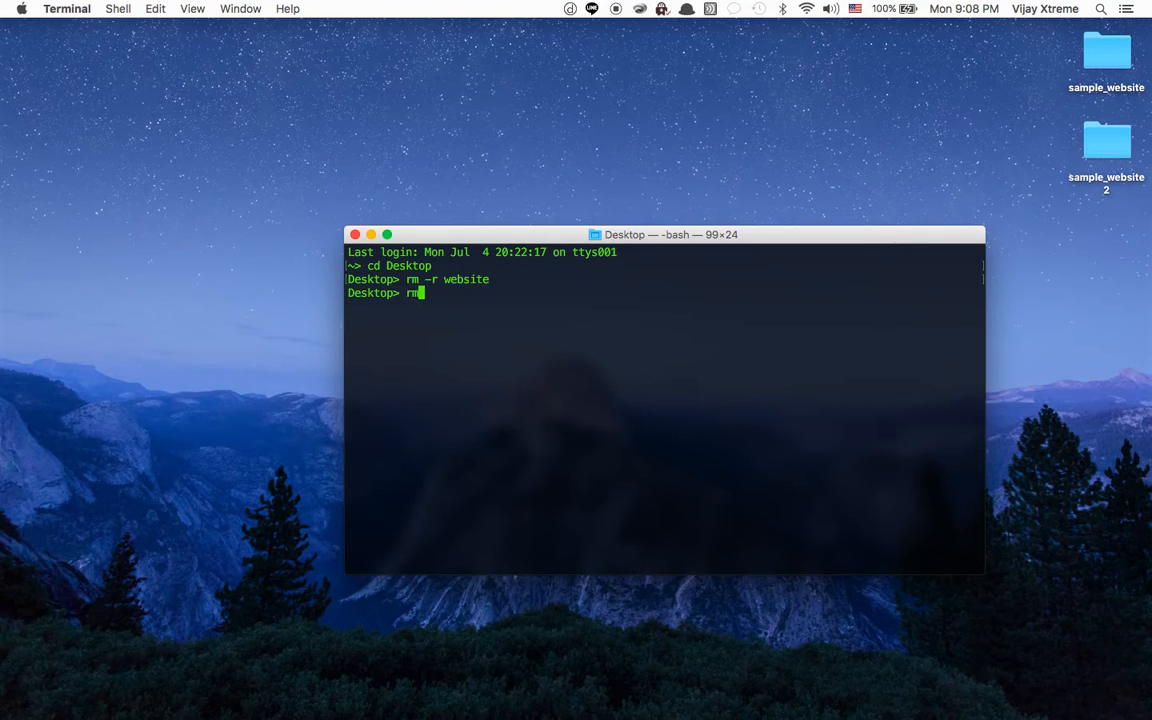
type("sample_website")
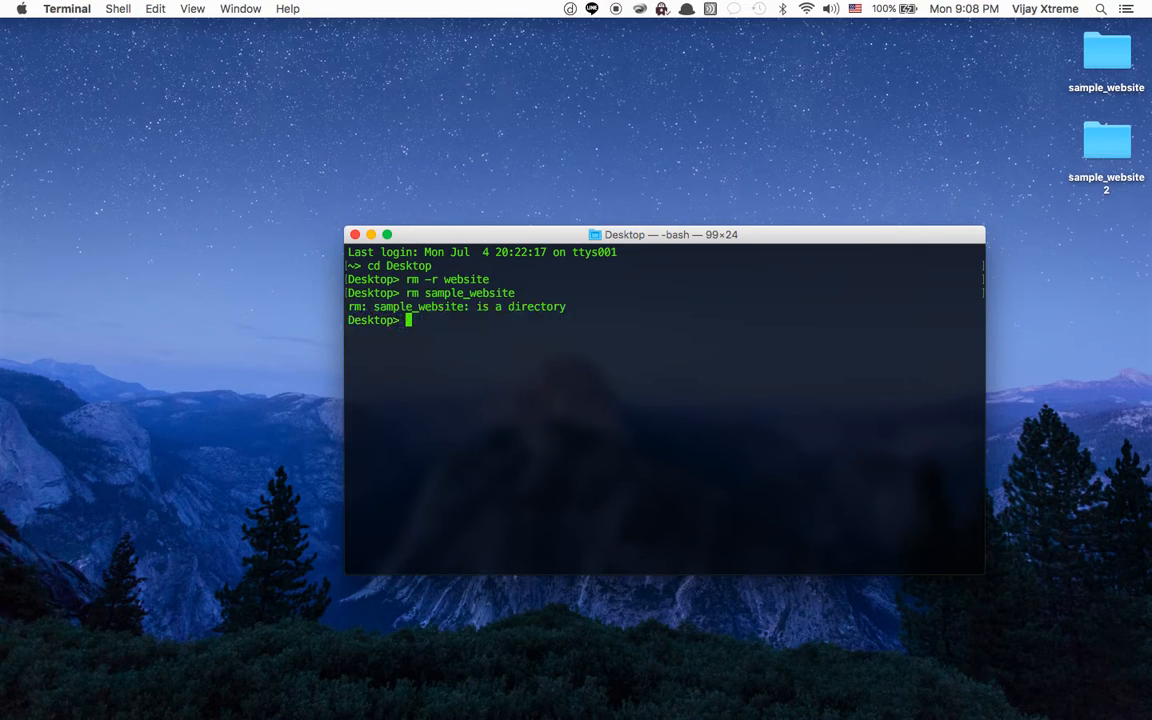
type("rm sample_website")
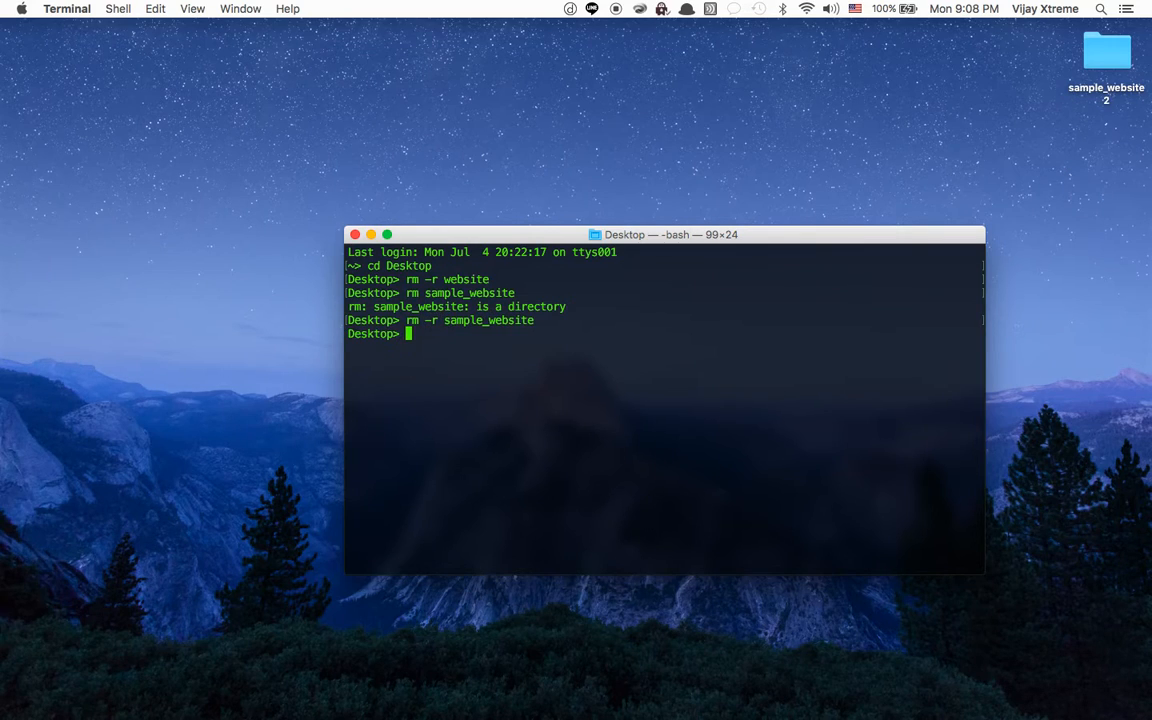
type("rm -r")
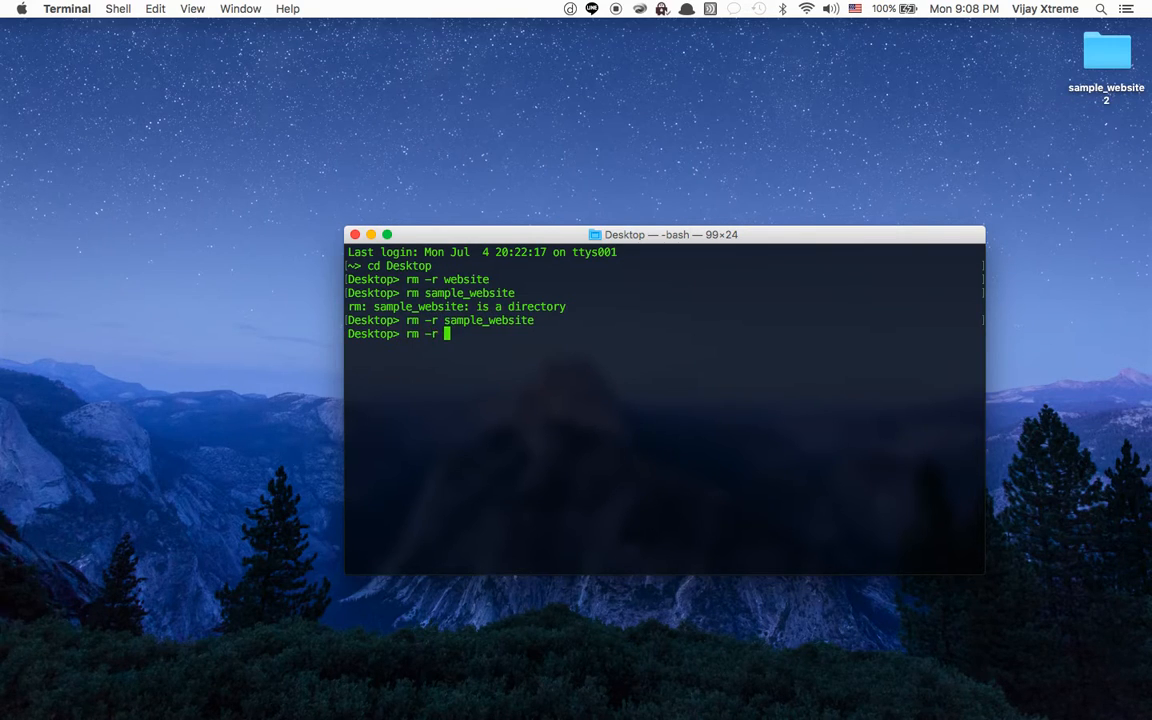
type("sample_website2/")
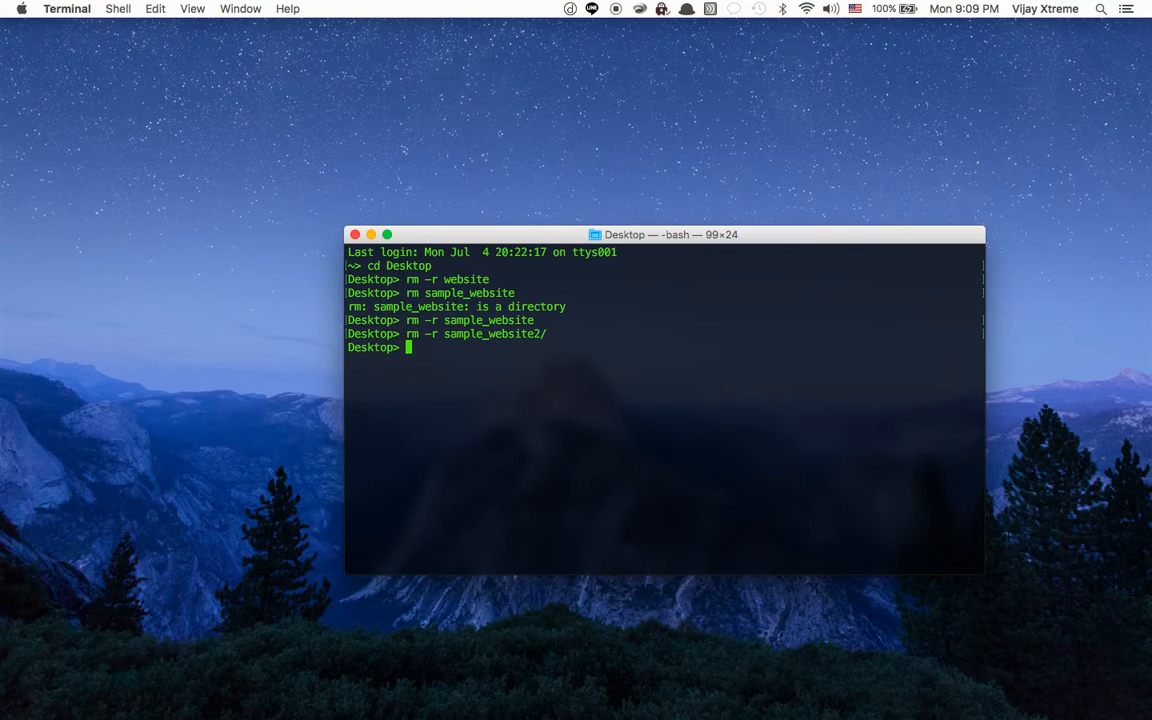
Clear the screen, create the sample_project folder and cd into it
type("clear")
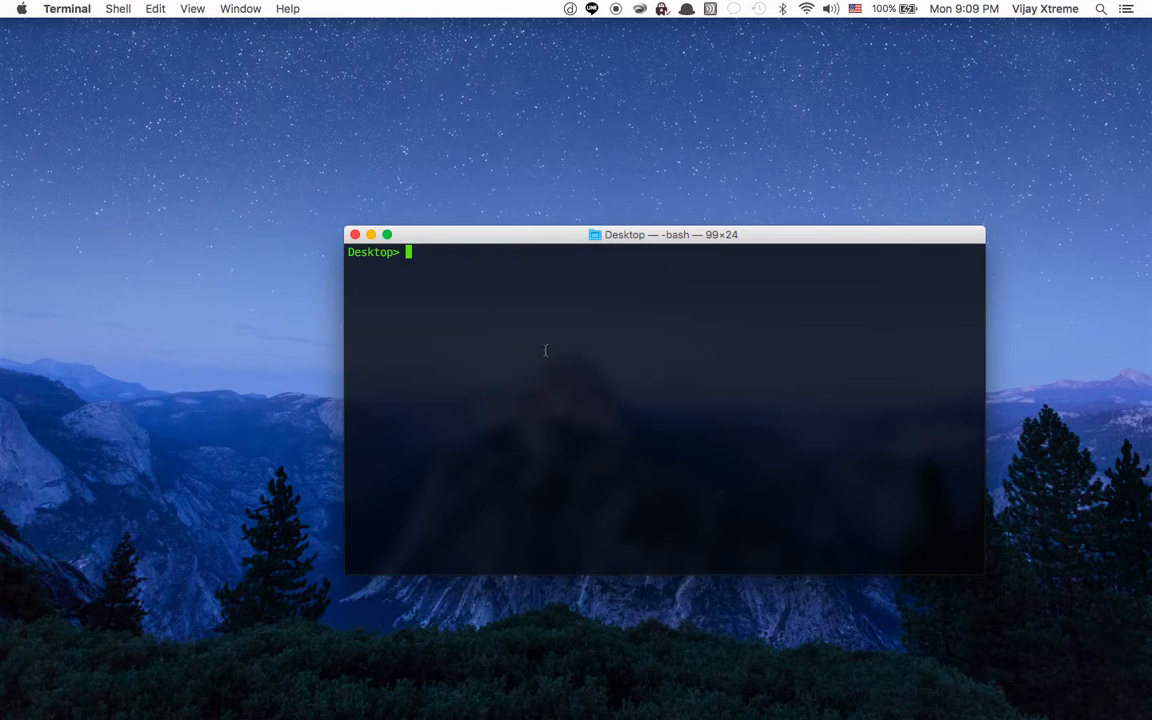
mouse_move(538, 243)
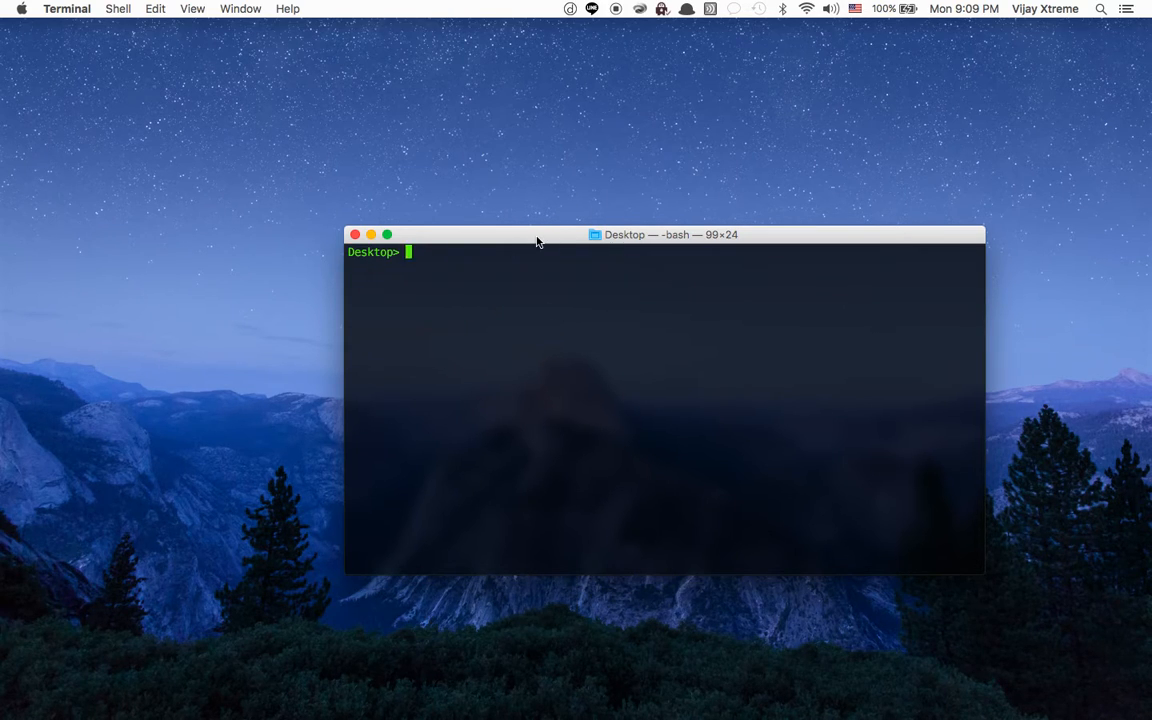
type("mkdir")
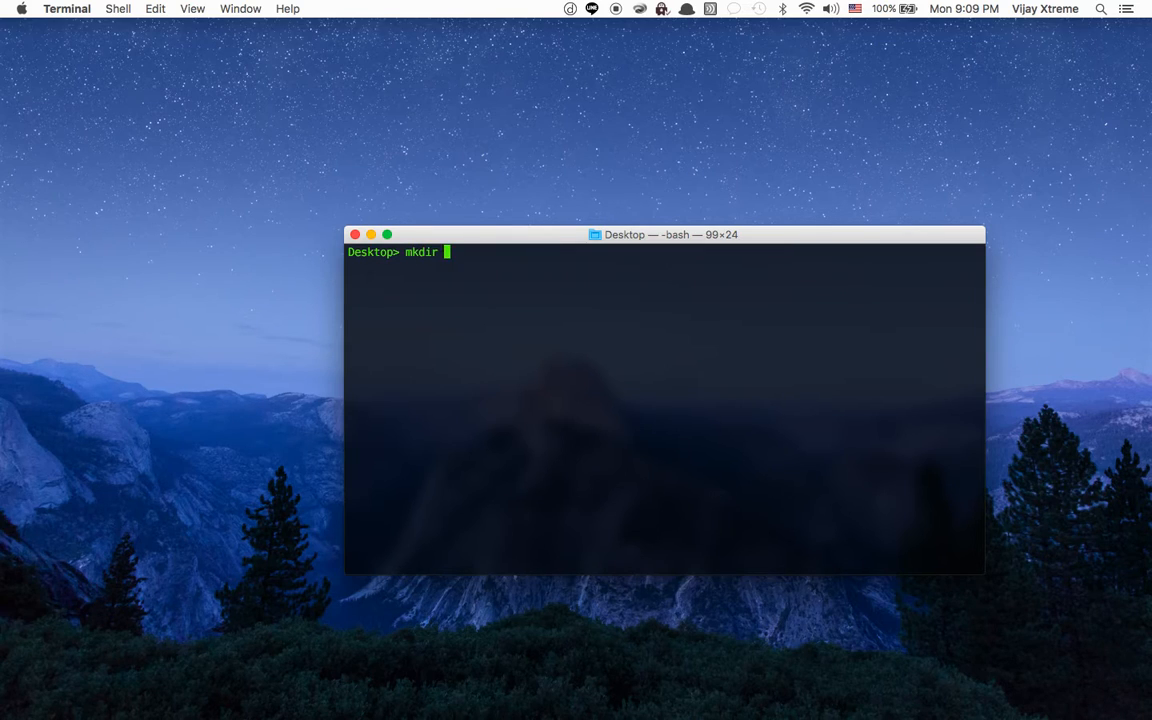
type("sample_project")
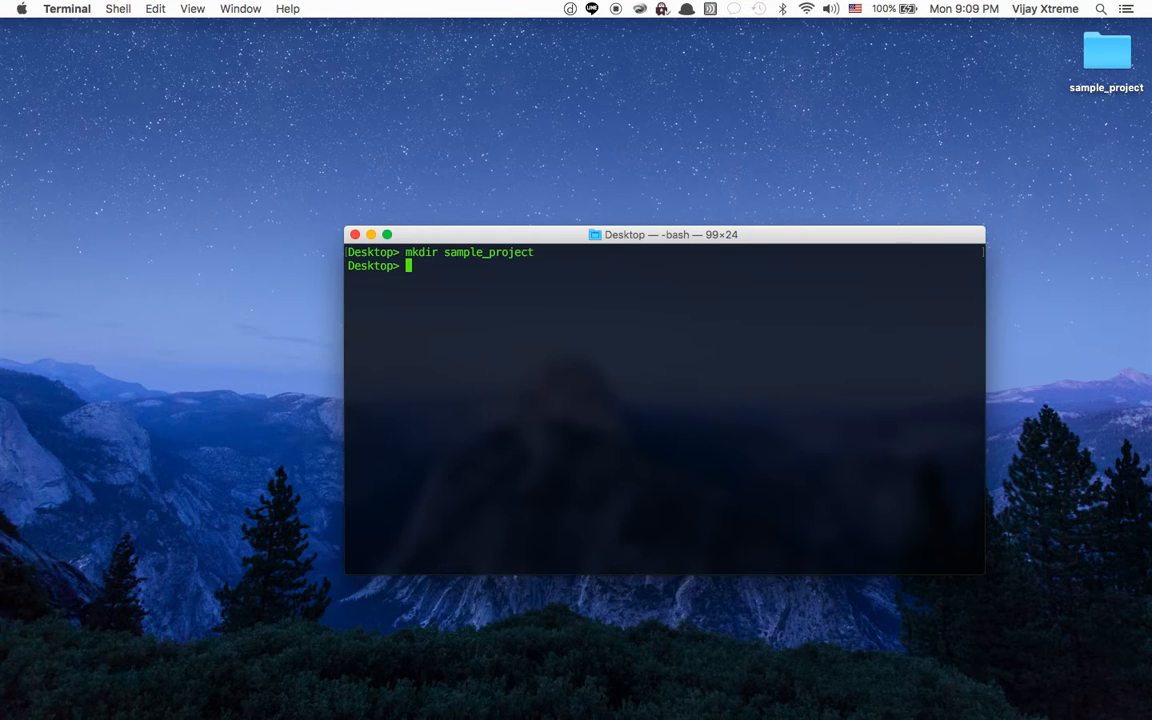
type("cd")
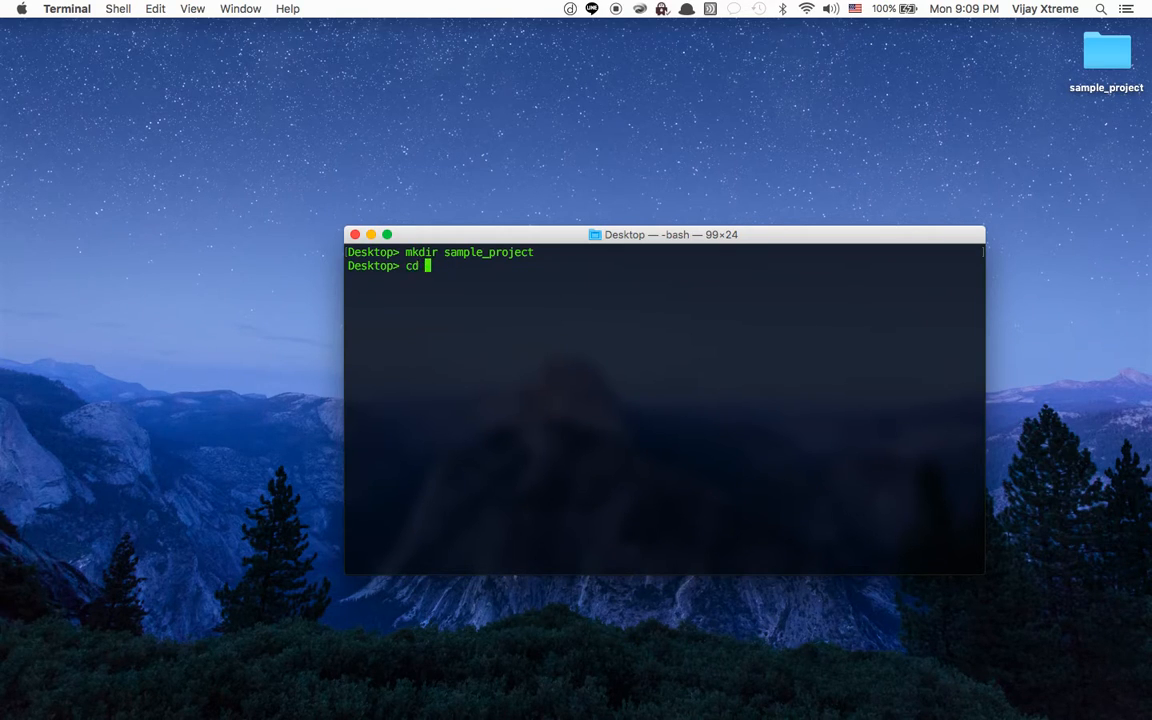
type("sample_project/")
type("touch index.")
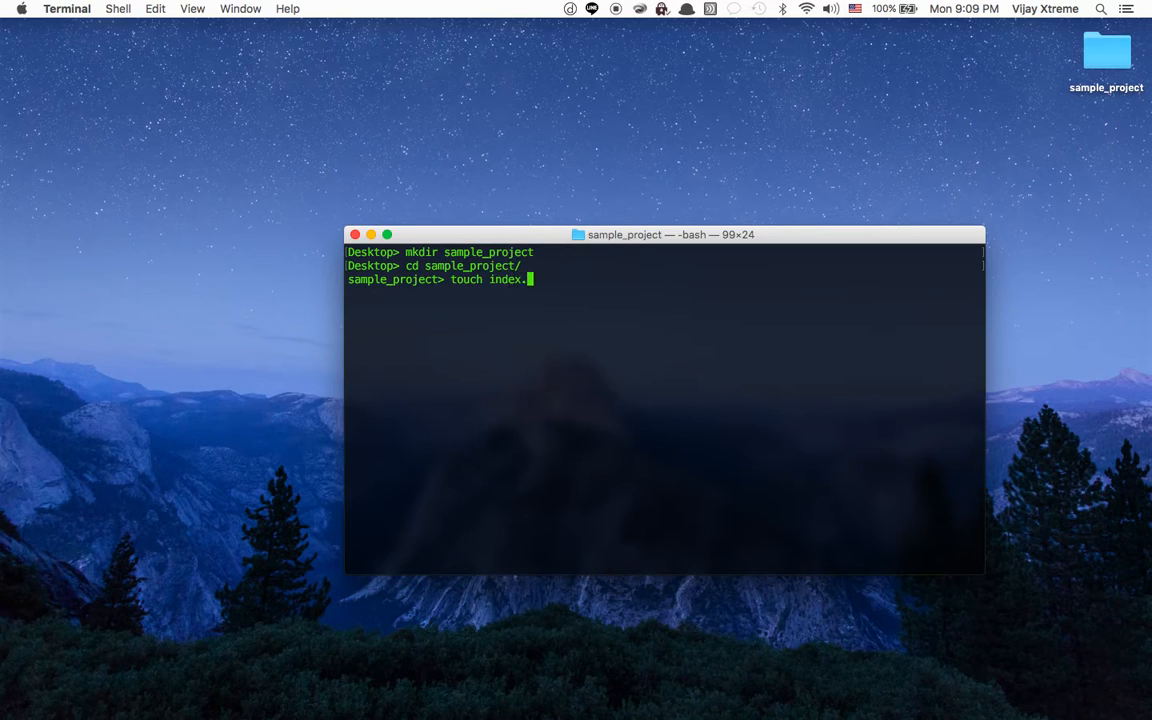
Create empty index.html, style.css and script.js files, then open the folder in Finder
type("html")
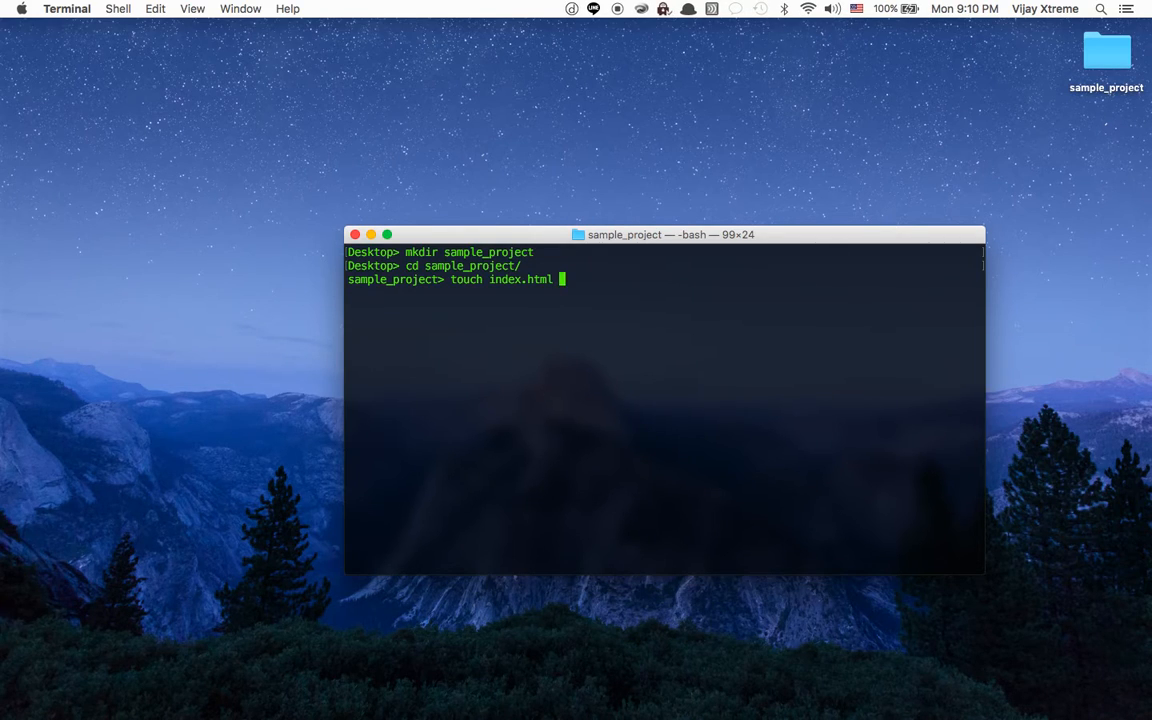
type("style.css")
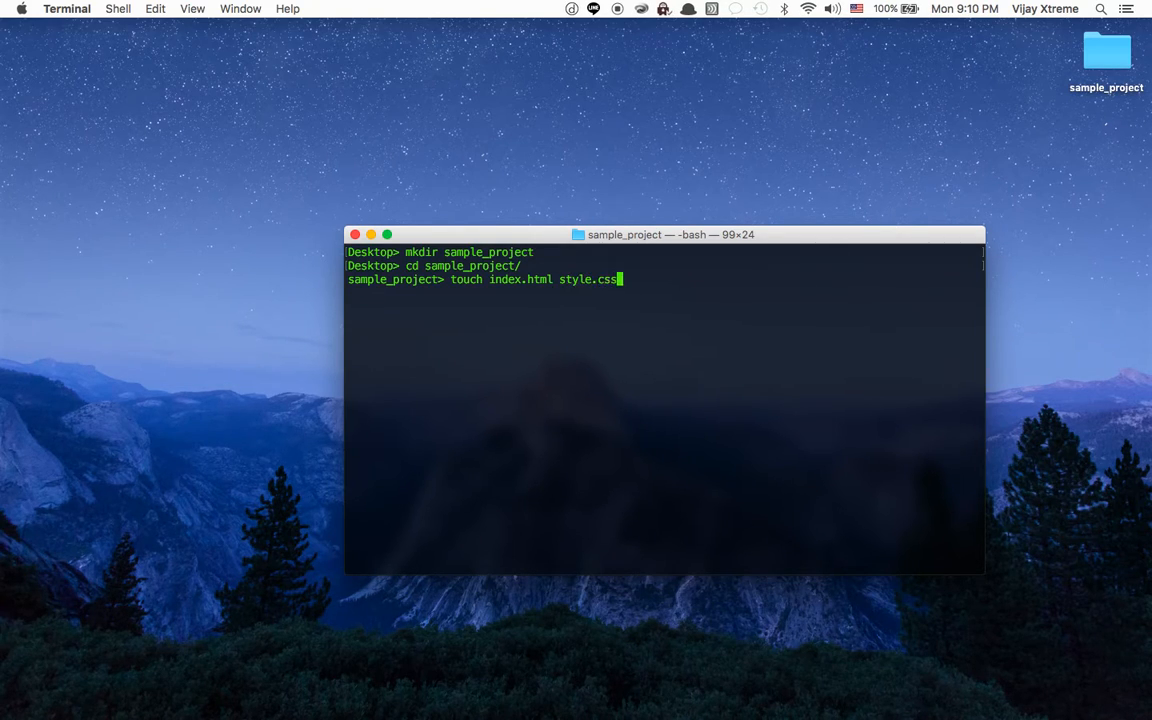
type("scrip")
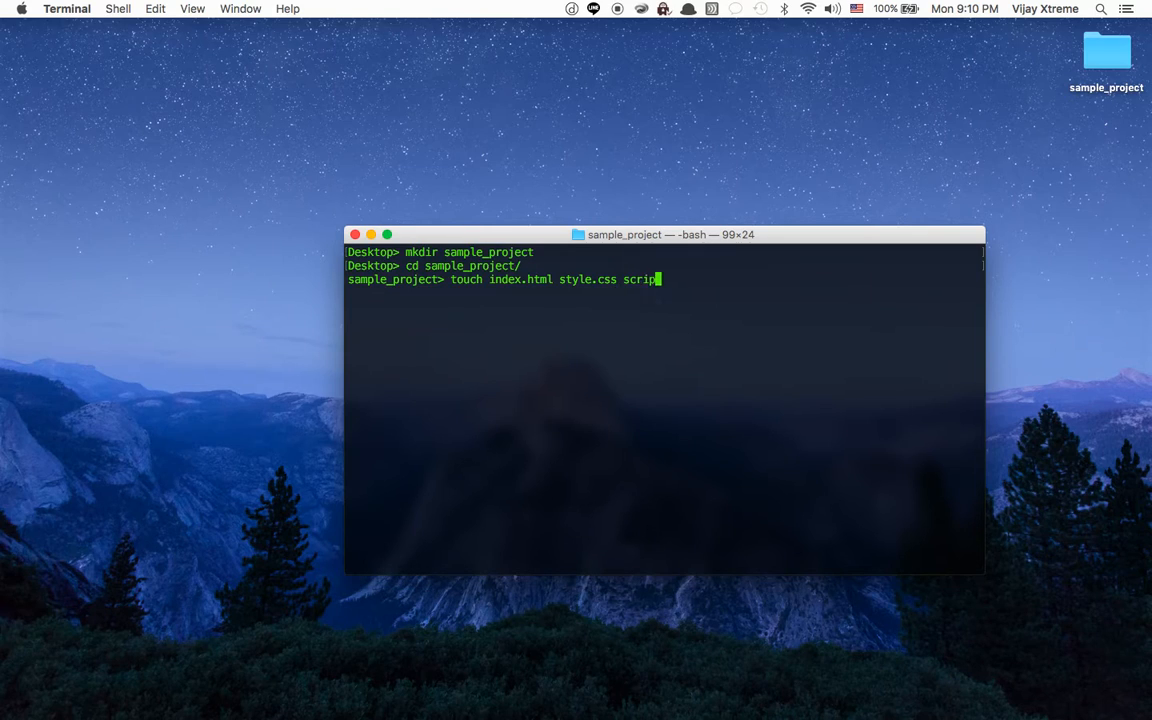
type(".js")
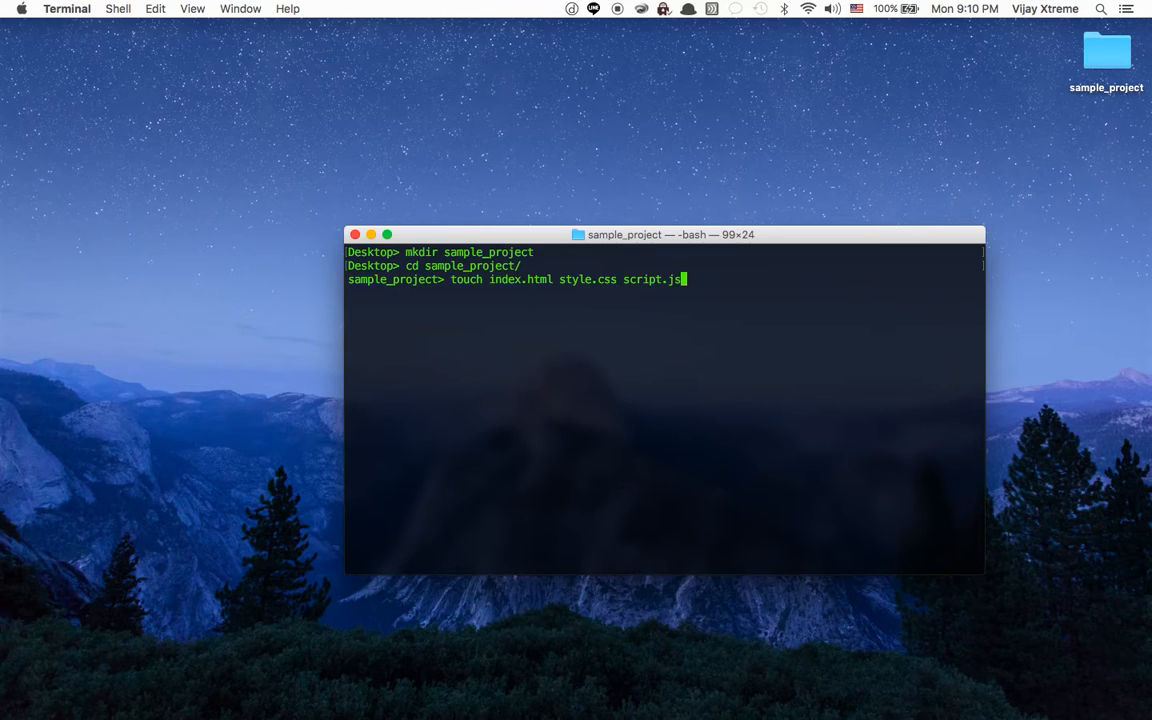
type("ope")
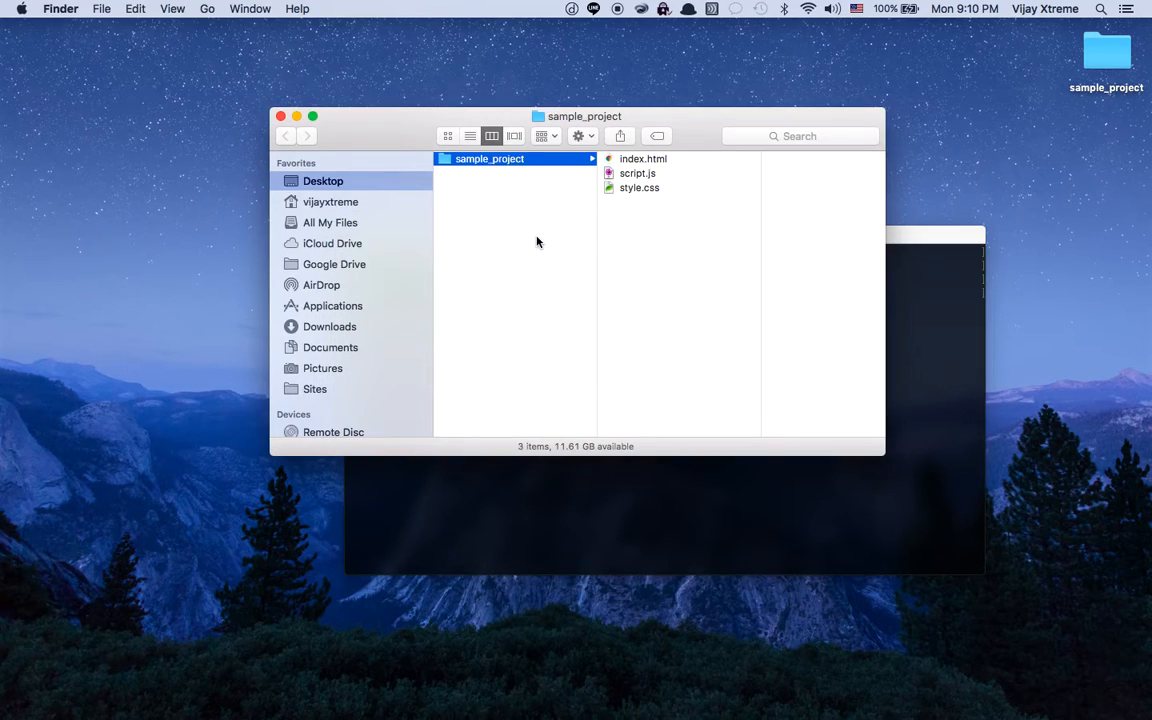
Confirm index.html, script.js and style.css are zero bytes, then close the Finder window
left_click(642, 158)
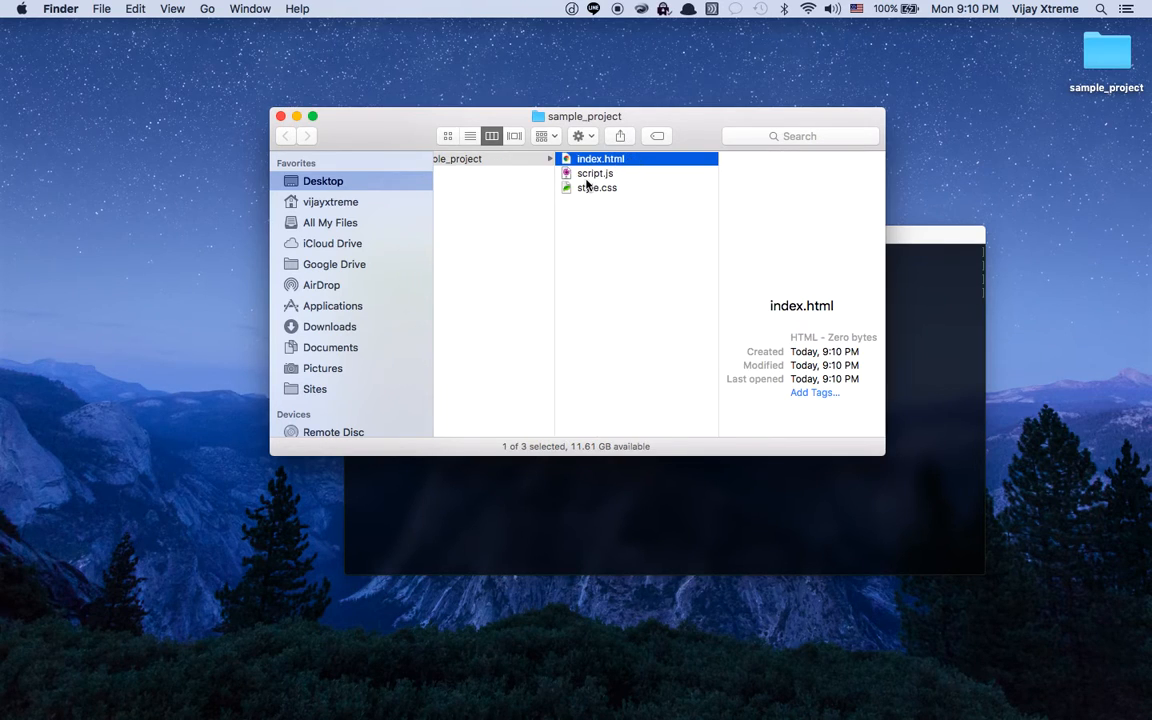
left_click(595, 173)
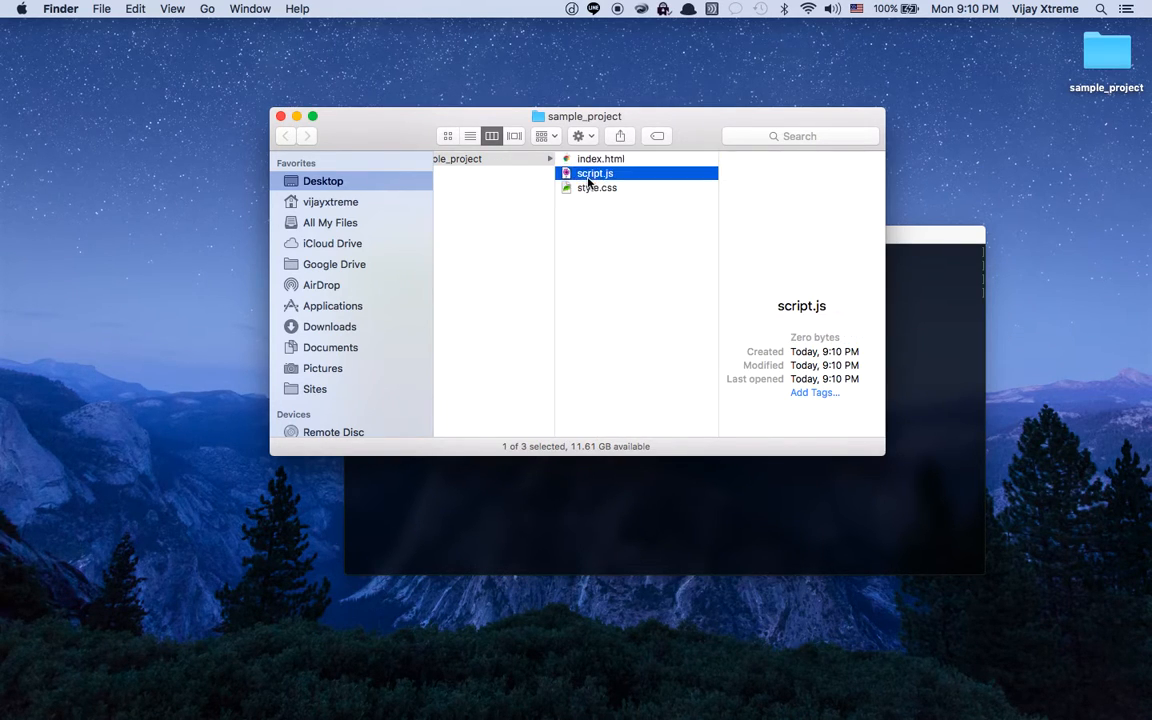
left_click(596, 188)
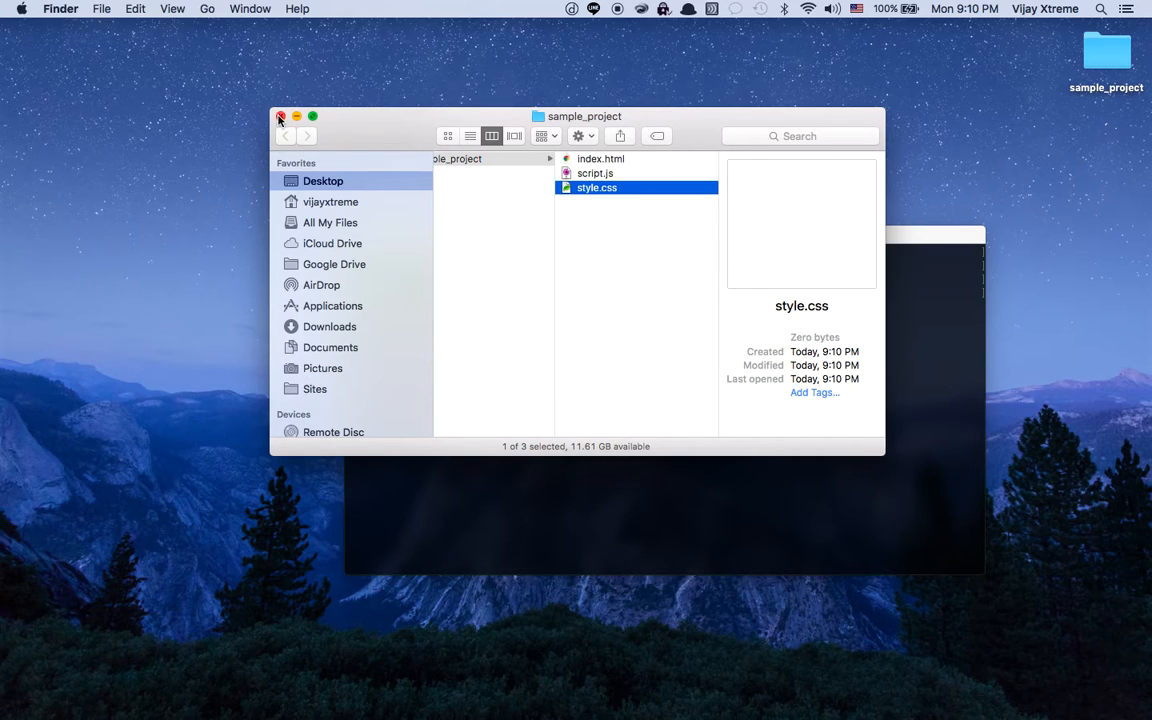
left_click(281, 116)
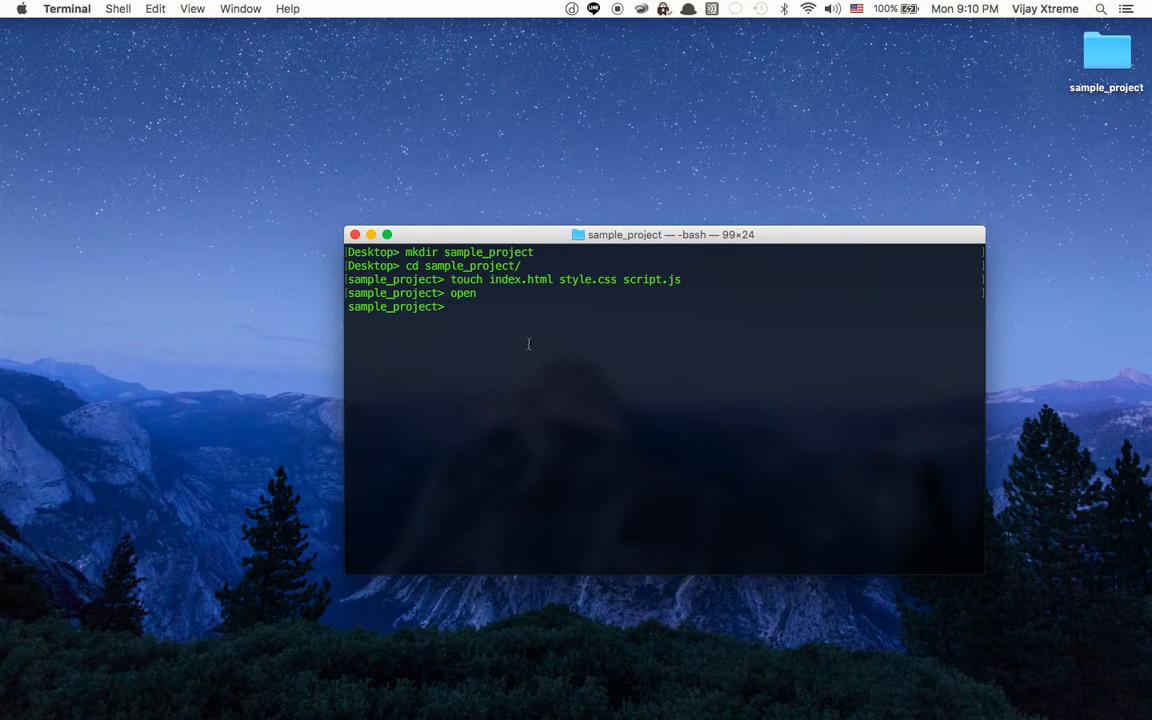
Show the contents of the empty index.html with cat
type("c")
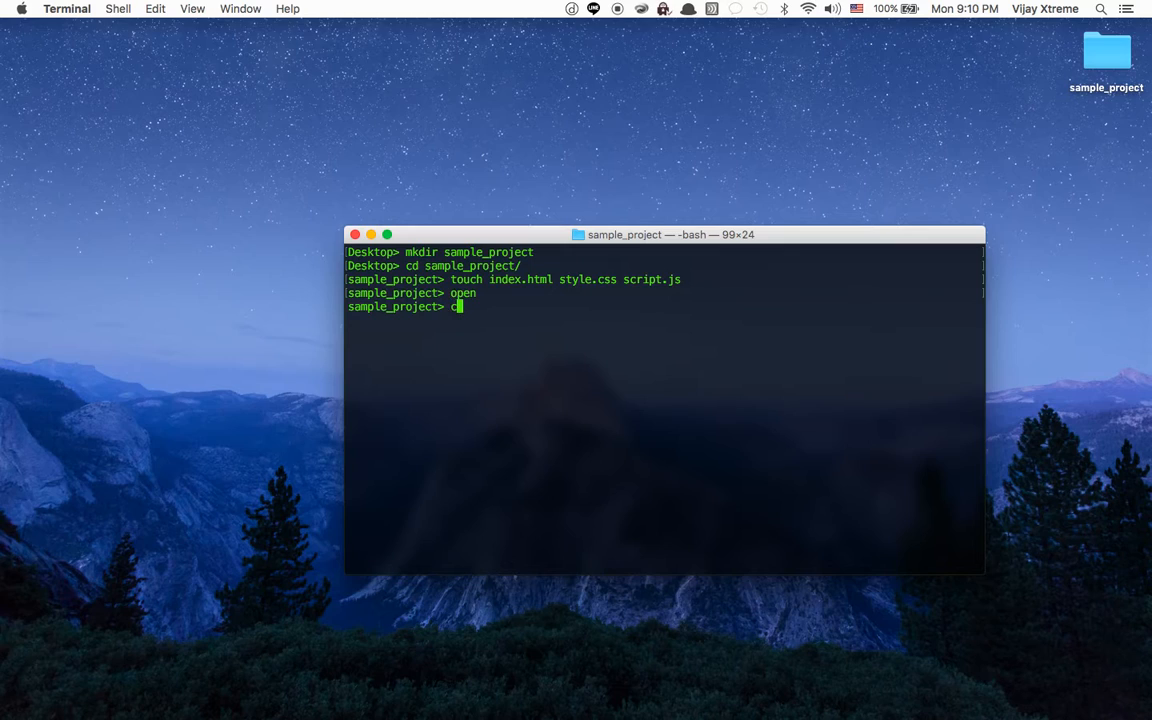
type("cat i")
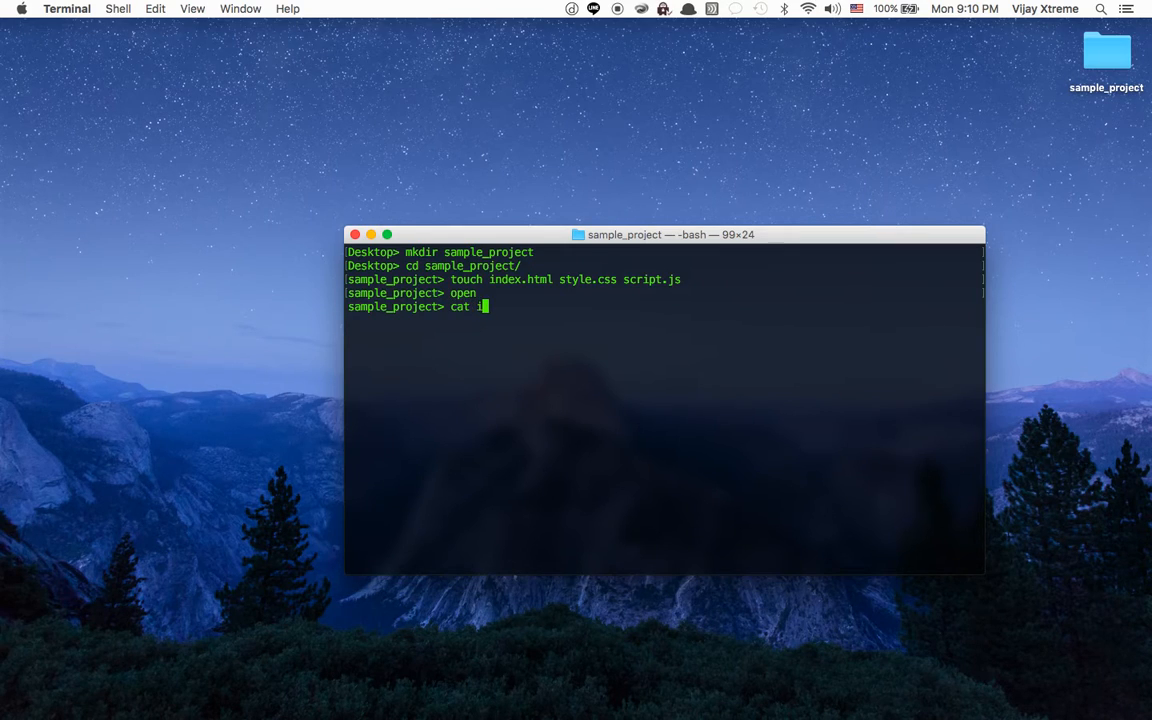
type("ndex")
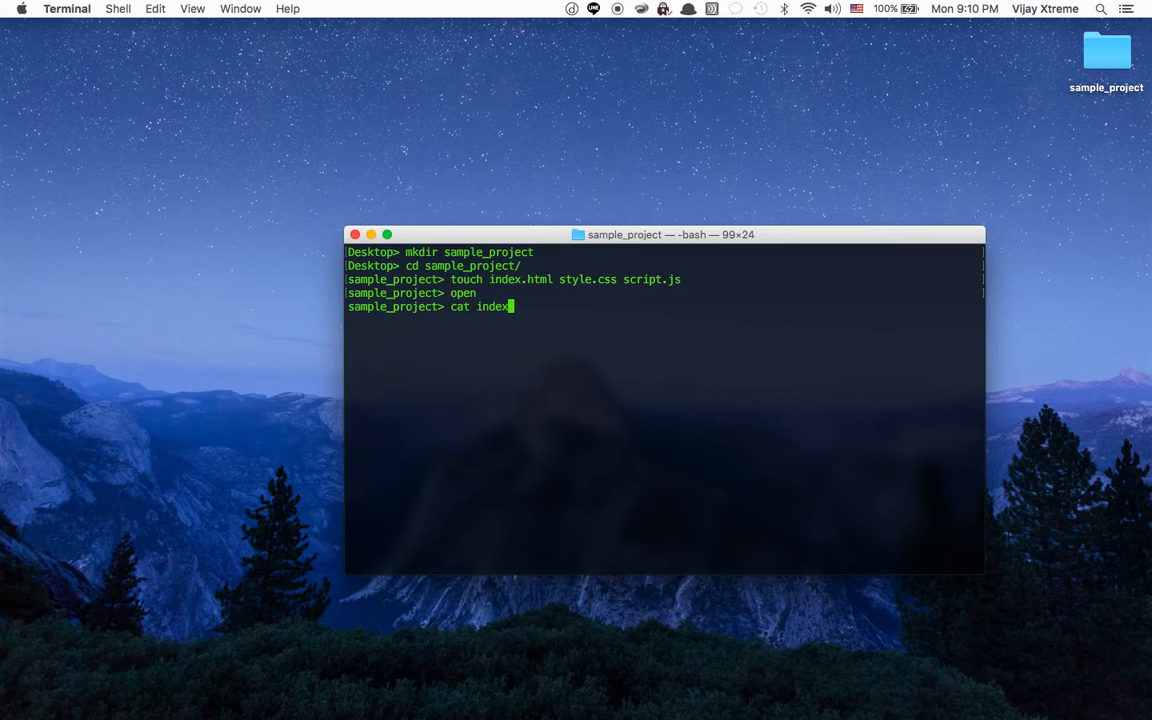
type(".")
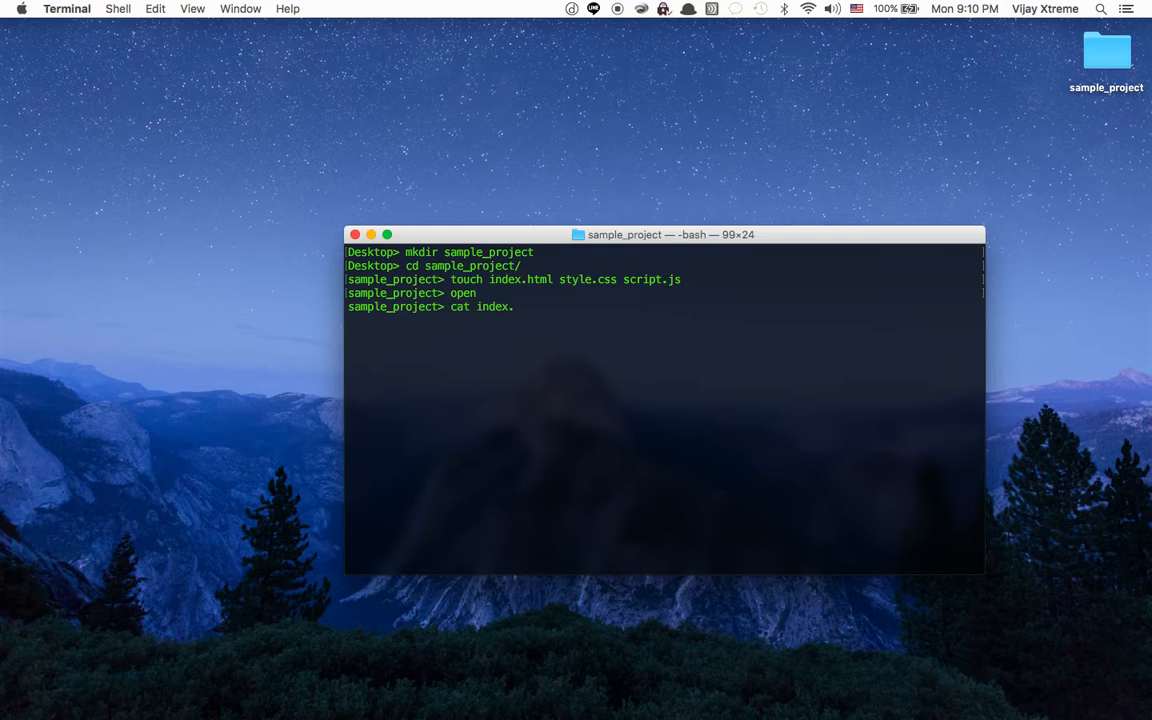
type("html")
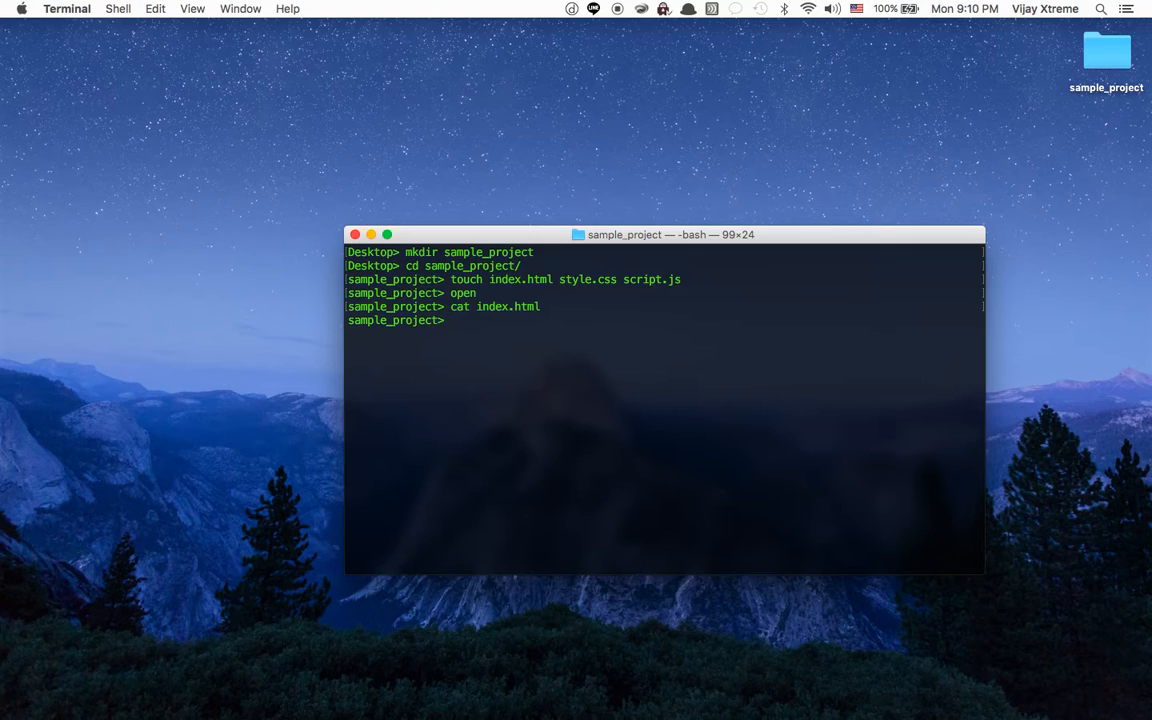
Start an echo command with the html head and a stylesheet link to style.css
type("echo")
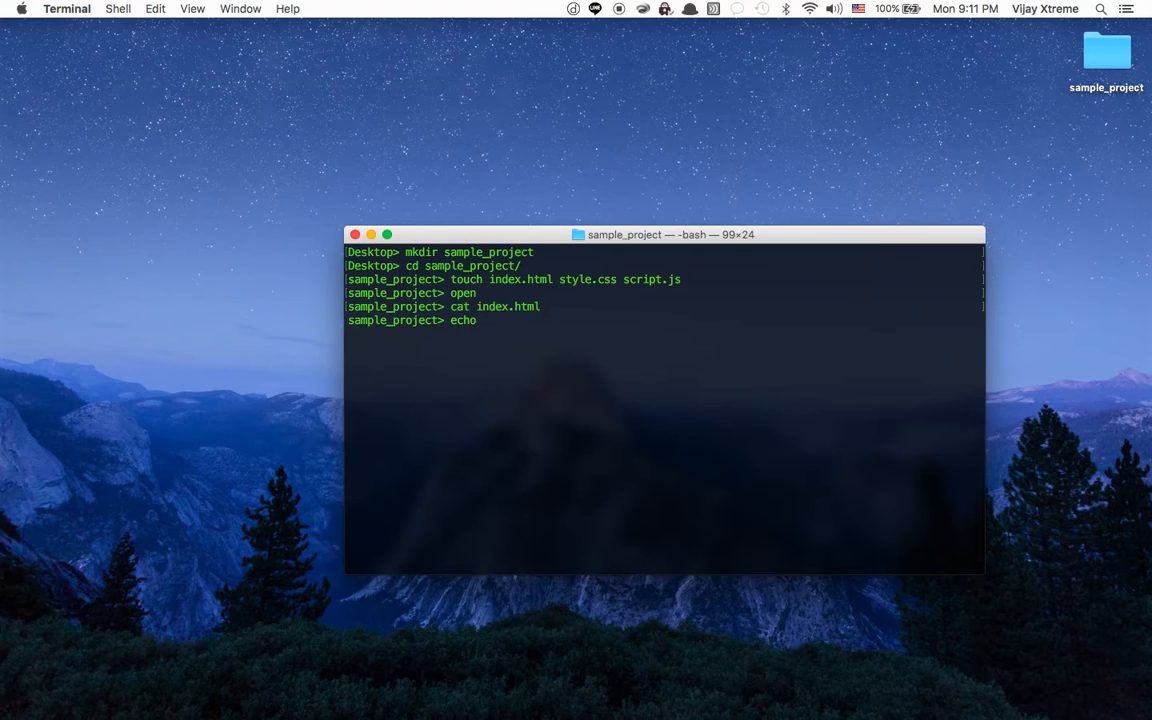
type("'")
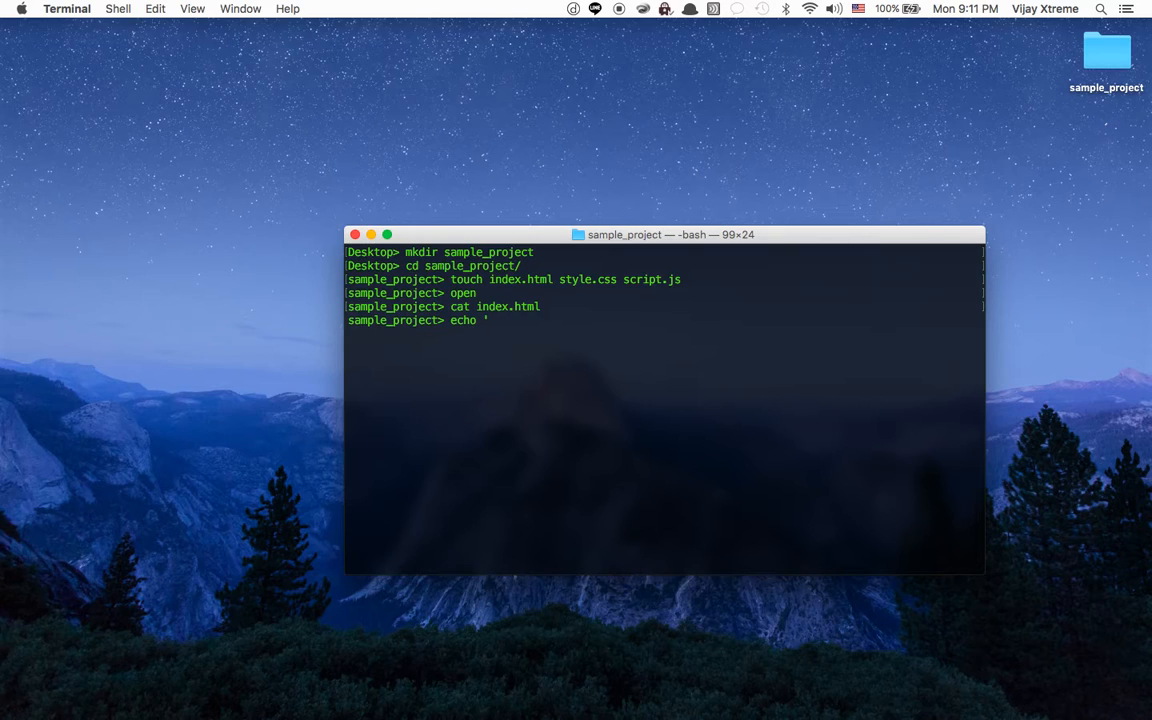
type("<html>")
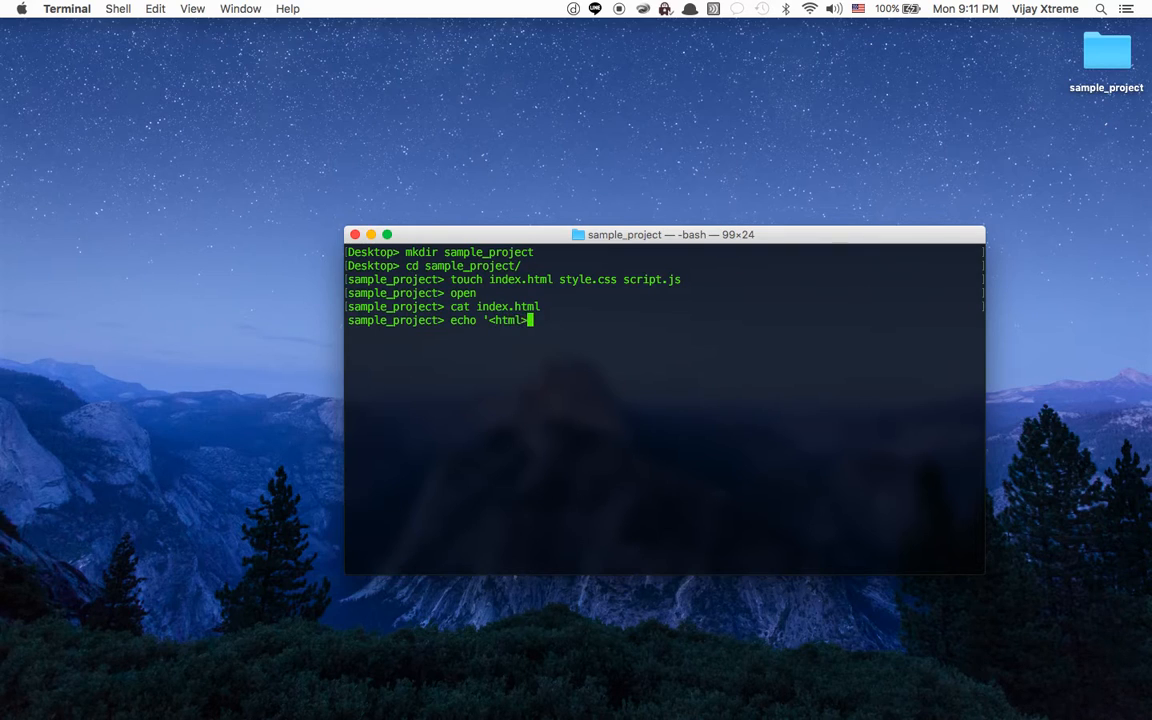
type("<head")
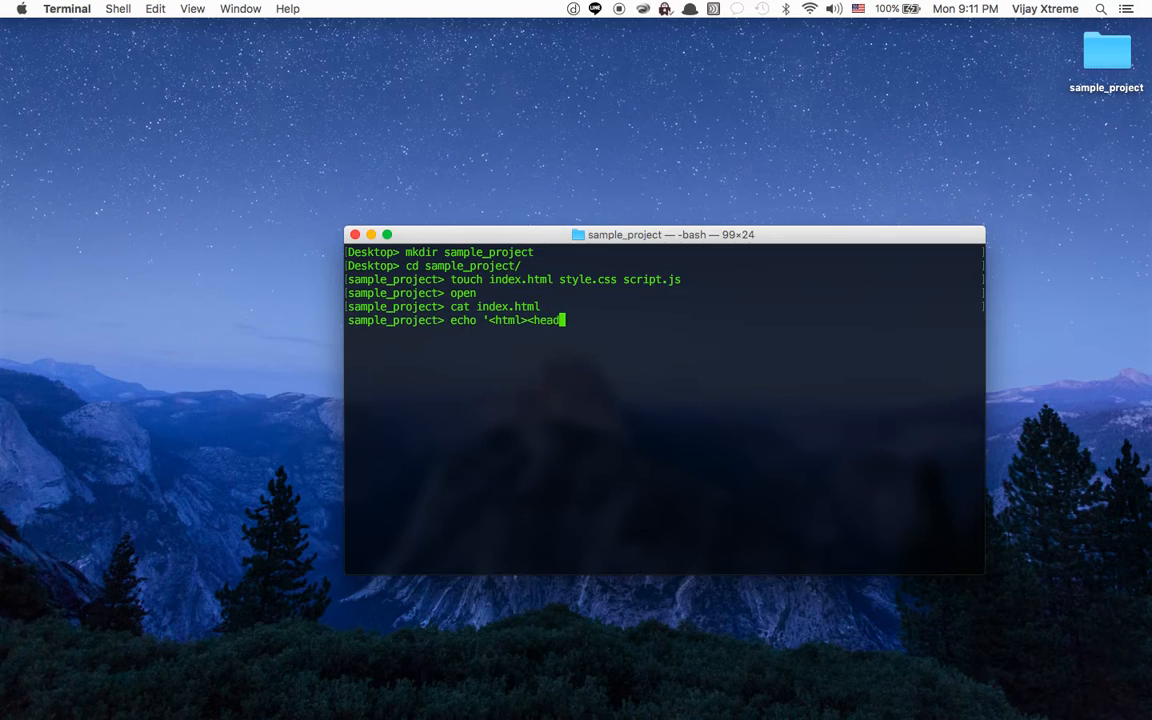
type("<b")
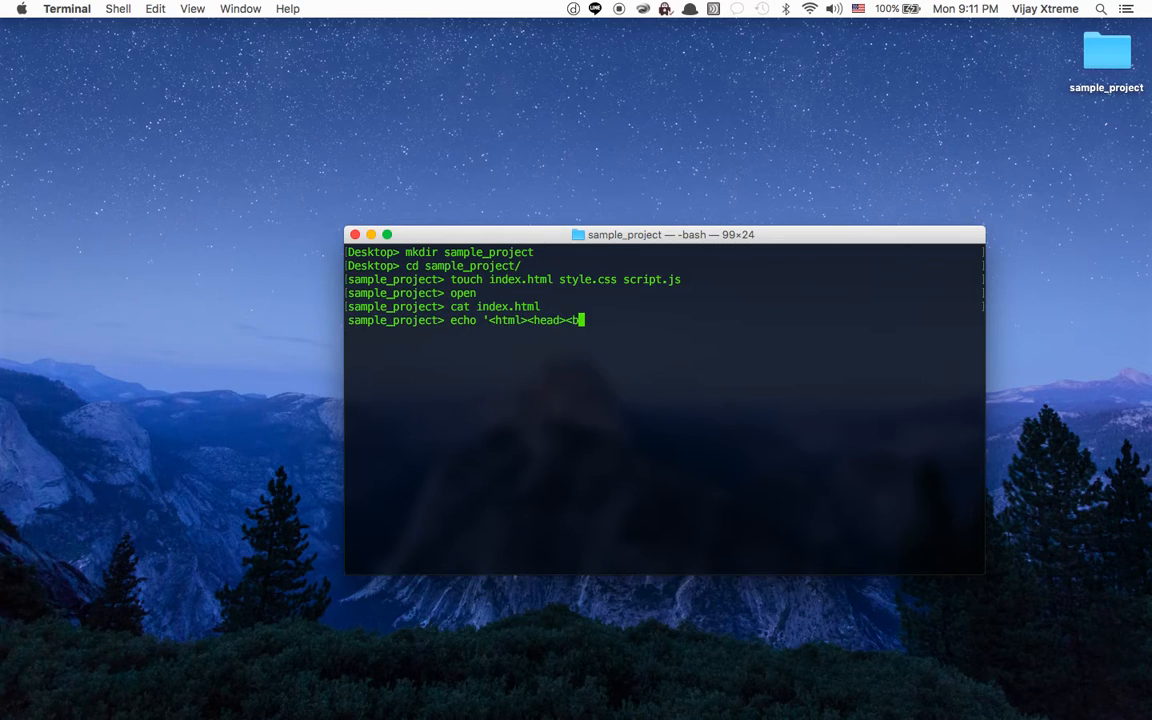
type("link s")
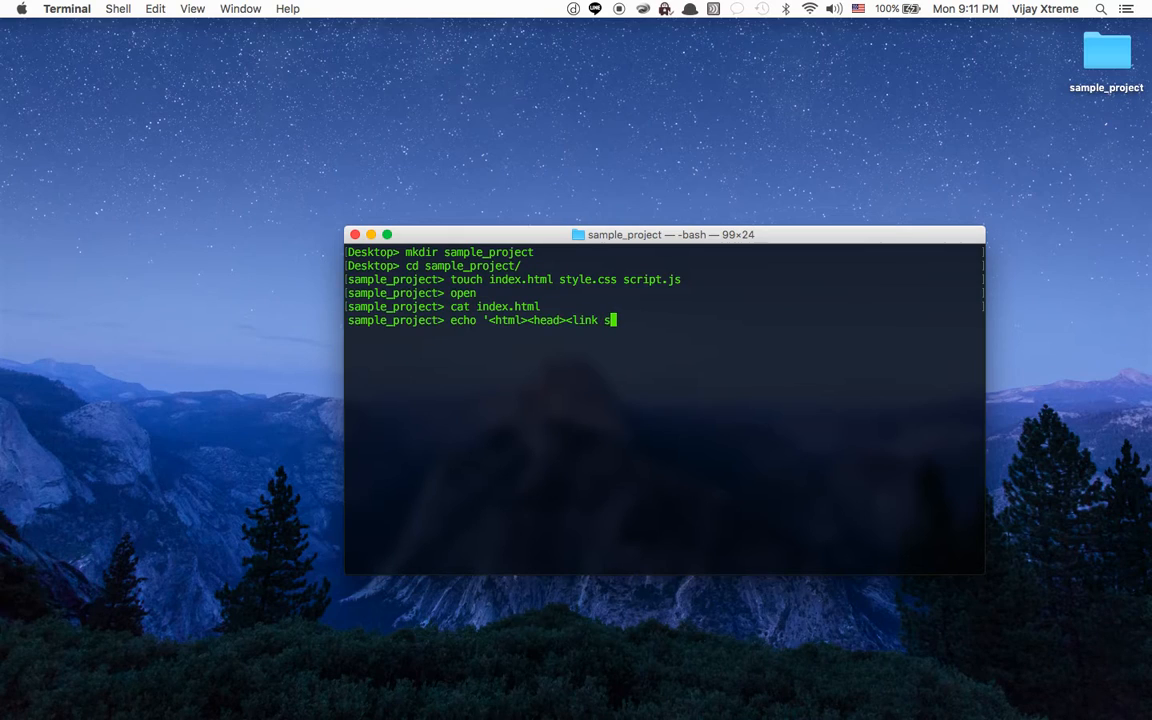
key("Backspace")
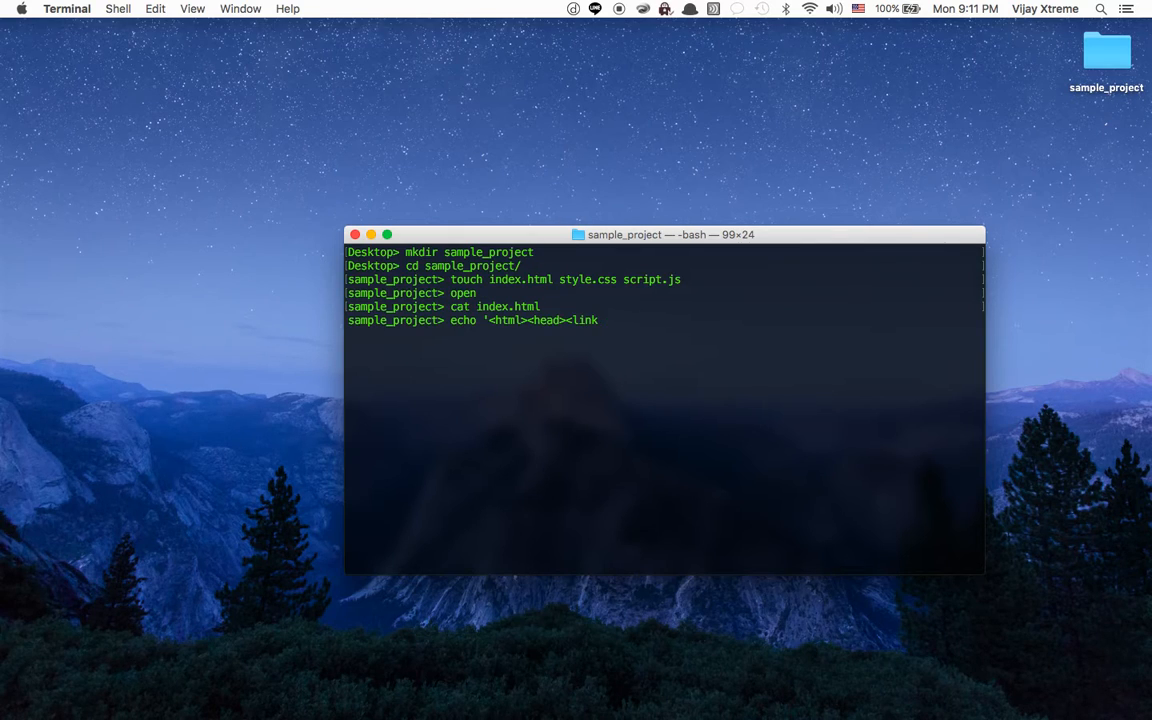
type("rel=\"")
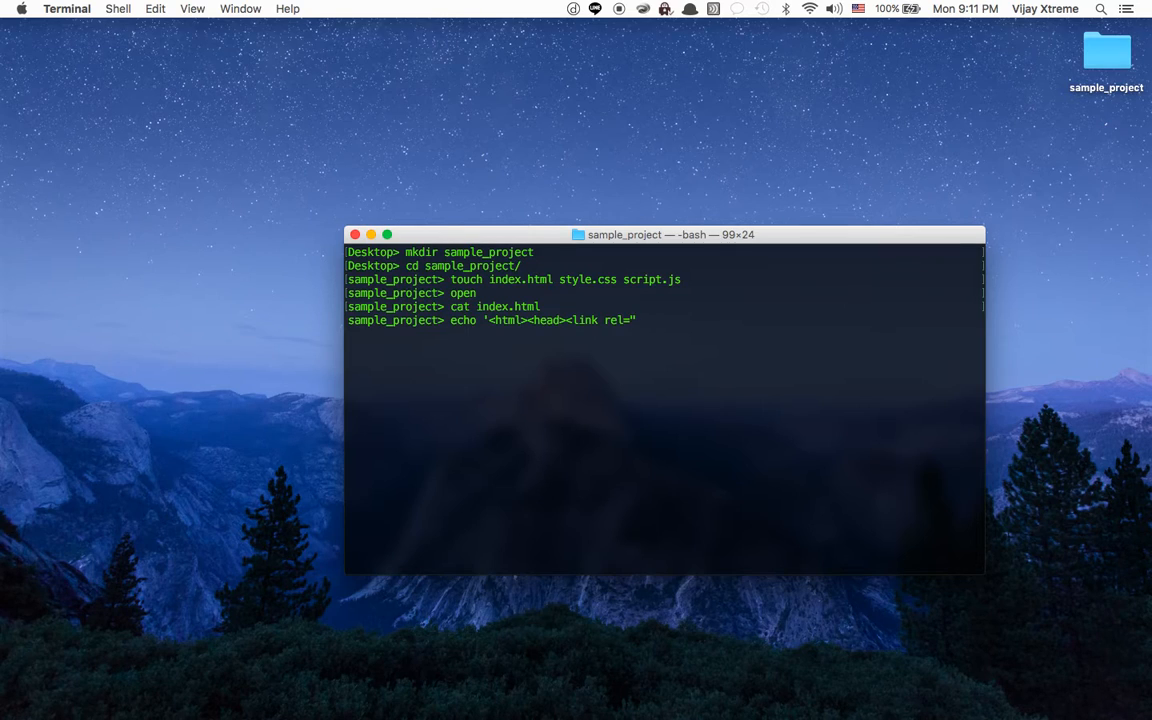
type("s")
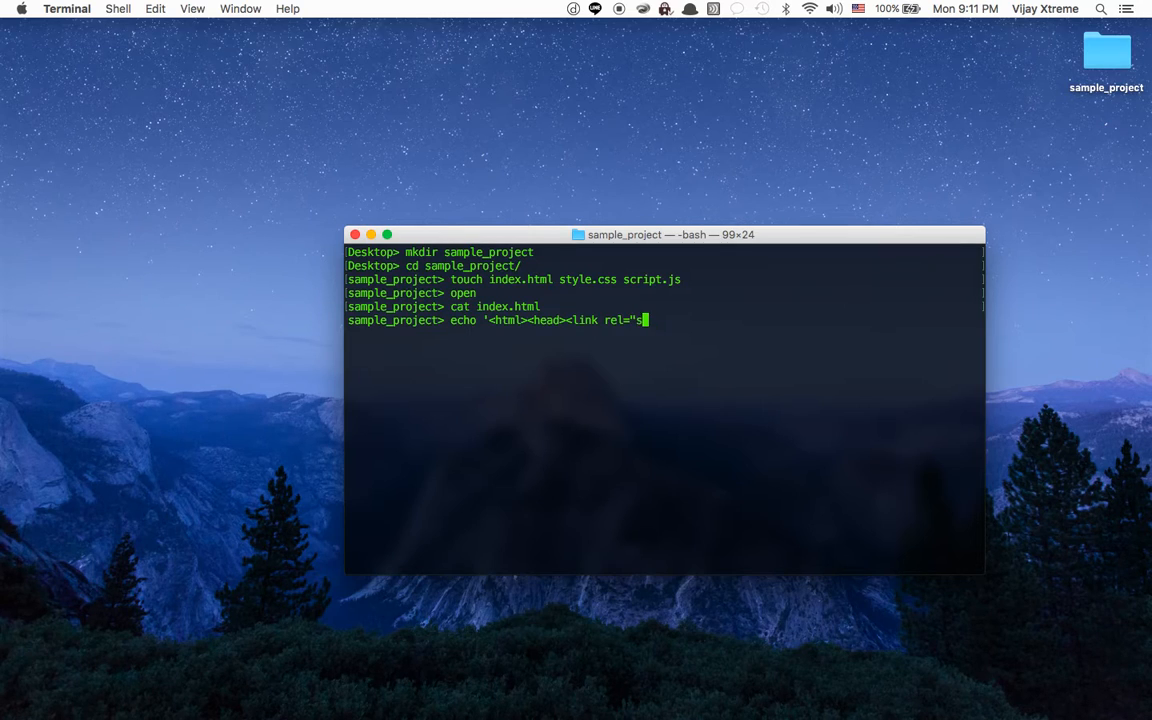
type("yles")
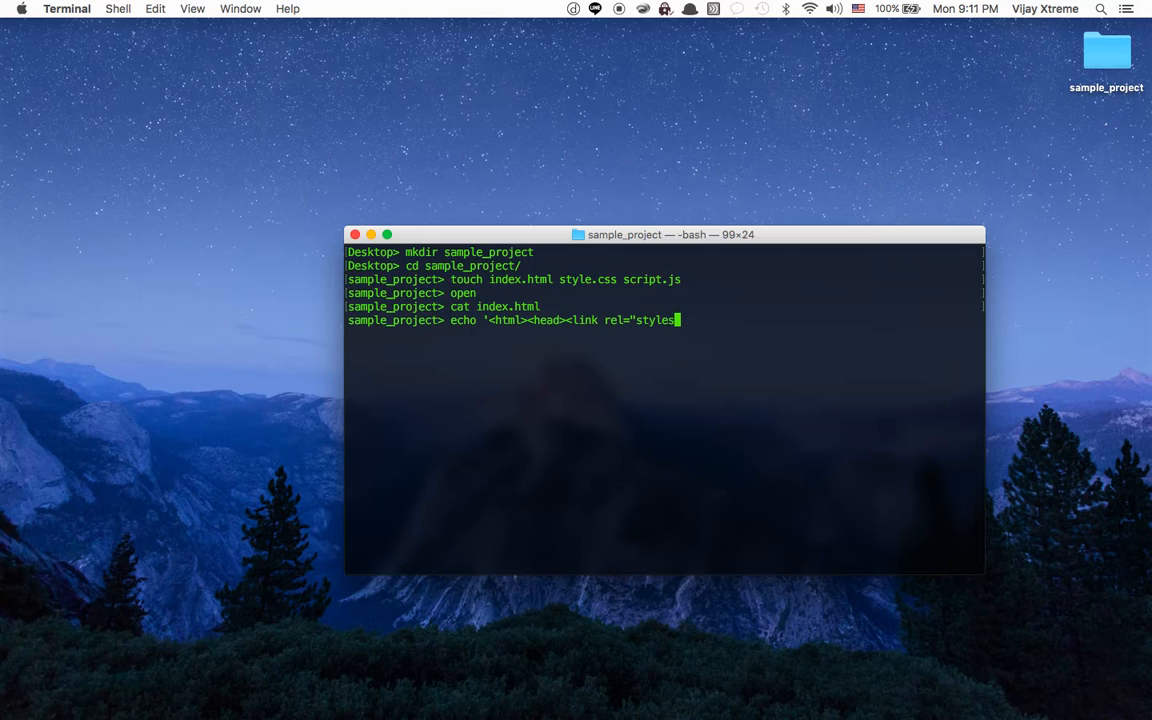
type("et")
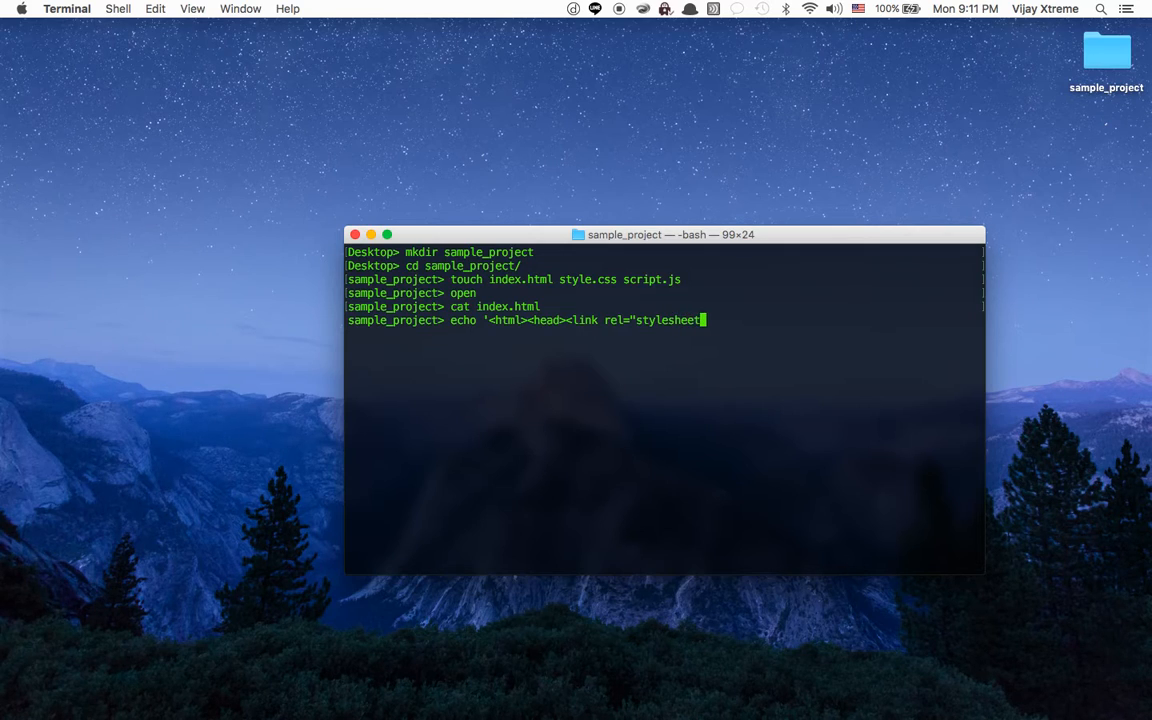
type("\"")
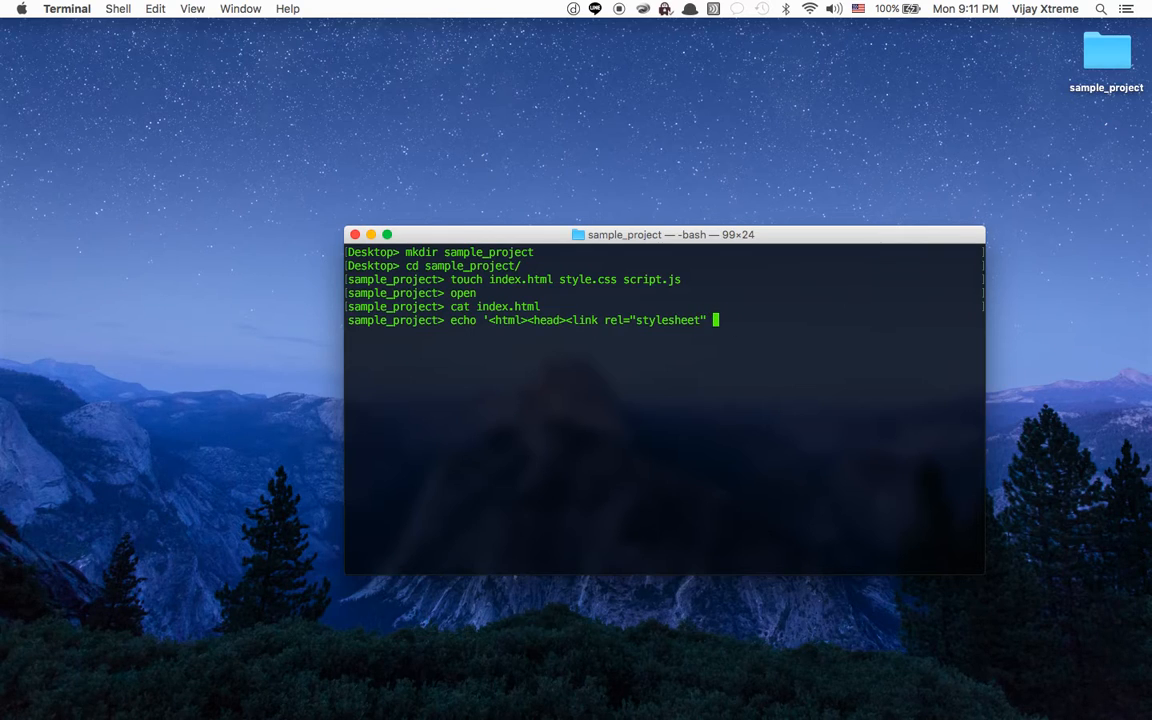
type("href=\"")
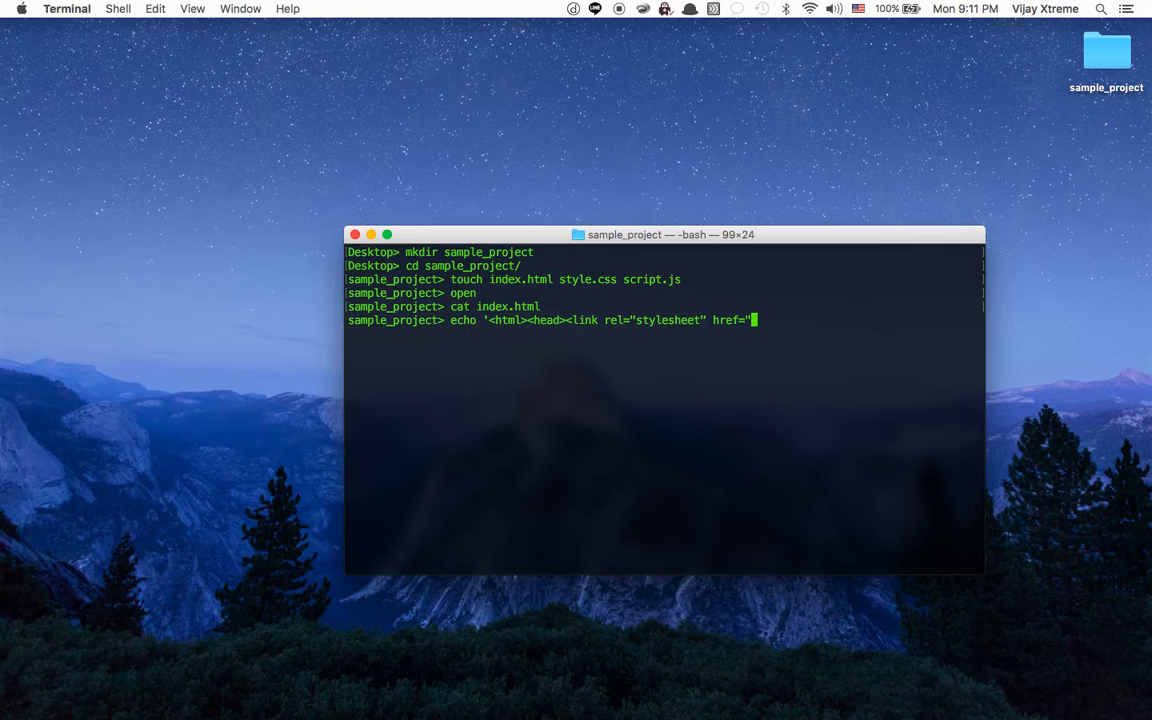
type("style.css\"></head>")
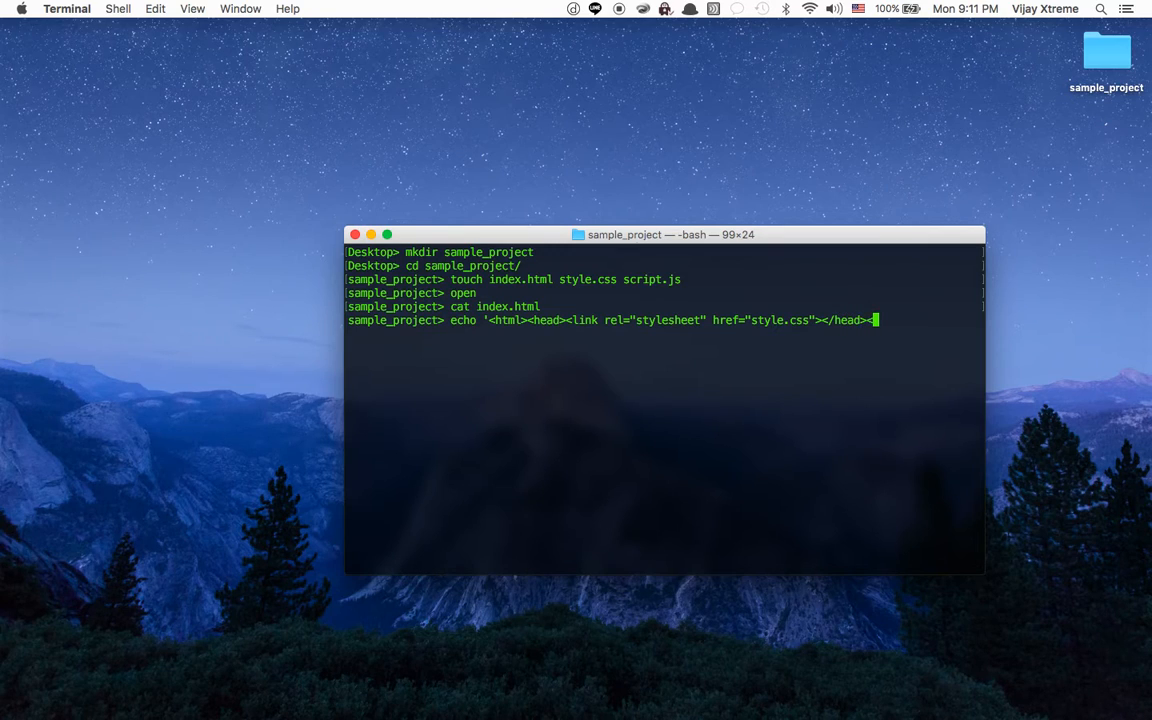
Add a body holding a Hello World paragraph and its closing tags
type("<body>")
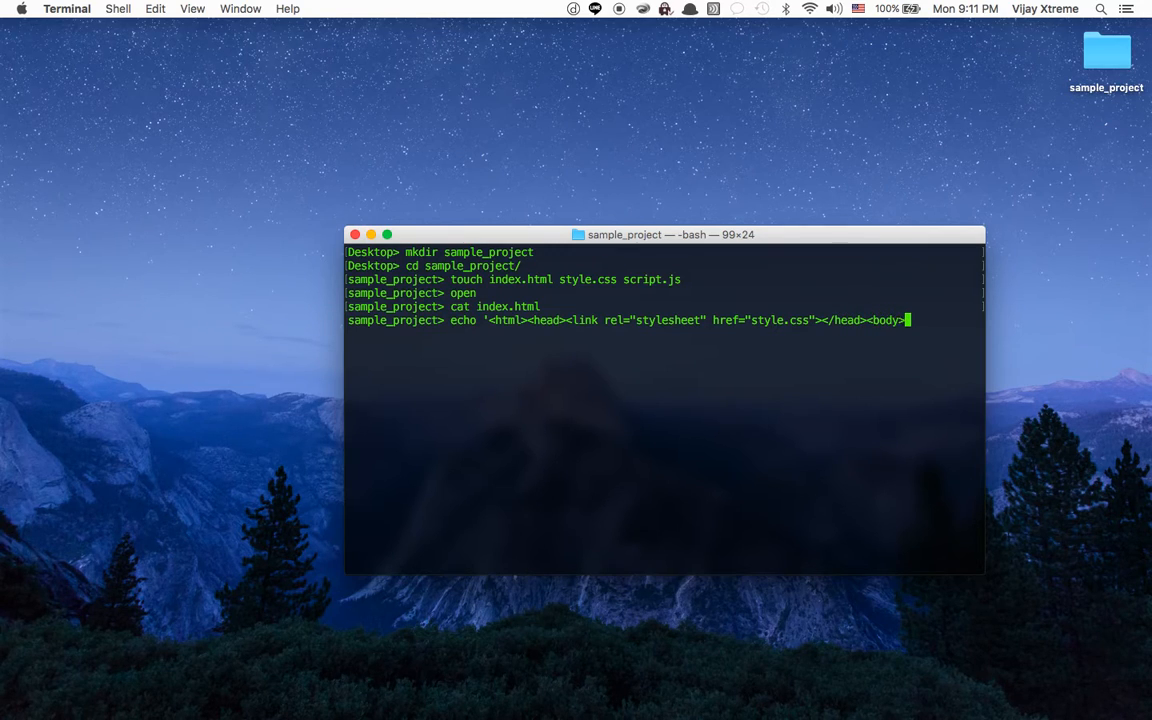
type("<p>")
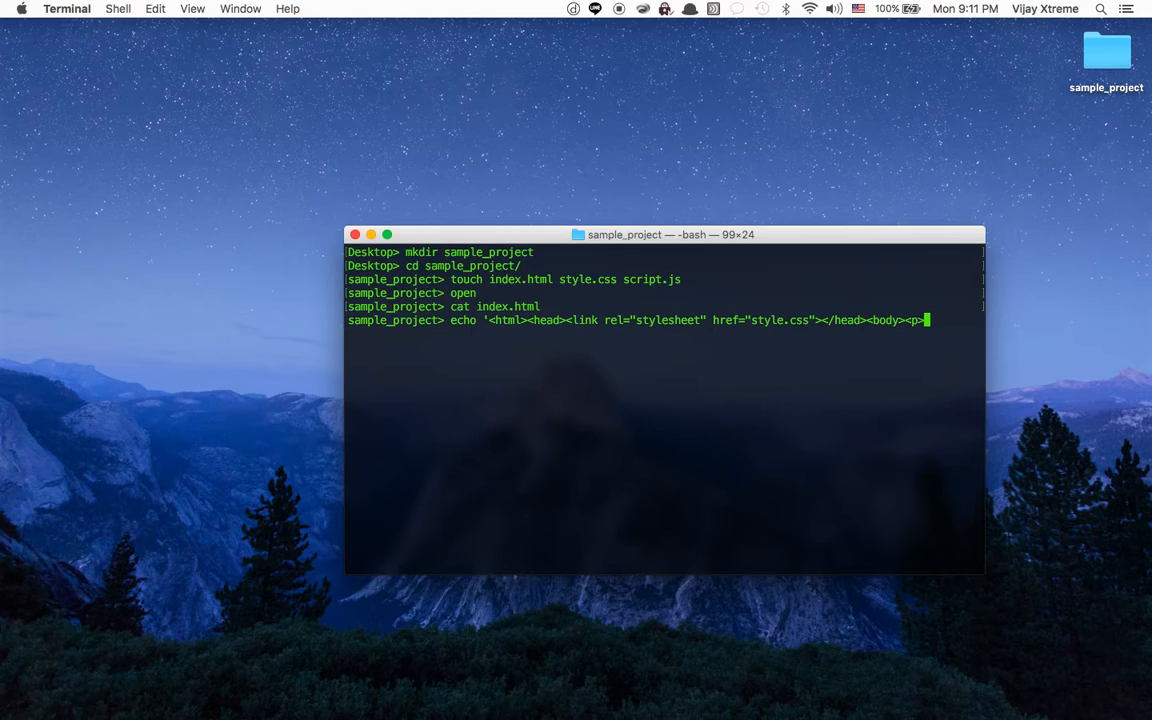
type("Hello World")
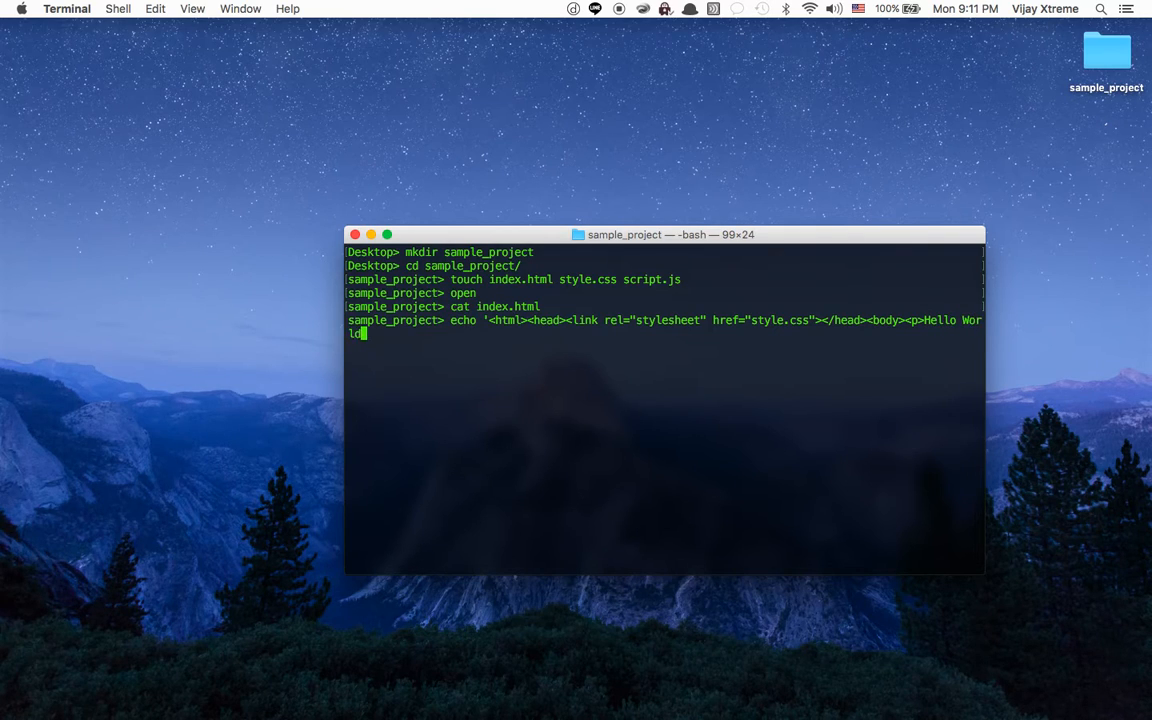
type("</")
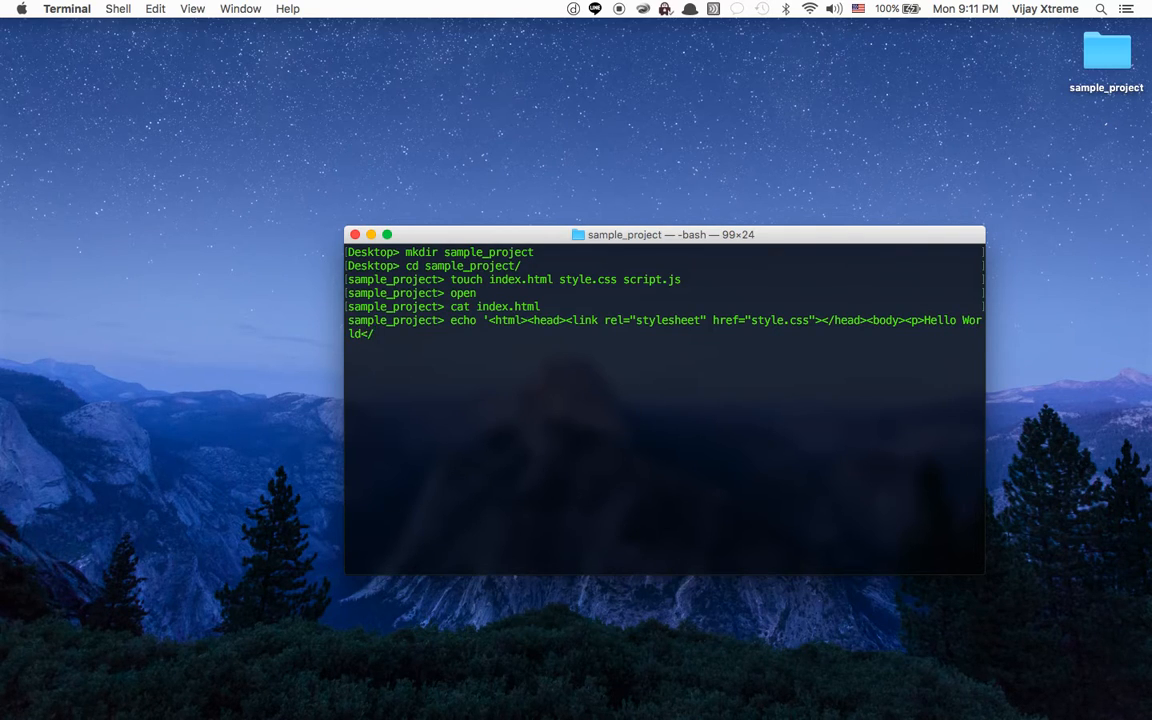
type("p")
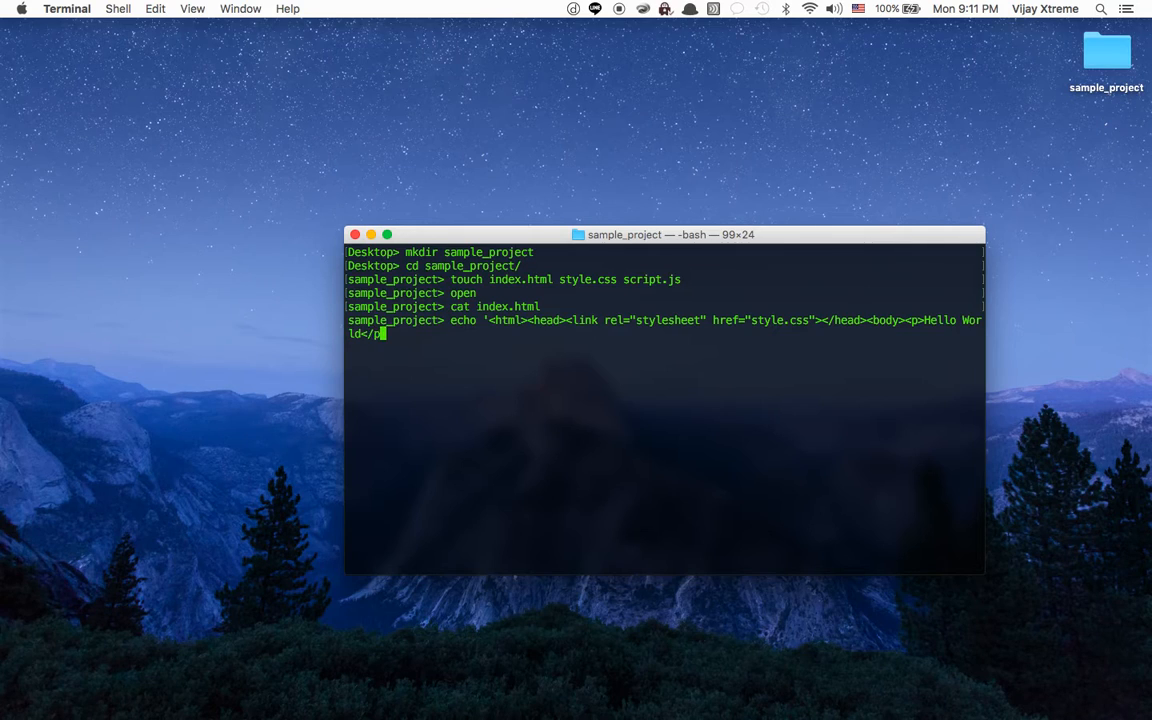
type("/body></html")
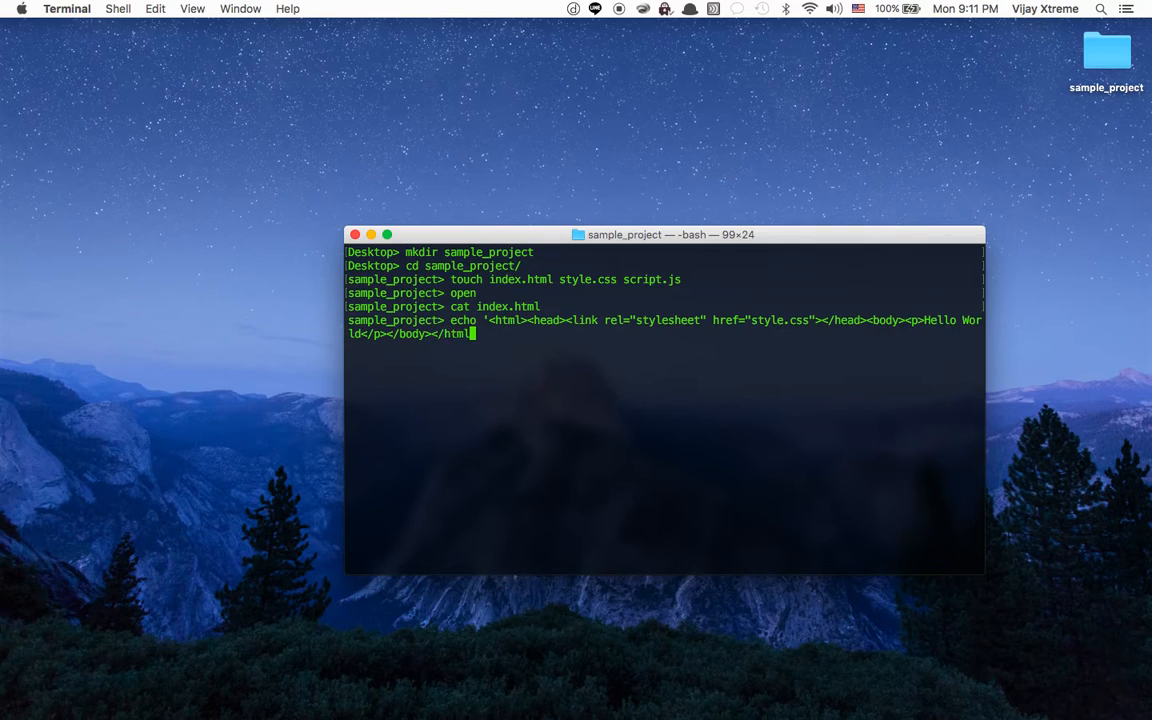
Redirect the Hello World echo into index.html, check it with cat, and open the folder
type("'")
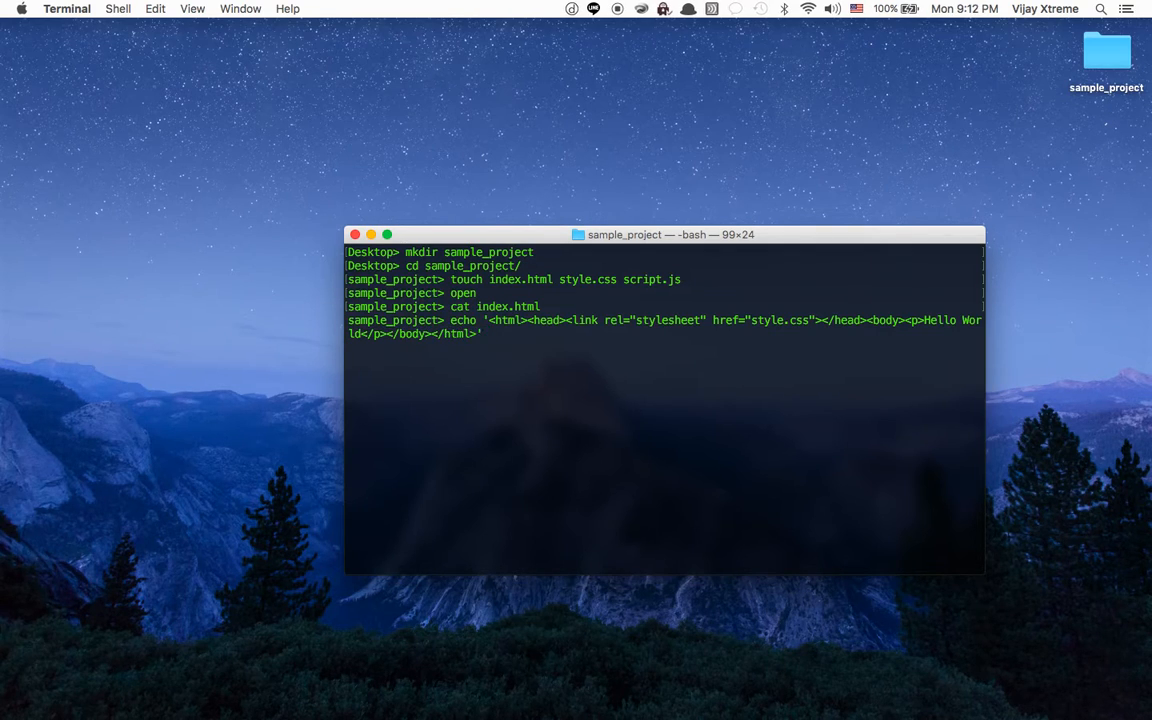
type("cat index.html")
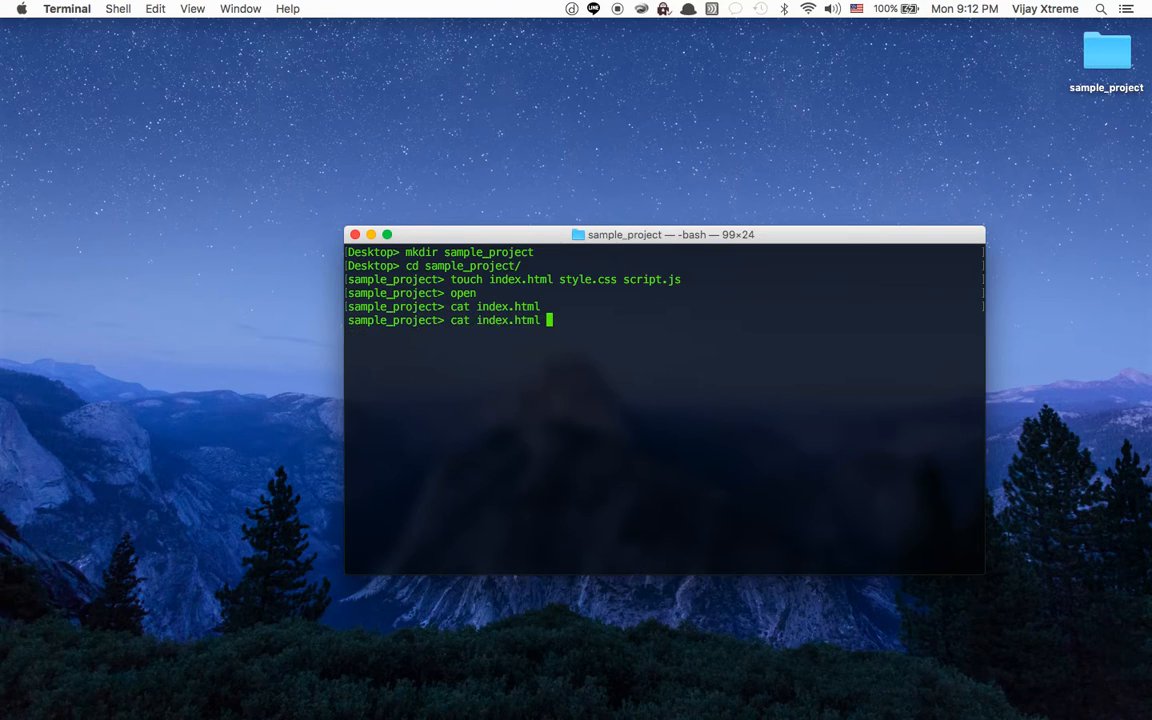
type("echo '<html><head><link rel=\"stylesheet\" href=\"style.css\"></head><body><p>Hello World</p></body></html>'")
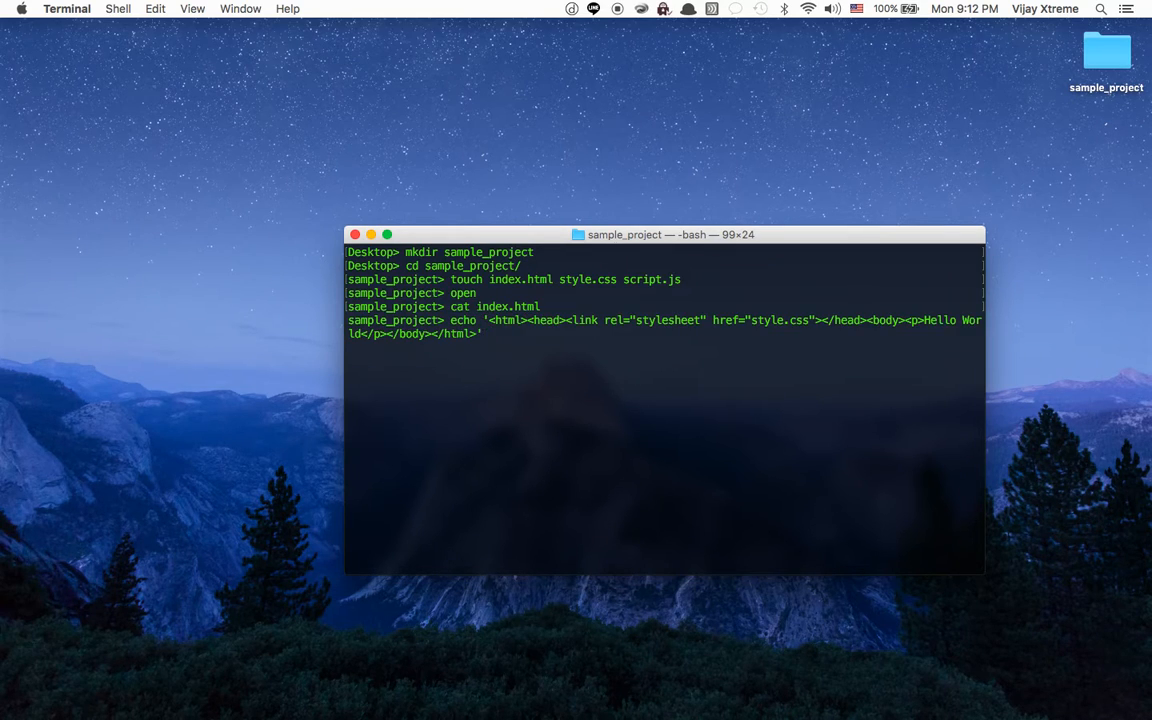
type("cat index.html")
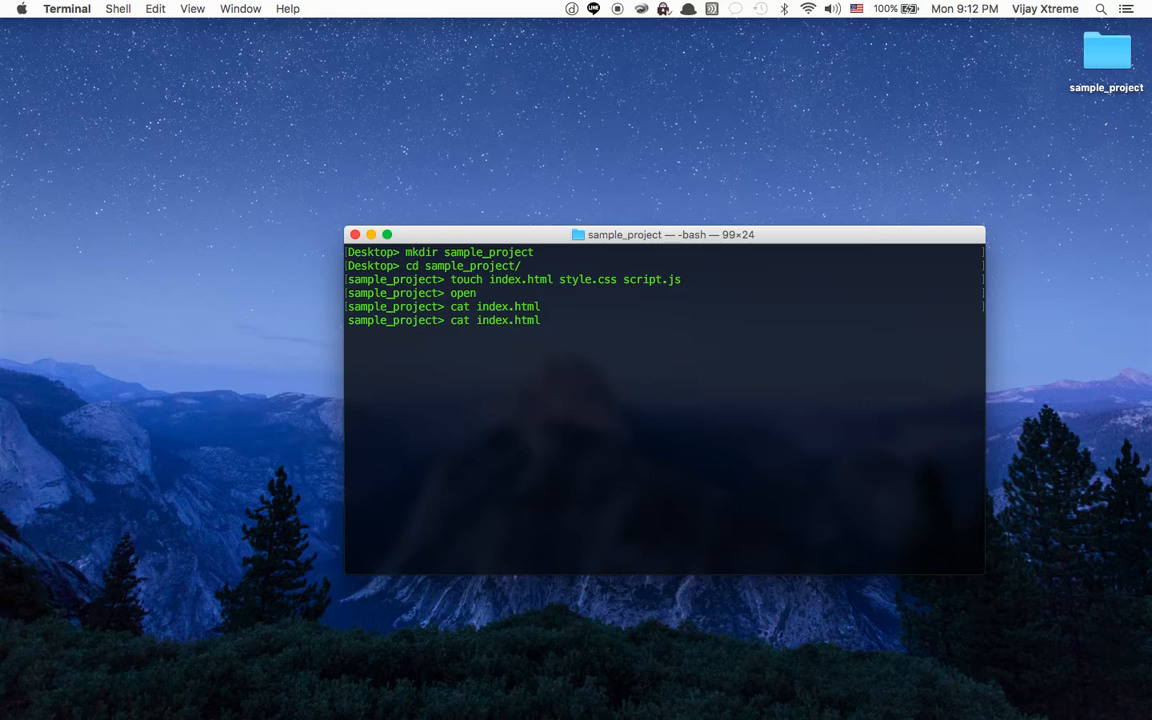
type("echo '<html><head><link rel=\"stylesheet\" href=\"style.css\"></head><body><p>Hello World</p></body></html>'")
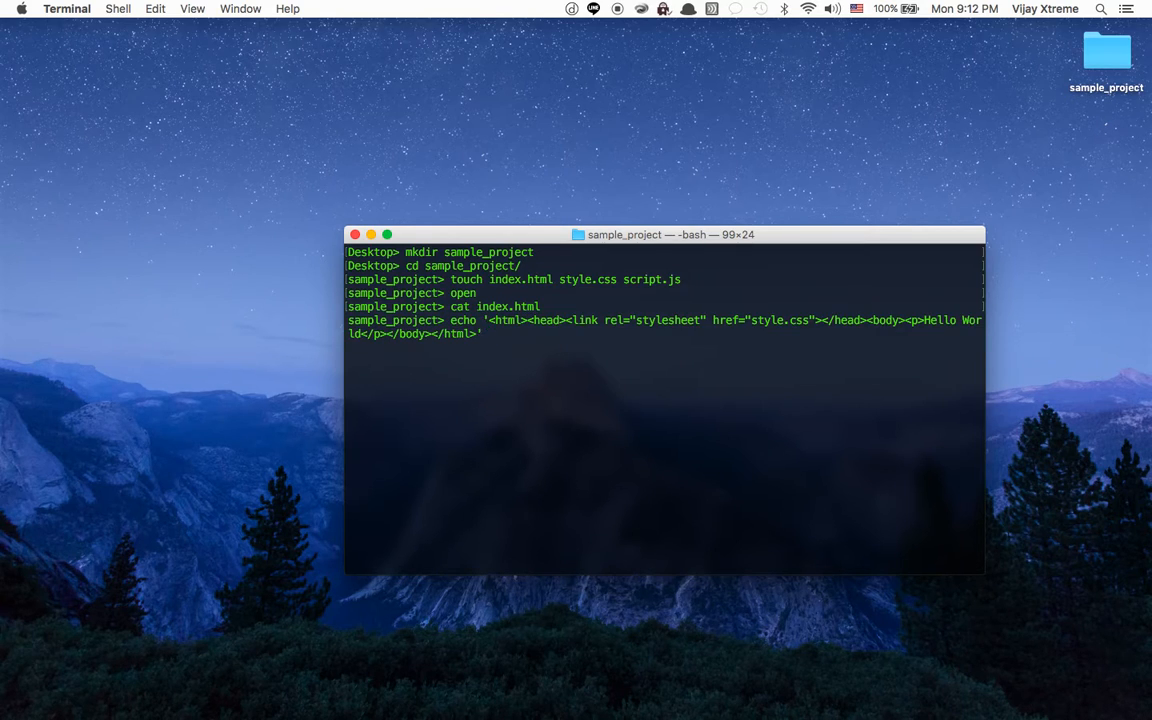
type("open")
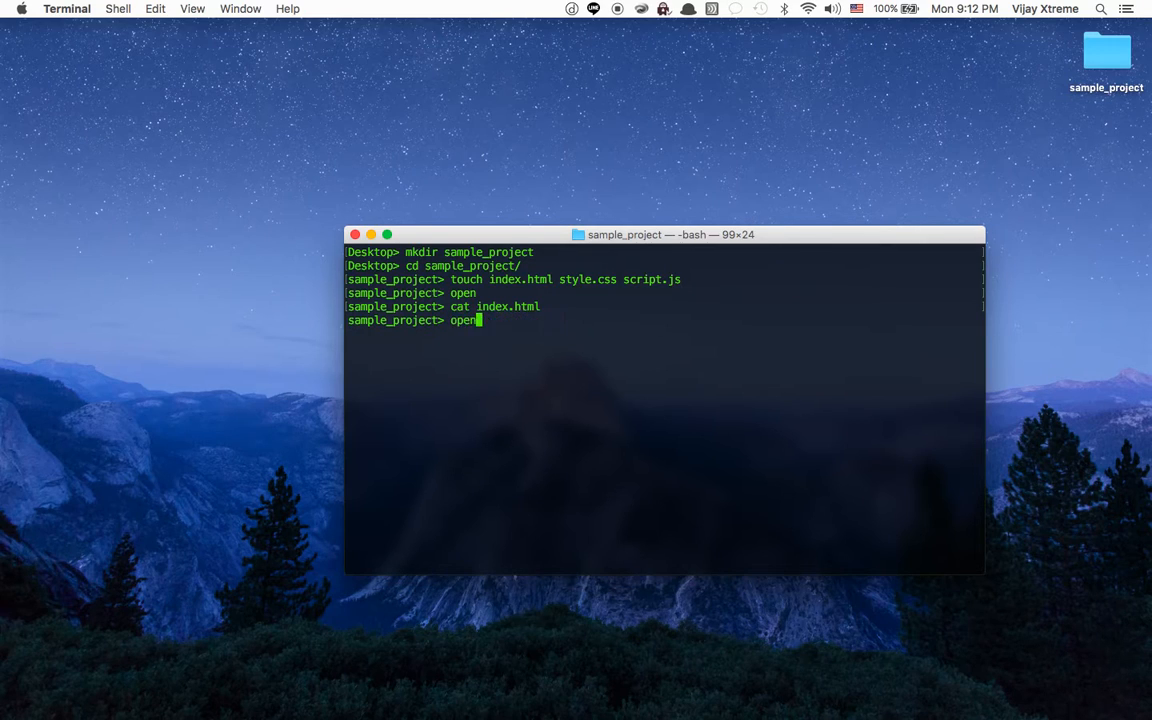
type("echo '<html><head><link rel=\"stylesheet\" href=\"style.css\"></head><body><p>Hello World</p></body></html>' >")
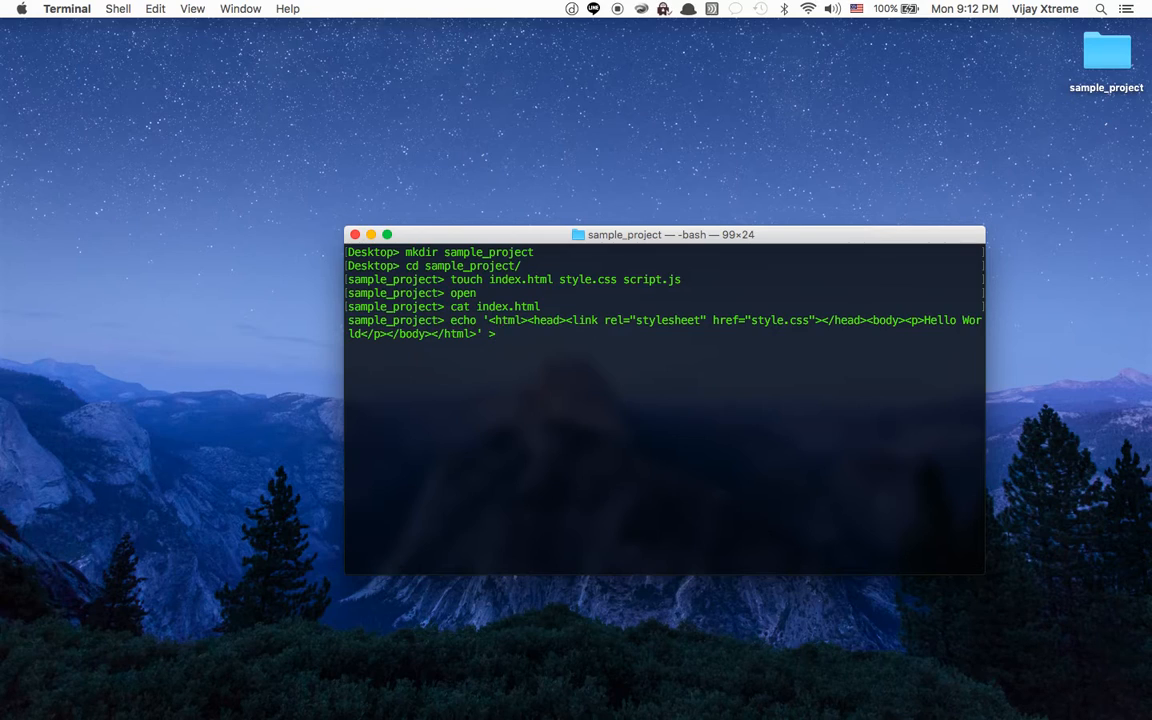
type("inde")
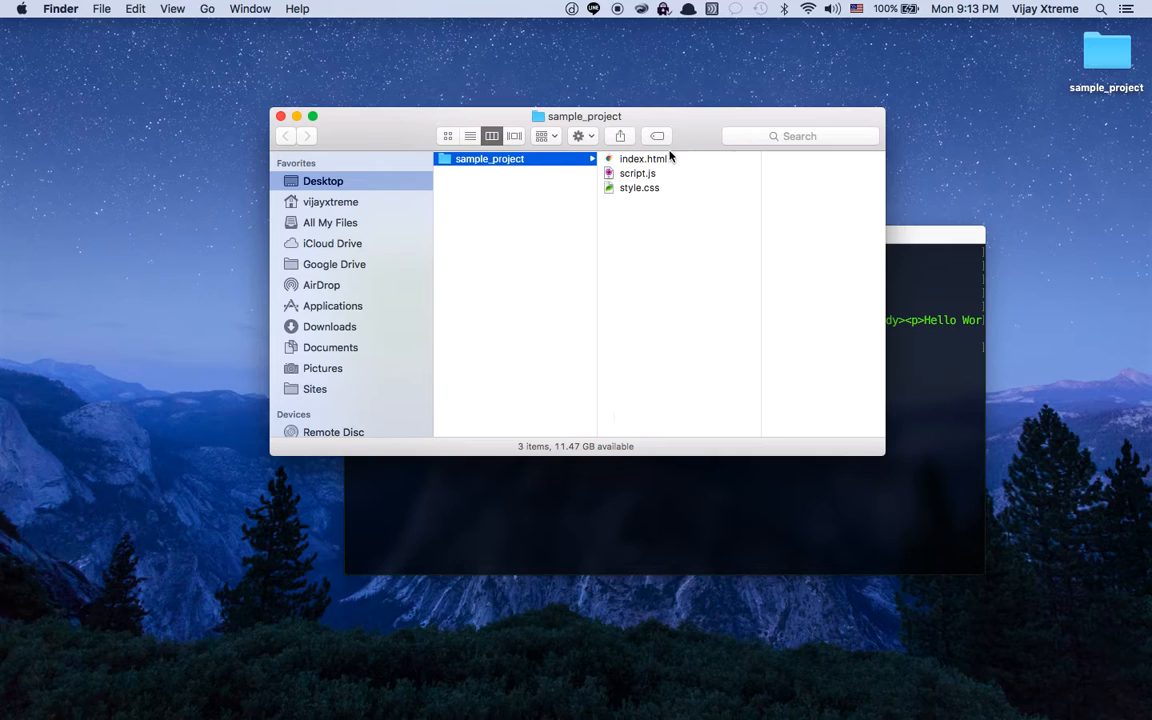
Select index.html in Finder and open it in Google Chrome from its context menu
left_click(599, 158)
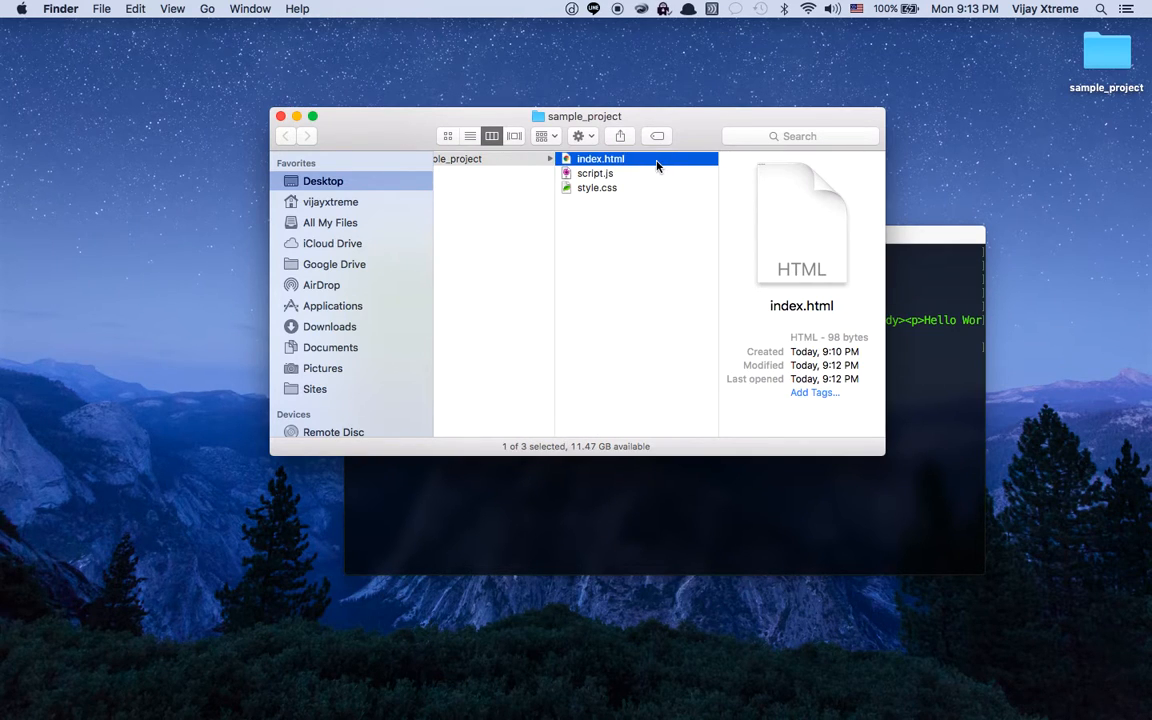
right_click(600, 159)
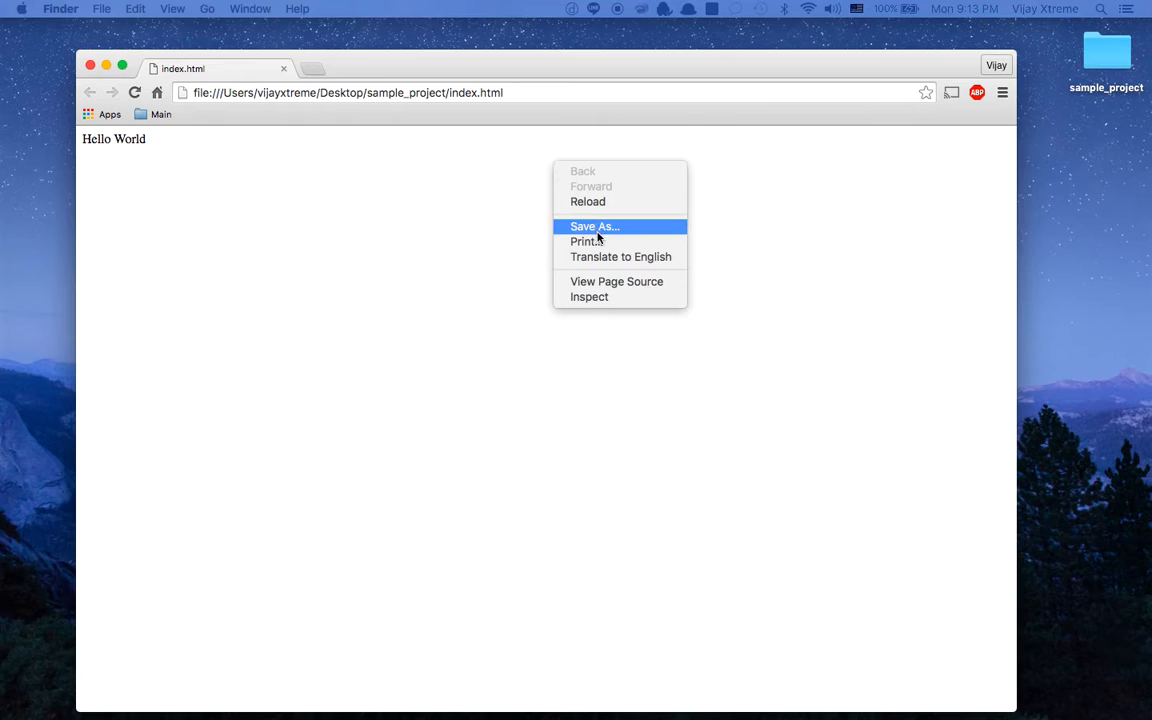
mouse_move(616, 281)
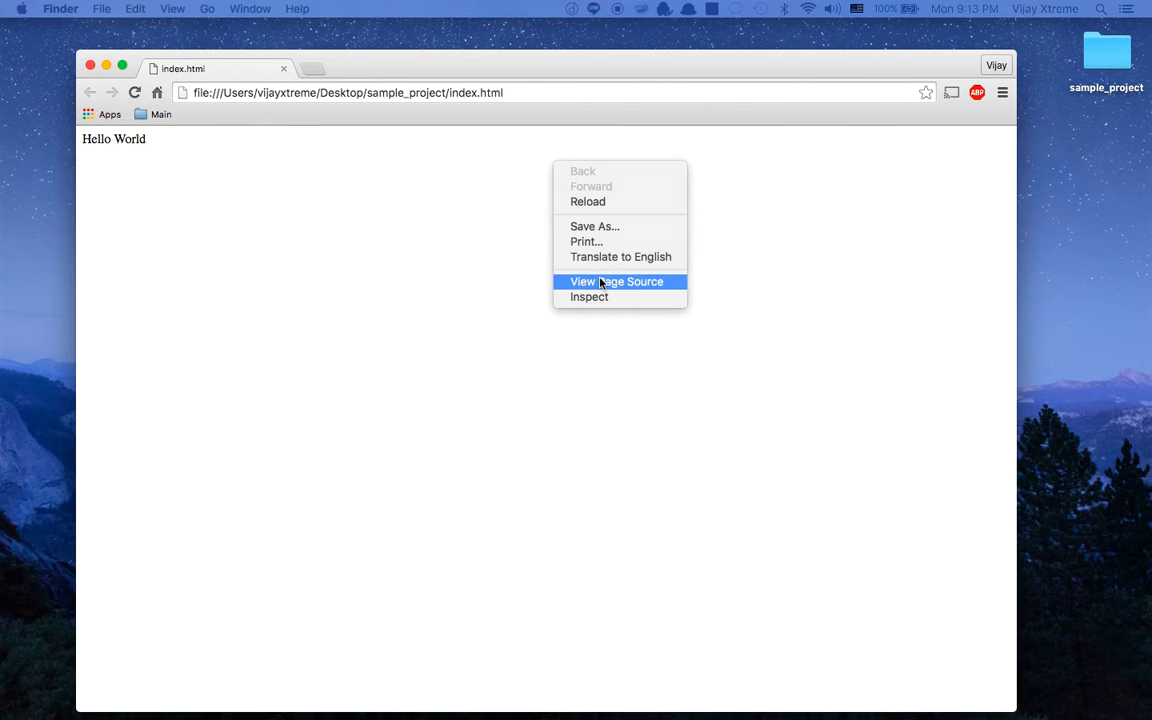
View the Hello World page's HTML source in Chrome
left_click(616, 281)
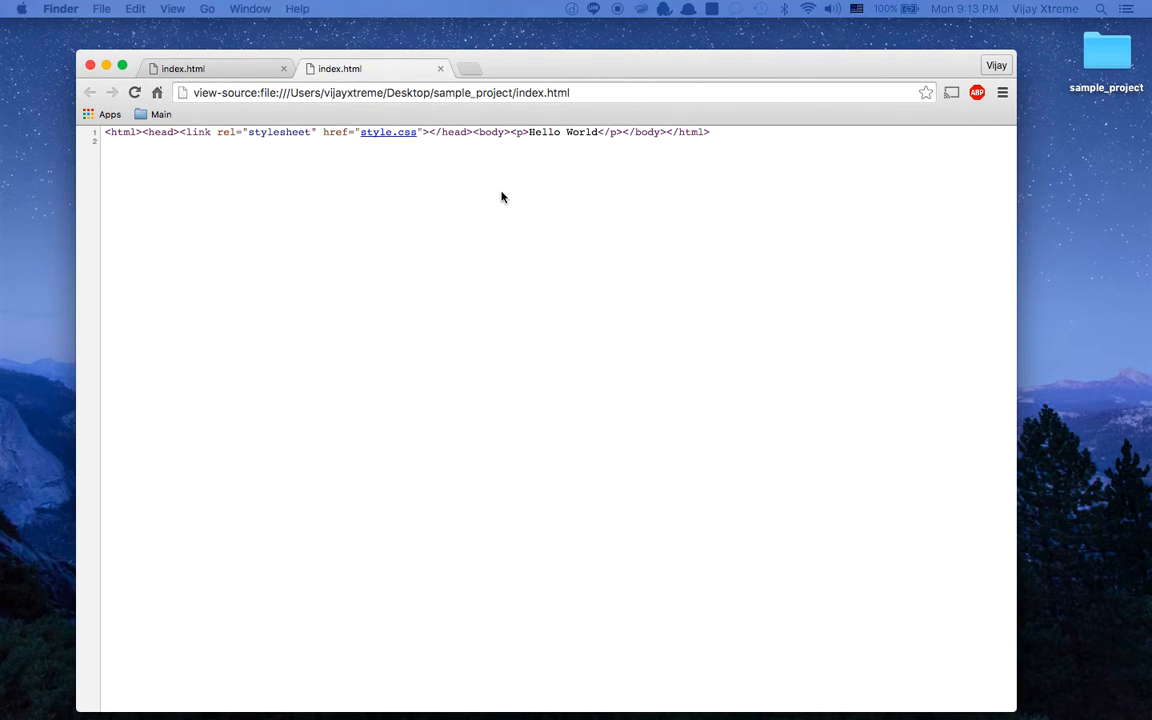
mouse_move(149, 150)
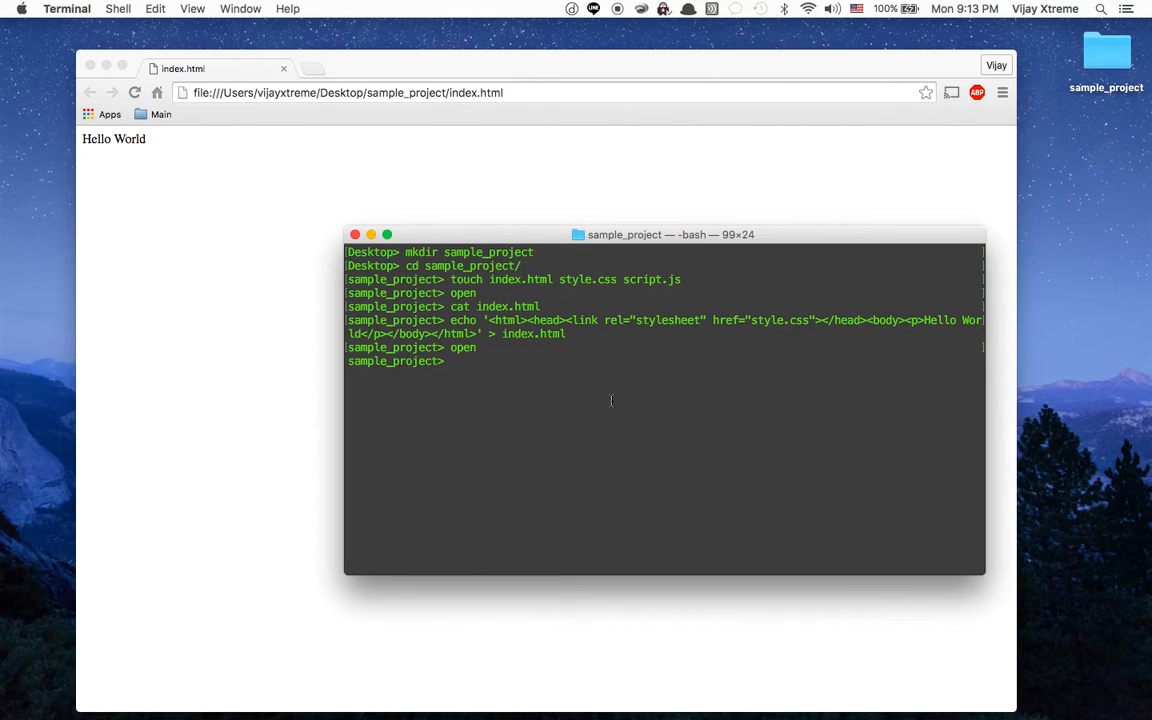
mouse_move(1070, 48)
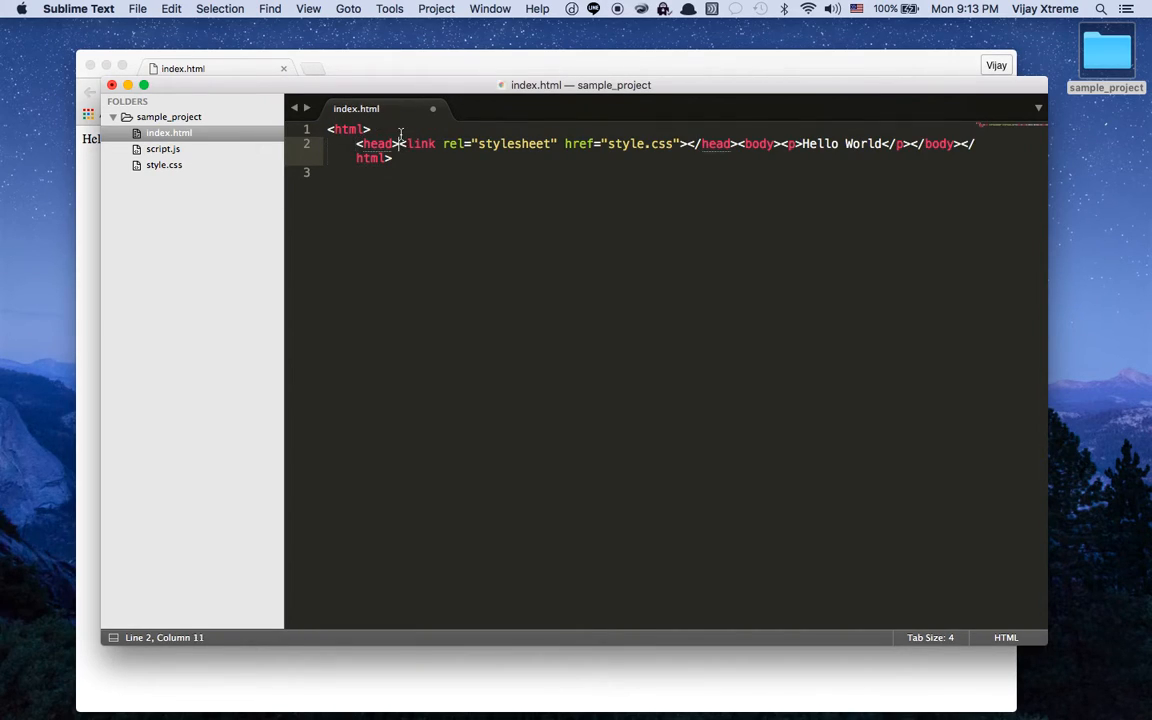
Split the index.html markup onto separate lines with a <head> tag, then select and copy it all
key("enter")
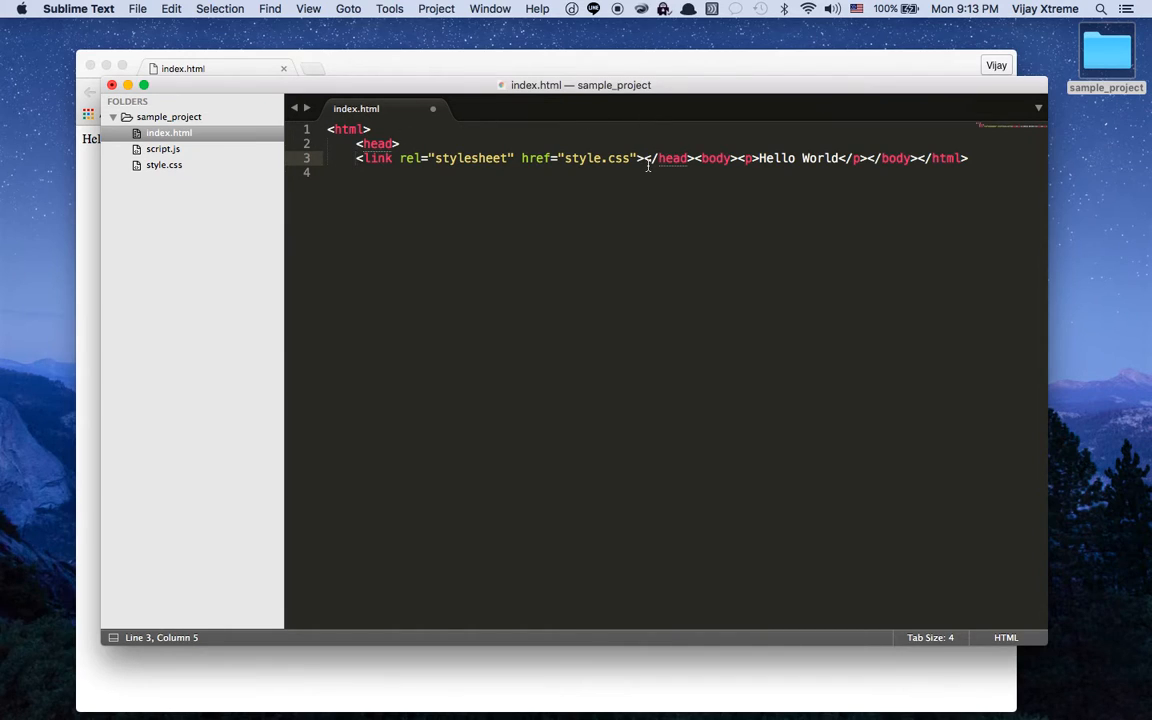
key("enter")
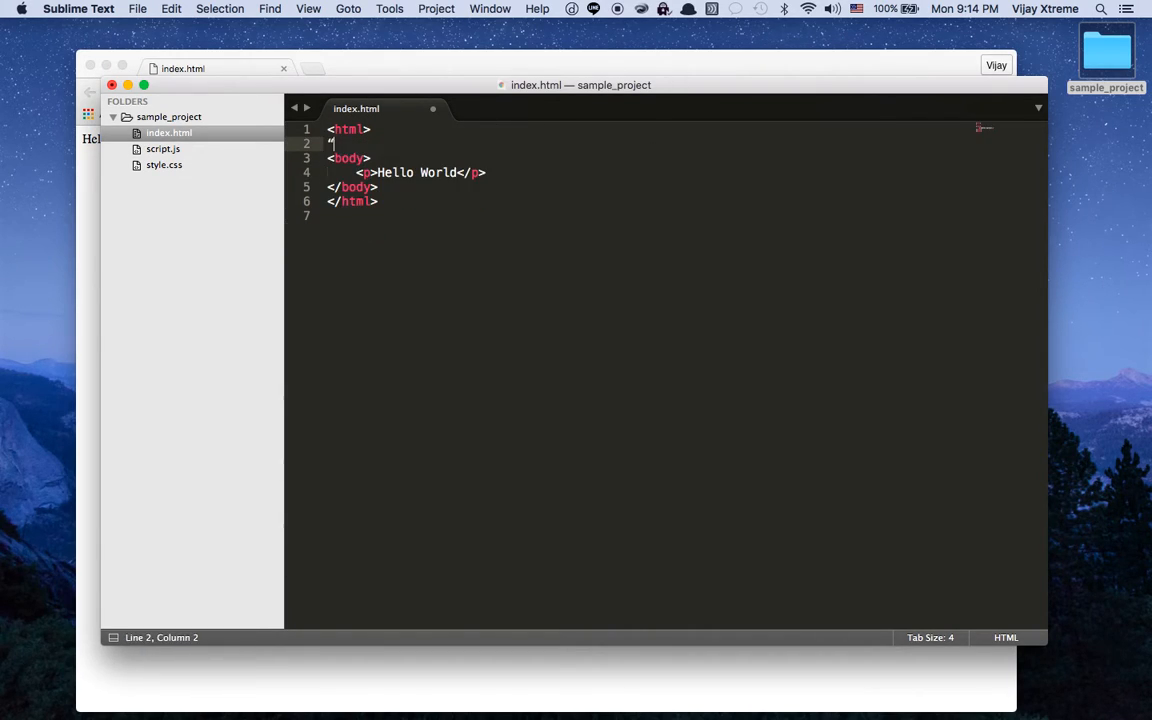
type("<head>")
type("<link rel=\"stylesheet\" href=\"style.css\">")
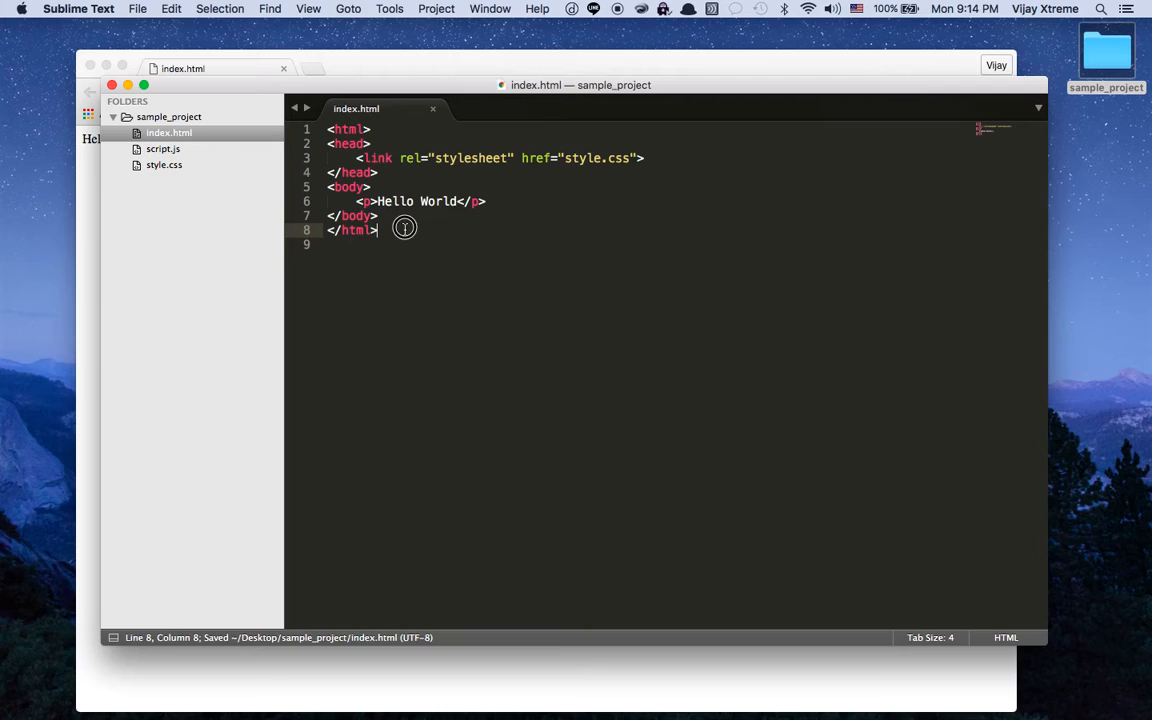
key("cmd+a")
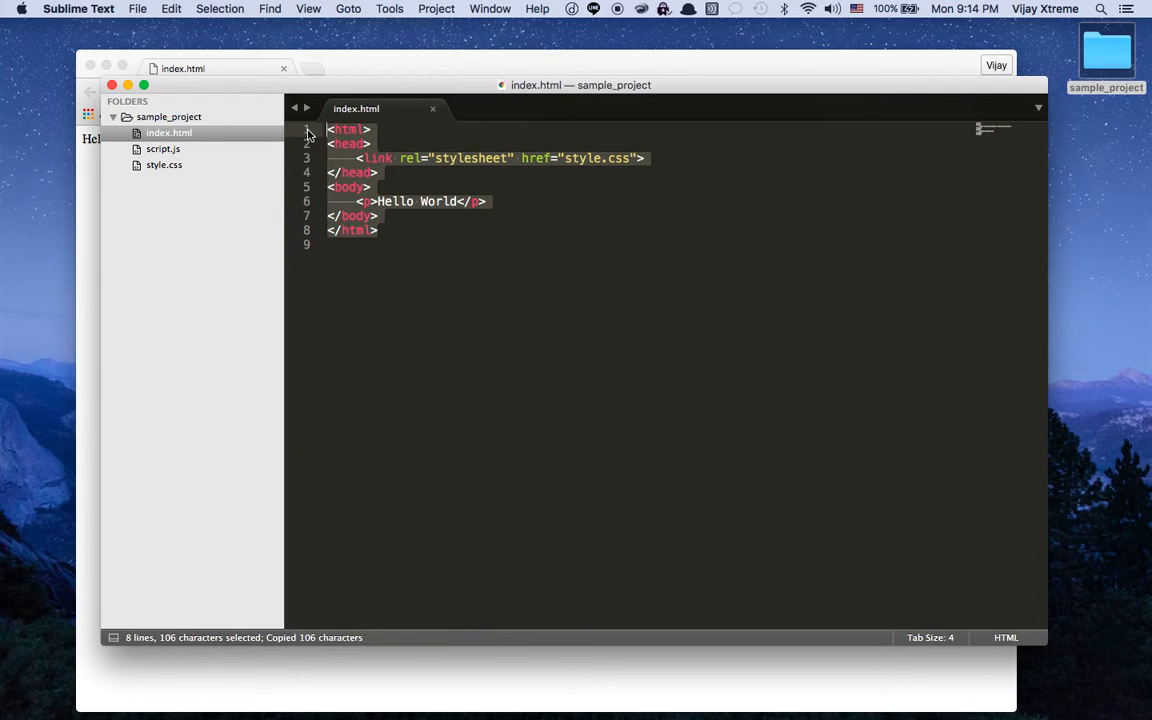
key("F3")
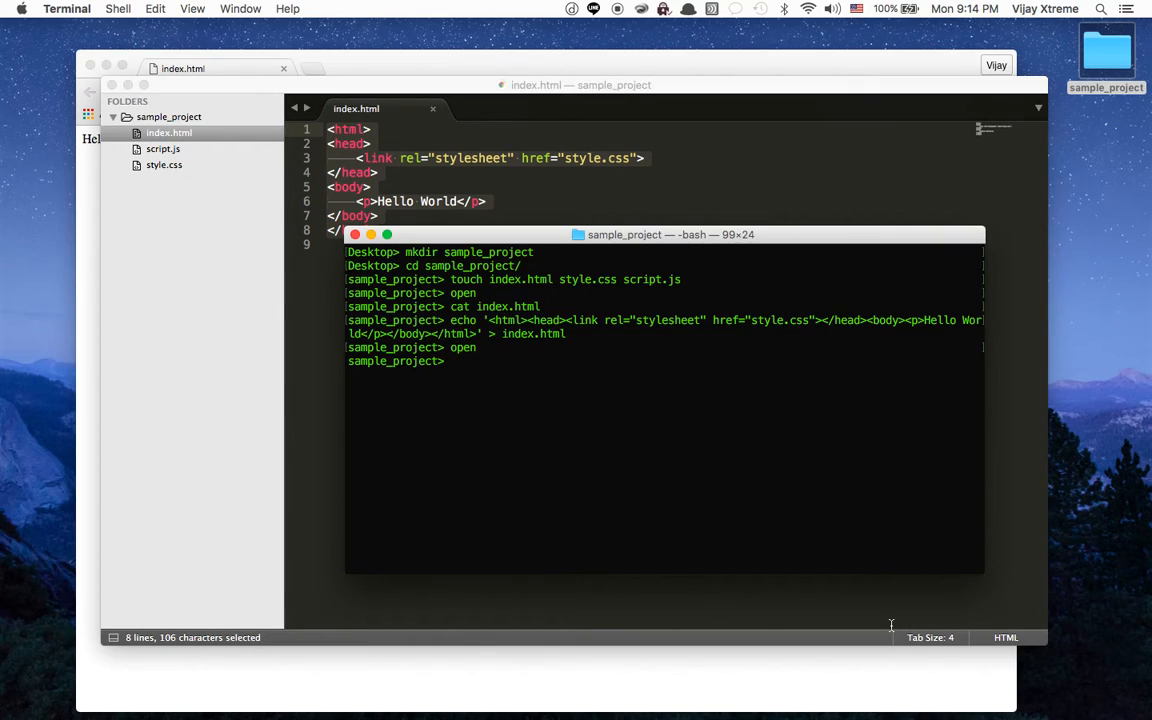
Delete and recreate index.html, echo the multi-line HTML into it, and cat the result
type("rm index.html")
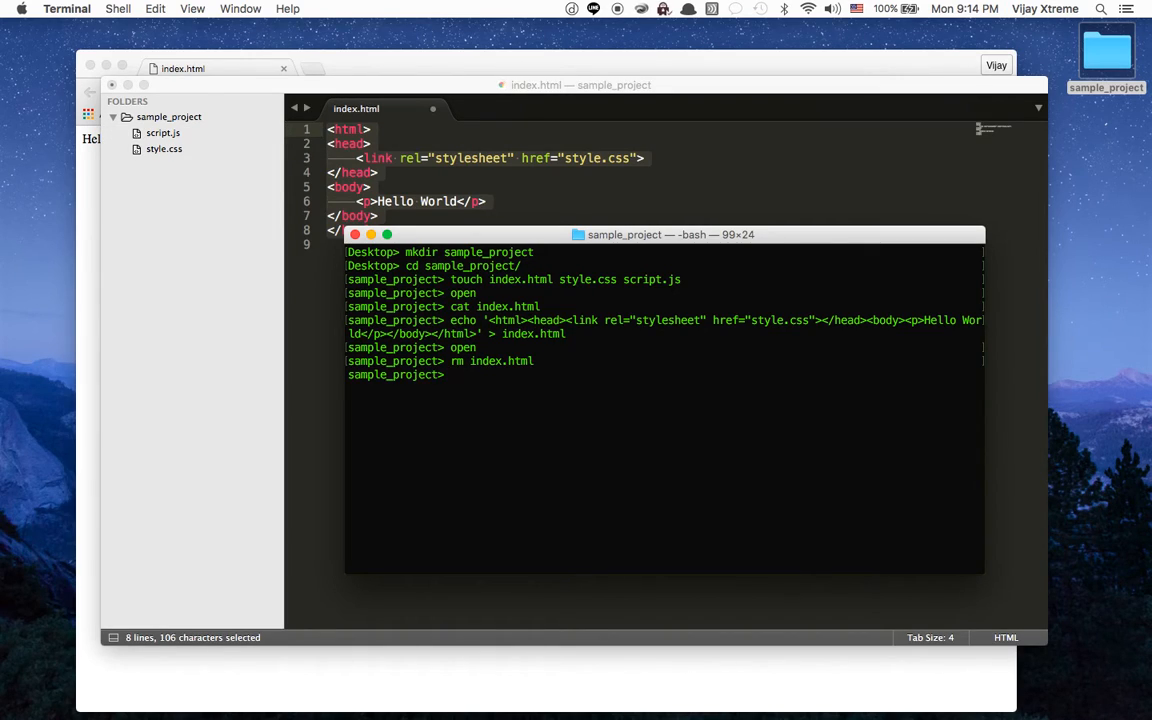
type("touch index.html")
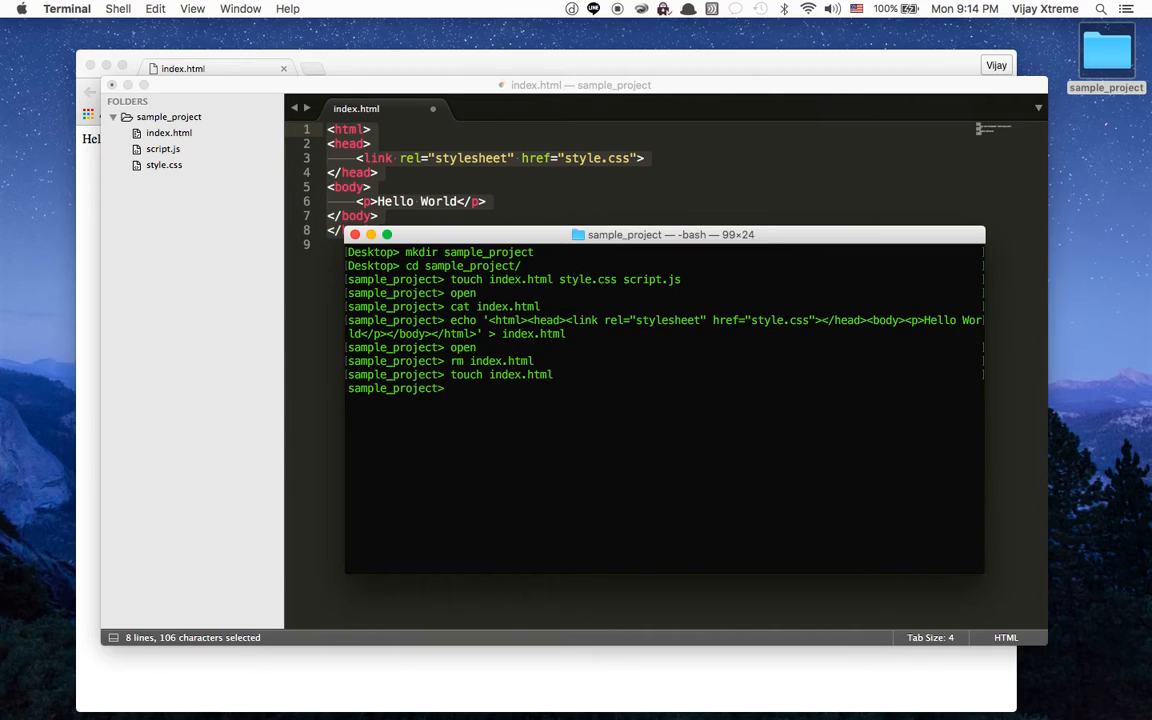
type("cat")
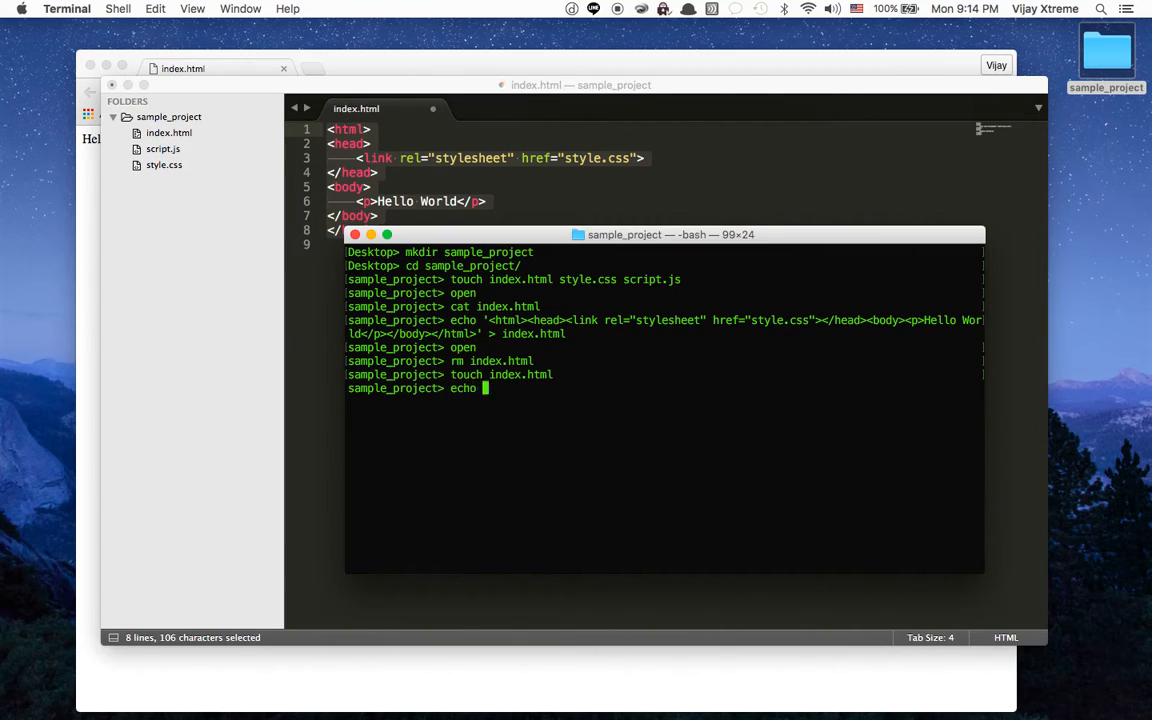
type("'<html>")
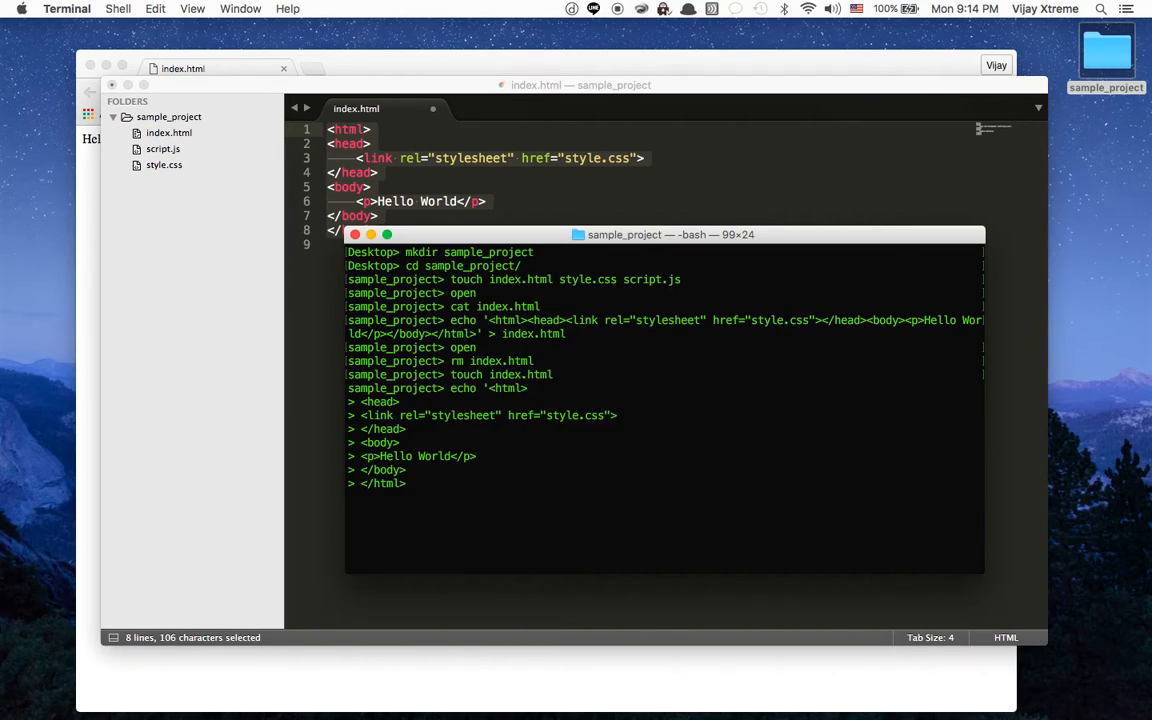
type("' >")
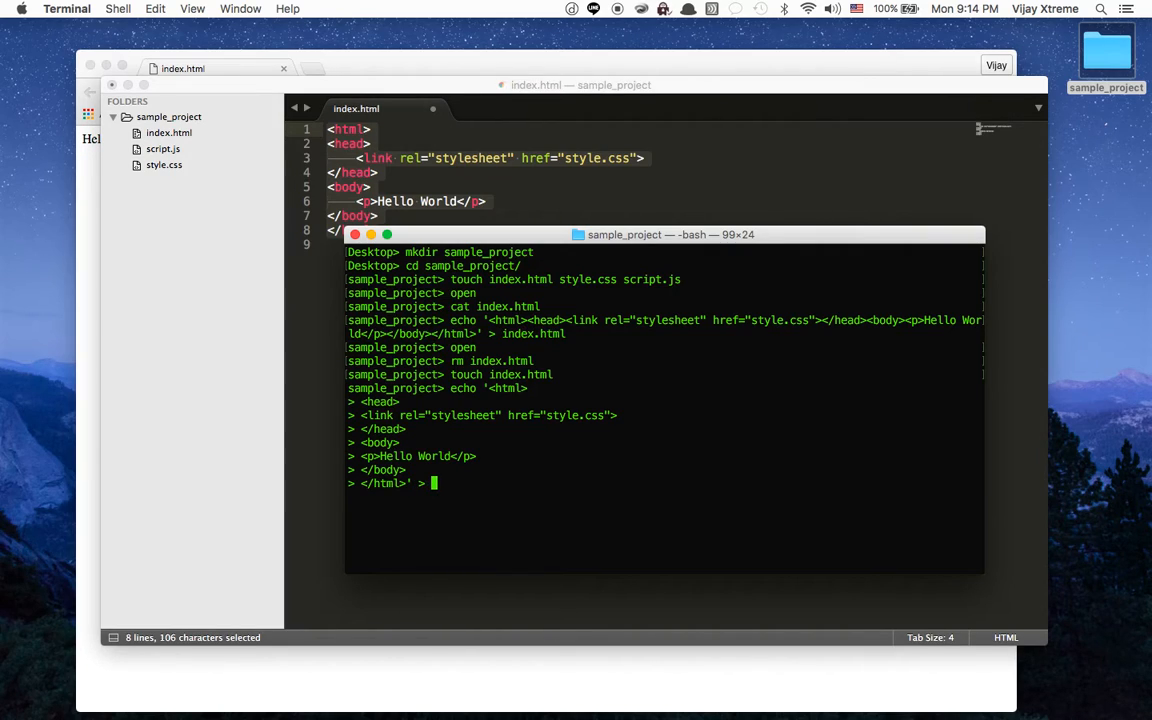
type("index.html")
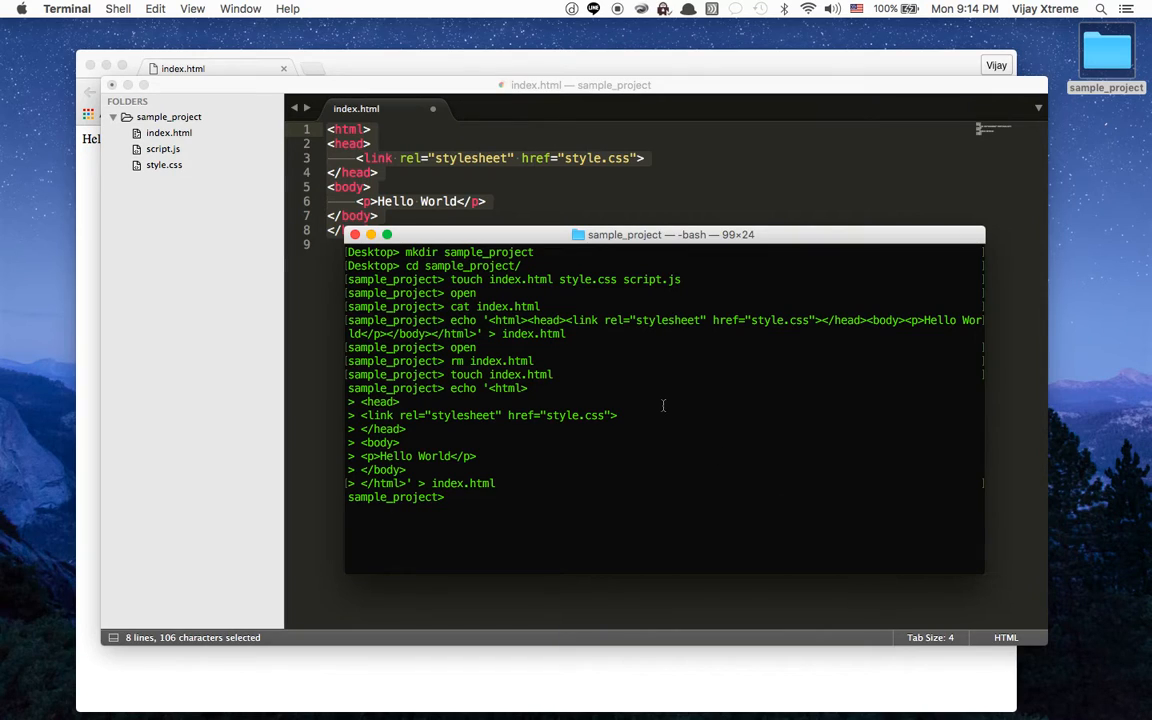
type("cat i")
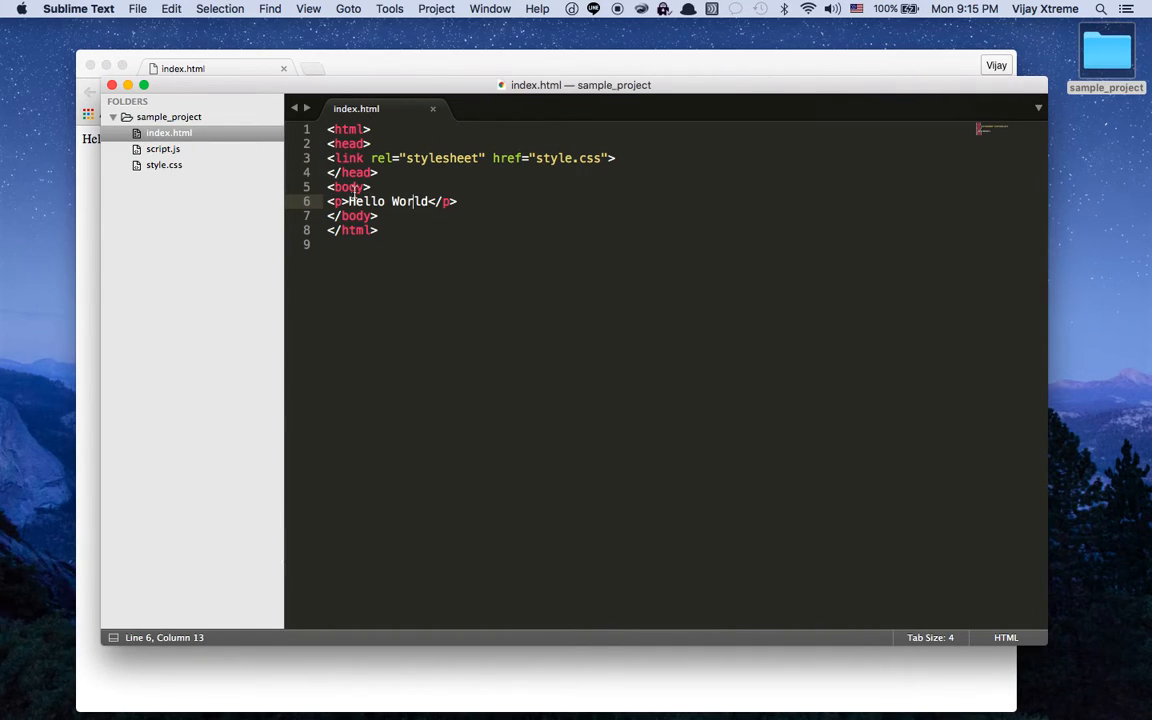
mouse_move(194, 149)
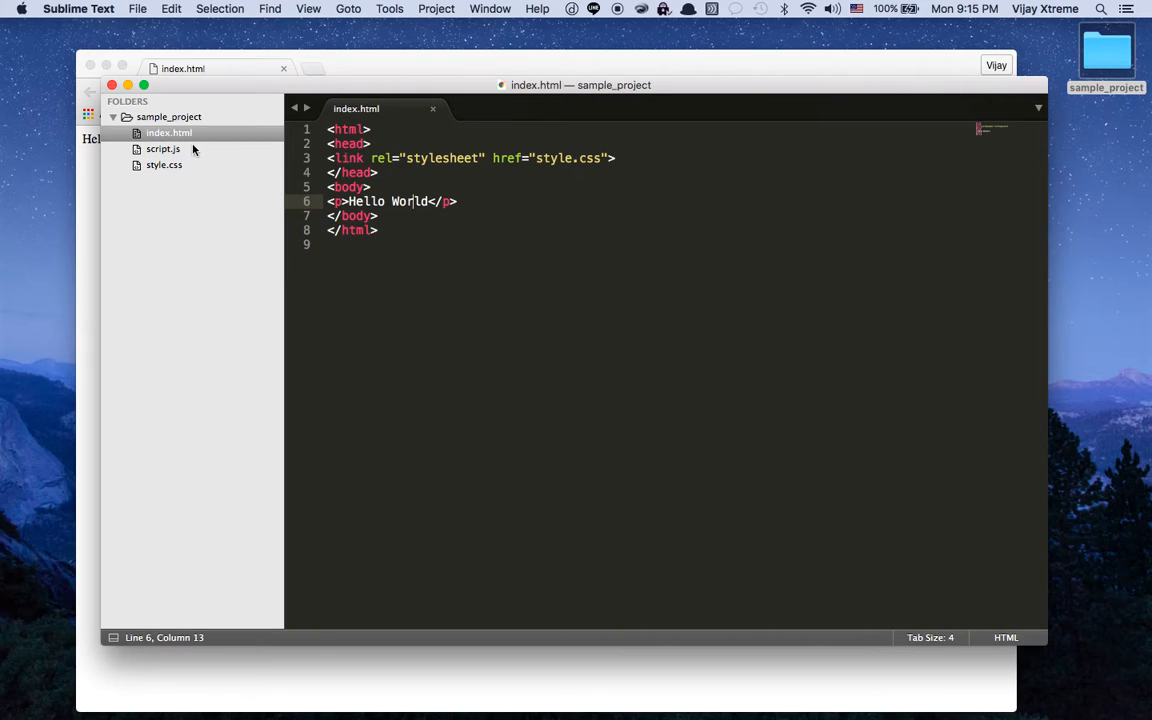
mouse_move(362, 276)
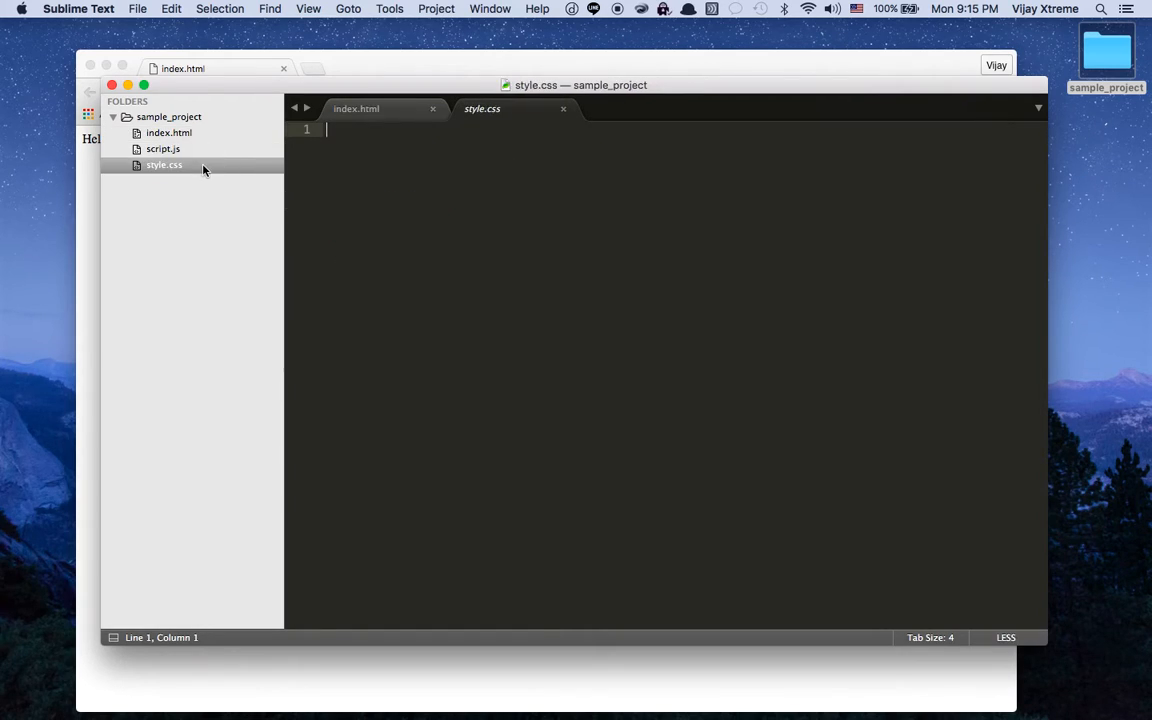
mouse_move(357, 108)
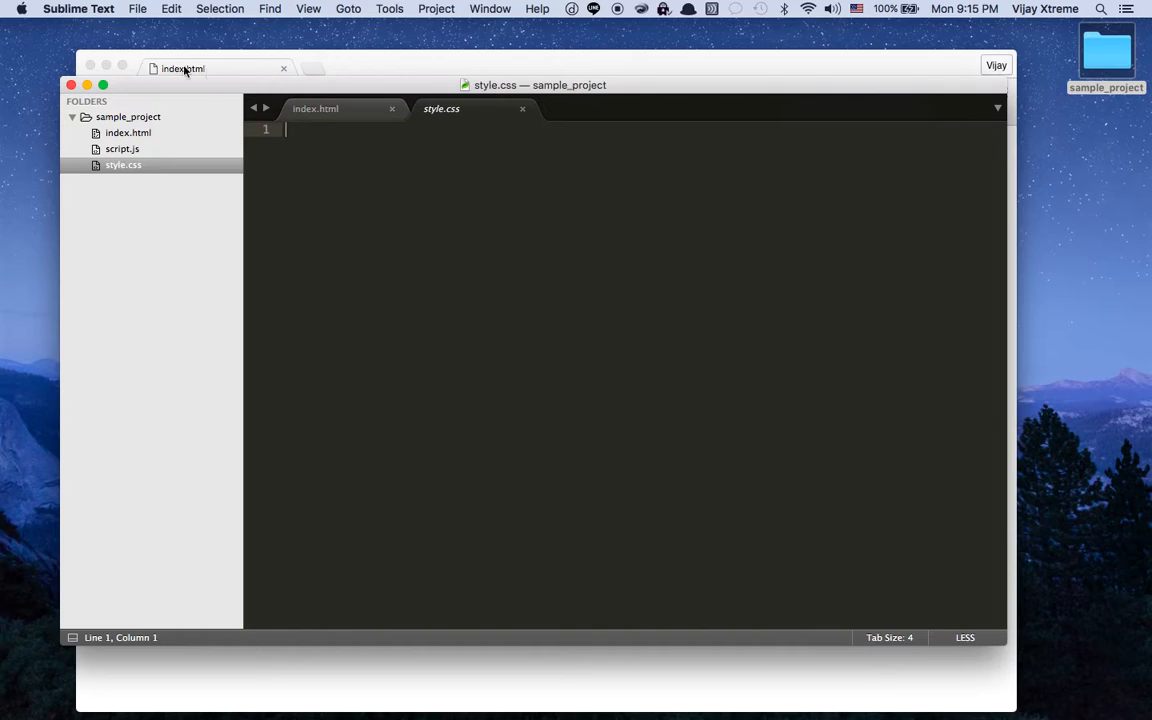
Bring the index.html tab back to the front, with style.css open alongside
left_click(315, 108)
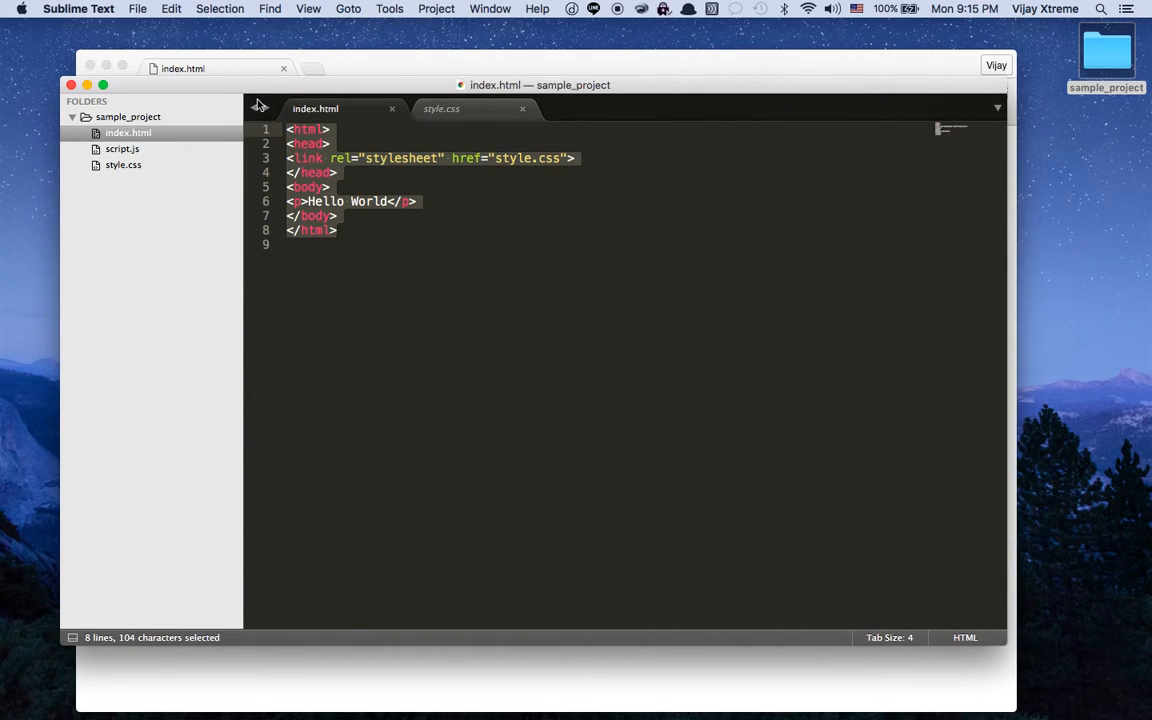
Build an HTML skeleton titled 'Hello World' containing a 'Hello World' paragraph
type("html")
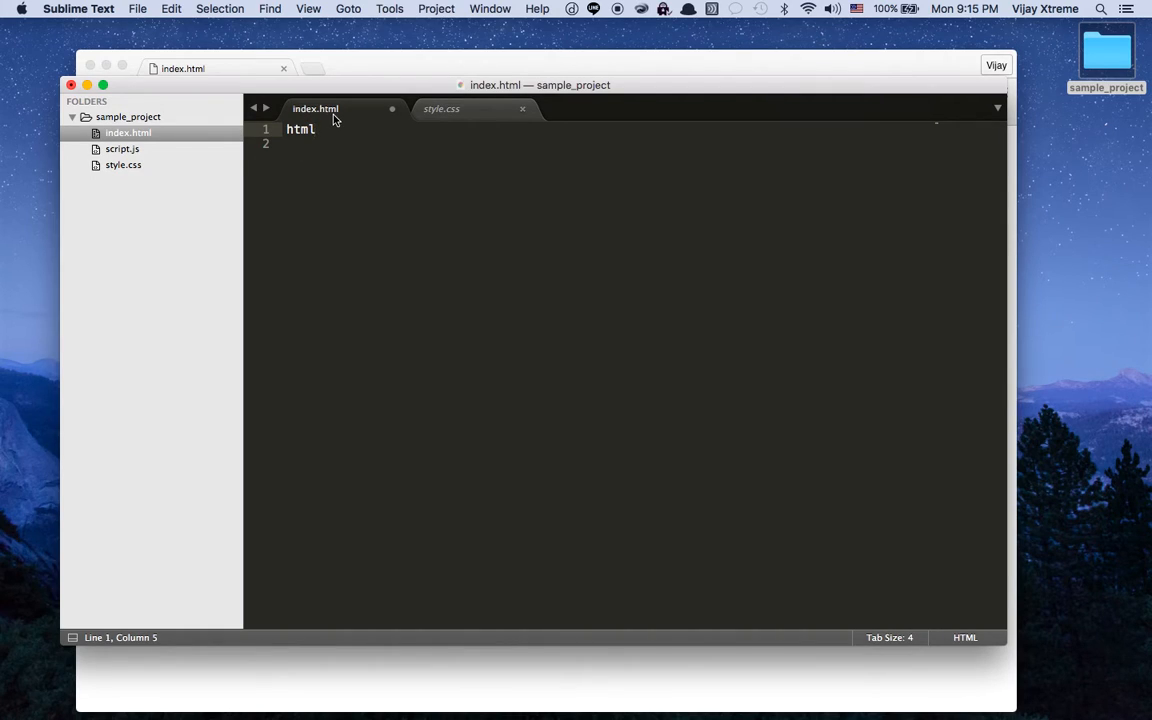
key("tab")
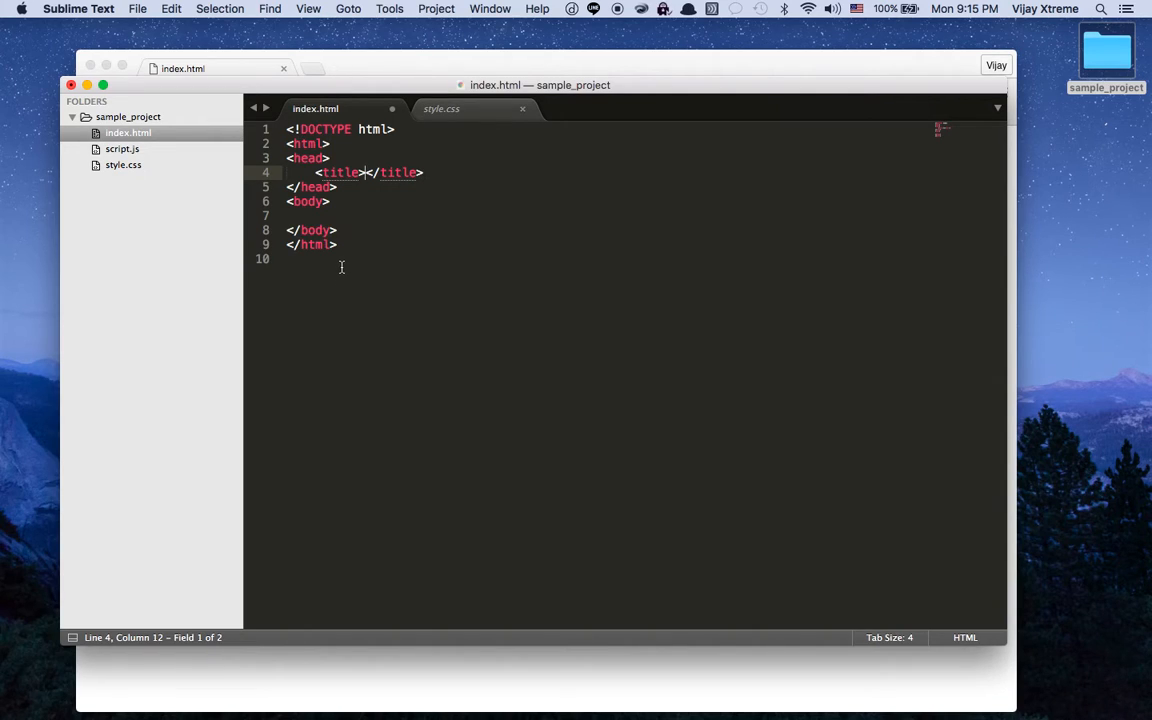
type("Hell")
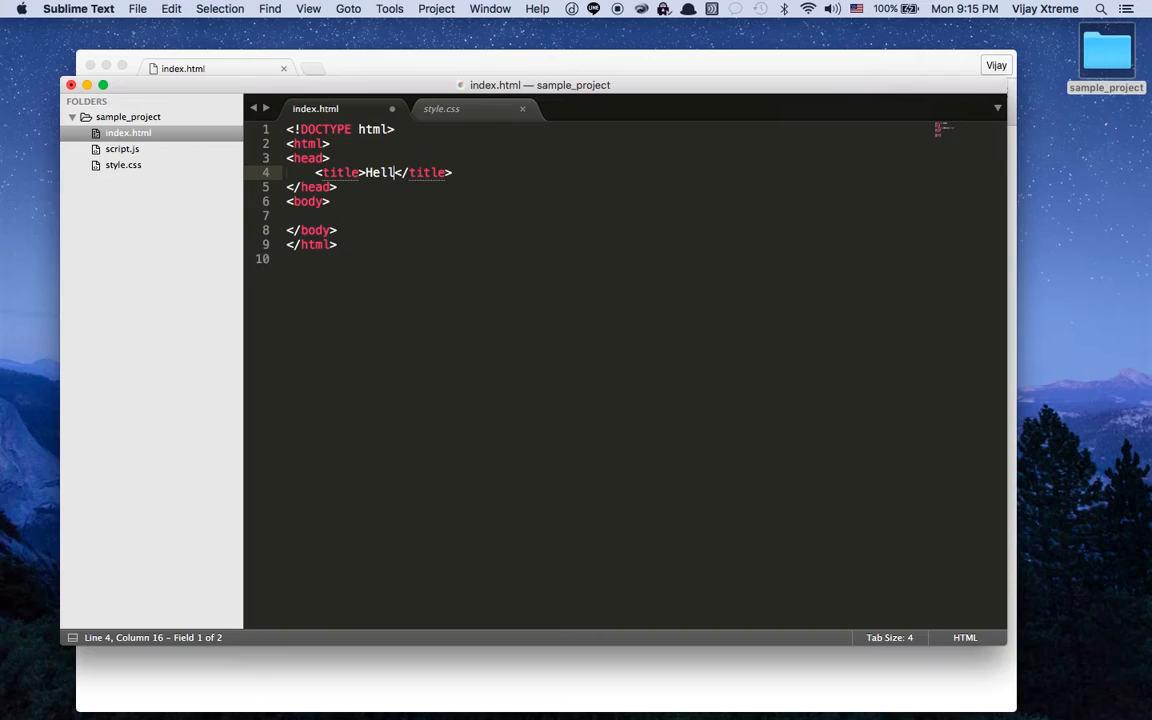
type("o World")
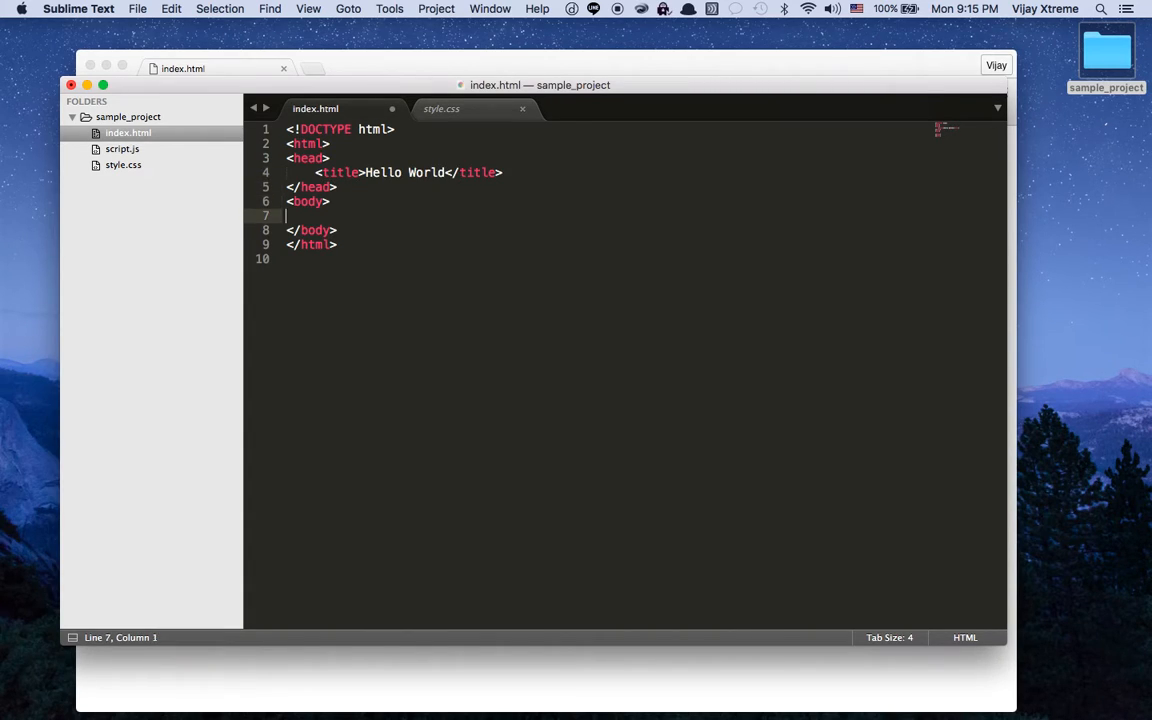
type("<p>")
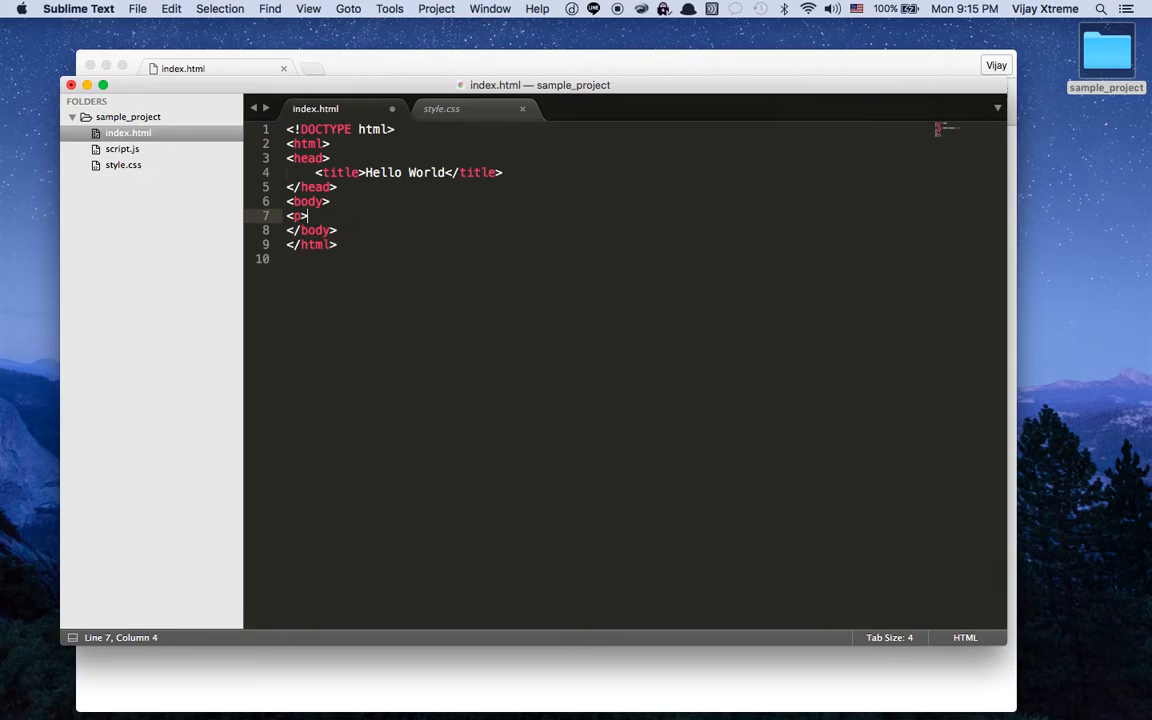
type("Hello World</p>")
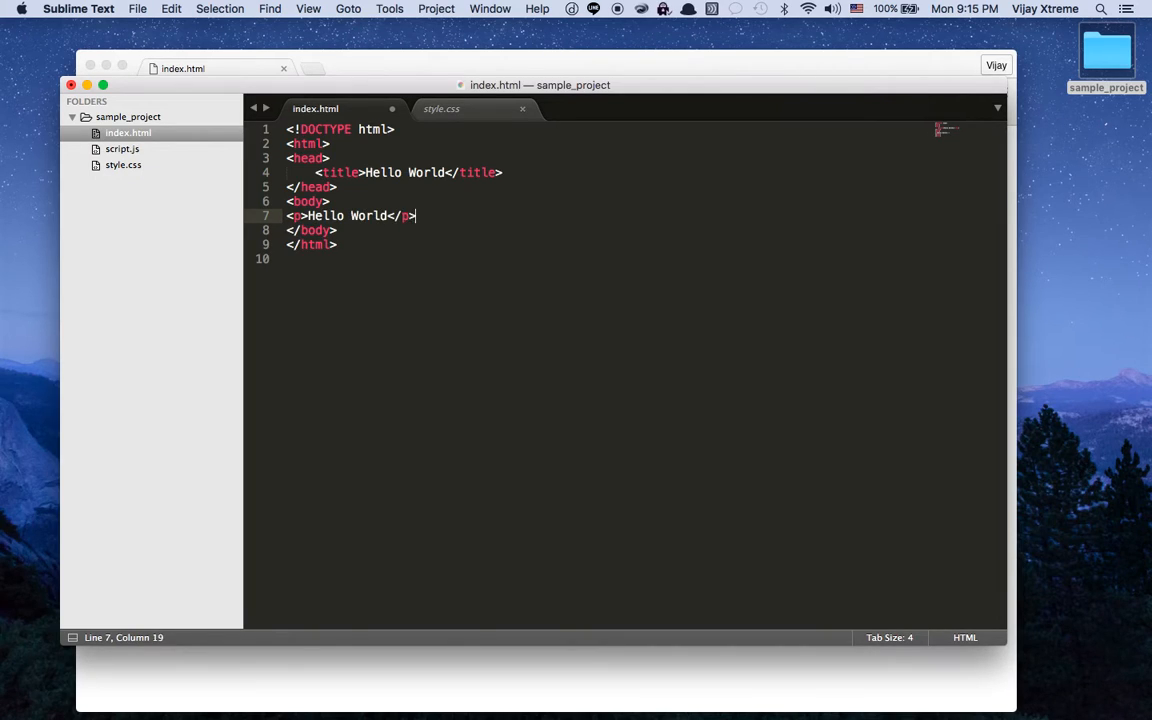
mouse_move(498, 145)
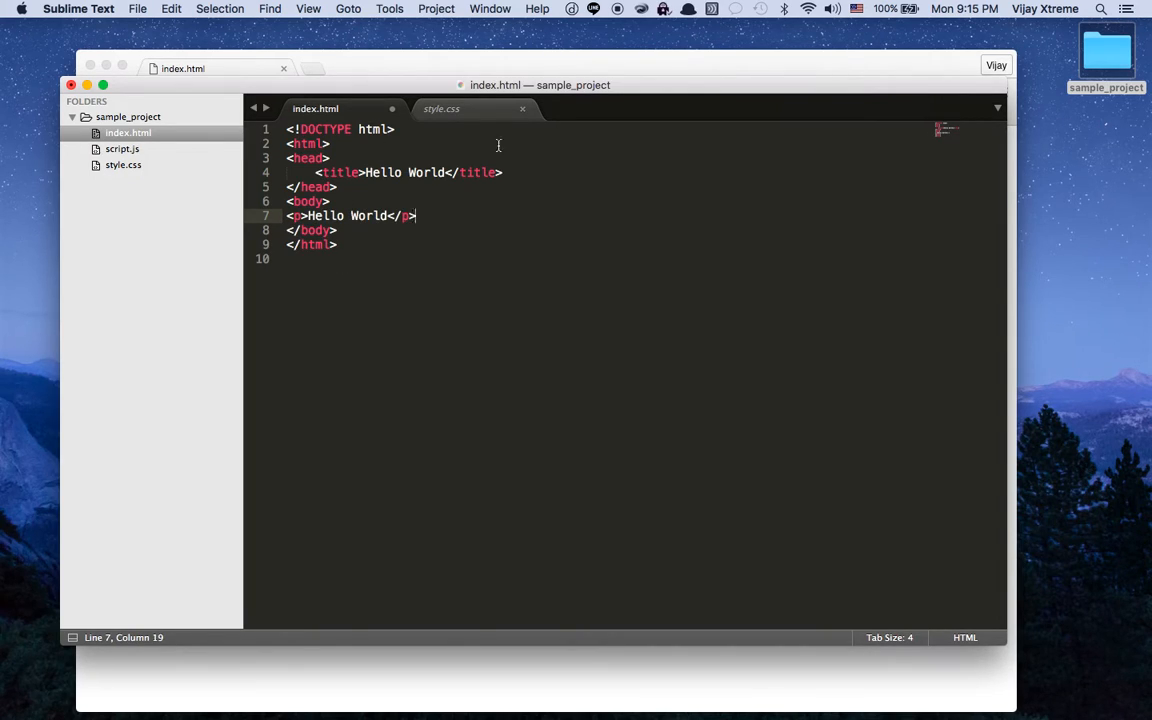
Link style.css as the stylesheet and add a script tag sourcing script.js
type("lin")
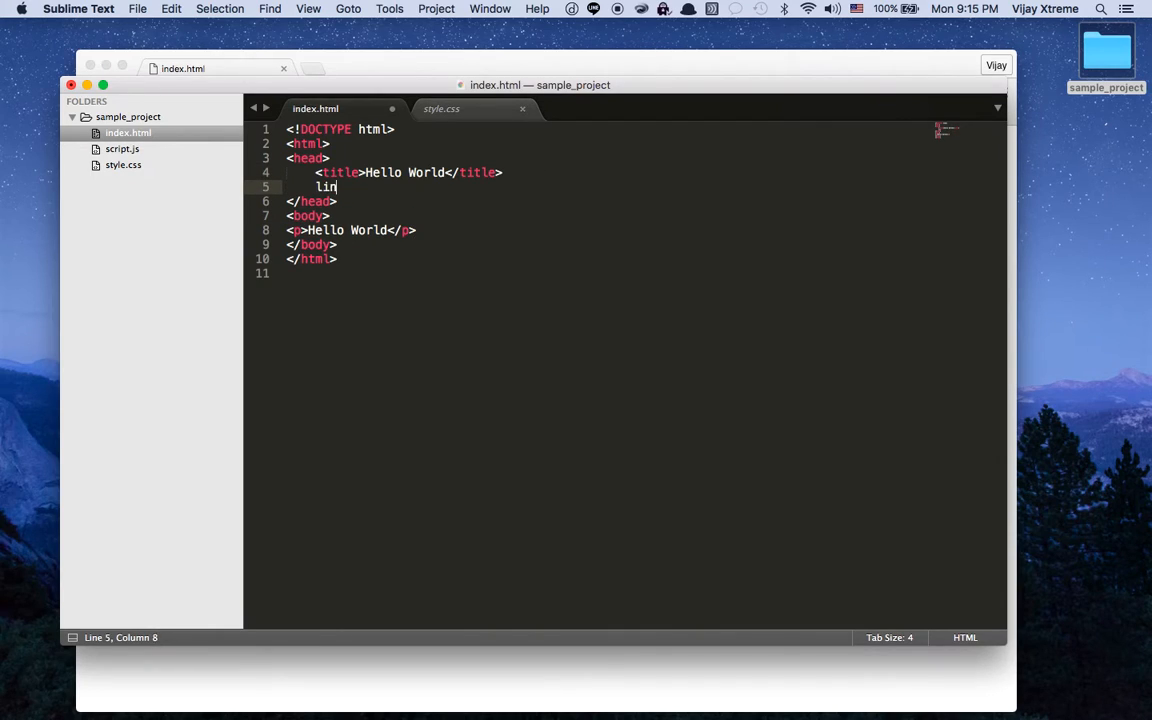
key("Tab")
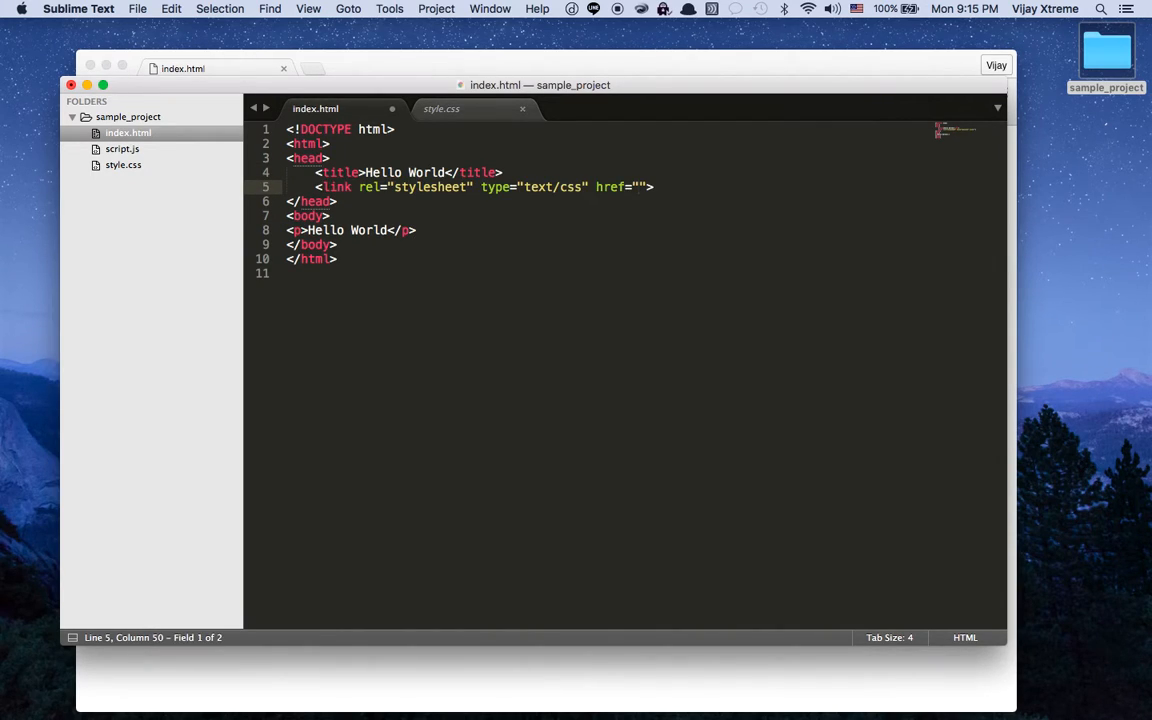
type("style.cs")
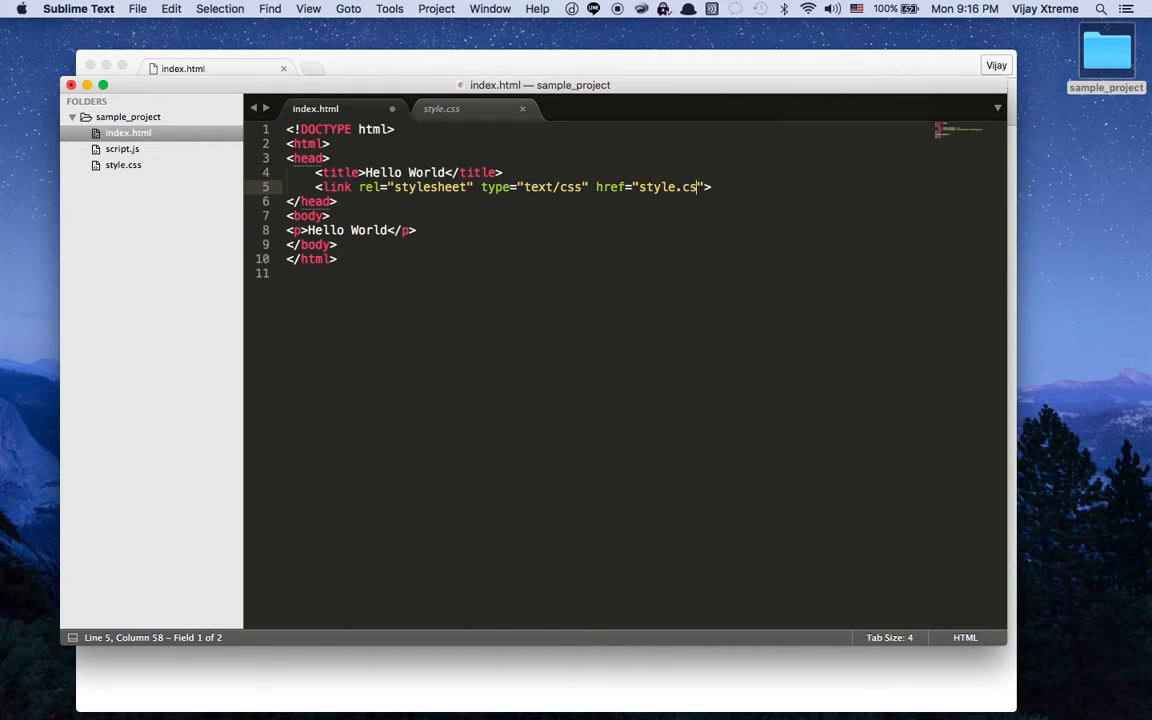
type("s")
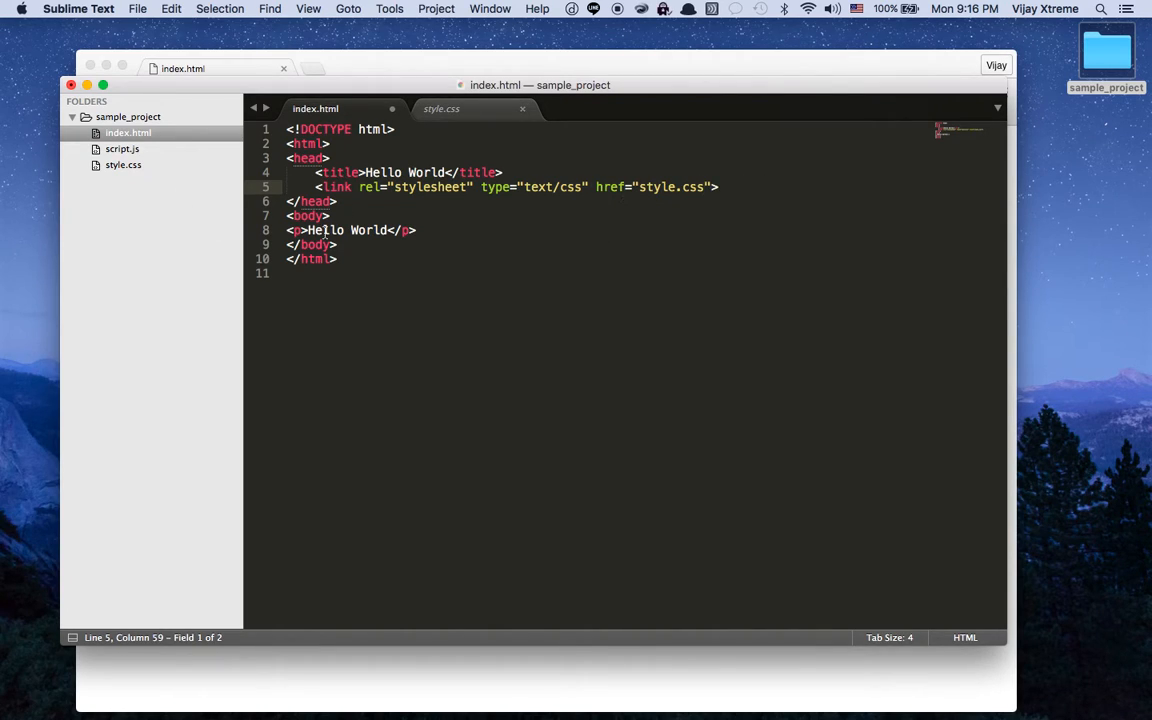
mouse_move(490, 243)
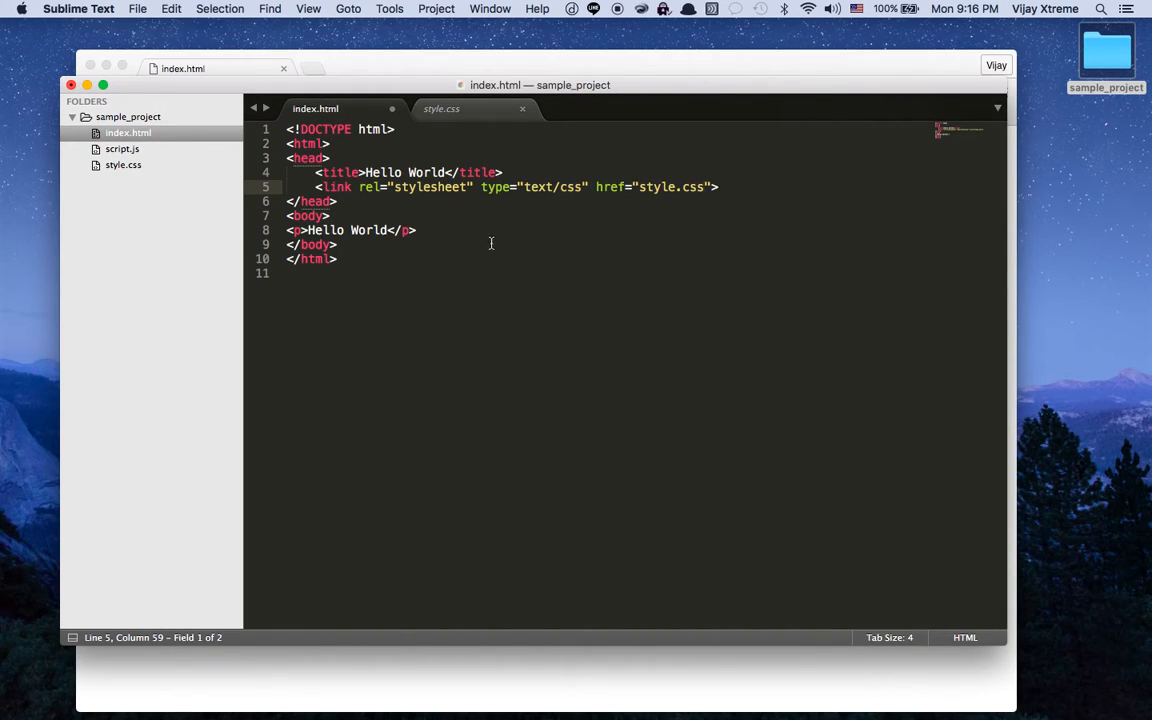
type("scri")
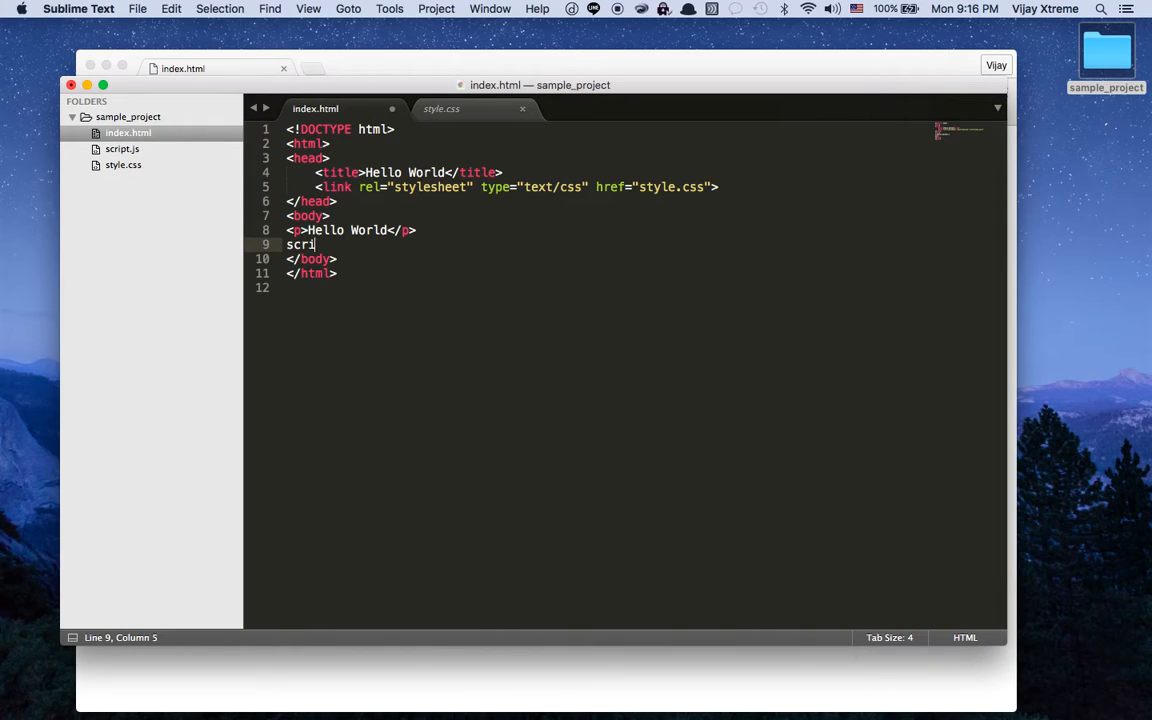
key("Tab")
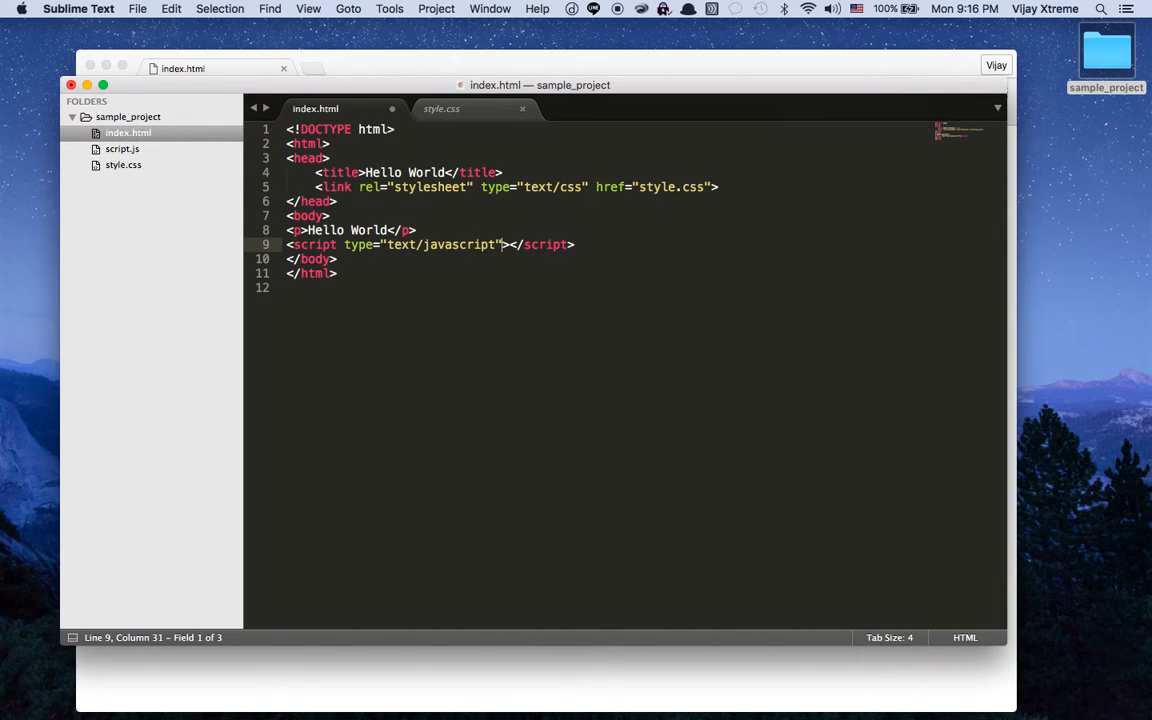
type("src=\"scrip")
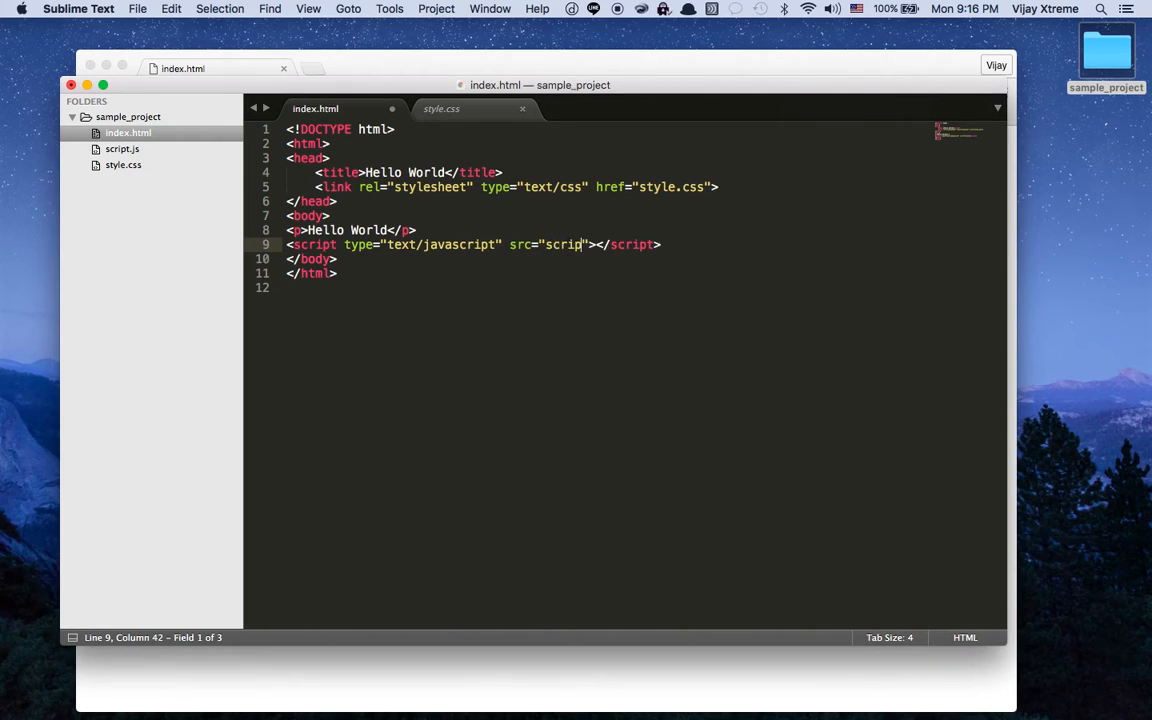
type("t.js")
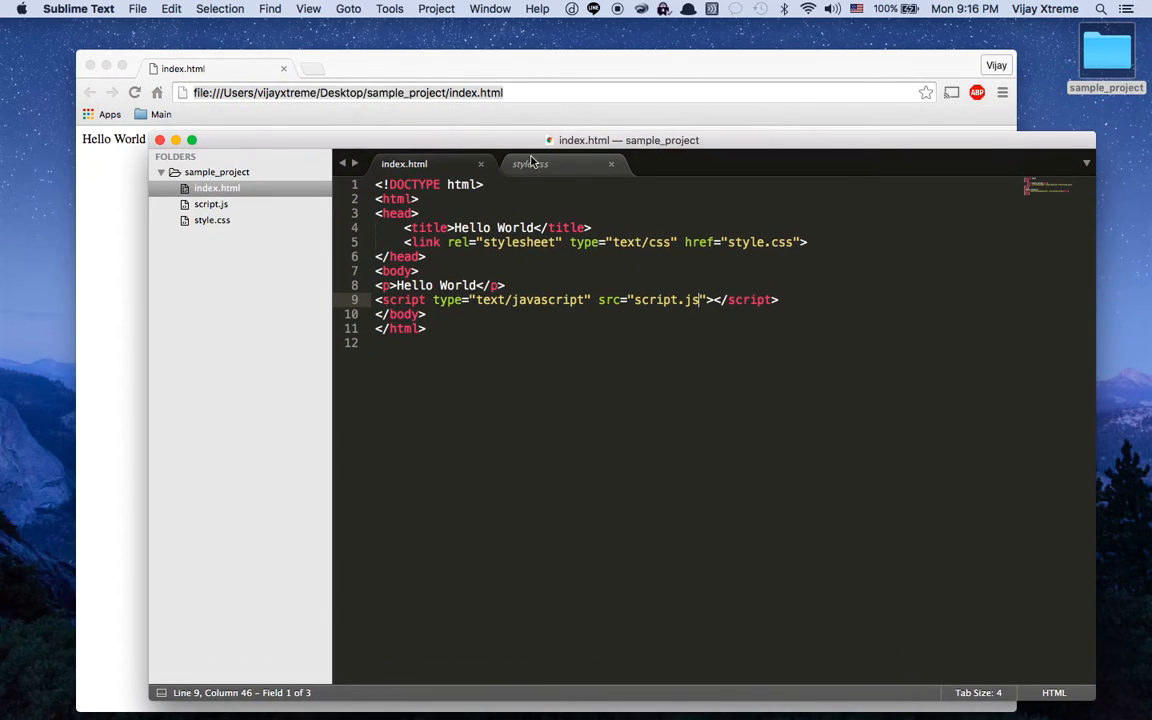
Add a rule in style.css making paragraph color purple
left_click(529, 164)
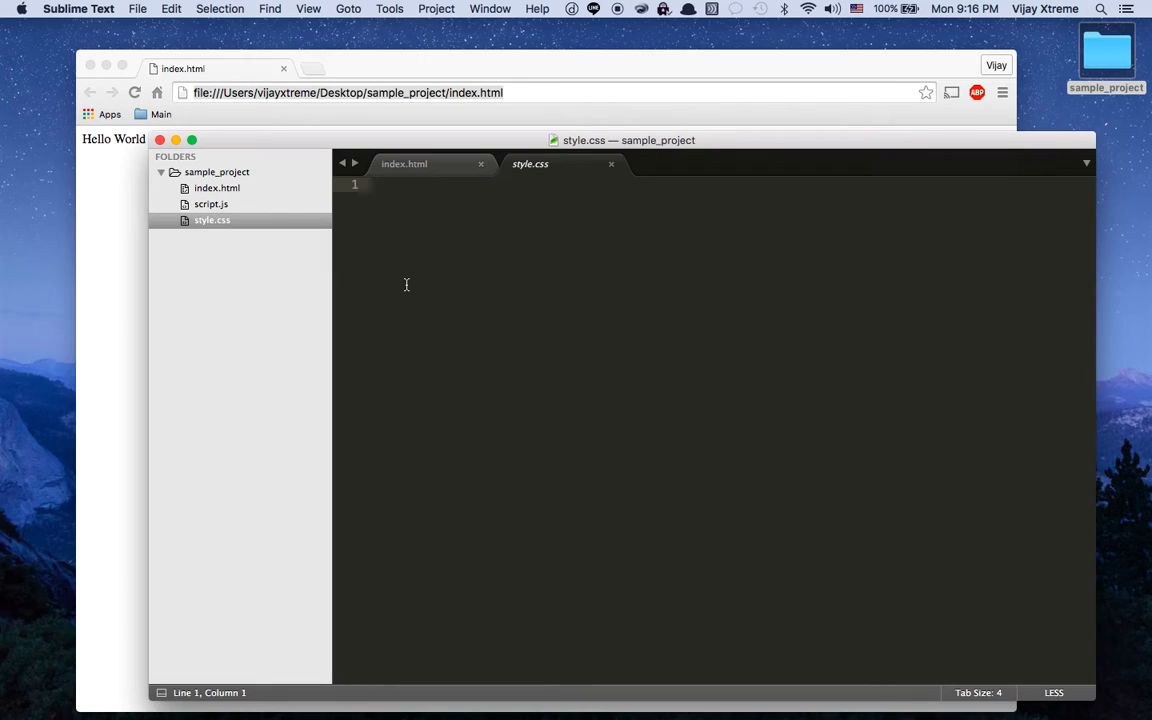
mouse_move(435, 238)
type("p")
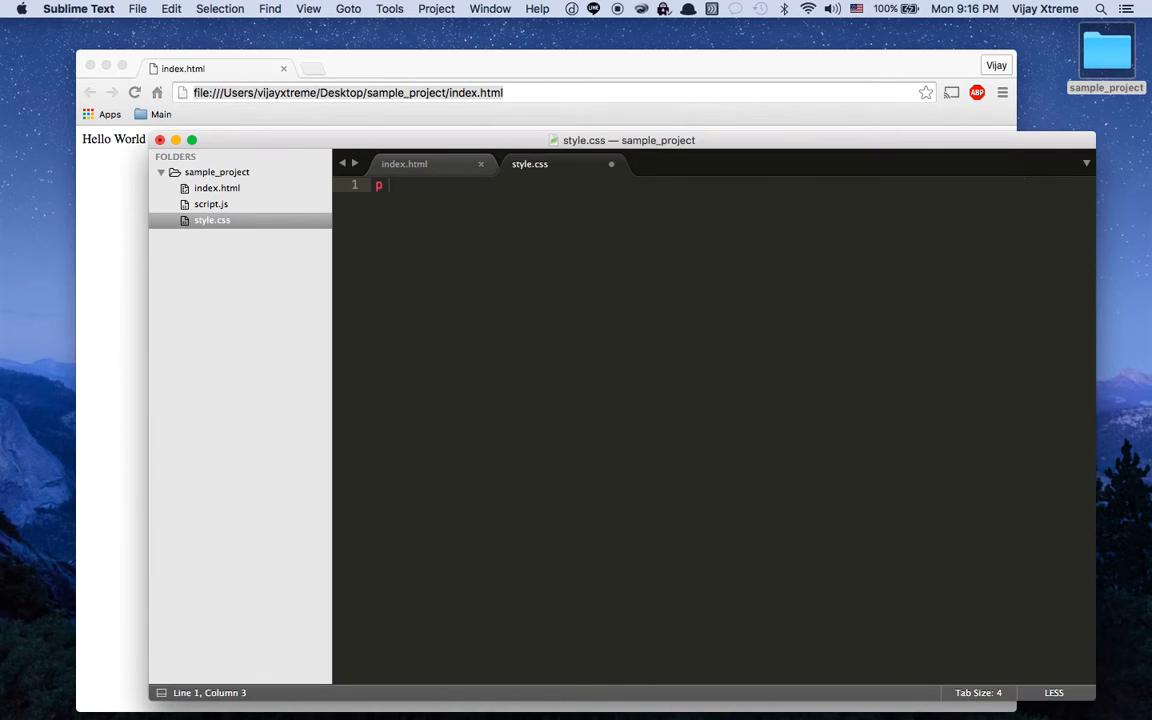
type("{ color: }")
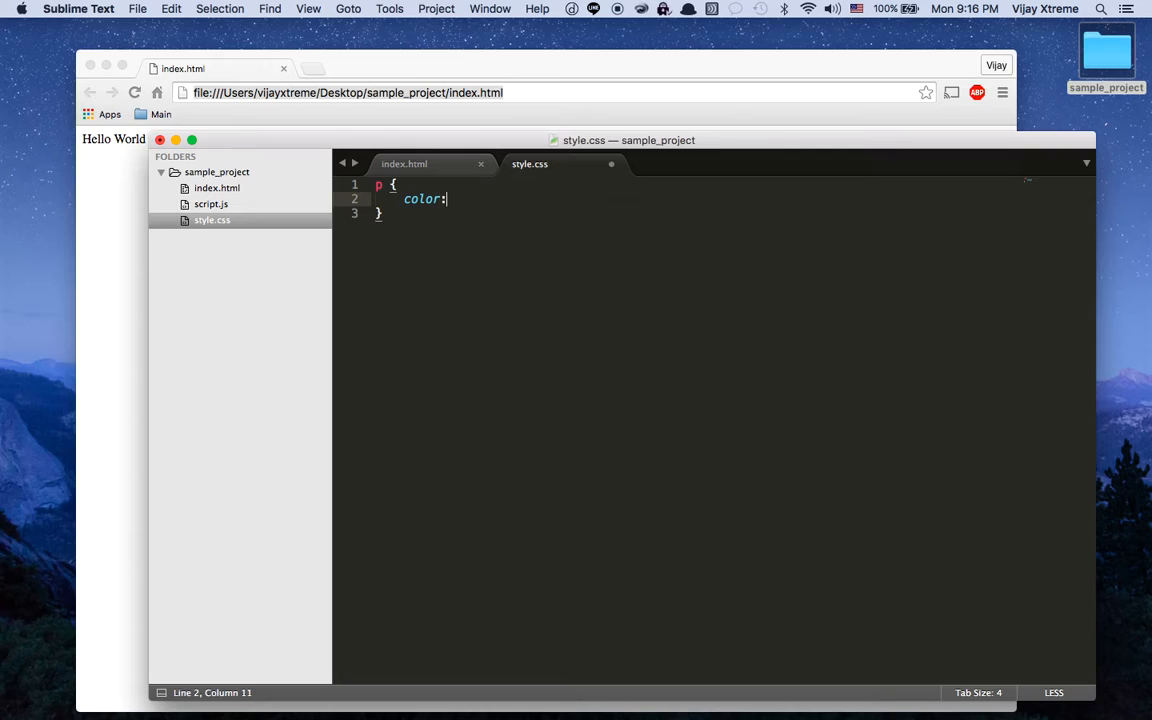
type("purple")
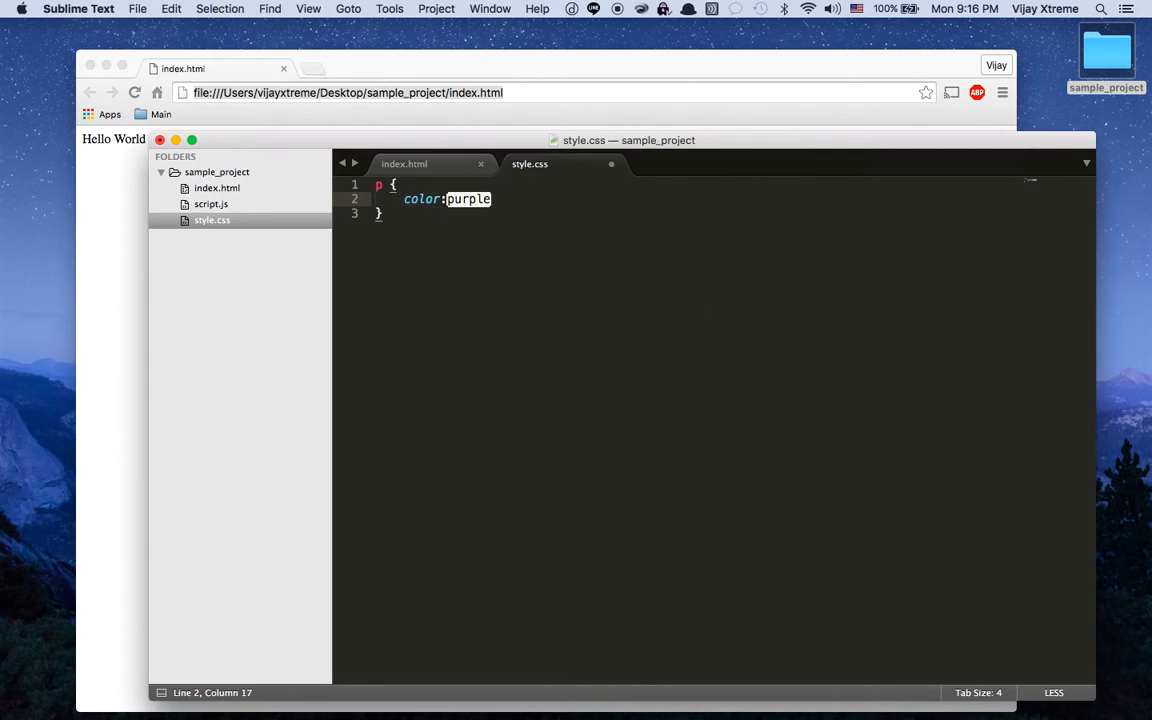
Write alert('hello world') in script.js and save it
left_click(211, 204)
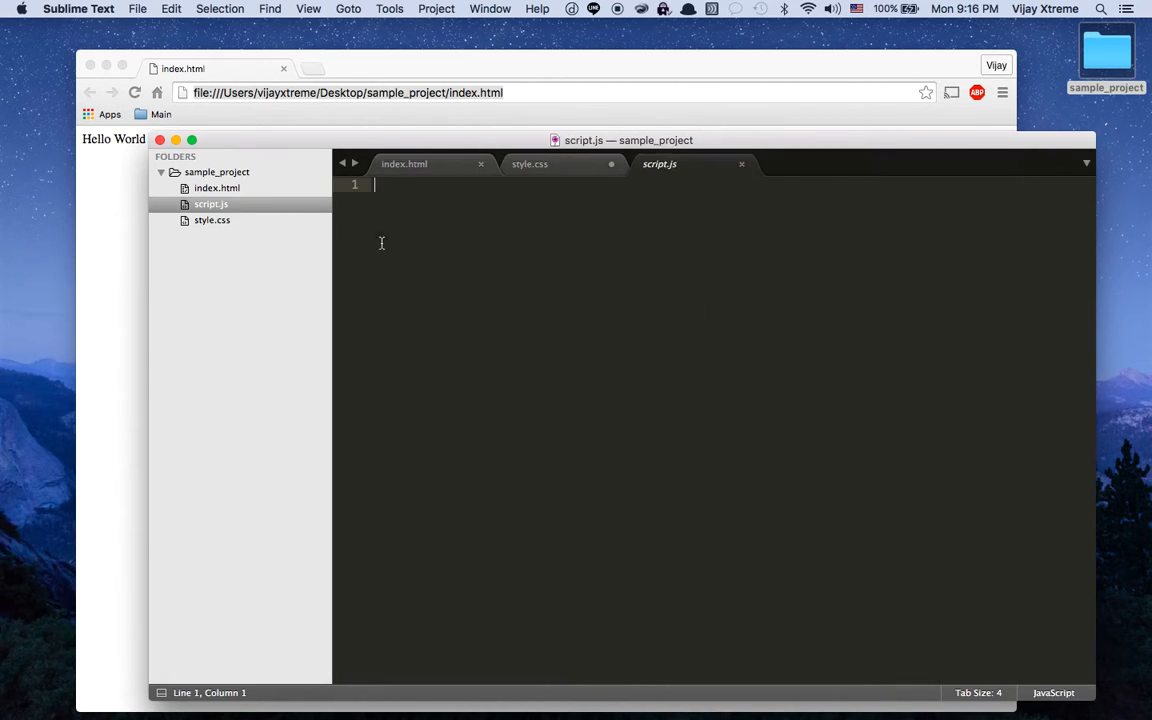
type("alert('')")
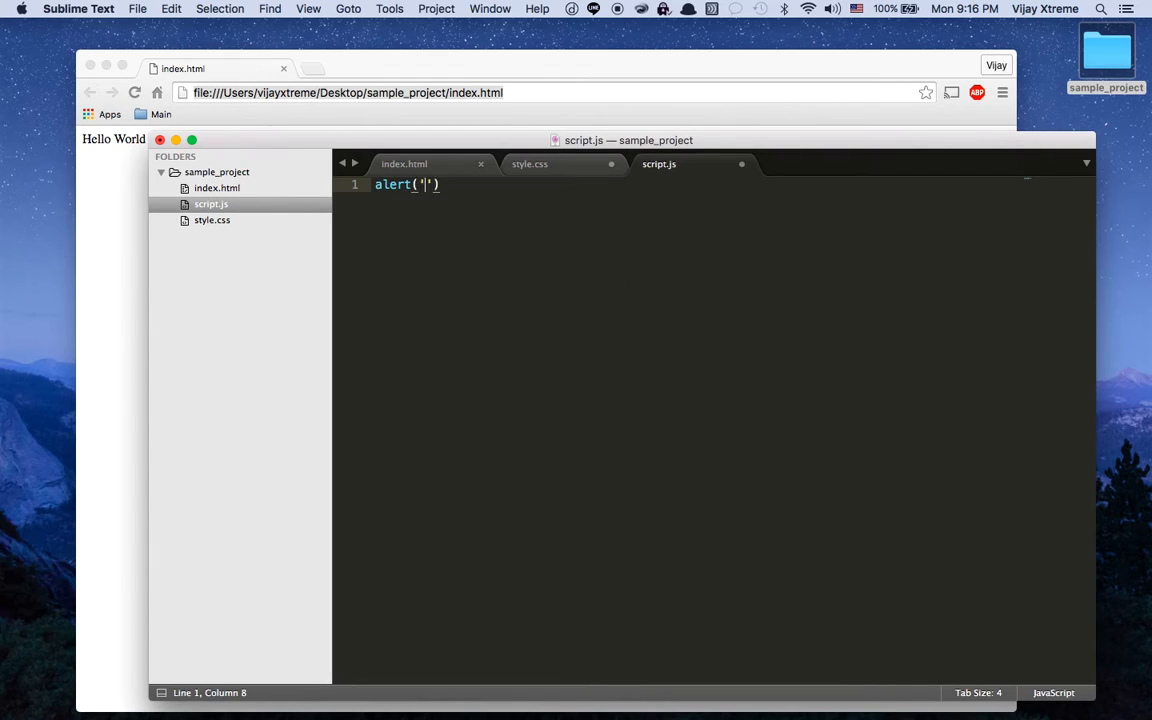
type("hello world")
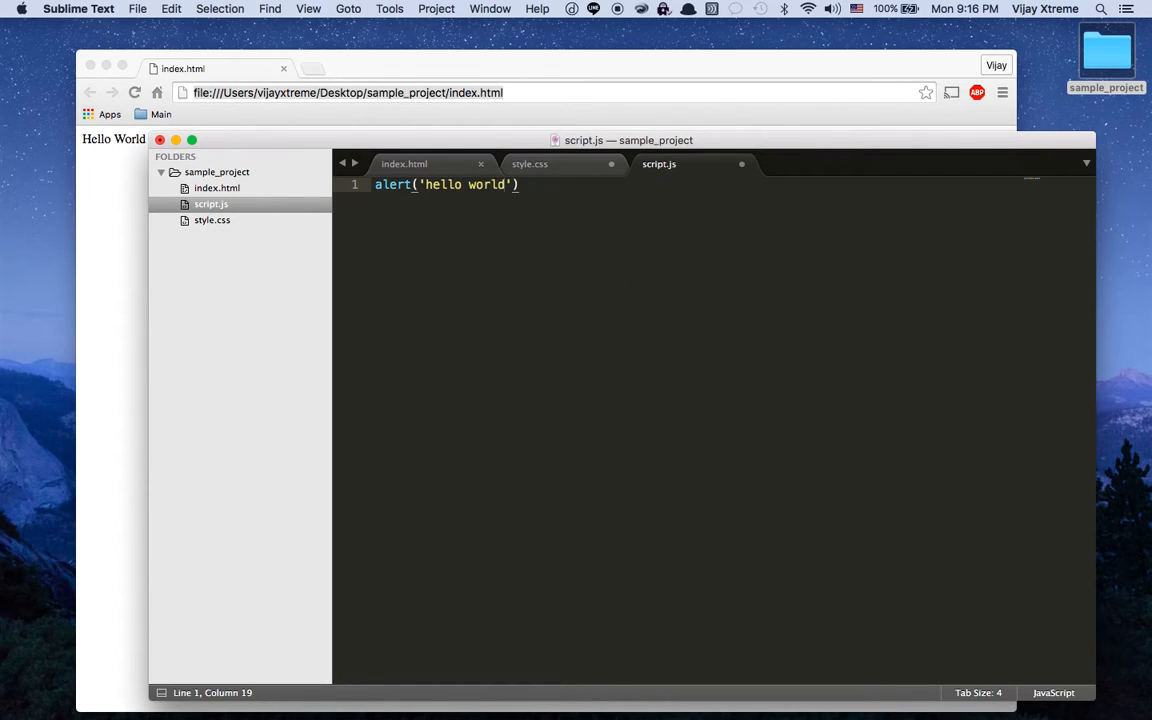
key("cmd+s")
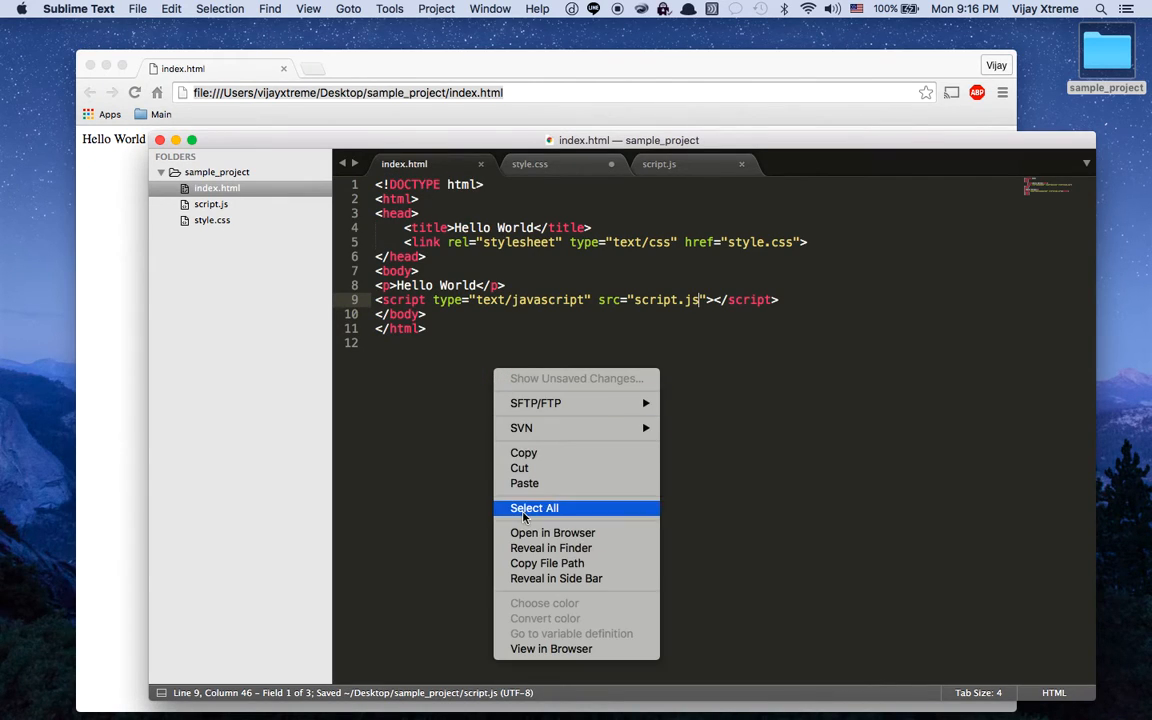
Open index.html in Chrome, dismiss the hello world alert, and try selecting 'World'
left_click(552, 532)
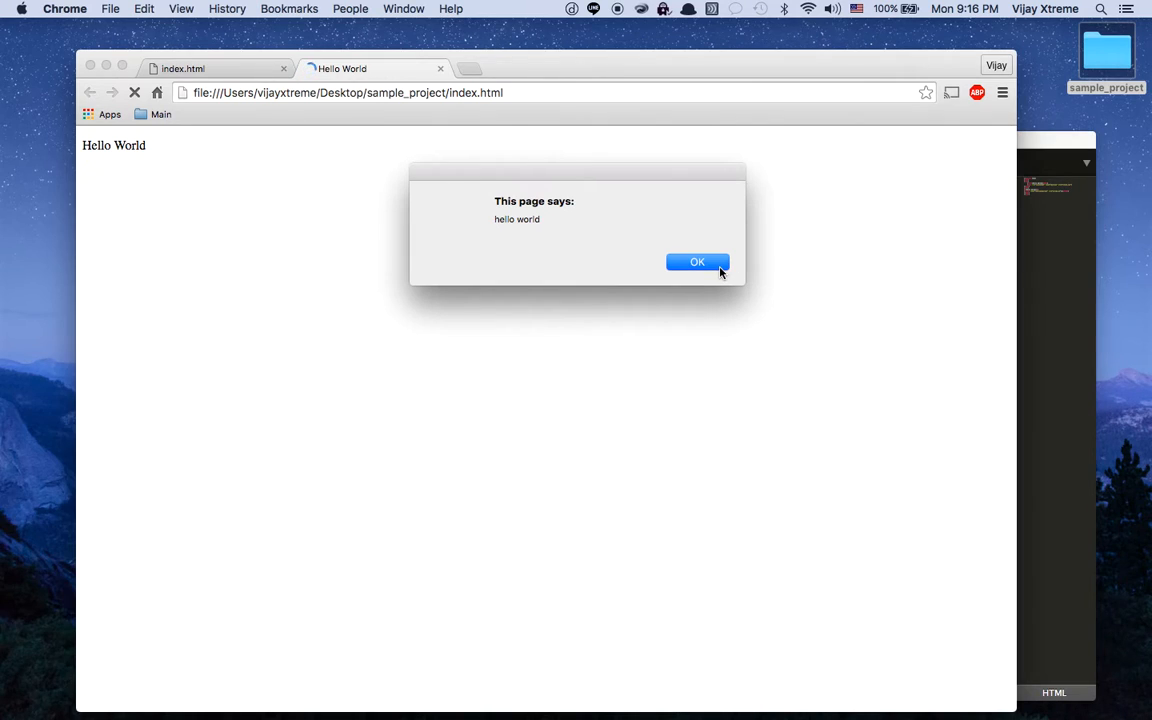
left_click(697, 261)
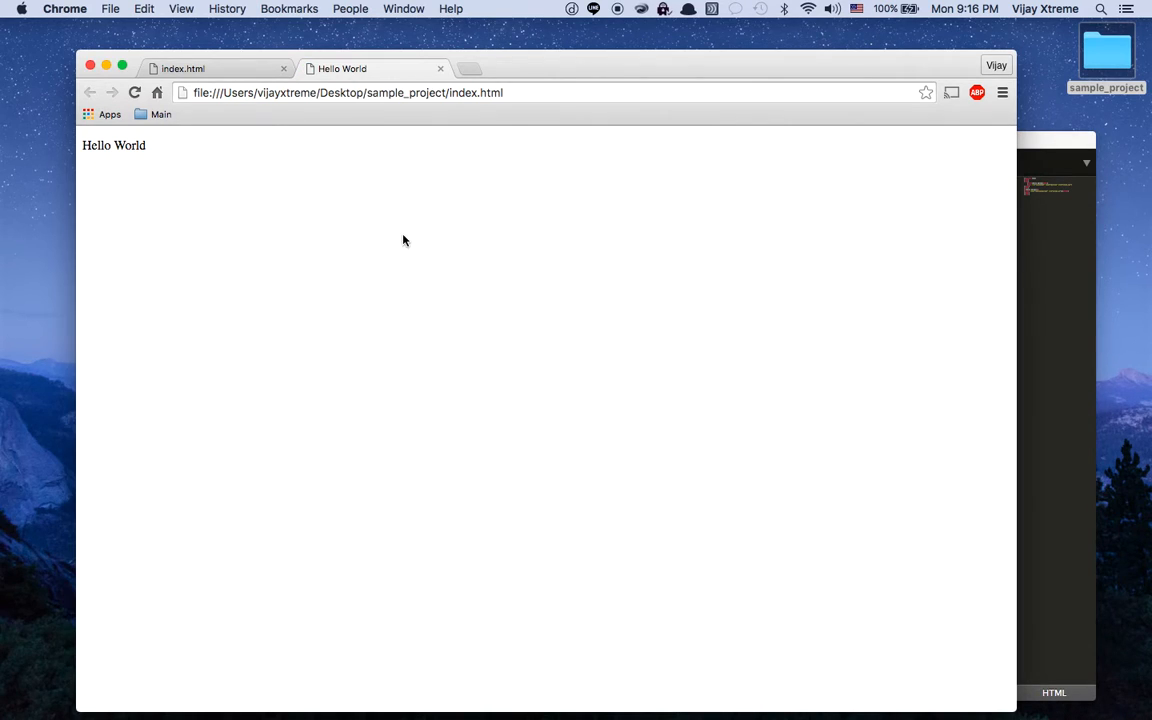
mouse_move(193, 168)
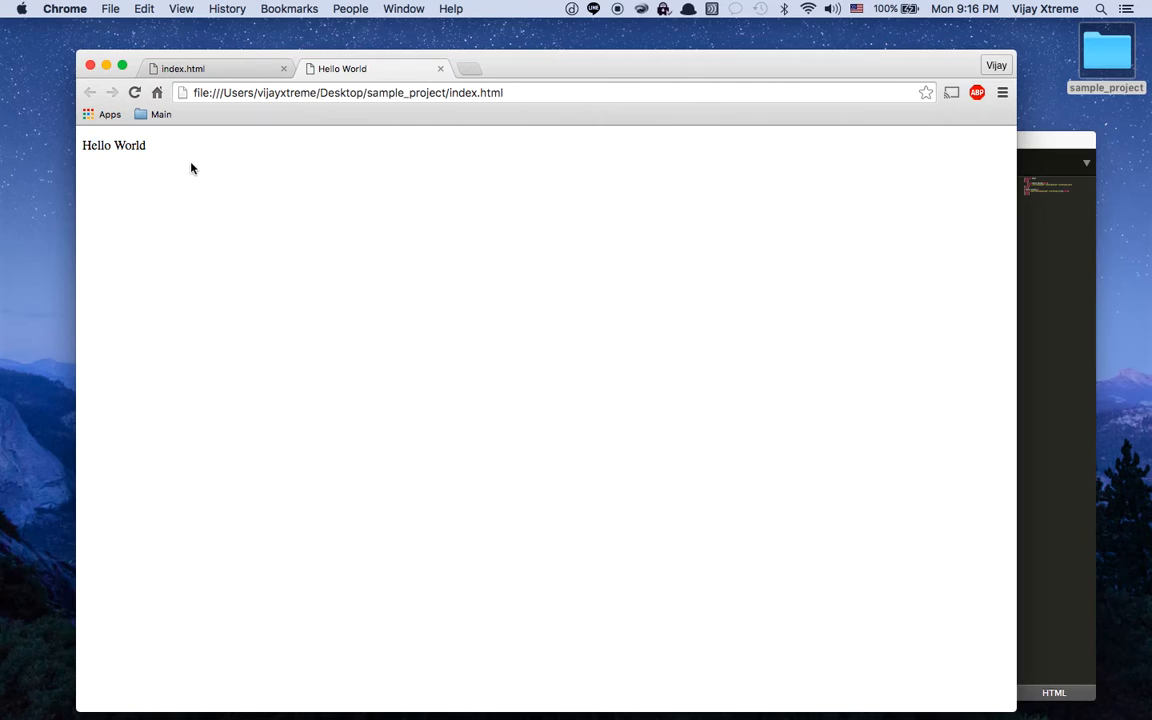
double_click(113, 145)
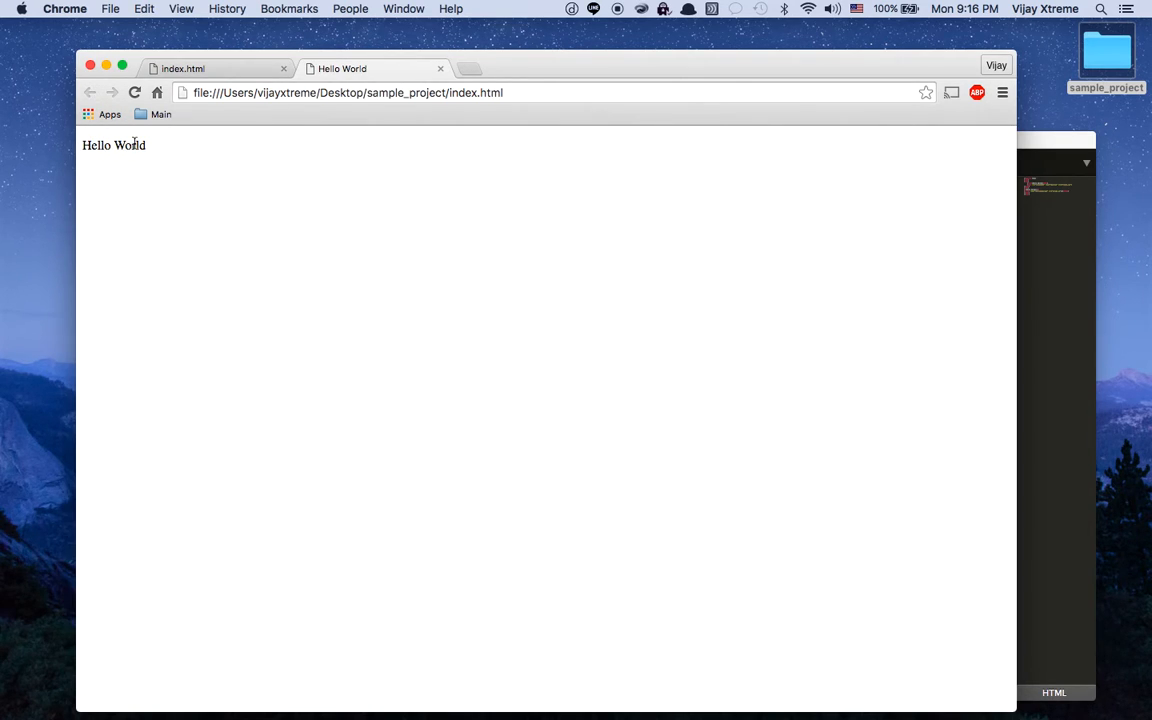
right_click(130, 145)
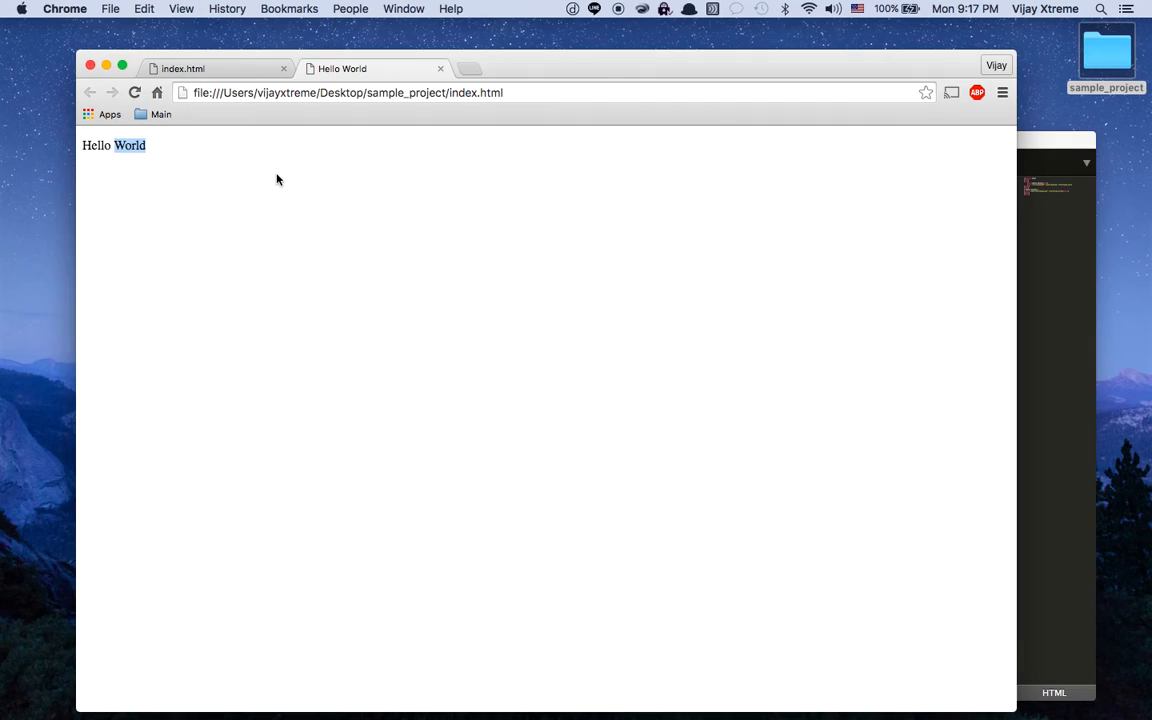
left_click(296, 206)
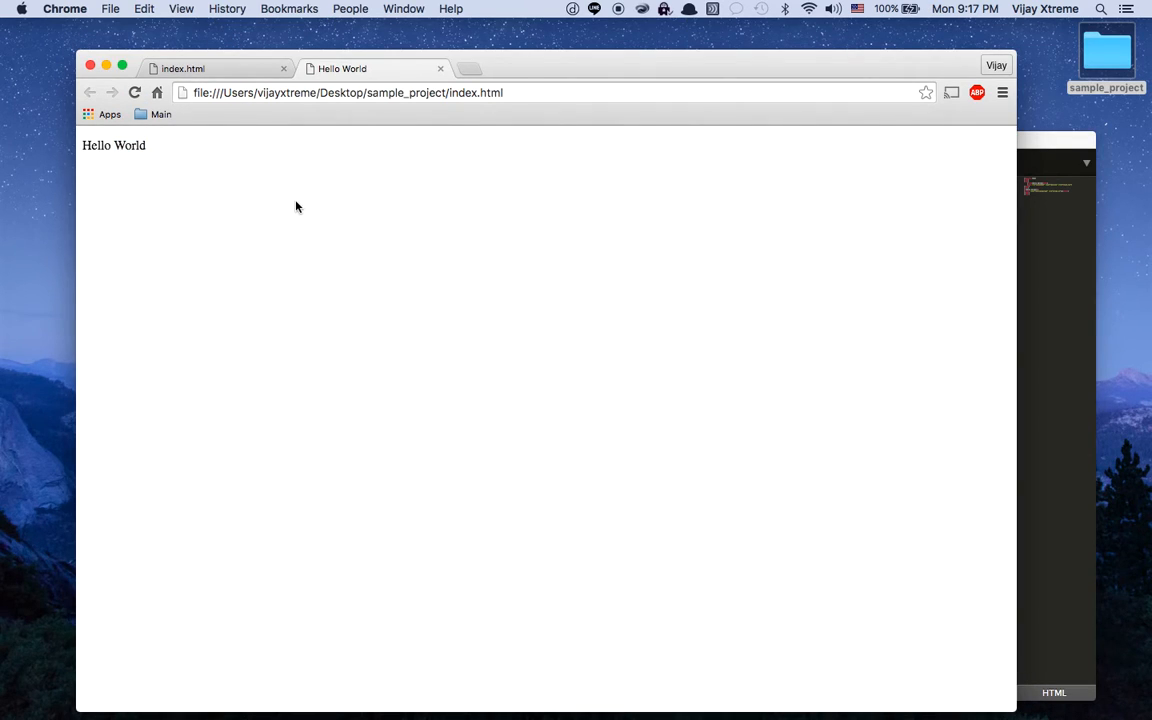
mouse_move(208, 205)
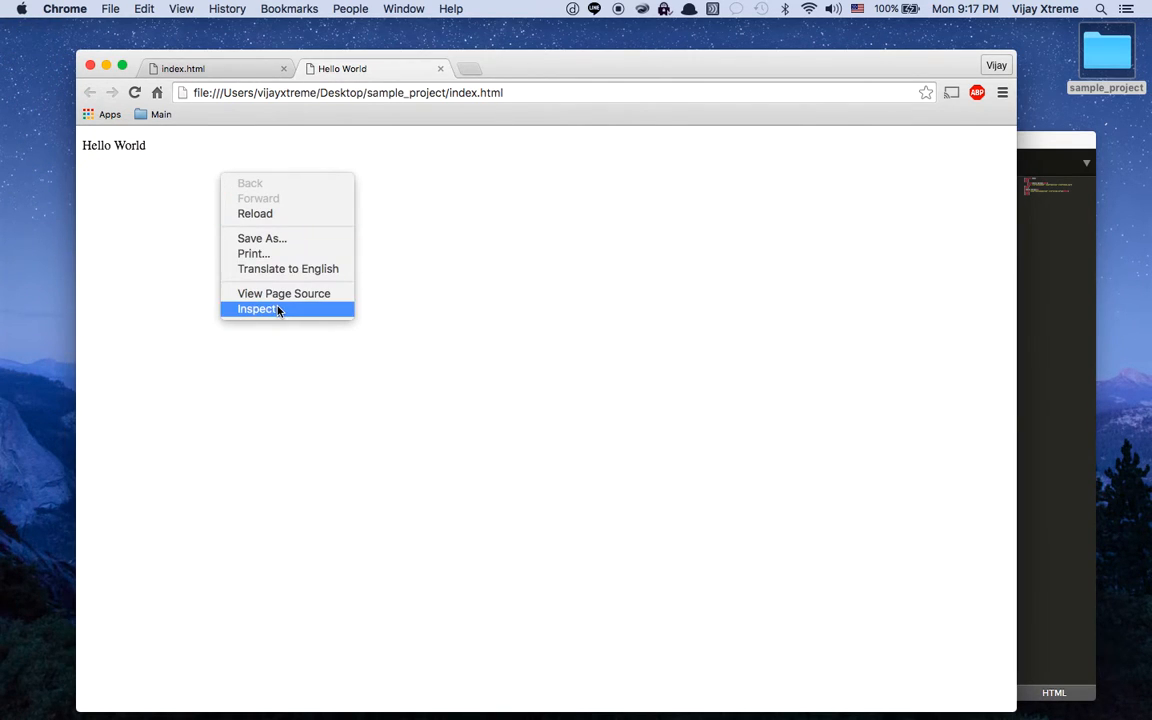
Inspect the page, expanding body and head and selecting the Hello World paragraph
left_click(257, 308)
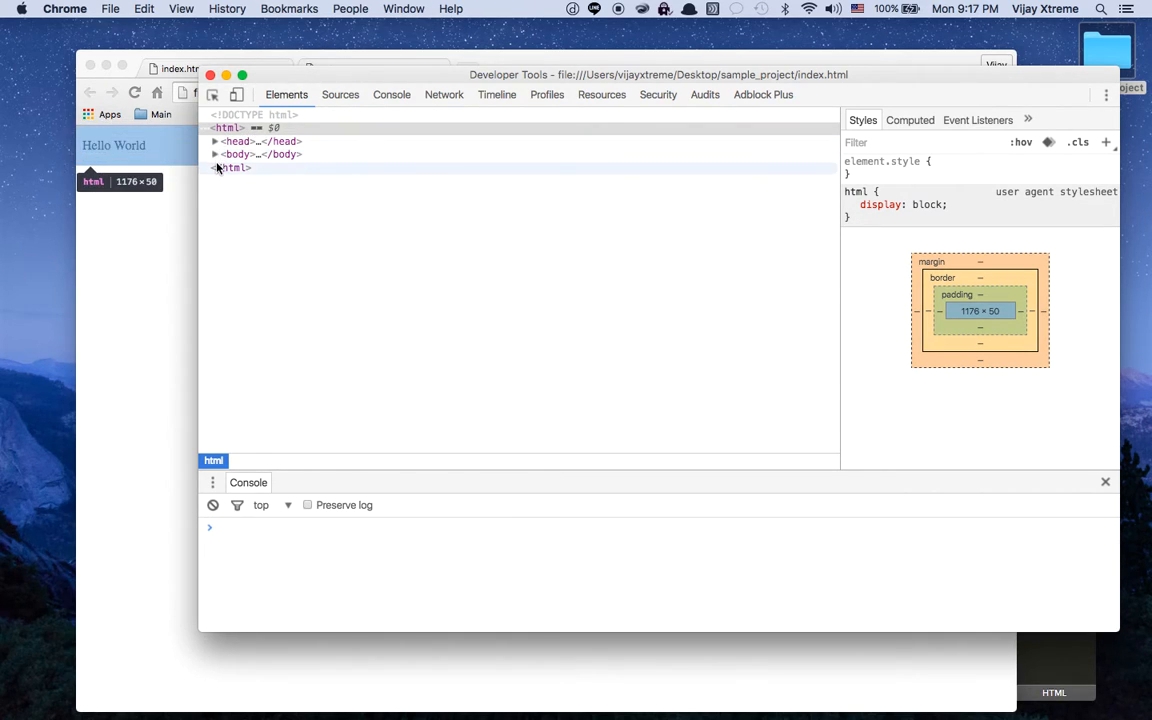
left_click(215, 154)
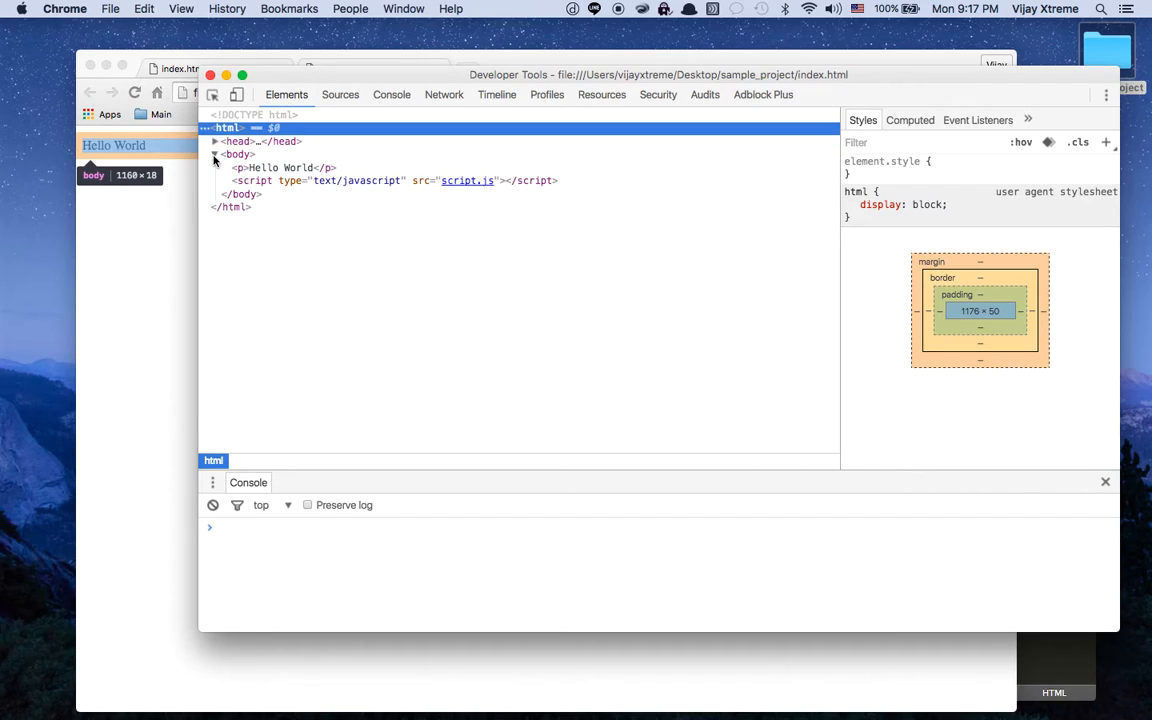
left_click(214, 141)
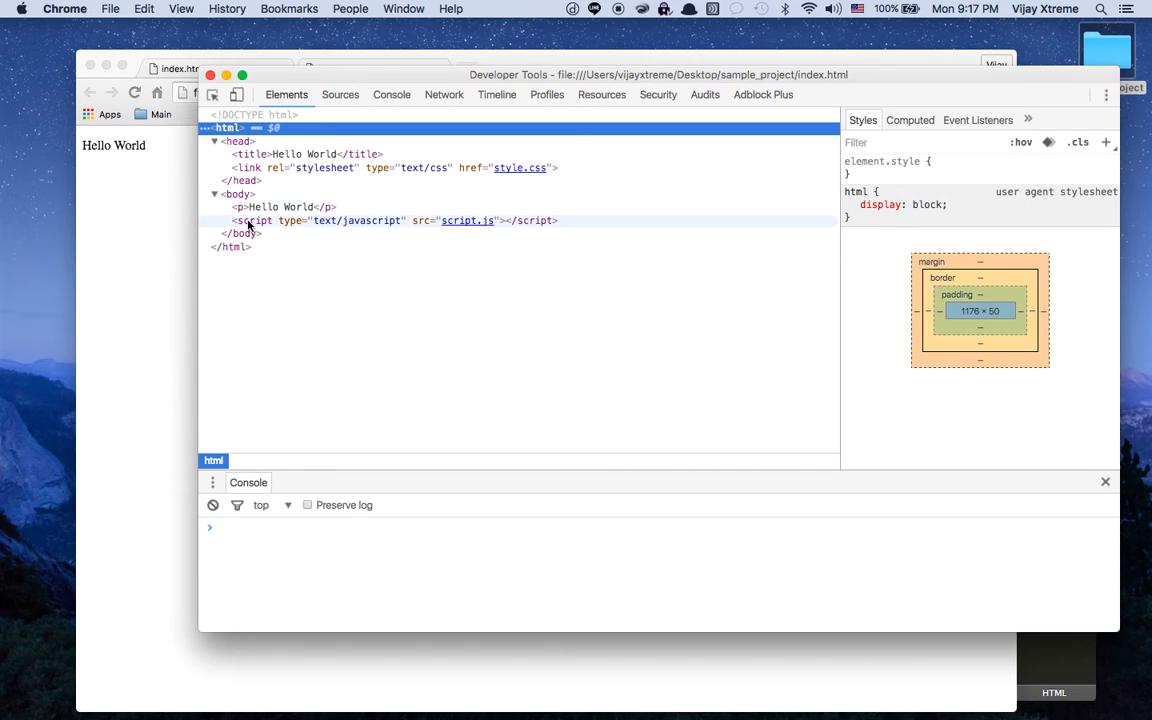
left_click(280, 207)
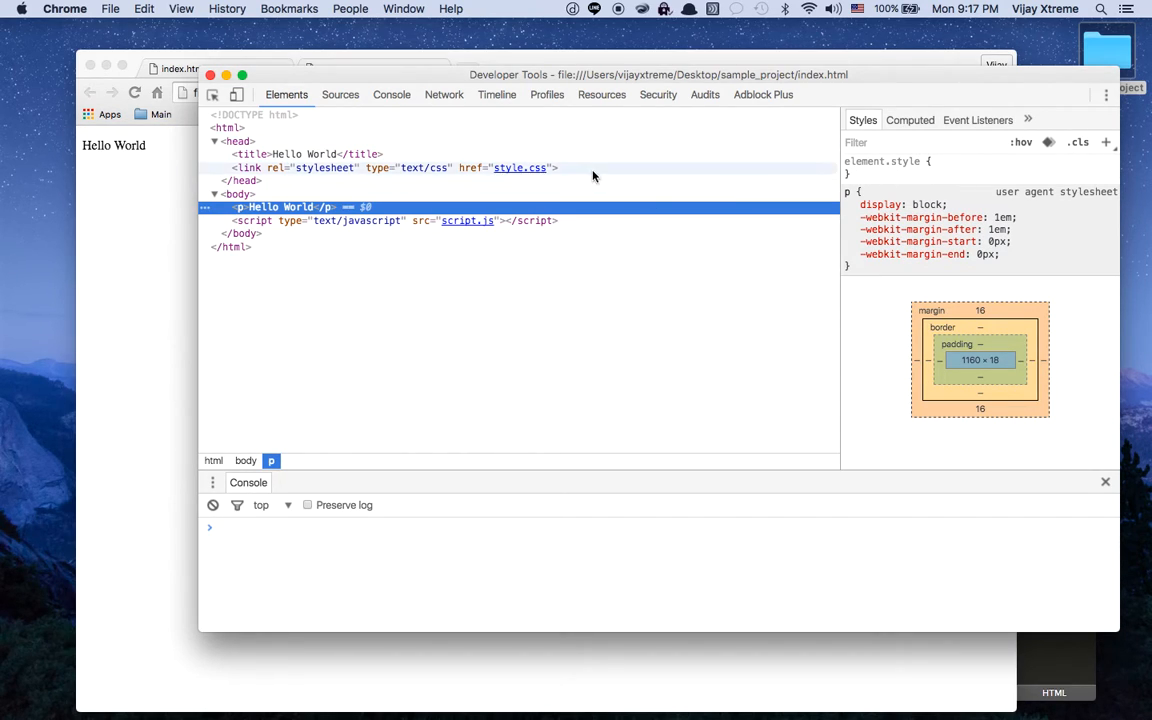
mouse_move(663, 181)
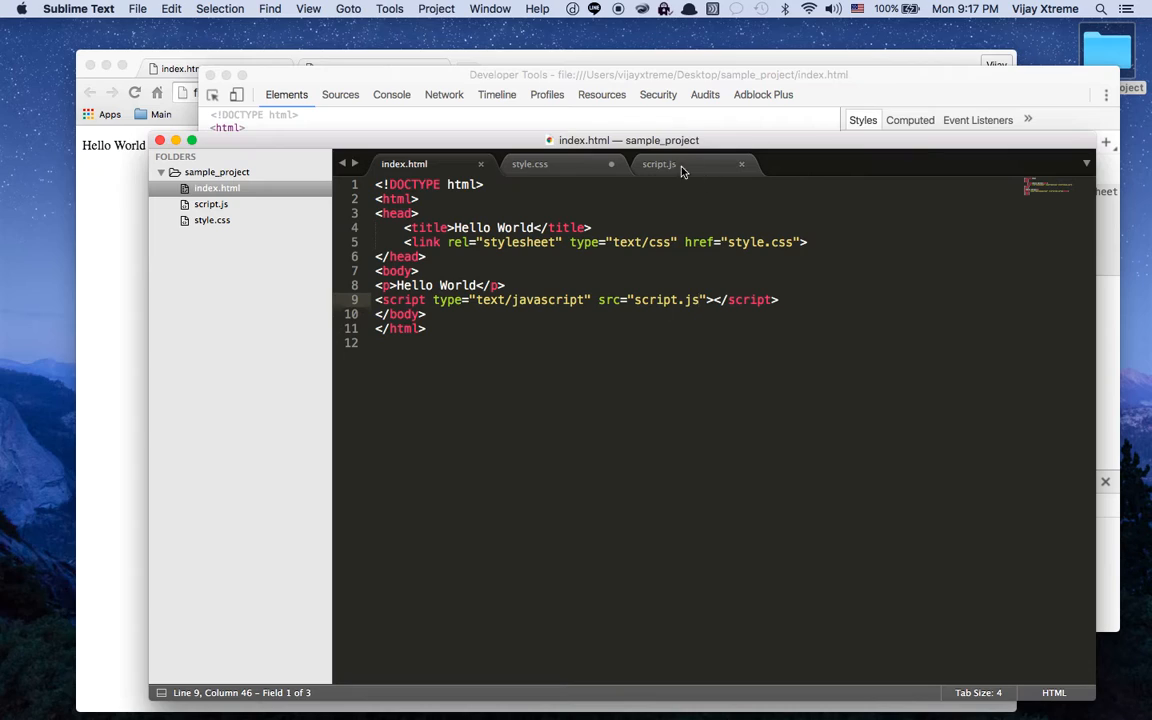
Open the linked style.css in a Chrome tab and save the purple rule in Sublime
left_click(529, 164)
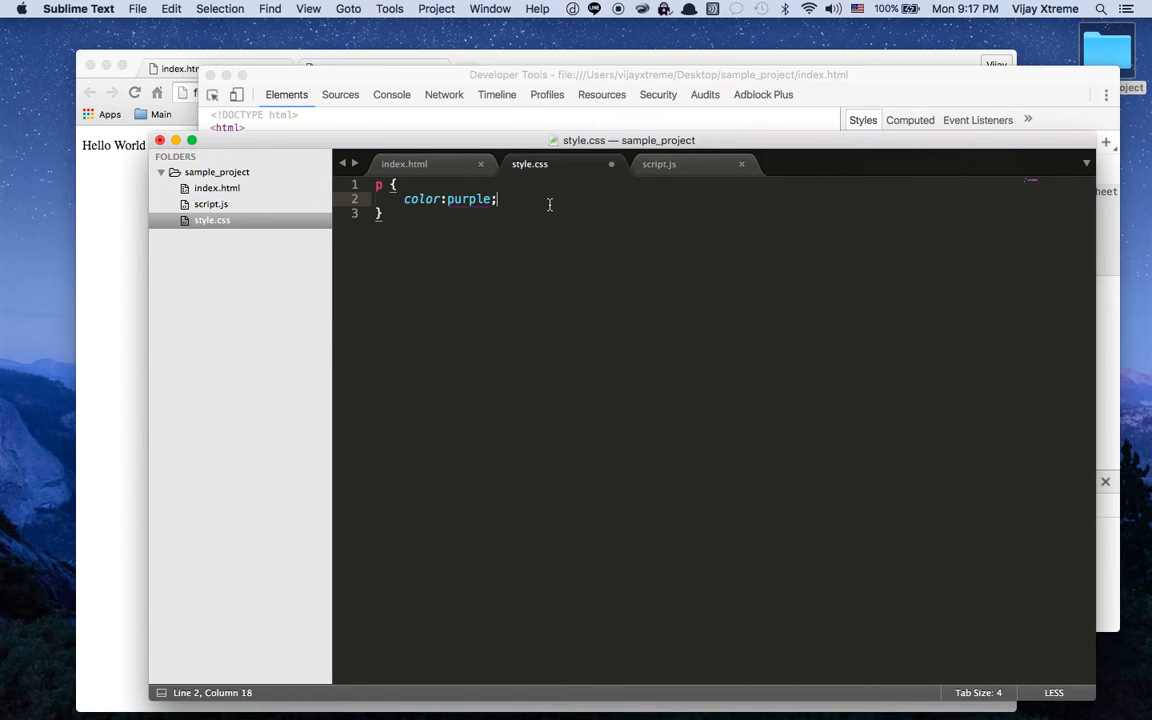
mouse_move(615, 176)
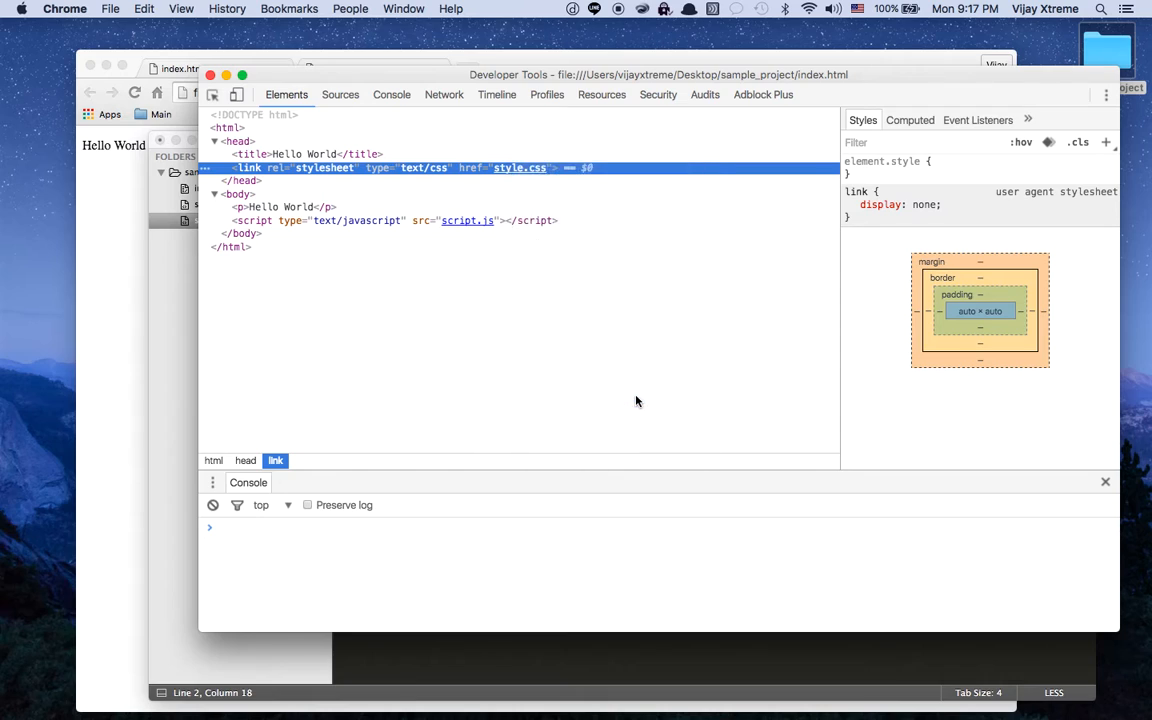
left_click(519, 167)
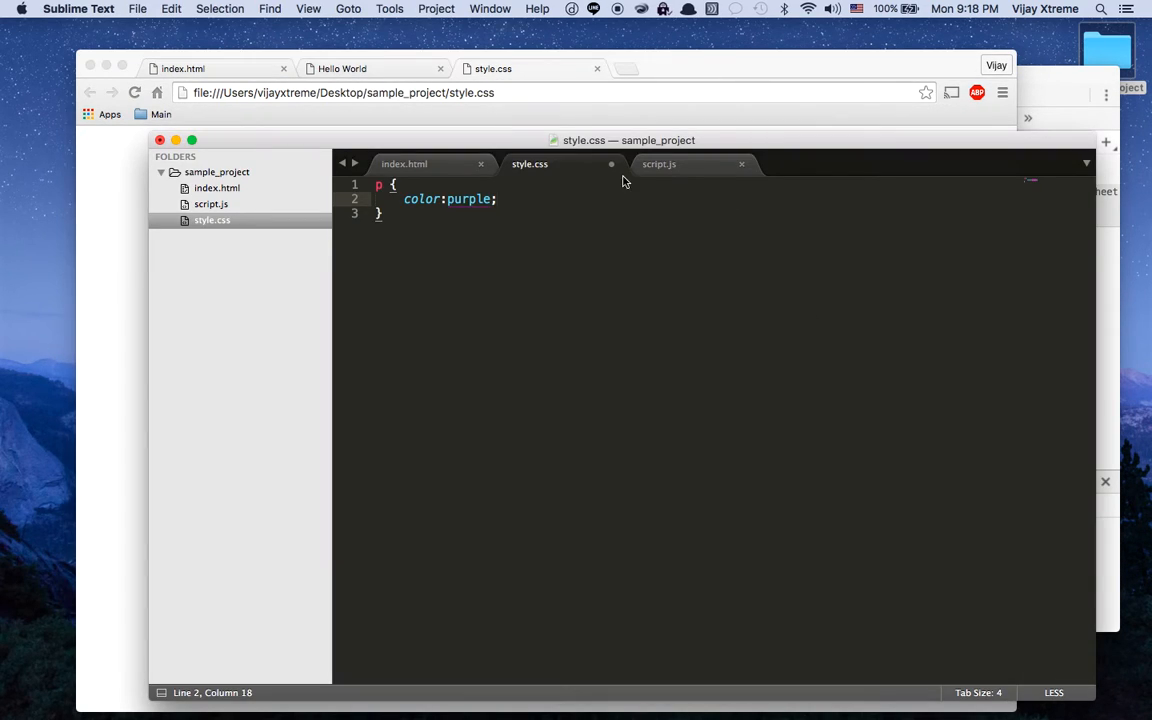
mouse_move(607, 223)
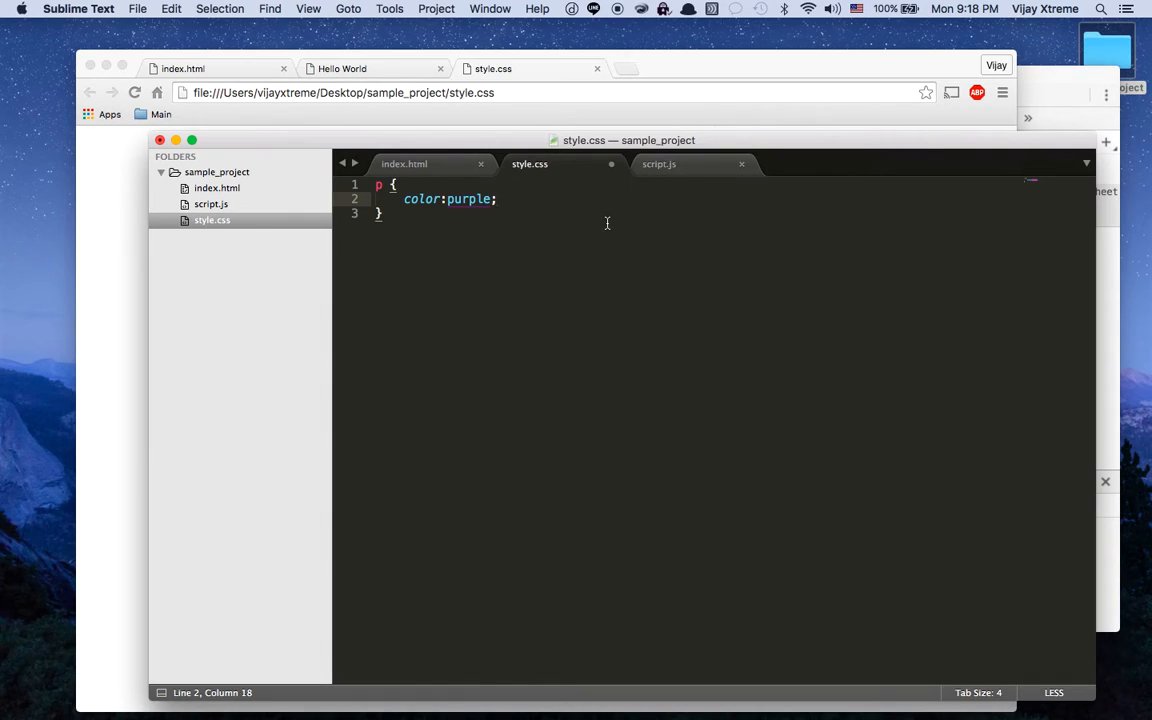
key("cmd+s")
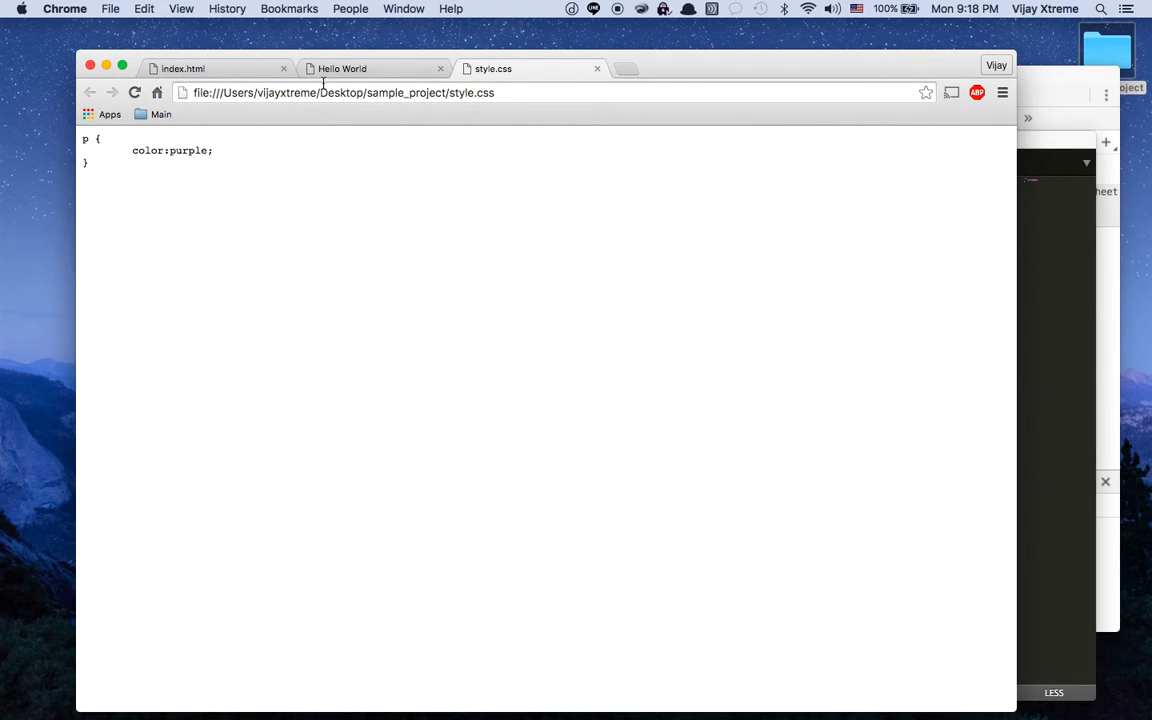
Return to the Hello World tab and dismiss the reloaded hello world alert
left_click(342, 68)
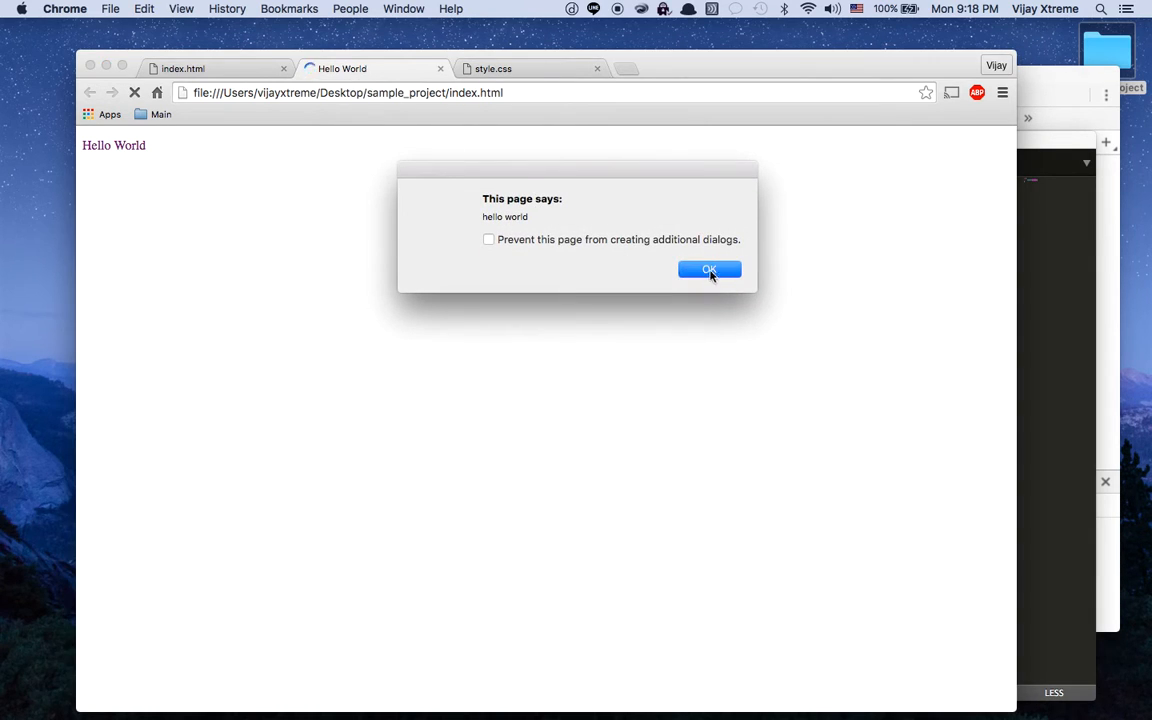
left_click(710, 269)
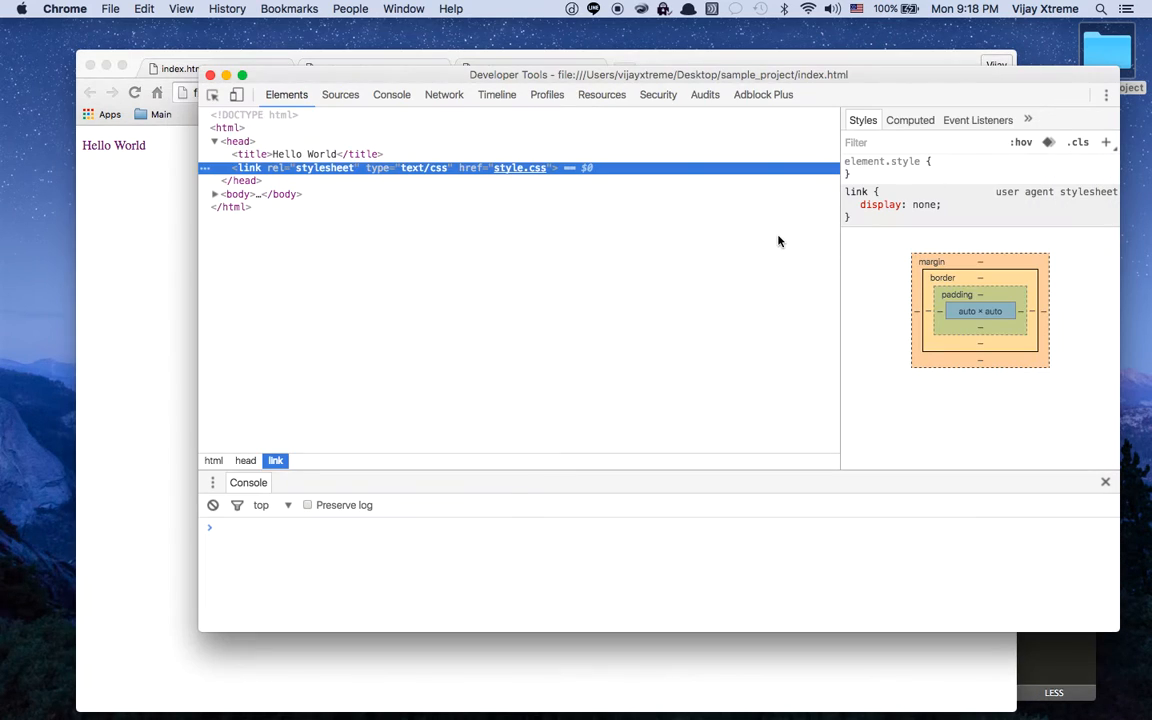
mouse_move(421, 510)
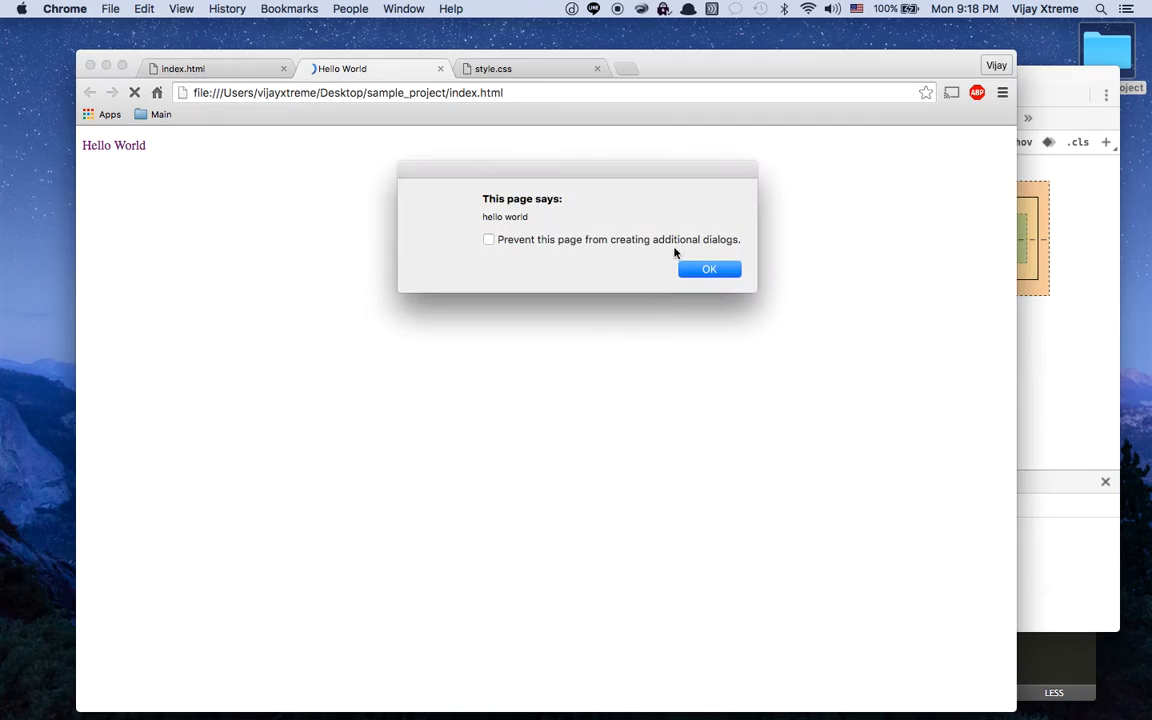
Dismiss the alert, then in DevTools set the paragraph to #ec5a5a, Arial, 32px
left_click(709, 268)
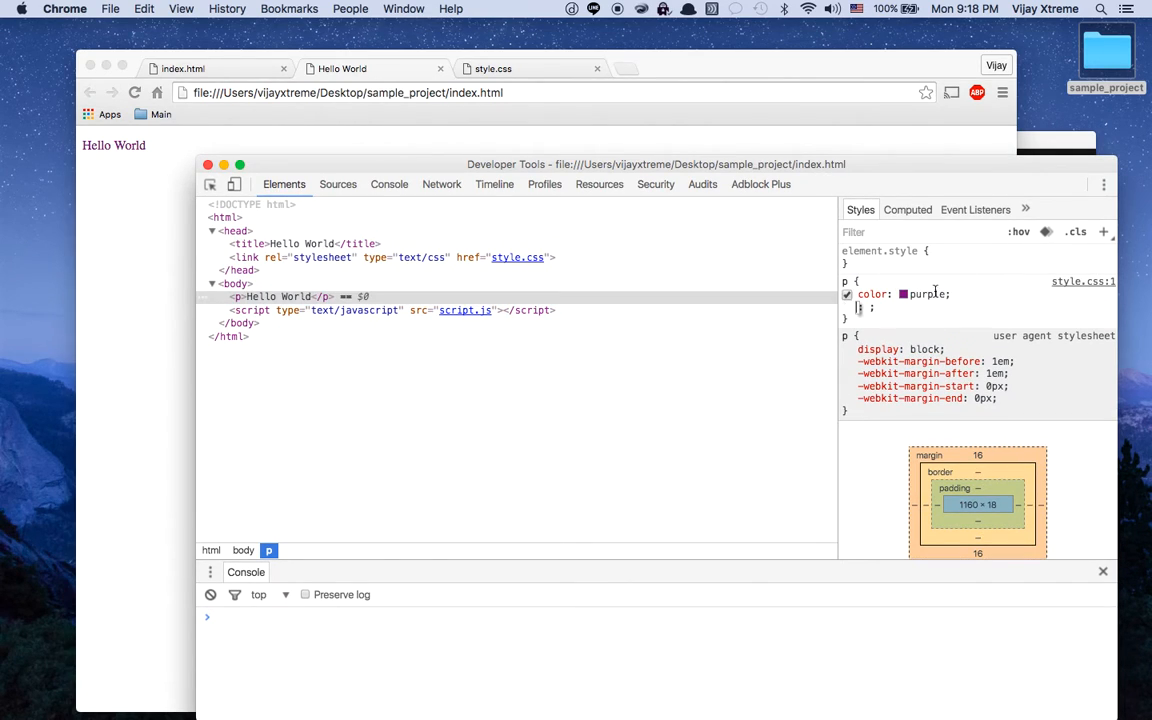
left_click(902, 294)
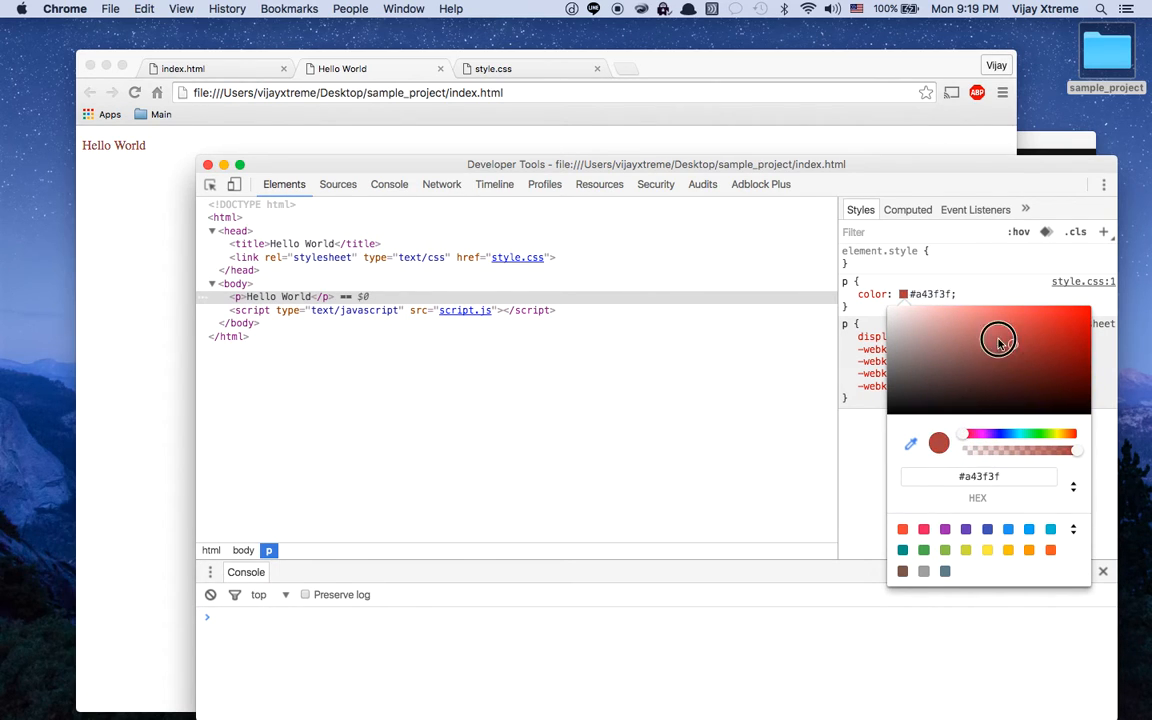
left_click_drag(998, 338, 1014, 332)
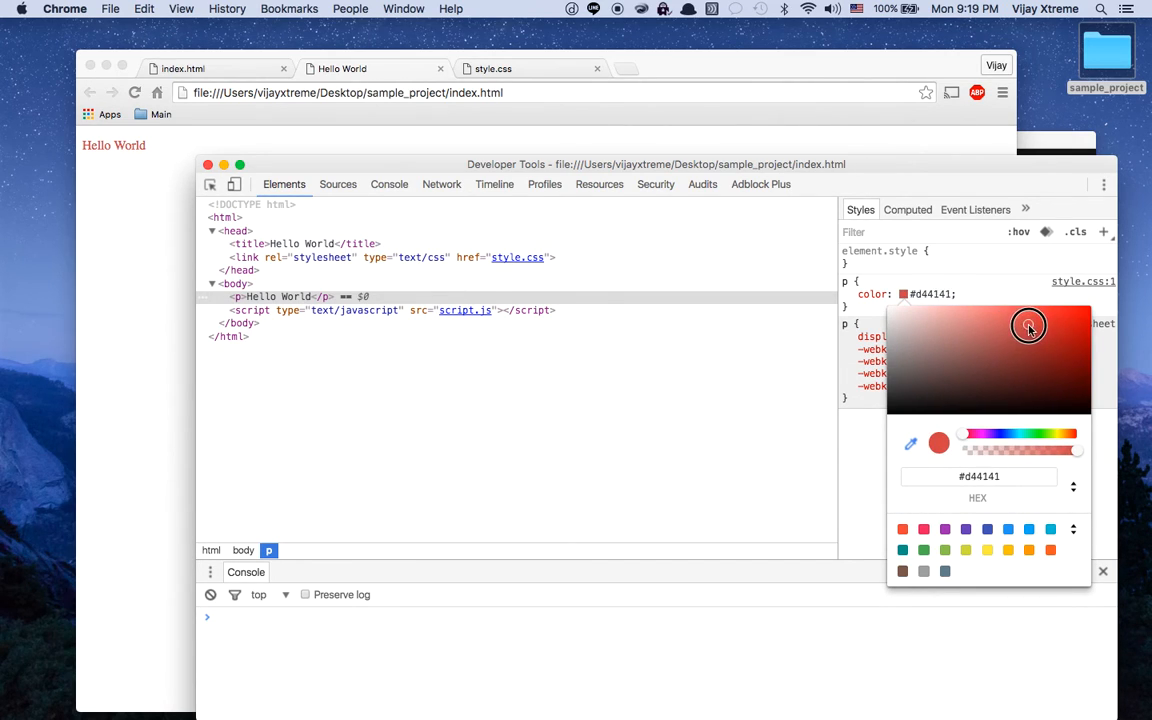
left_click_drag(1028, 327, 1005, 310)
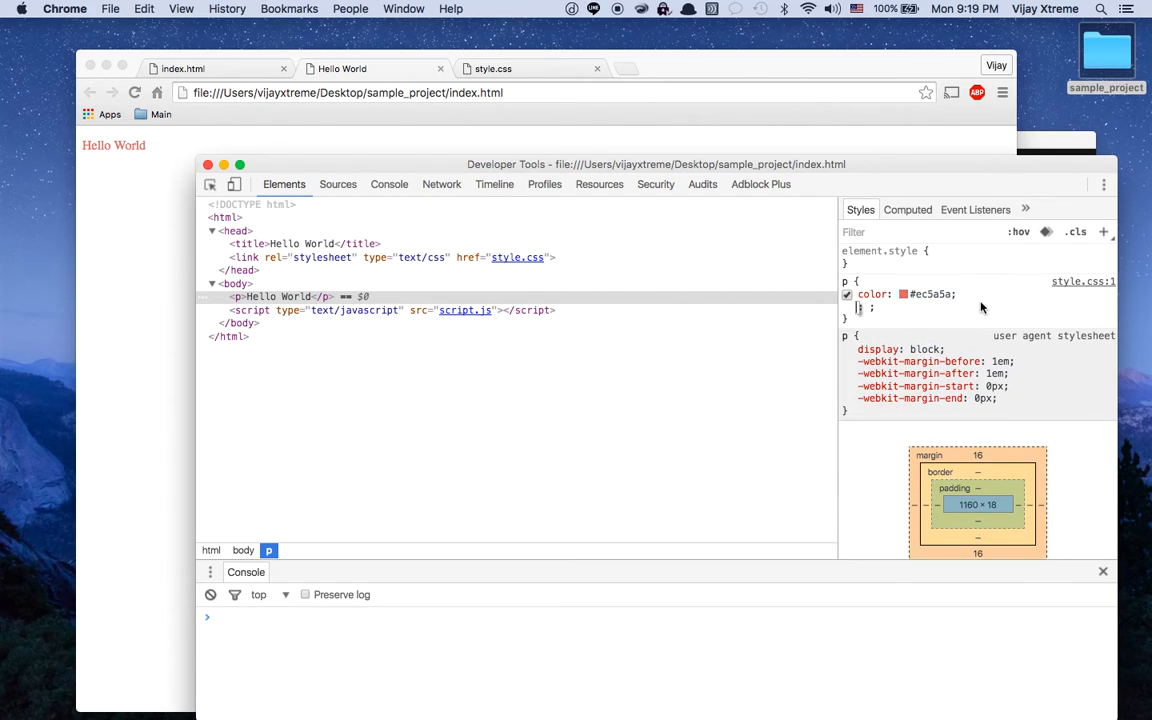
type("font-size")
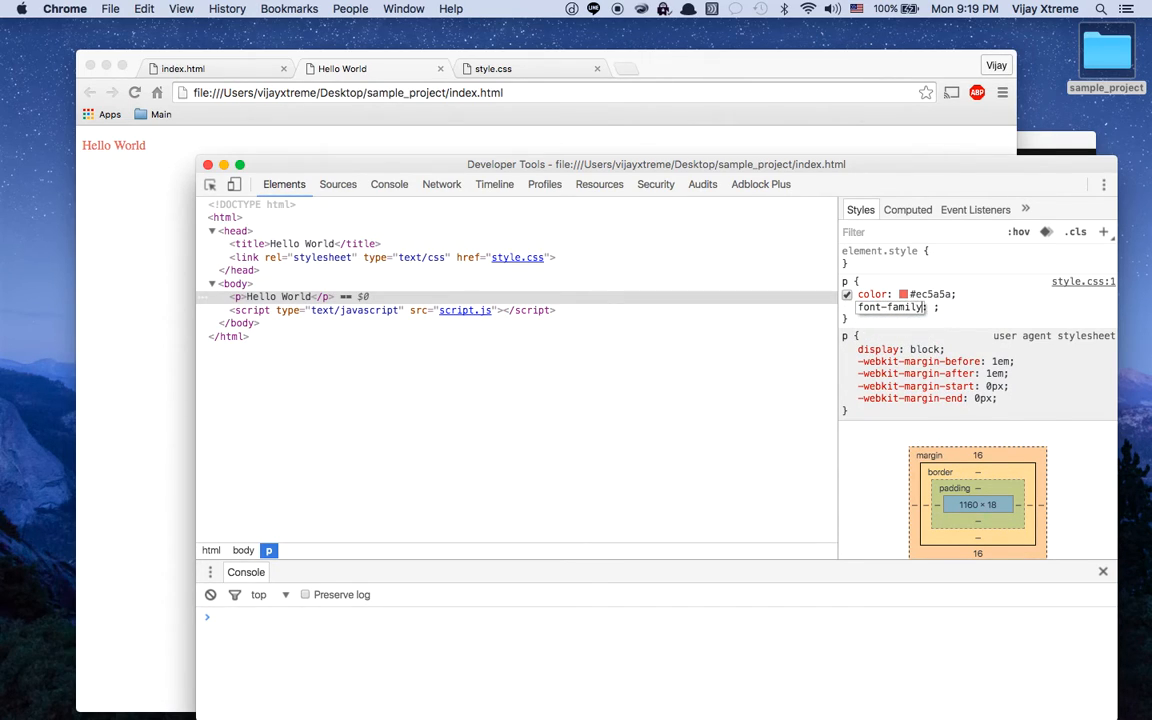
type("Arial\";")
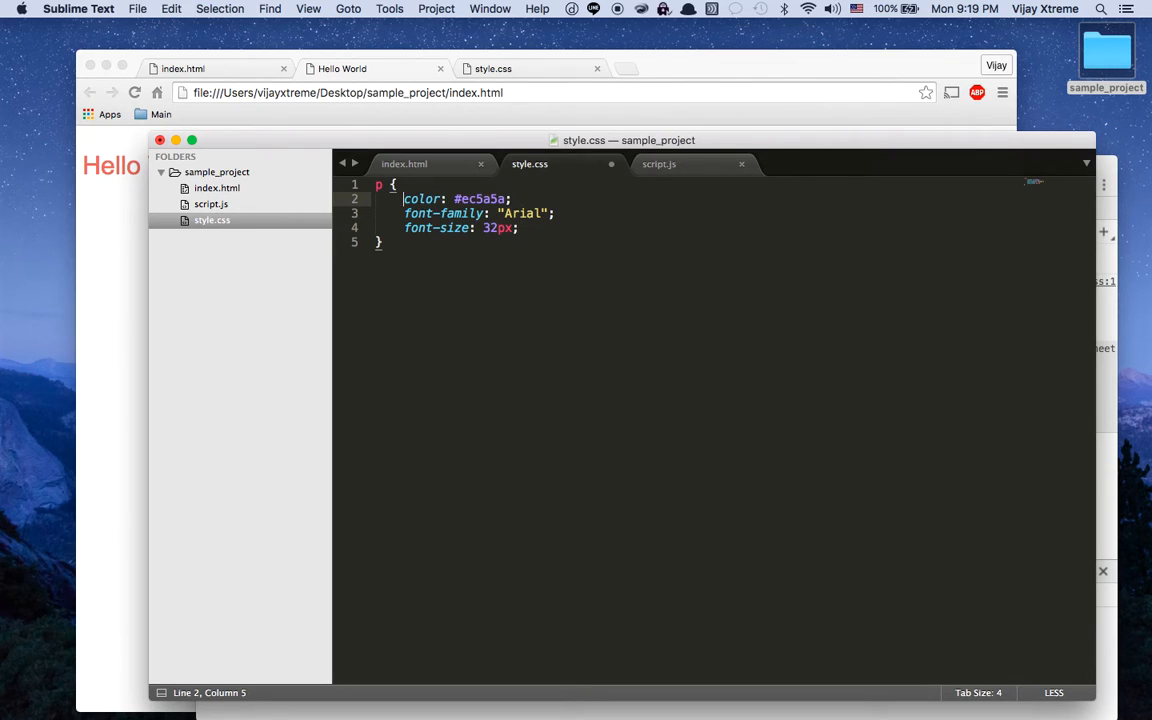
Restore the #ec5a5a, Arial and 32px declarations in style.css, removing color:red, and save
key("cmd+s")
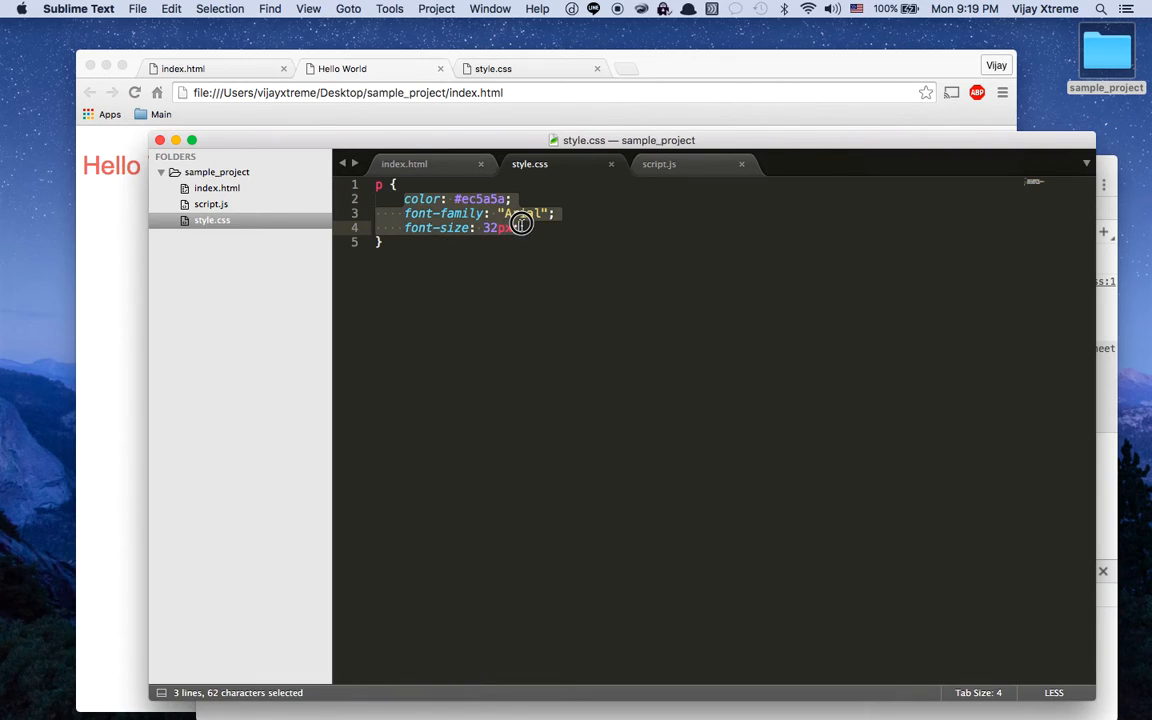
key("cmd+/")
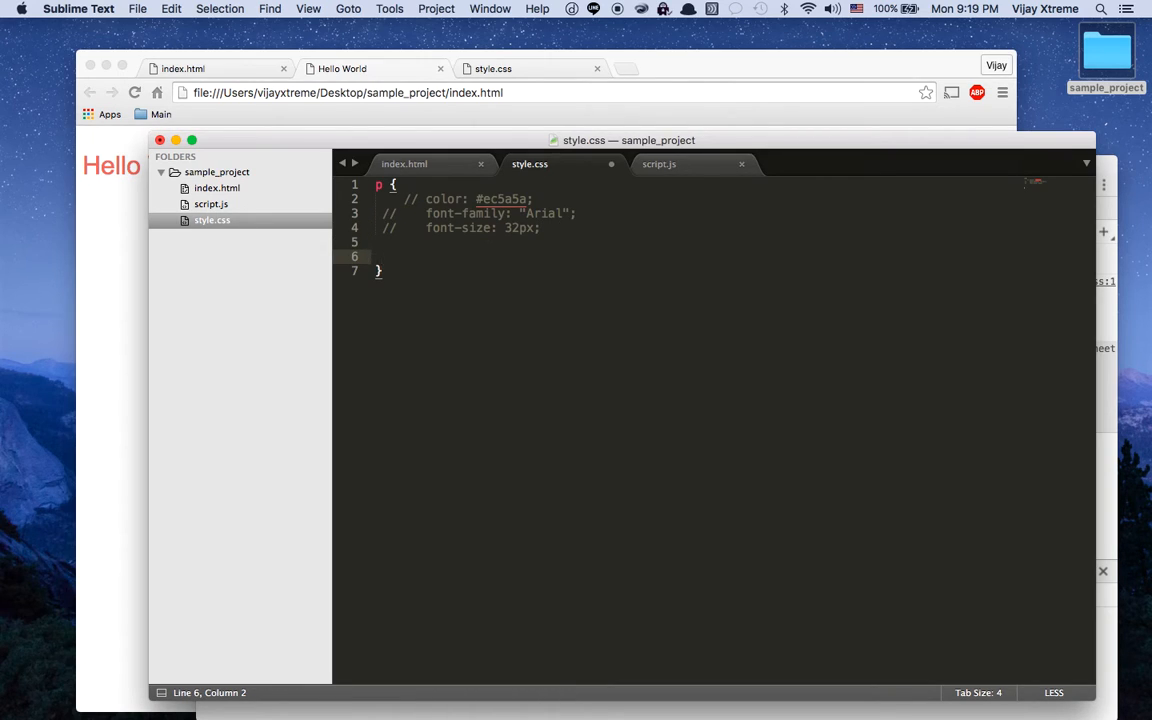
type("color:re")
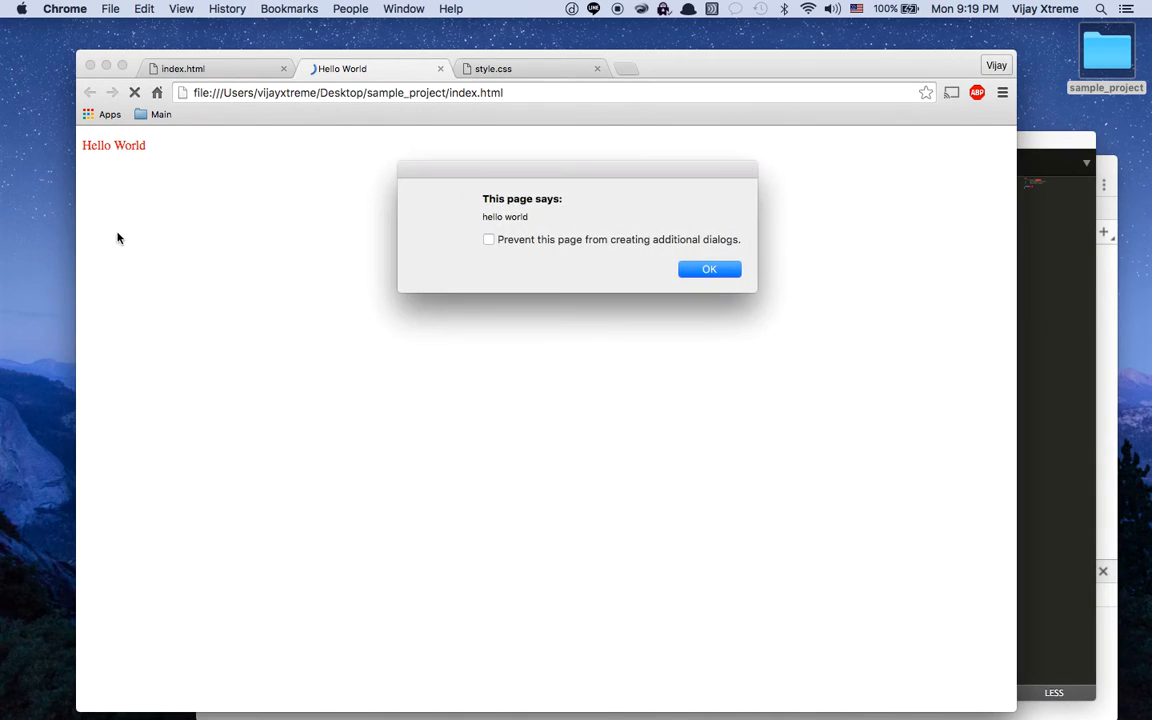
left_click(709, 268)
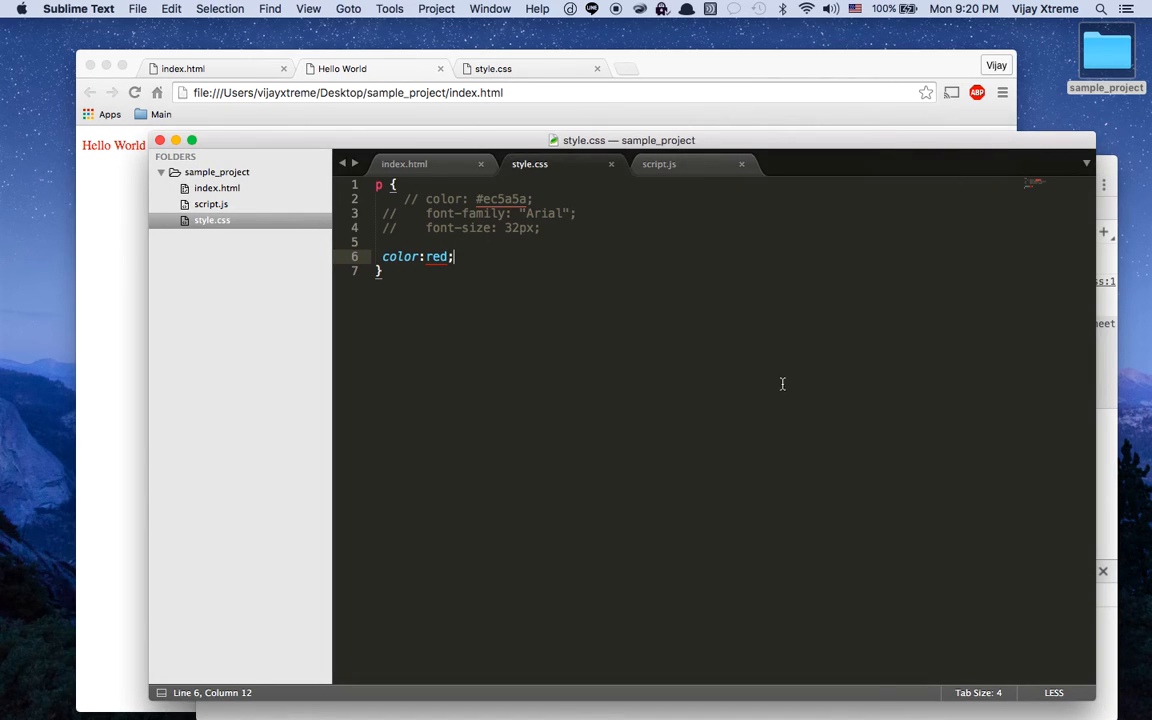
mouse_move(517, 296)
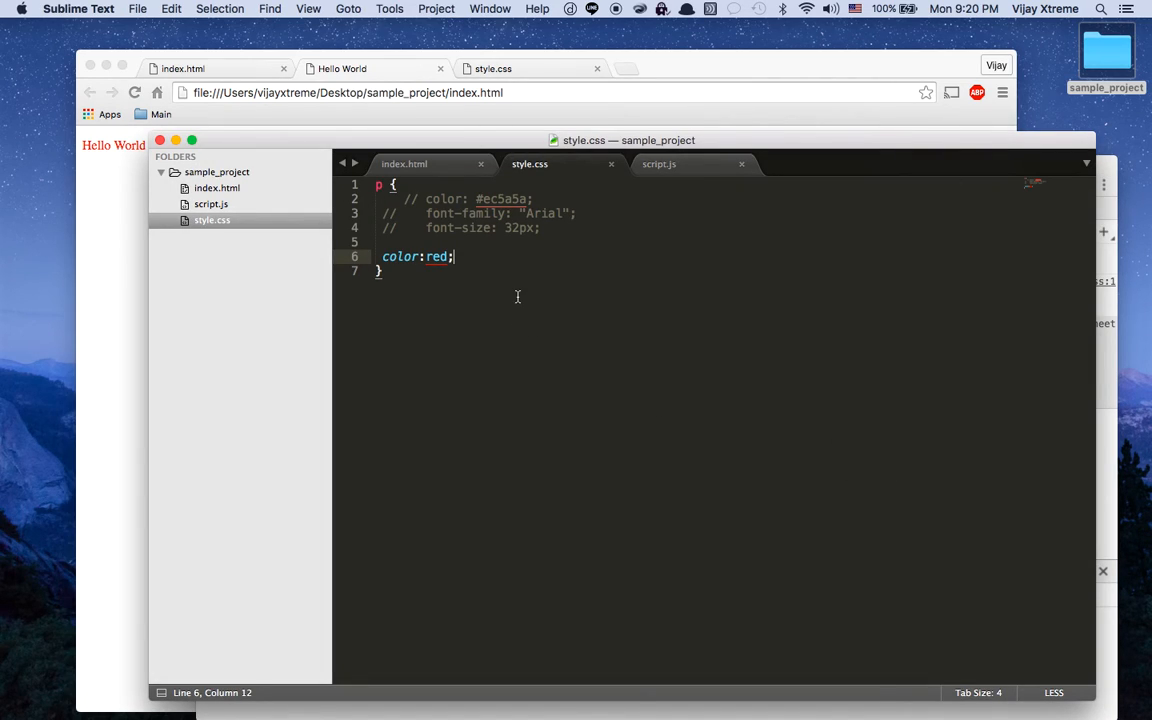
key("cmd+/")
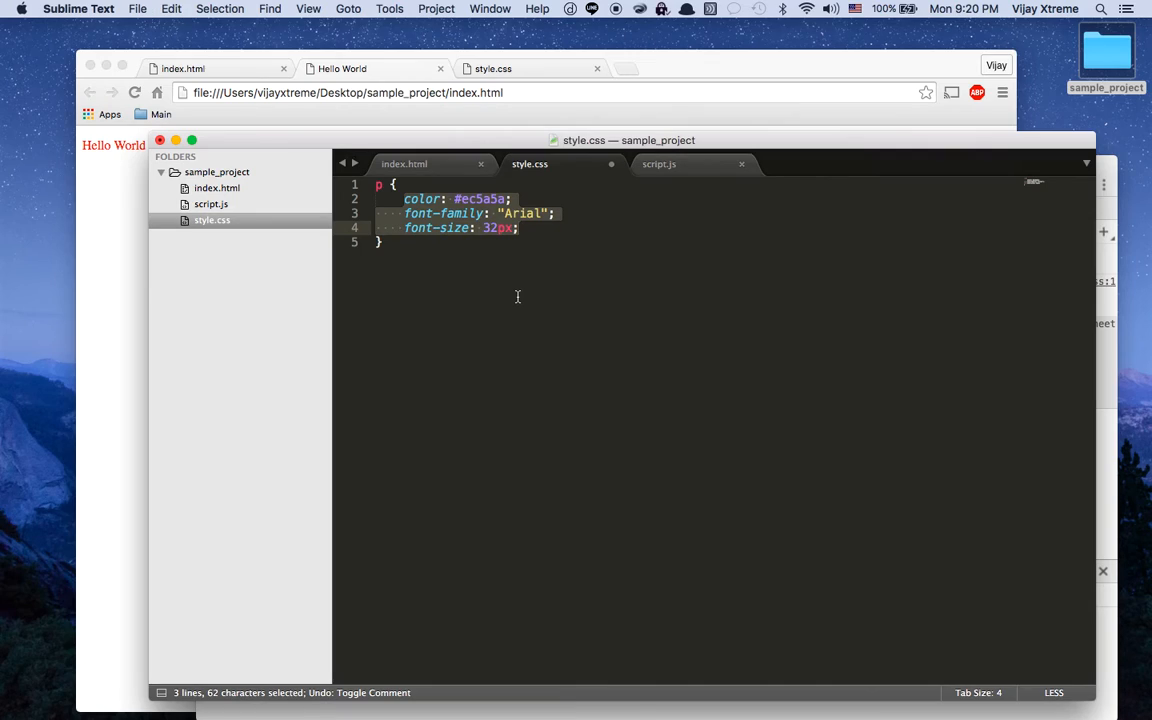
mouse_move(1063, 274)
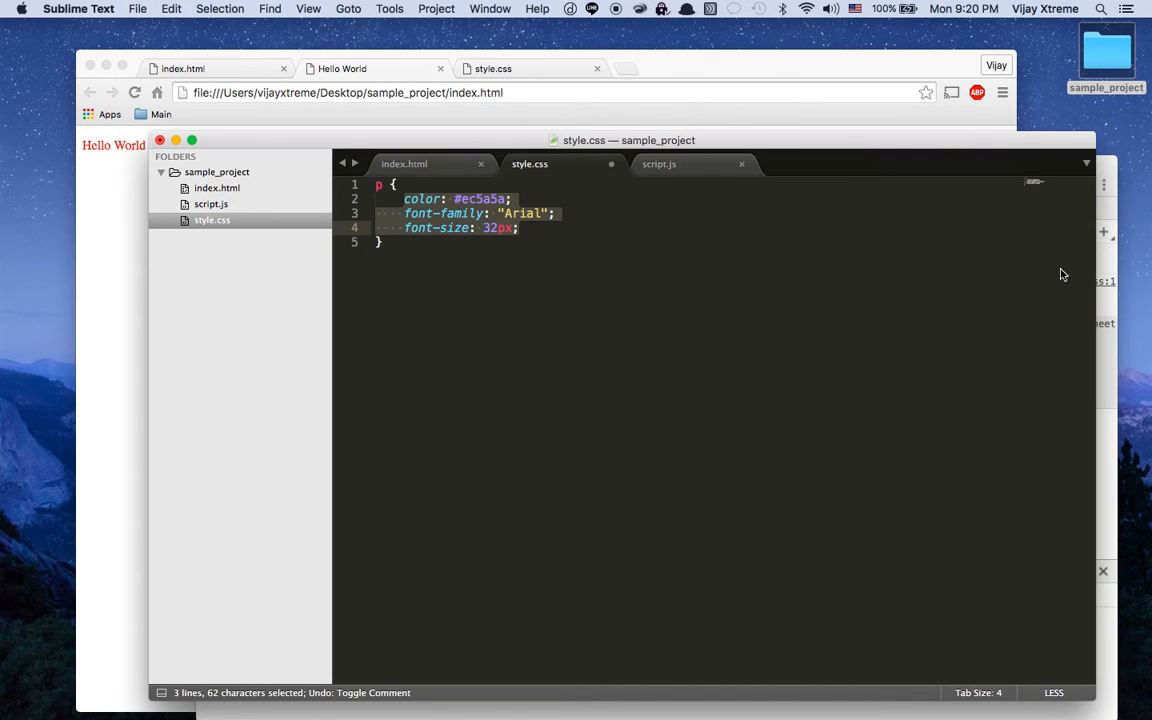
left_click(452, 242)
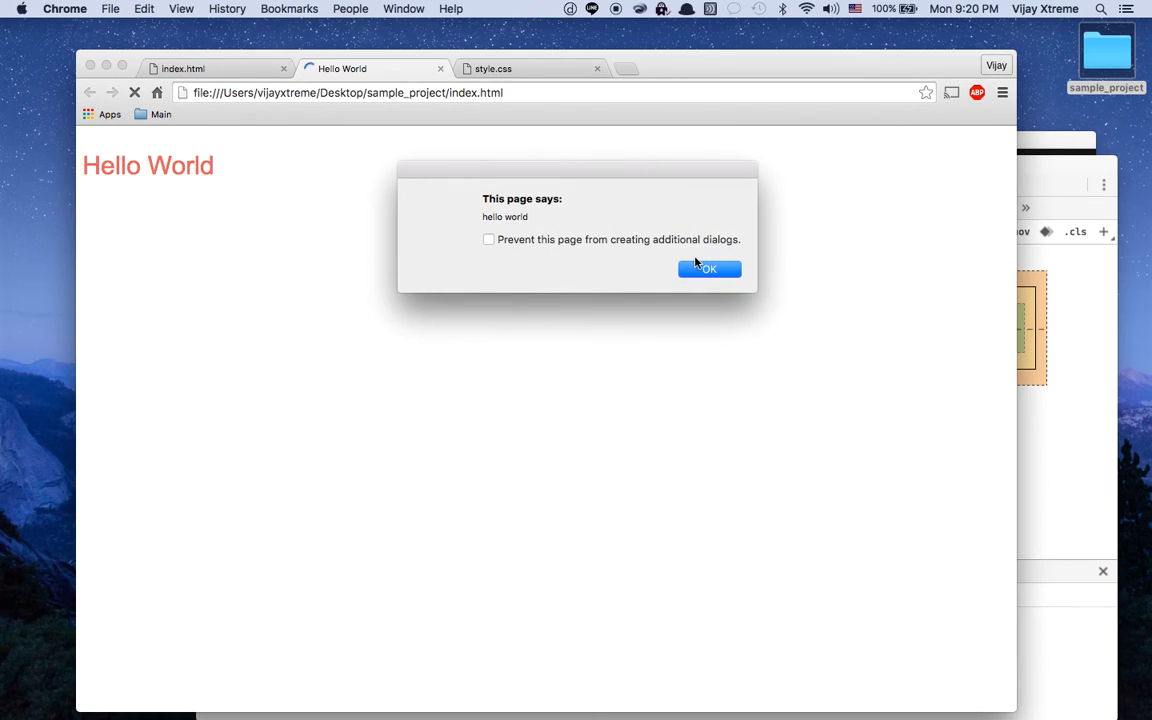
Dismiss the old alert, run alert('Coca Cola') in the Console, and close its dialog
left_click(709, 268)
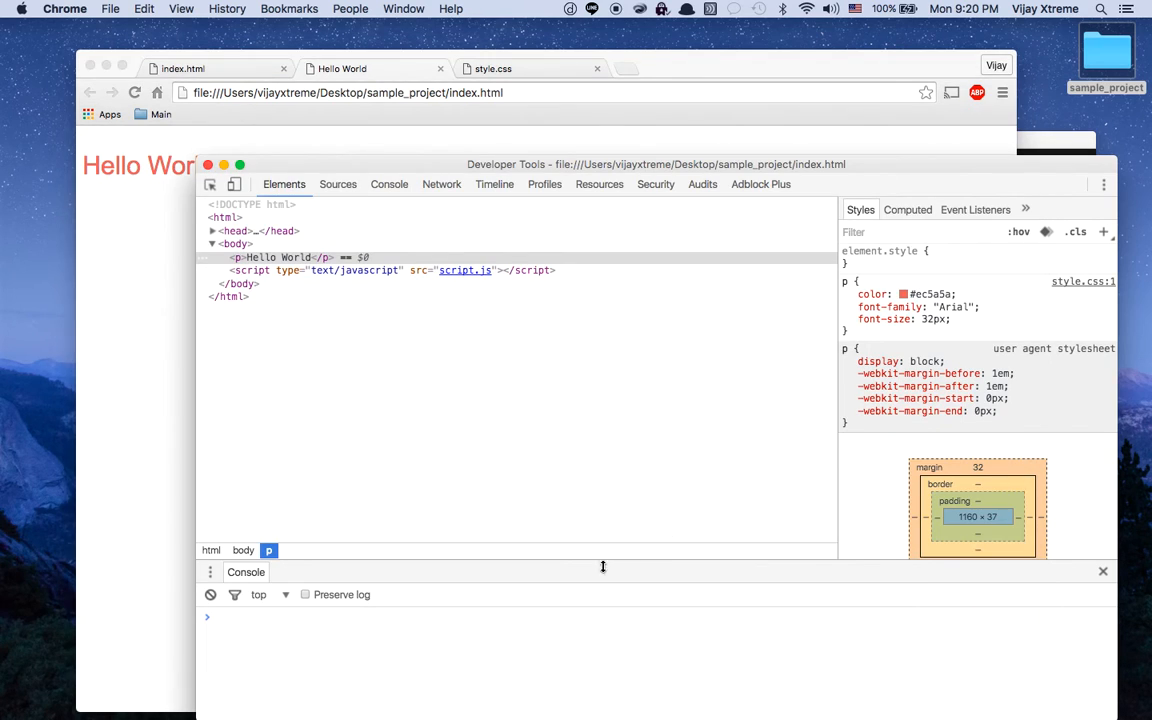
type("alert")
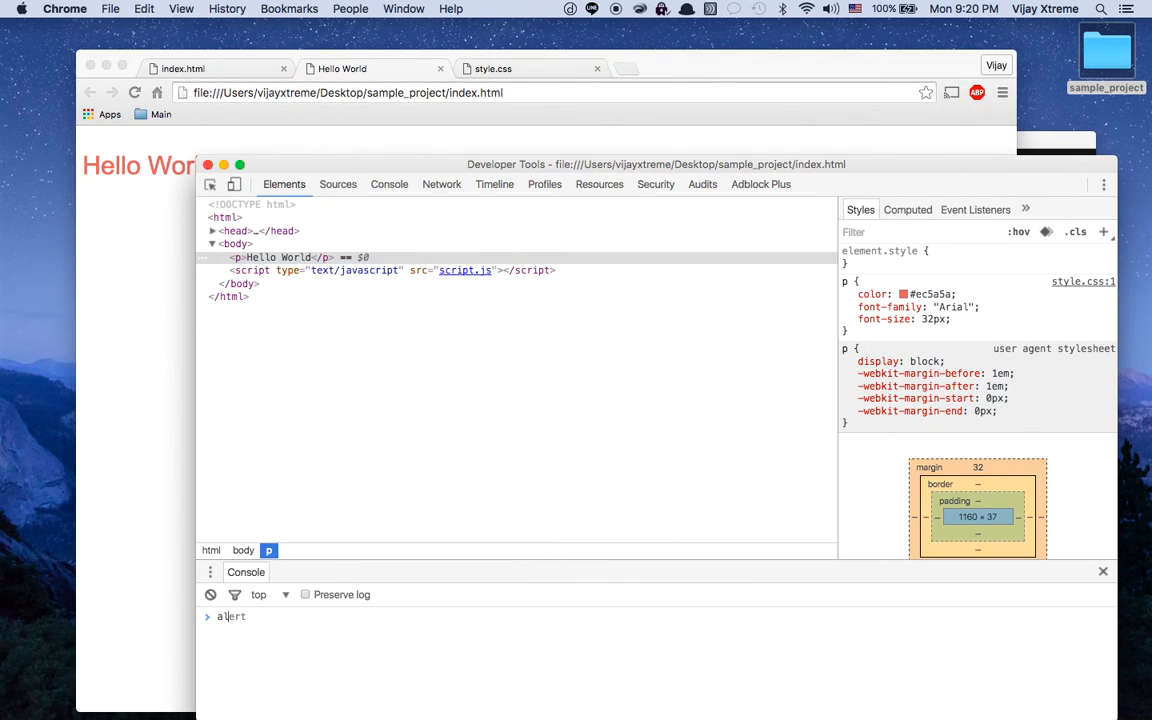
type("('")
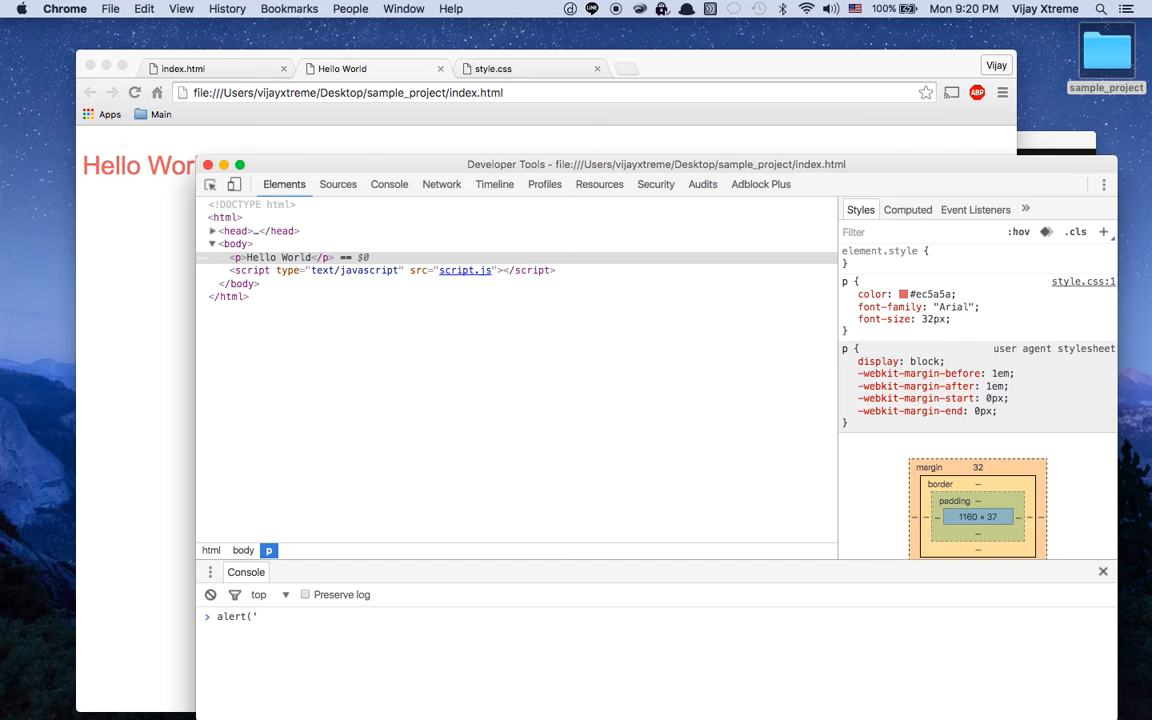
type("Coca Col")
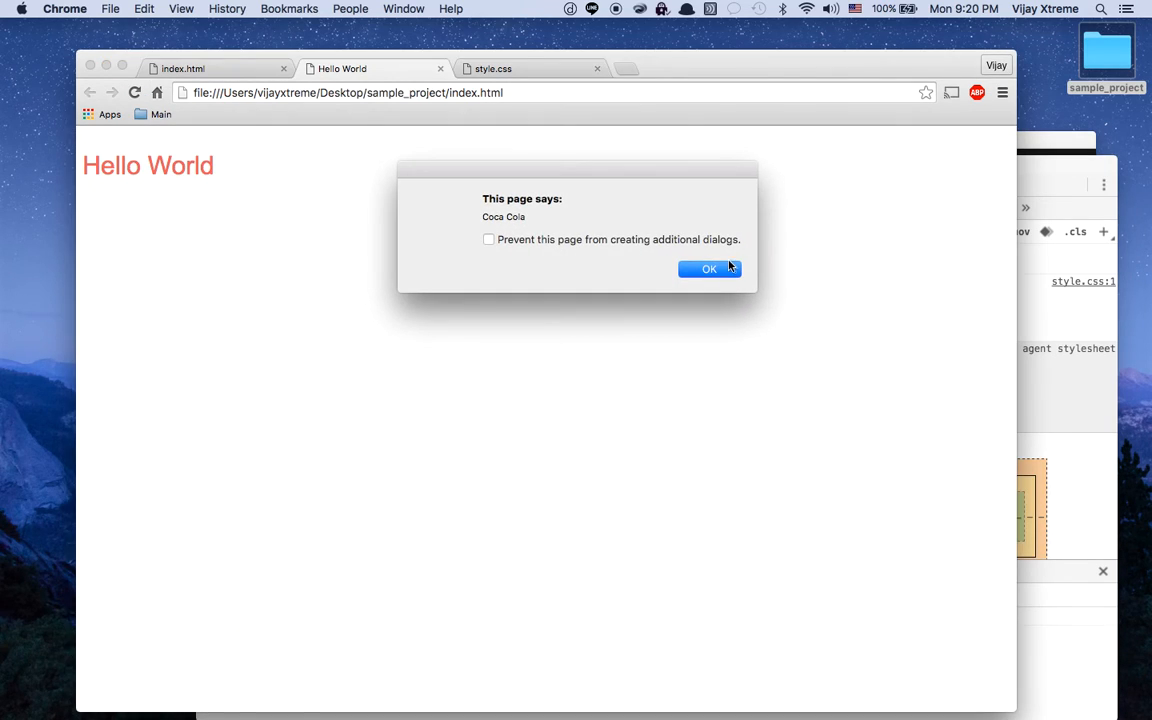
left_click(709, 269)
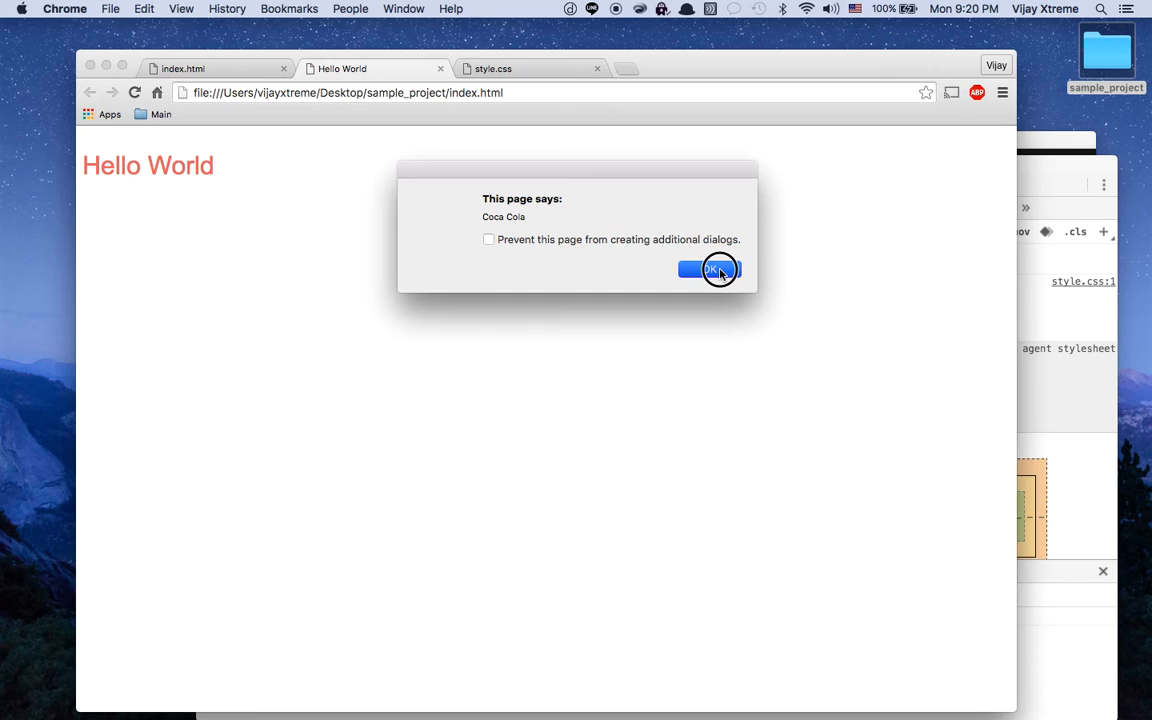
left_click(709, 270)
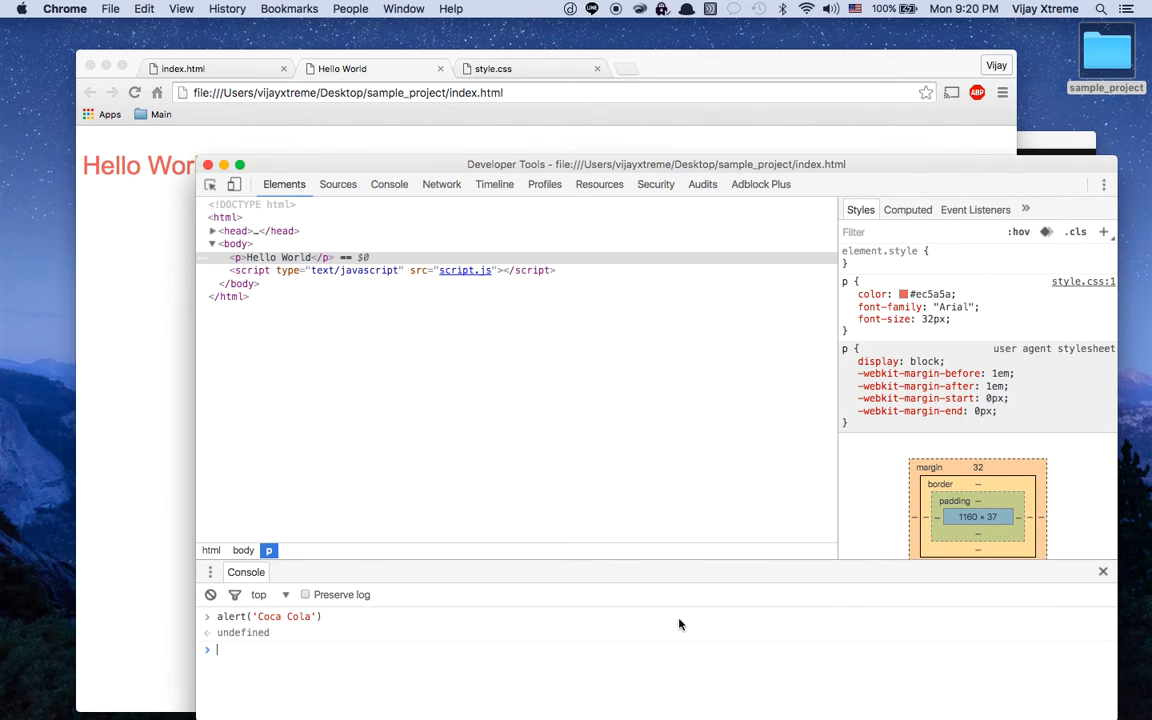
Evaluate console.log(2+2), 2+2, 10*1234 and 0/0 in the DevTools Console
type("console.log(")
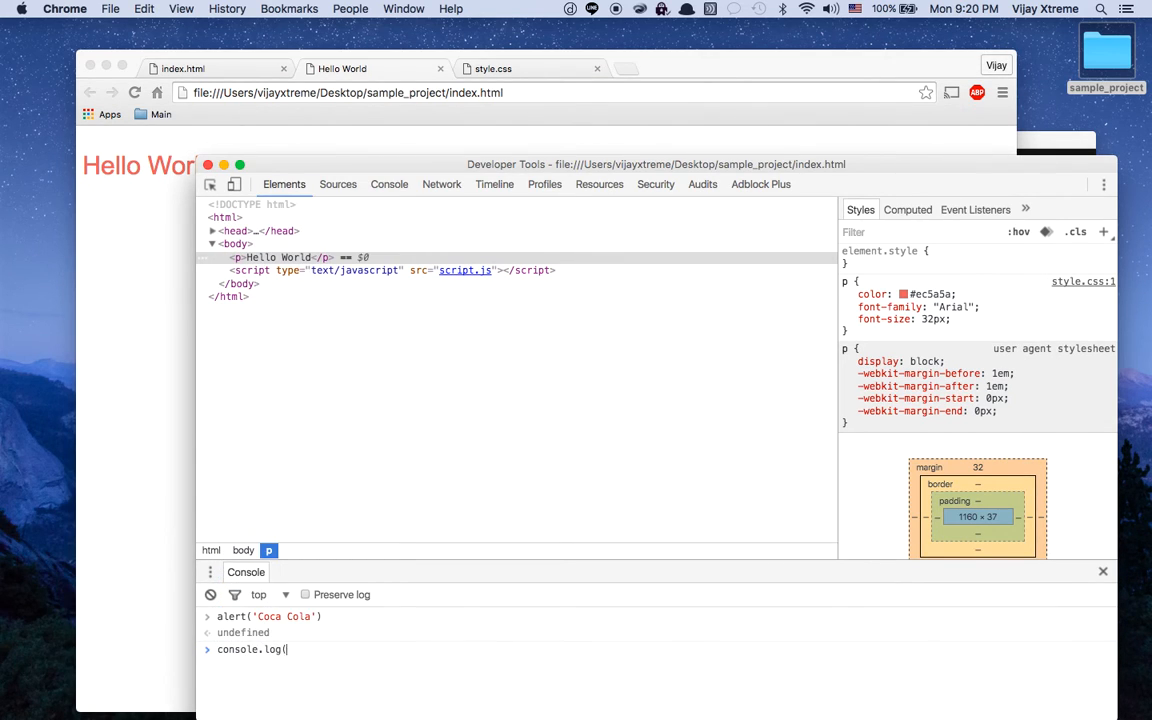
type("\"")
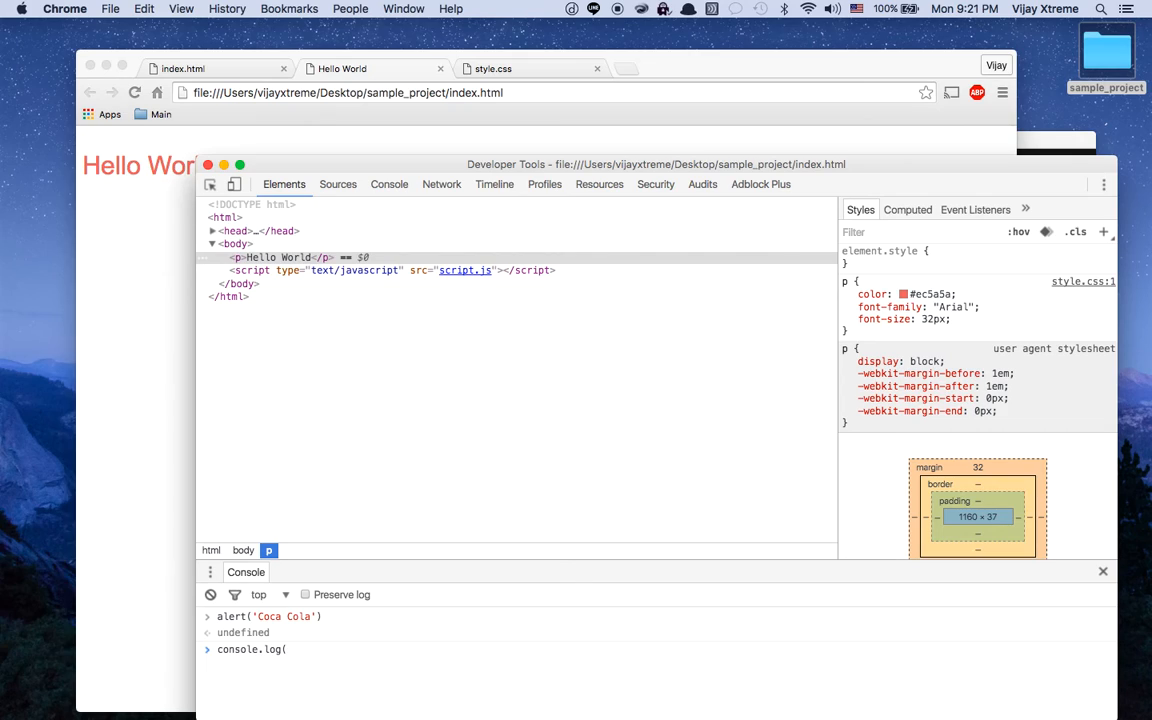
type("2+2")
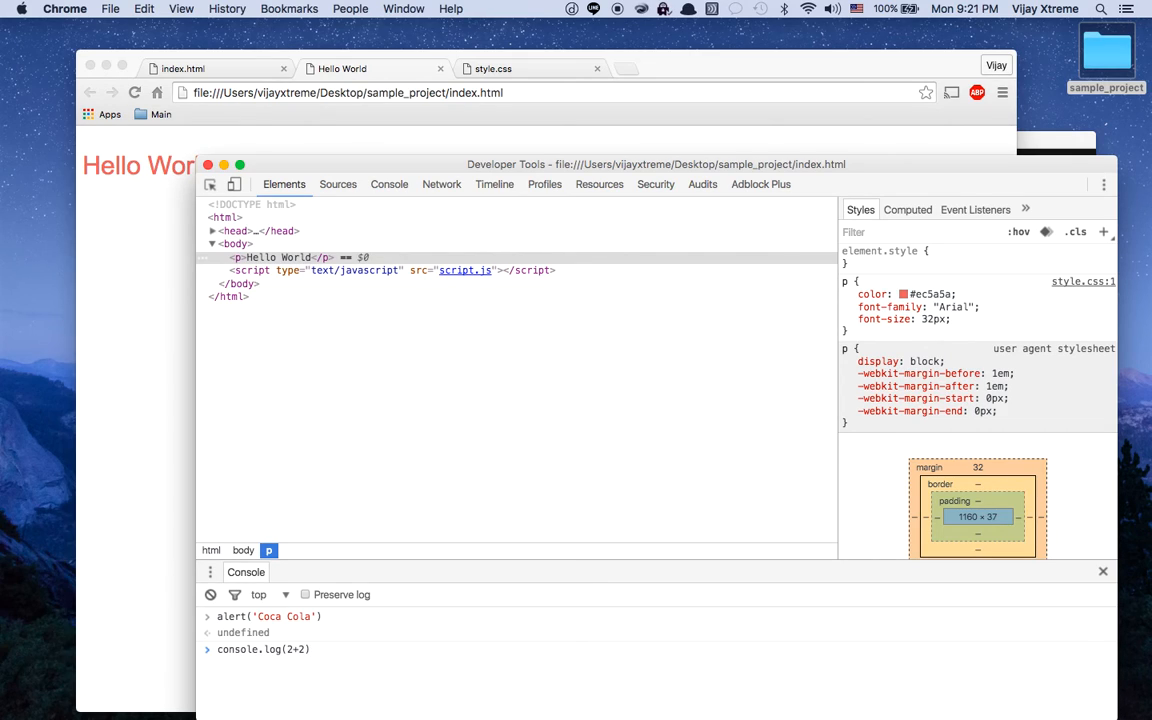
mouse_move(417, 687)
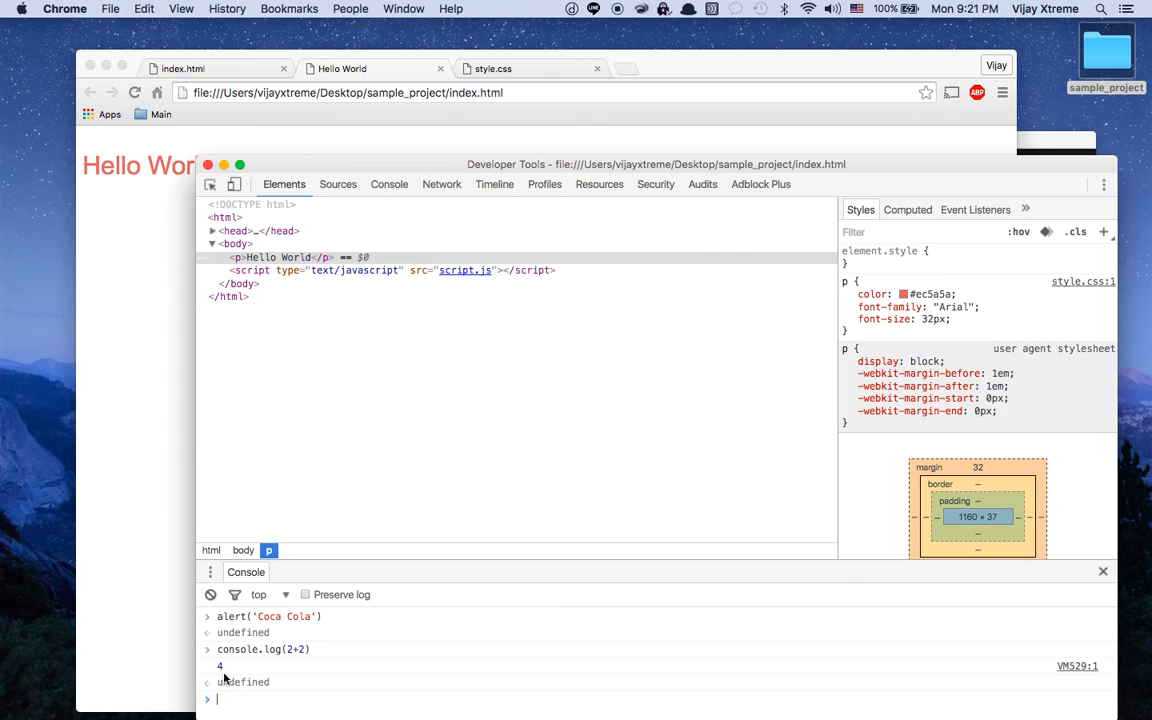
mouse_move(293, 455)
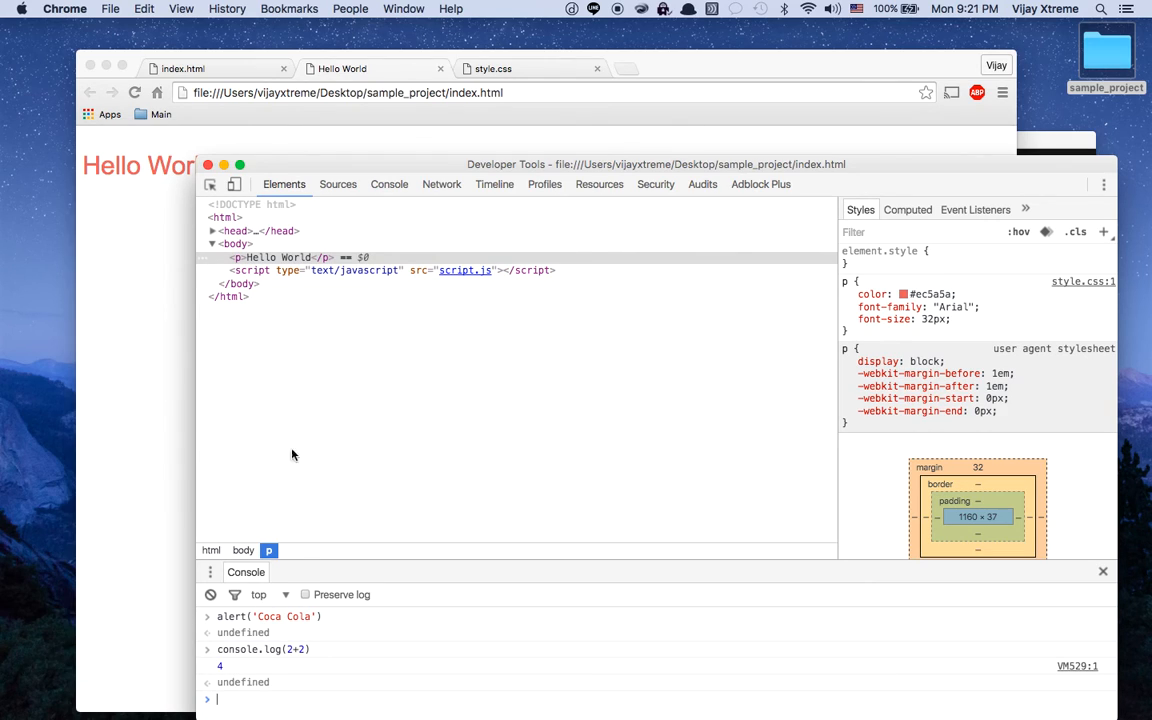
mouse_move(287, 621)
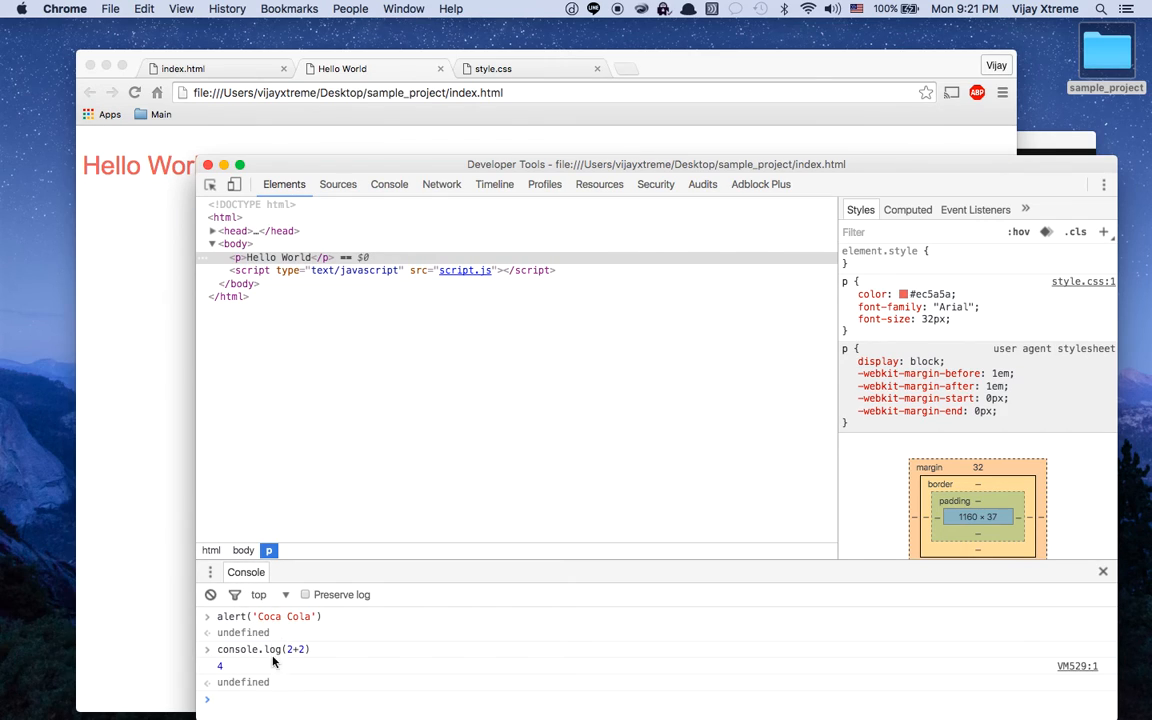
mouse_move(265, 705)
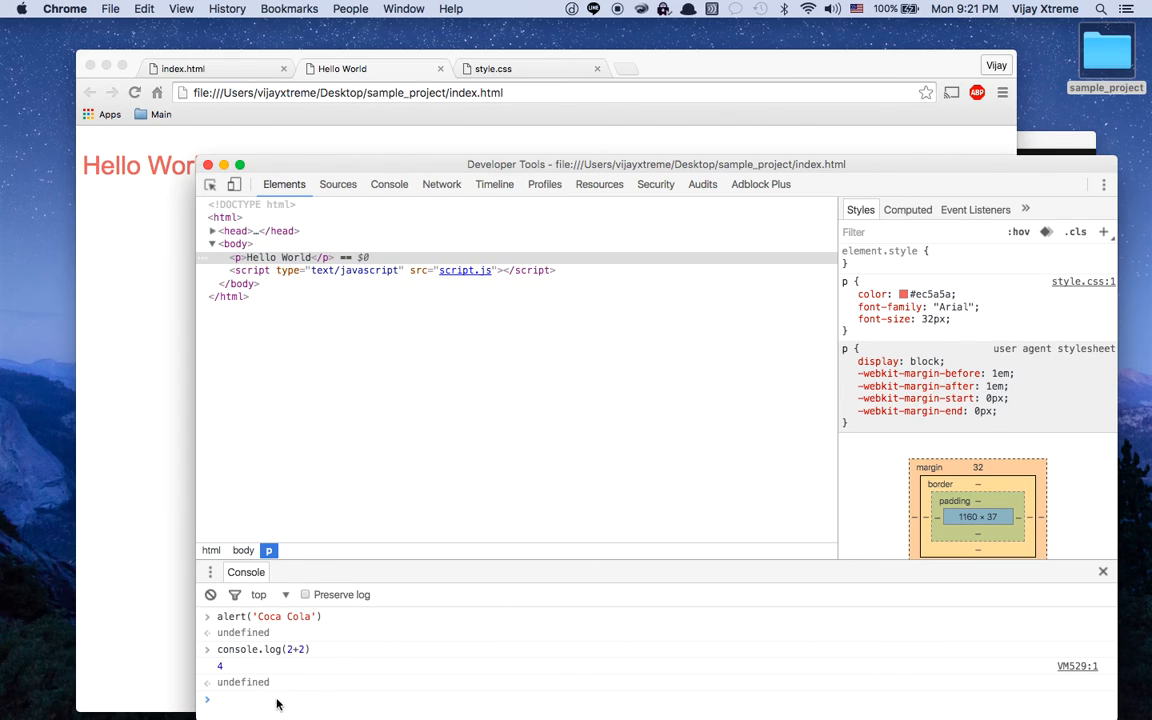
type("2+2")
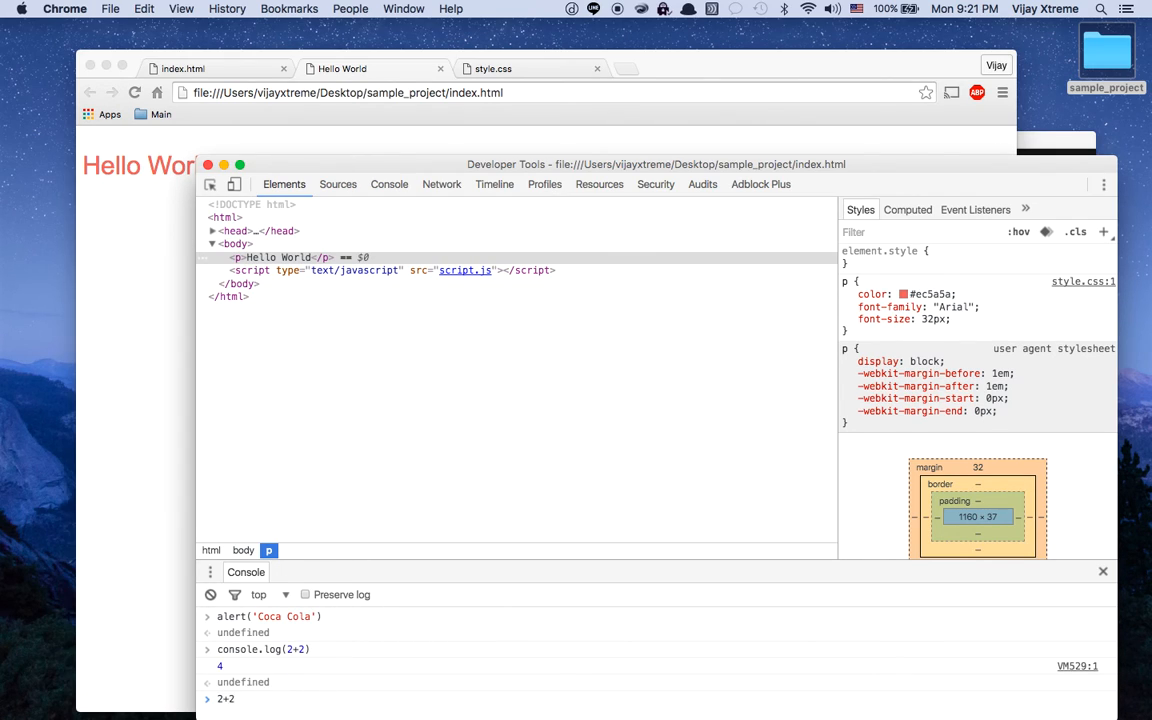
type("10")
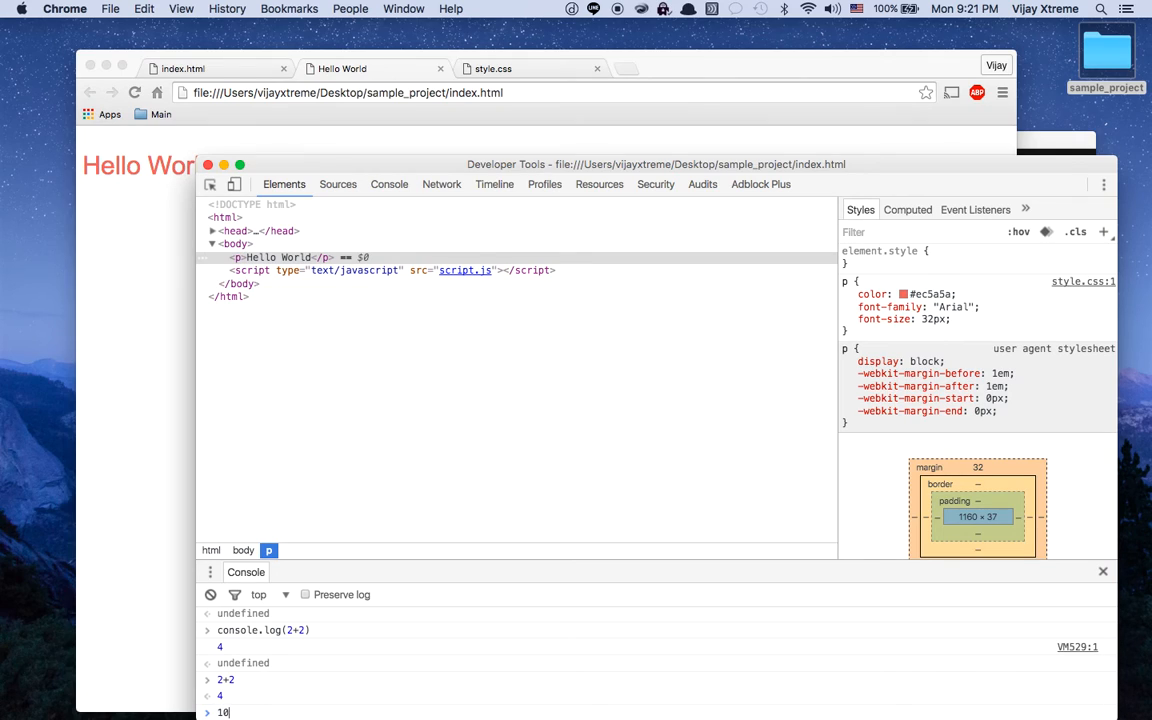
type("*1")
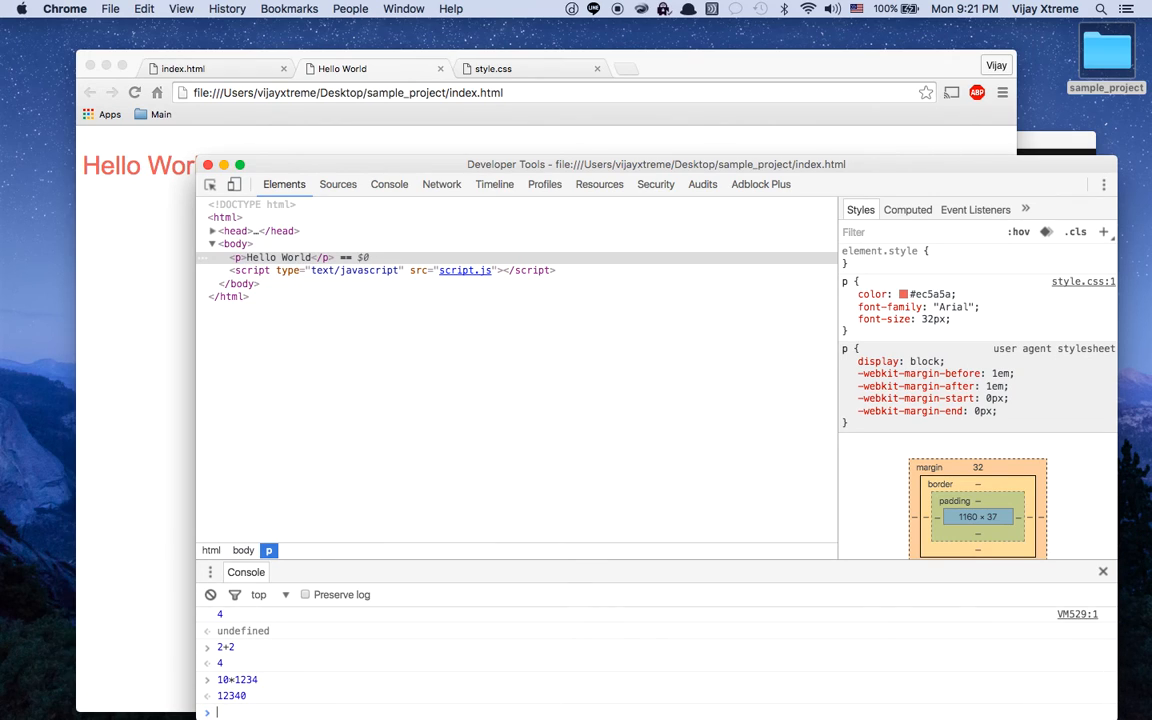
type("0/0")
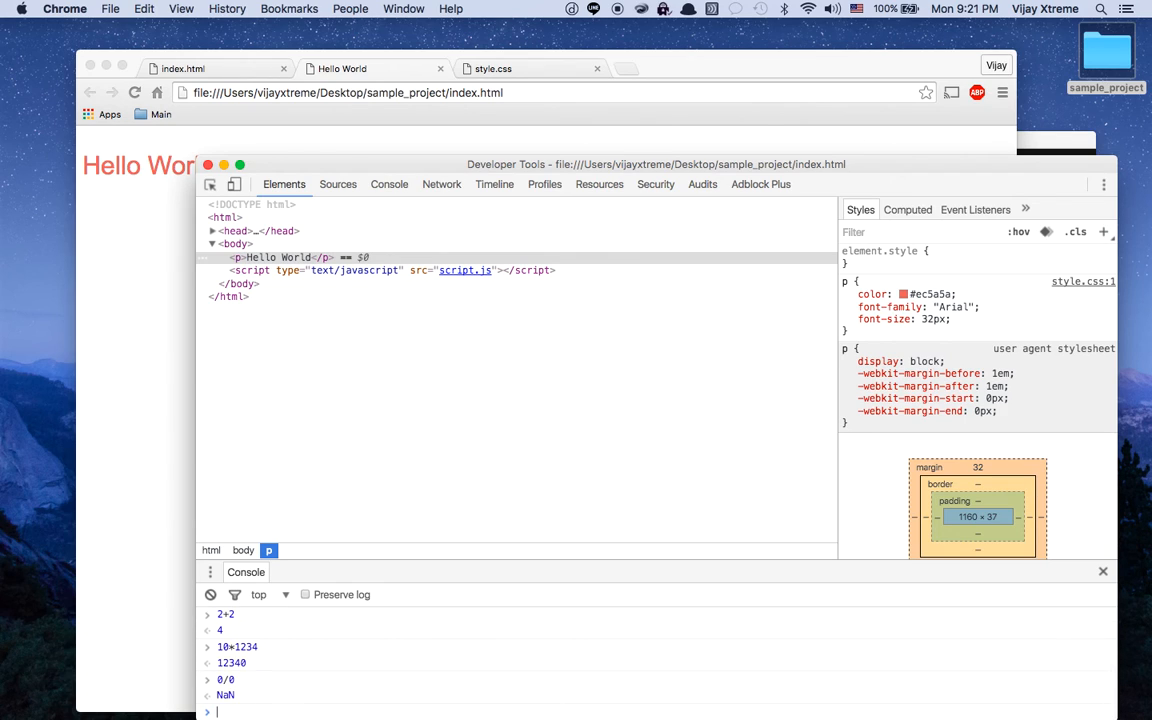
mouse_move(301, 668)
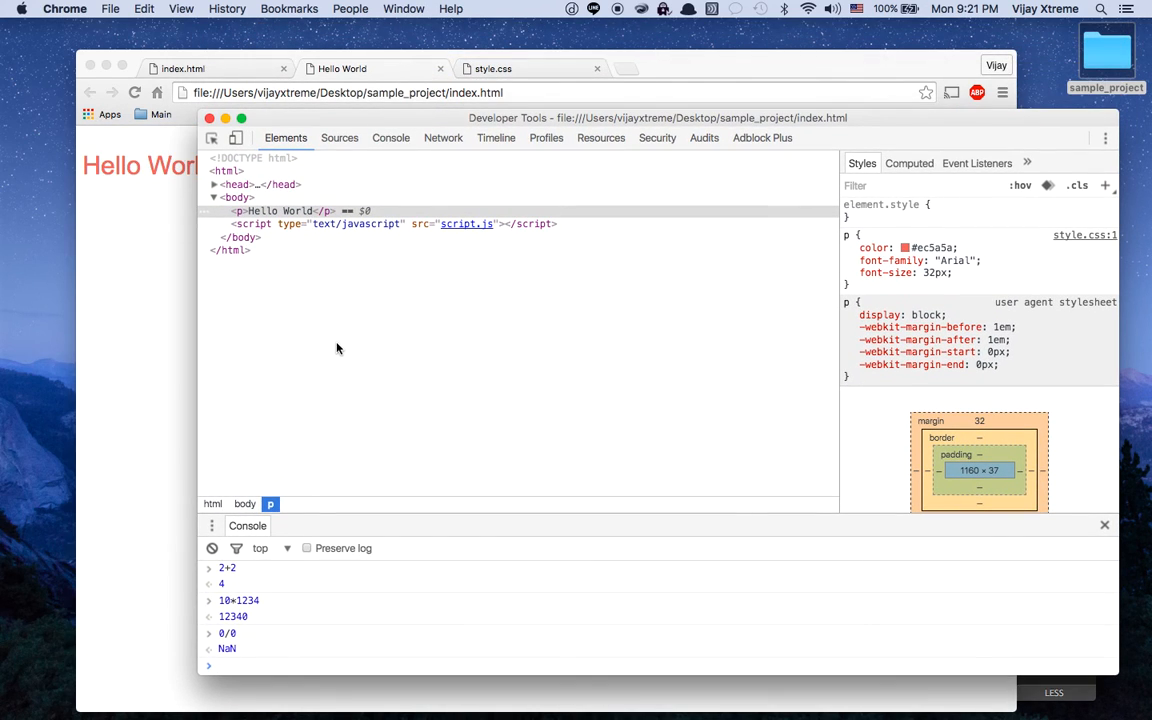
mouse_move(377, 395)
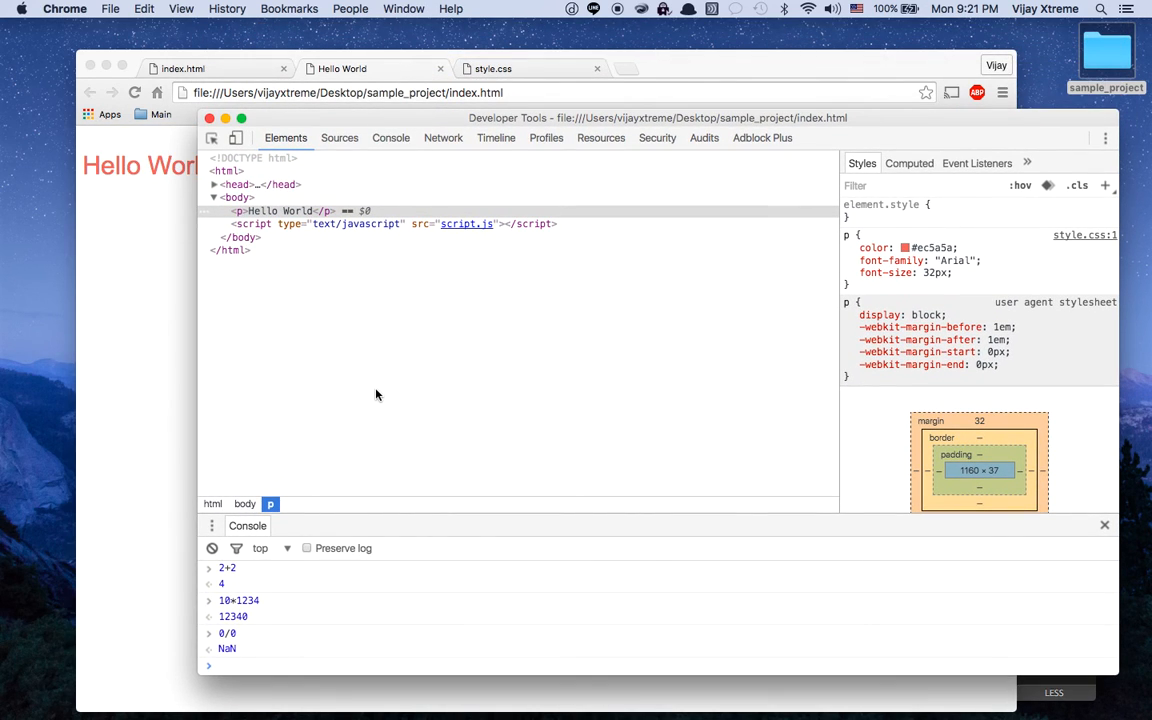
mouse_move(865, 205)
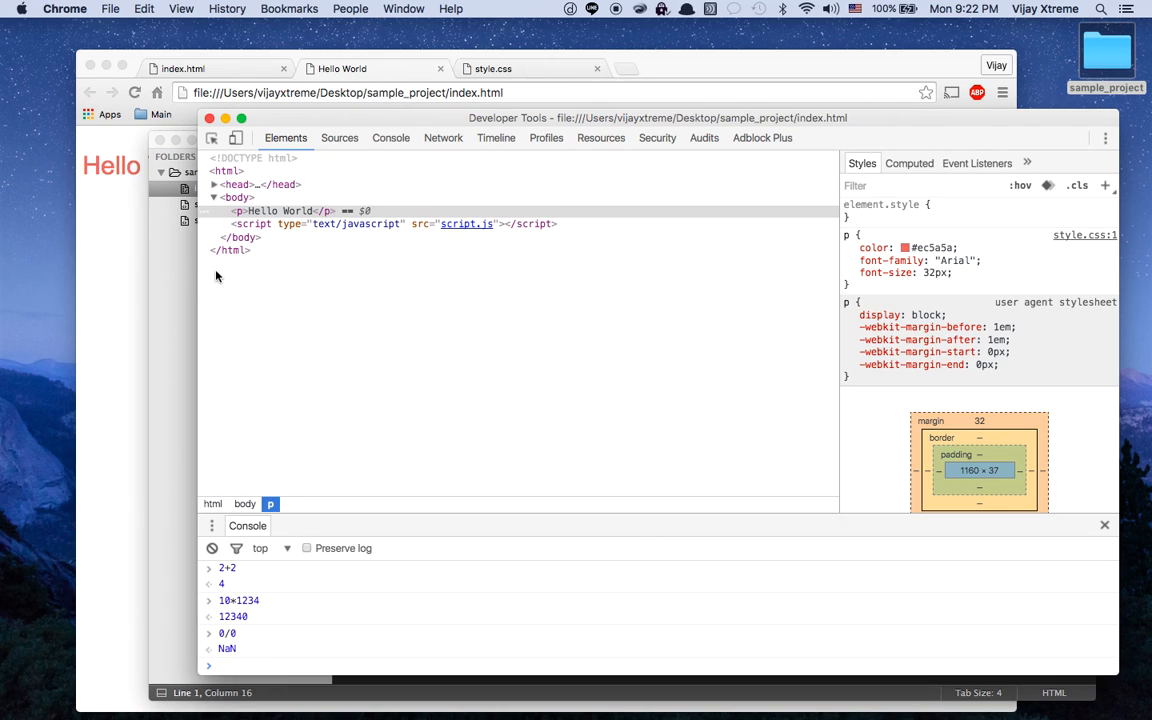
mouse_move(226, 276)
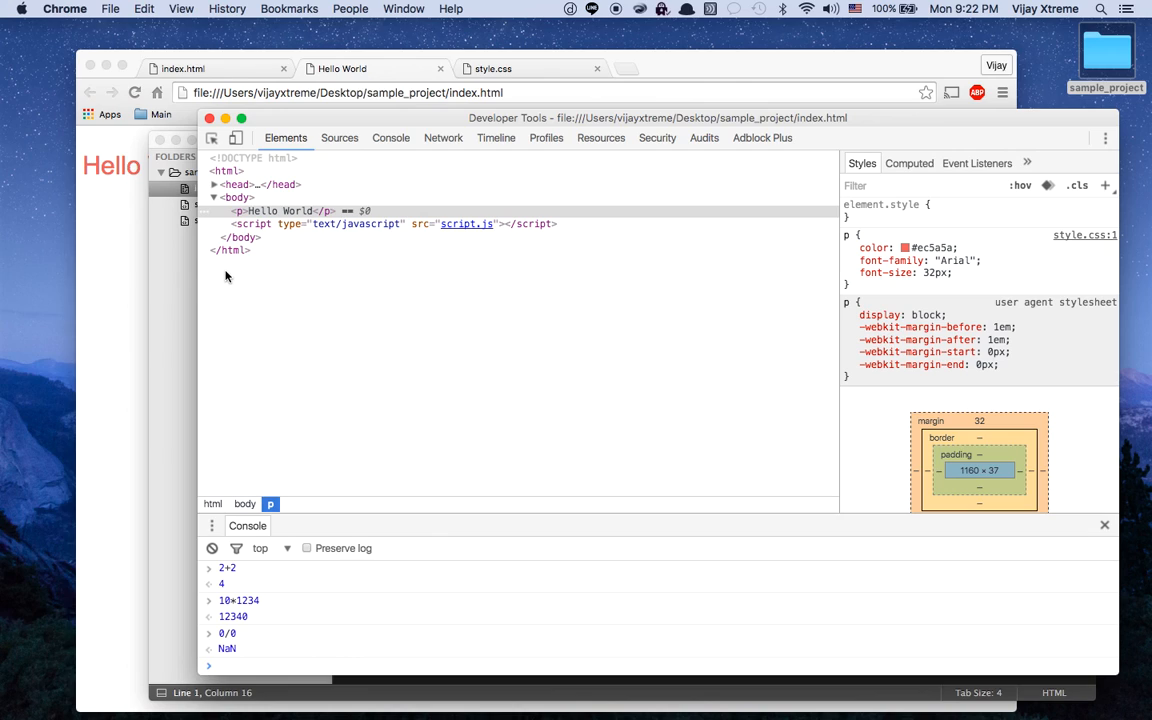
mouse_move(290, 285)
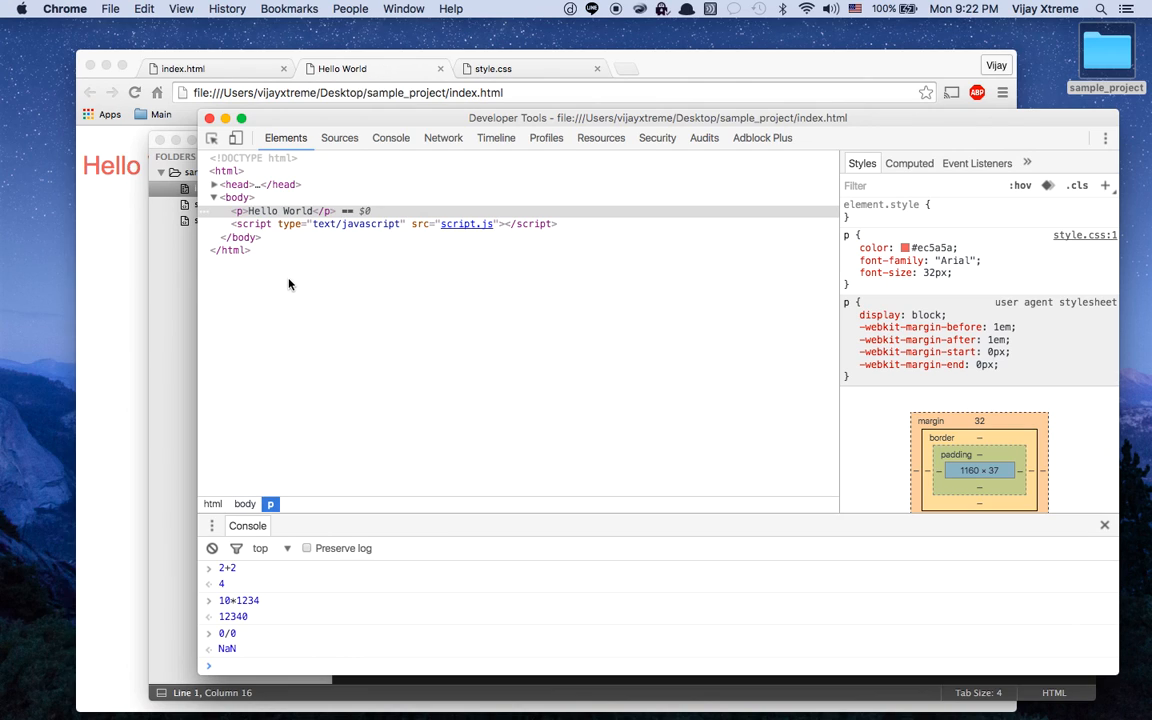